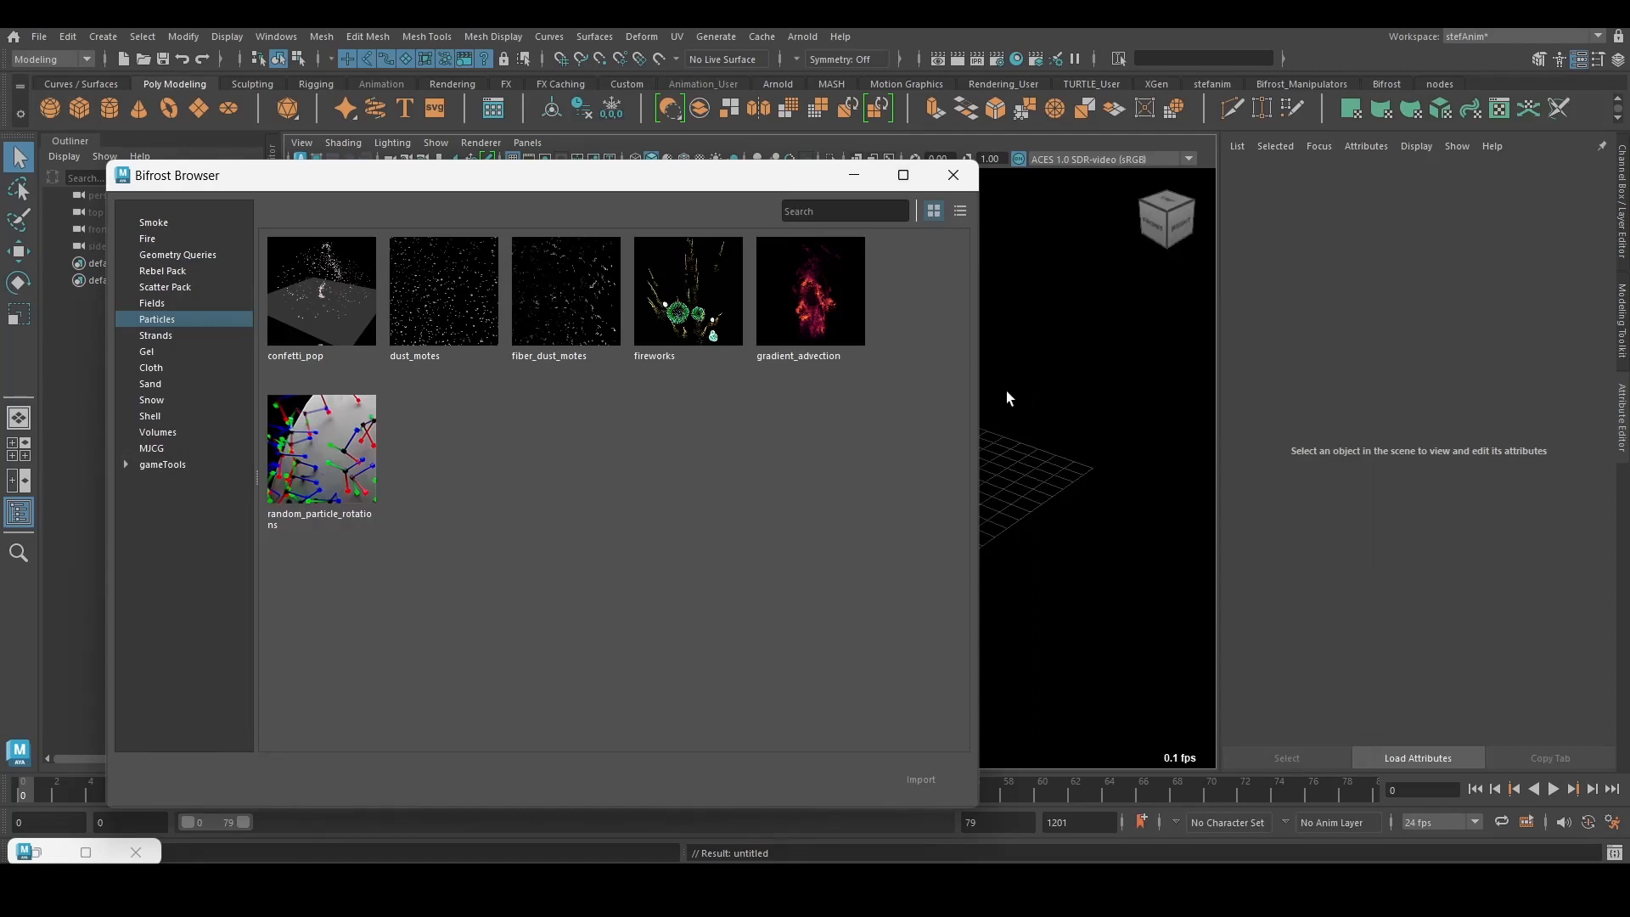
{"action": "mouse_move", "coordinate": [688, 302]}
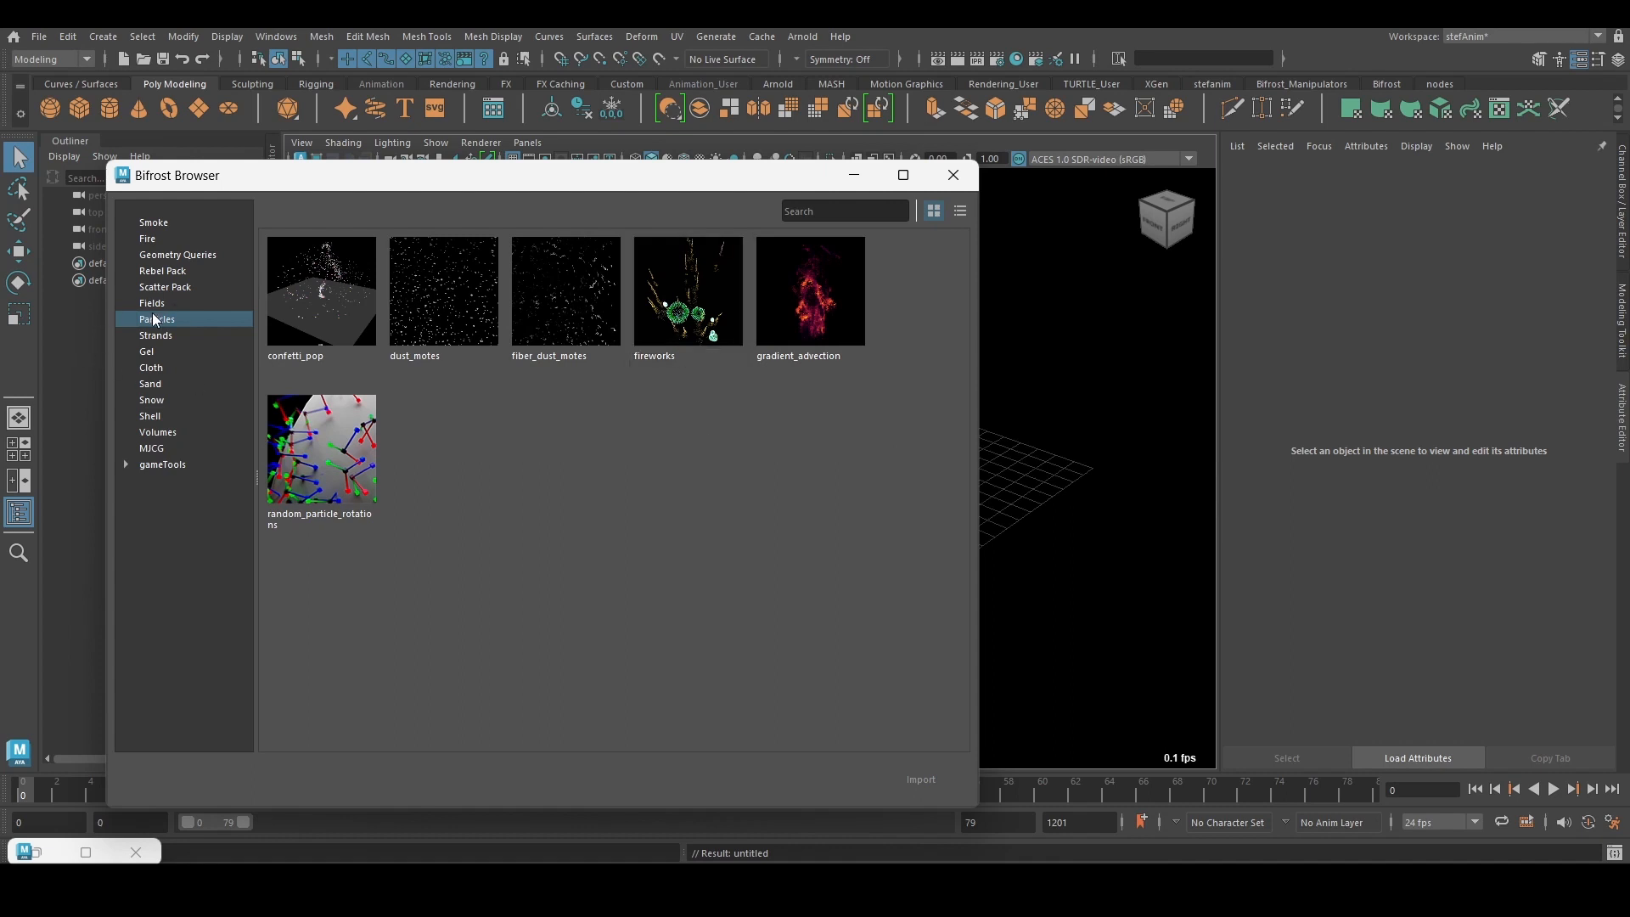
- Pick the fireworks example from the Bifrost Browser's Particles category and import it
{"action": "left_click", "coordinate": [688, 291]}
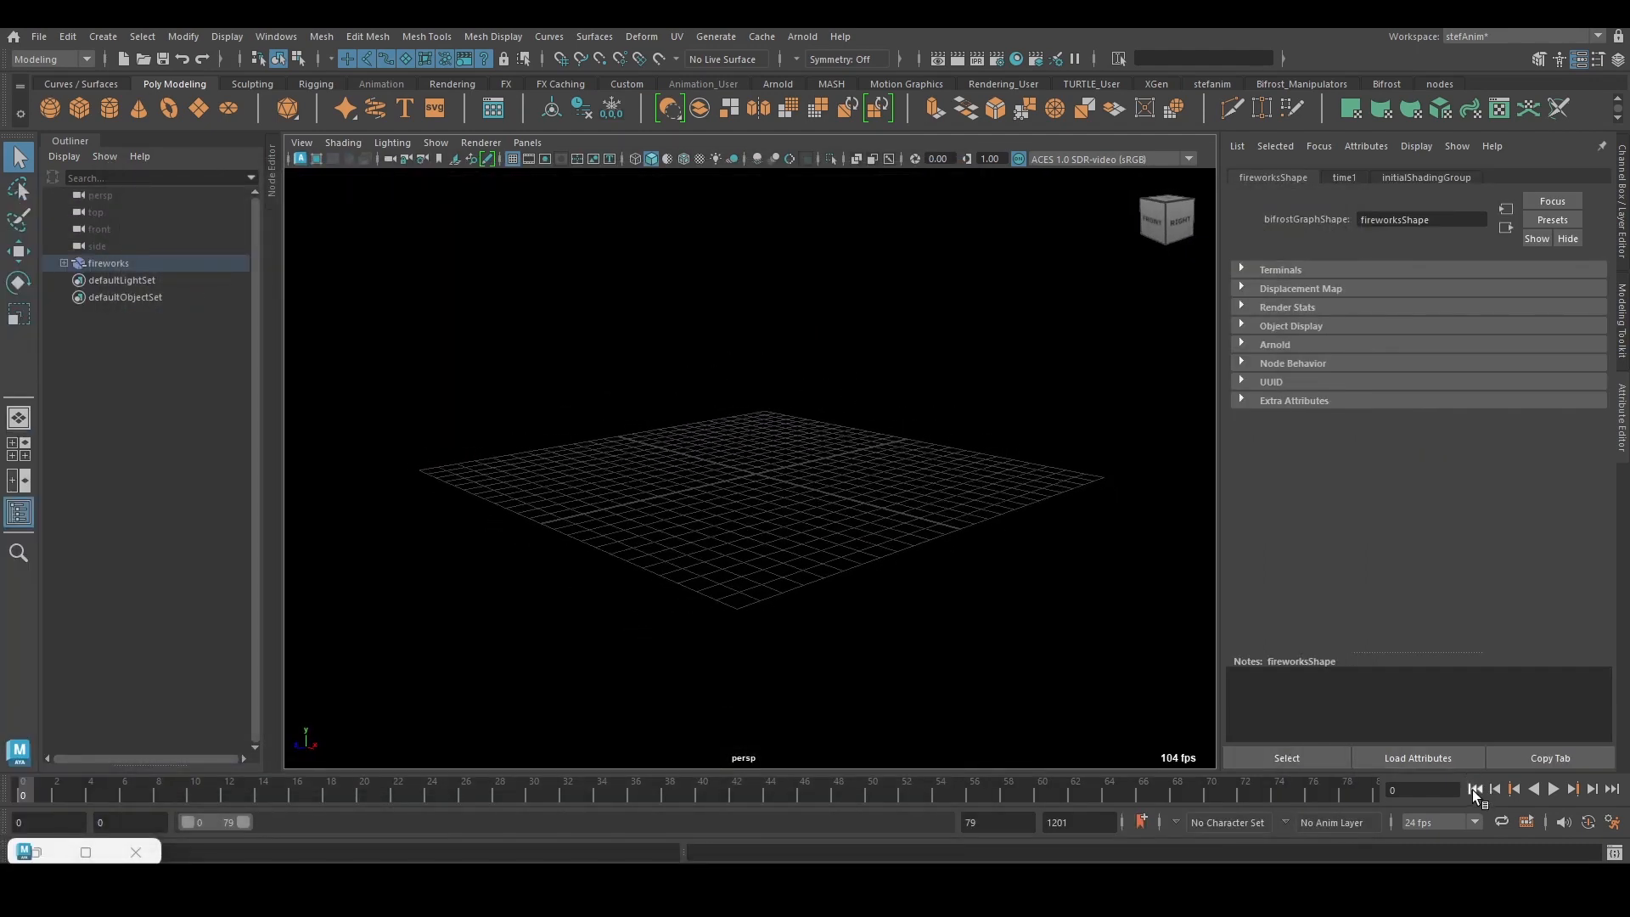
- Play the timeline so the fireworks bursts appear, then stop playback
{"action": "left_click", "coordinate": [1552, 788]}
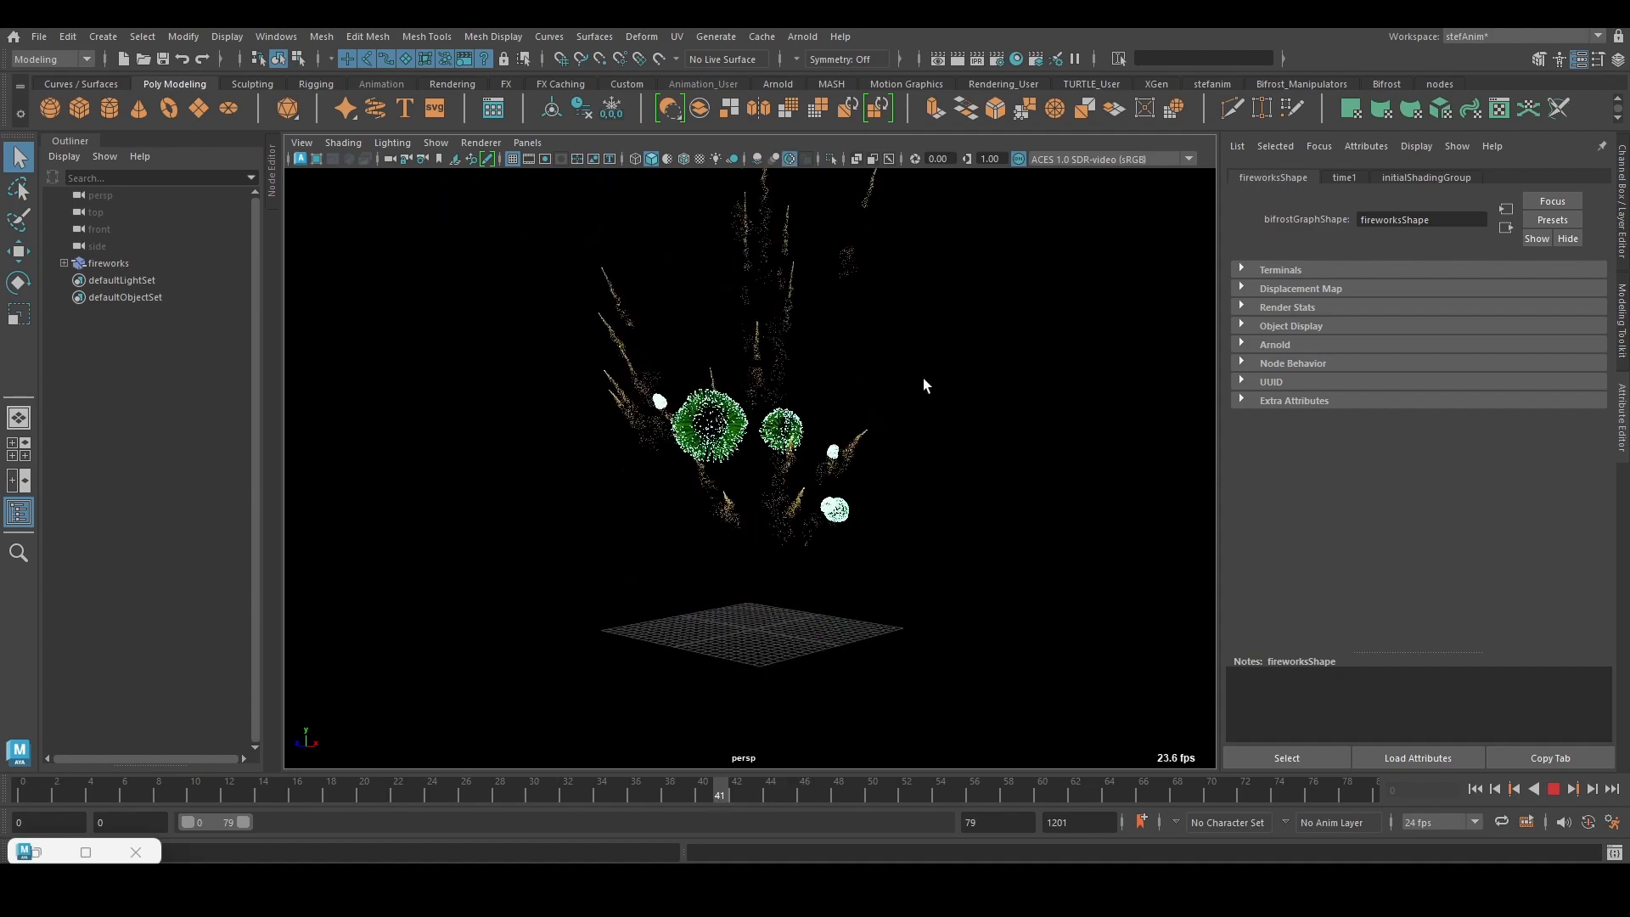
{"action": "left_click", "coordinate": [177, 795]}
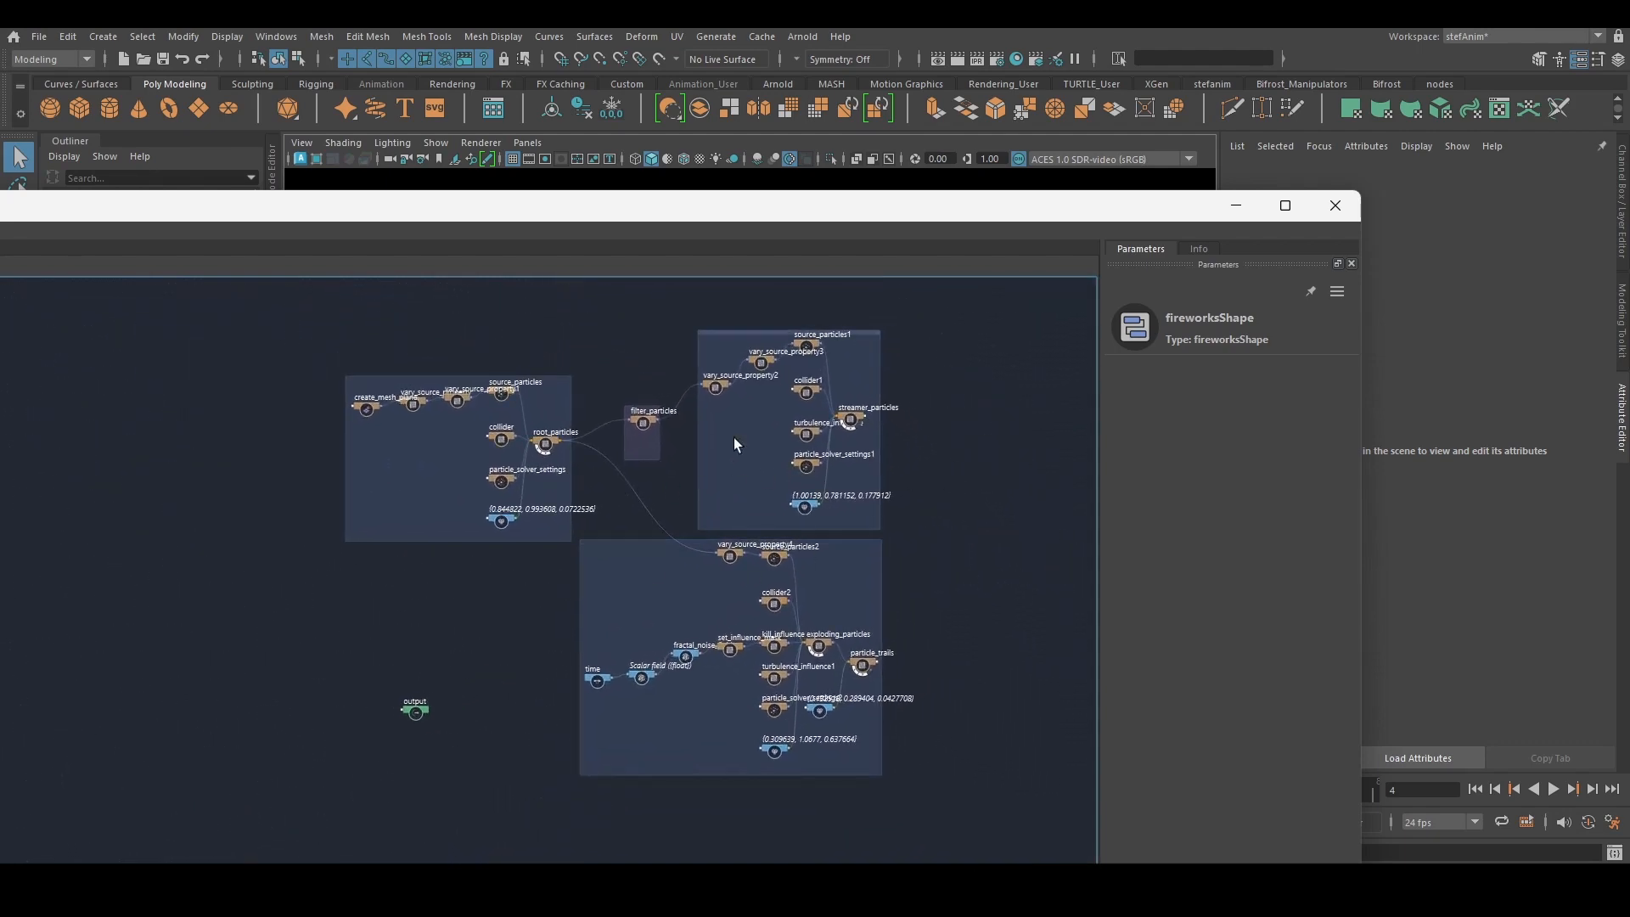
{"action": "mouse_move", "coordinate": [701, 493]}
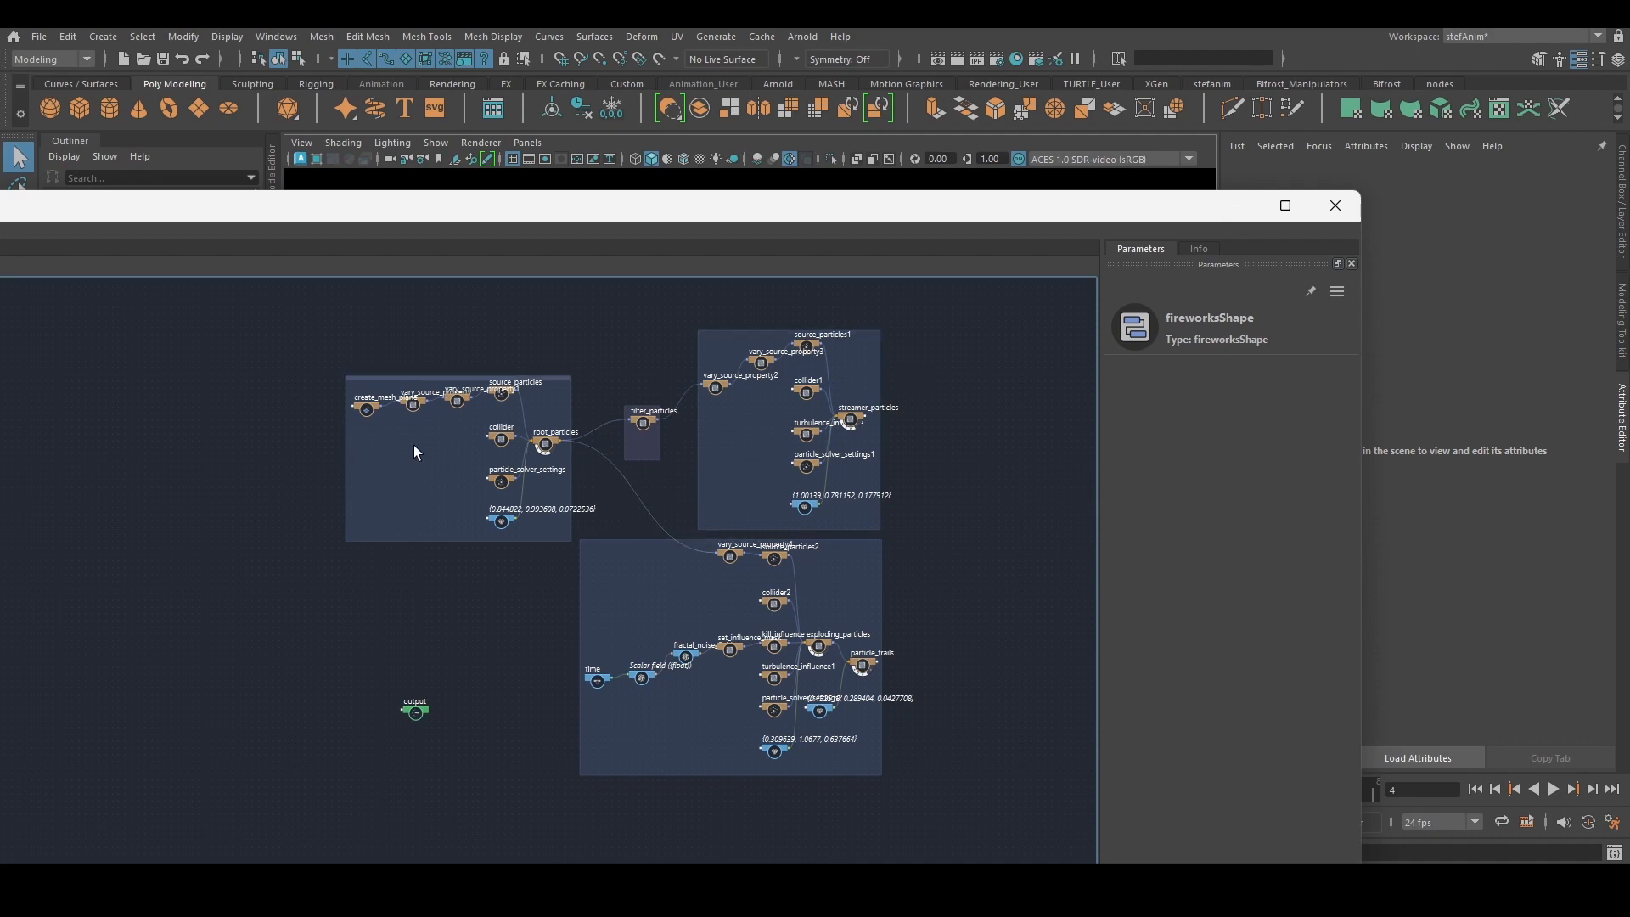
{"action": "mouse_move", "coordinate": [664, 601]}
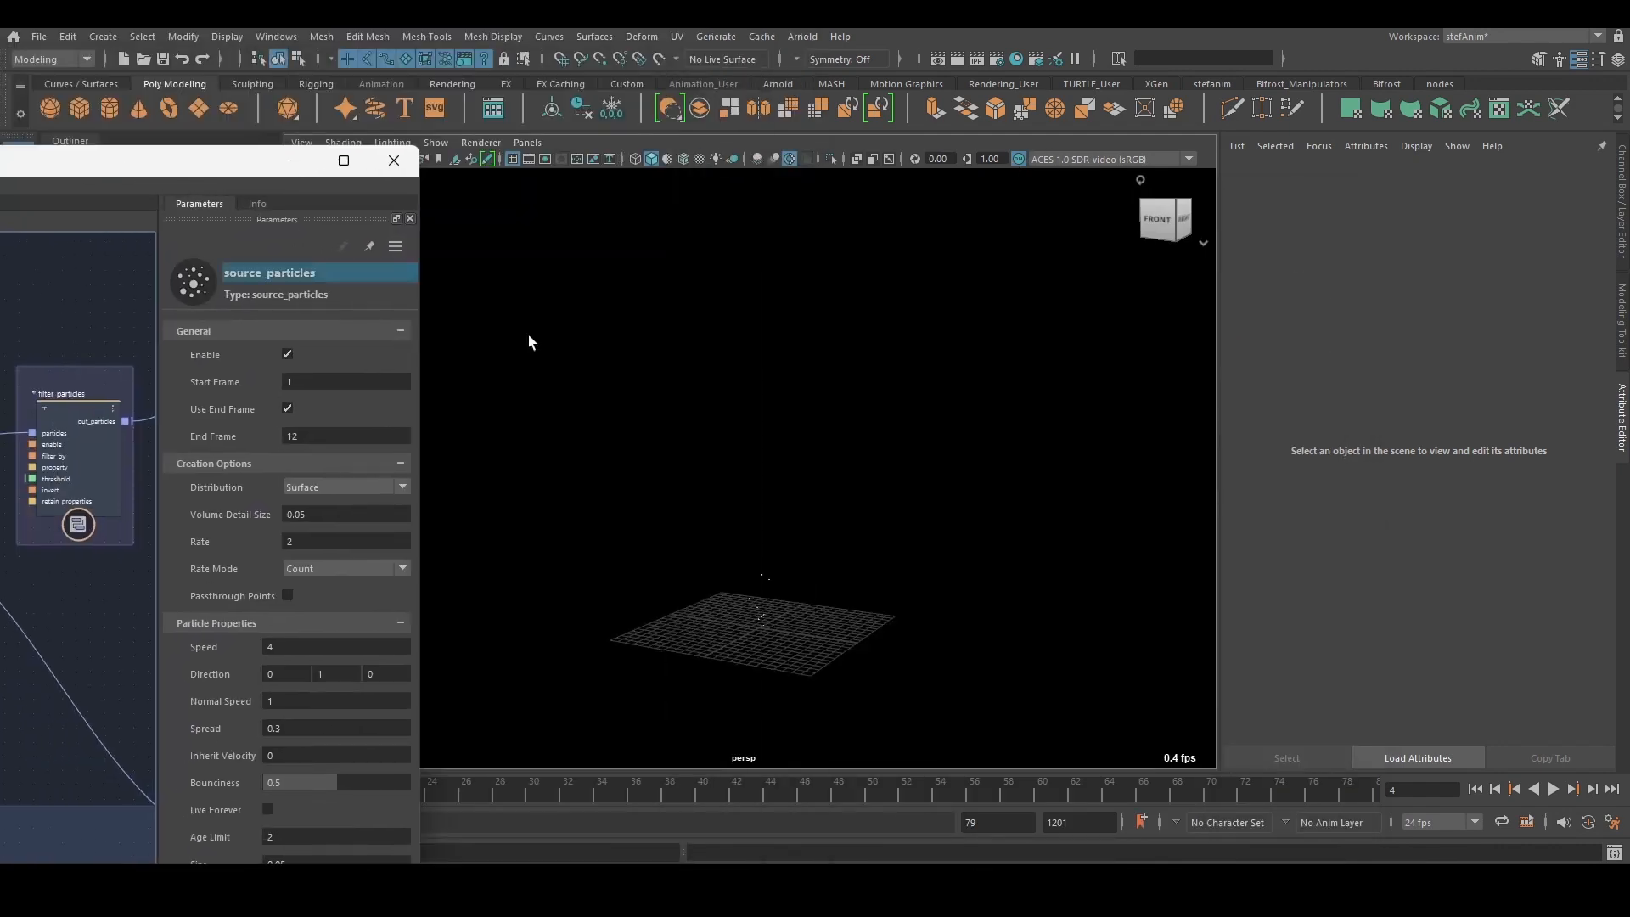
- Focus the graph on the emitter backdrop with source_particles shown in the Parameters panel
{"action": "left_click", "coordinate": [1553, 788]}
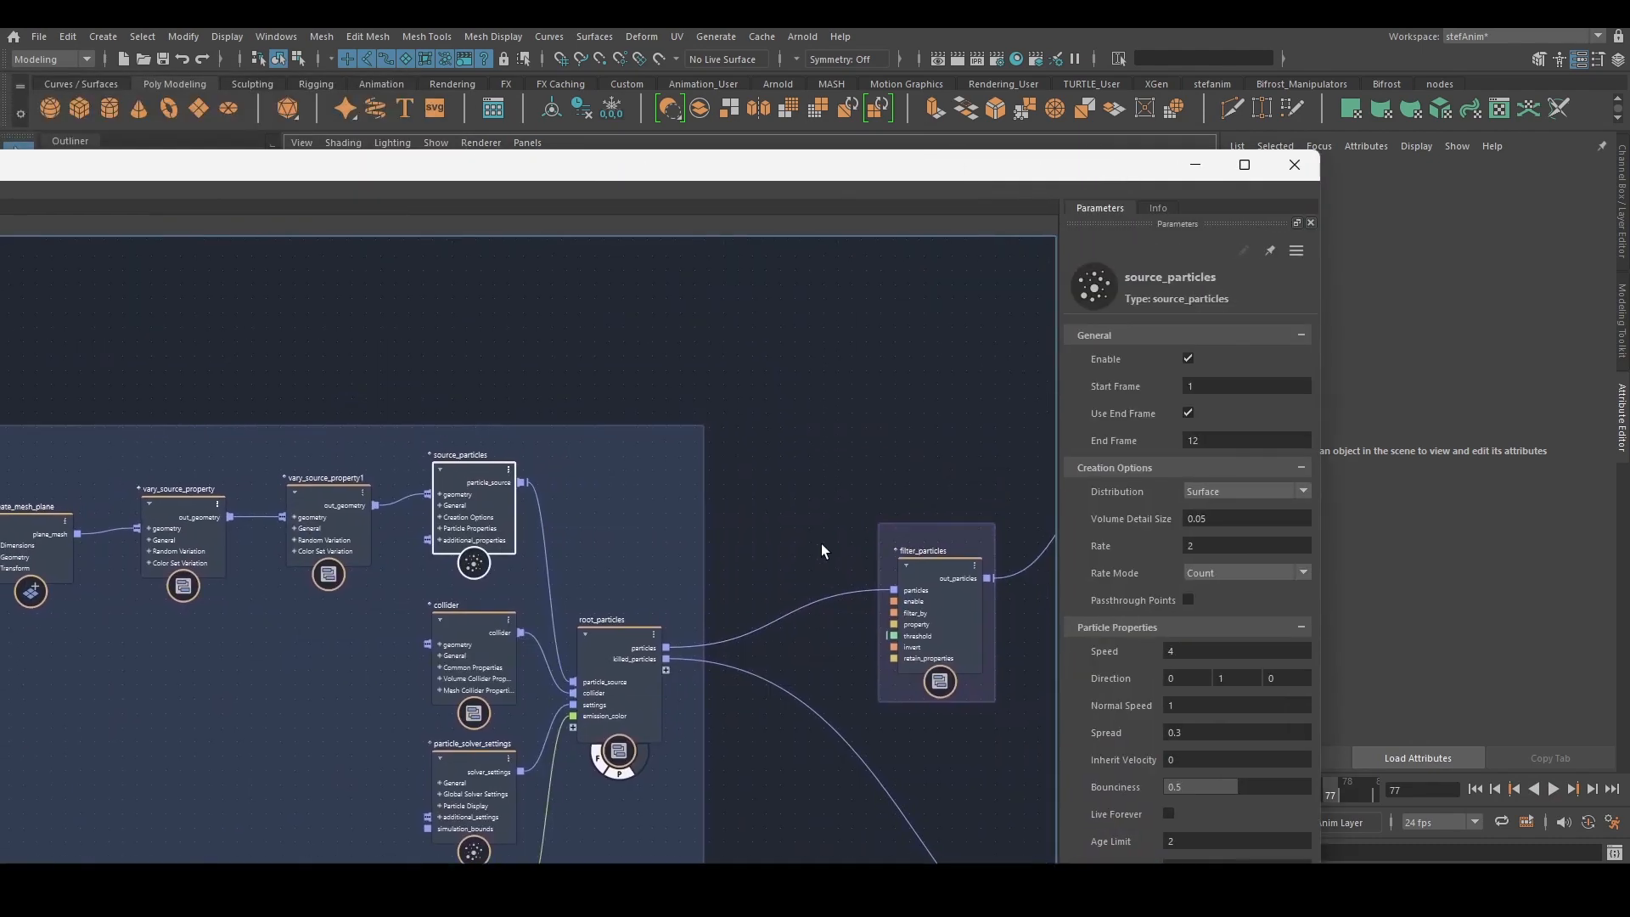
- Add a basic_particles_graph setup via Tab search 'bas' into the fireworks graph
{"action": "type", "text": "bas"}
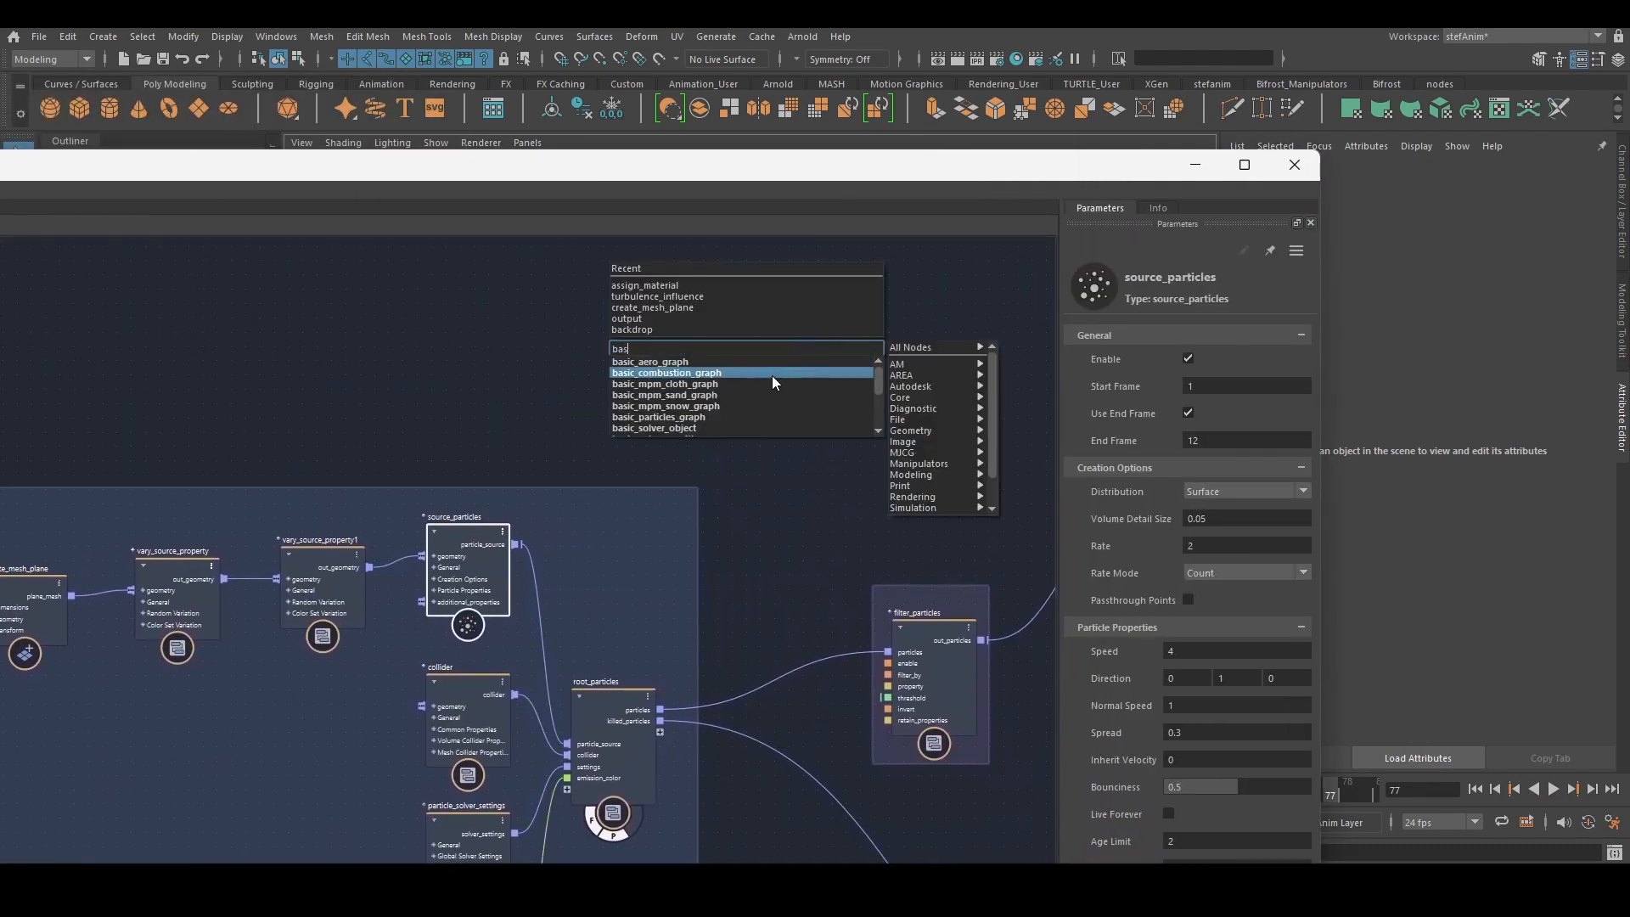
{"action": "left_click", "coordinate": [659, 417]}
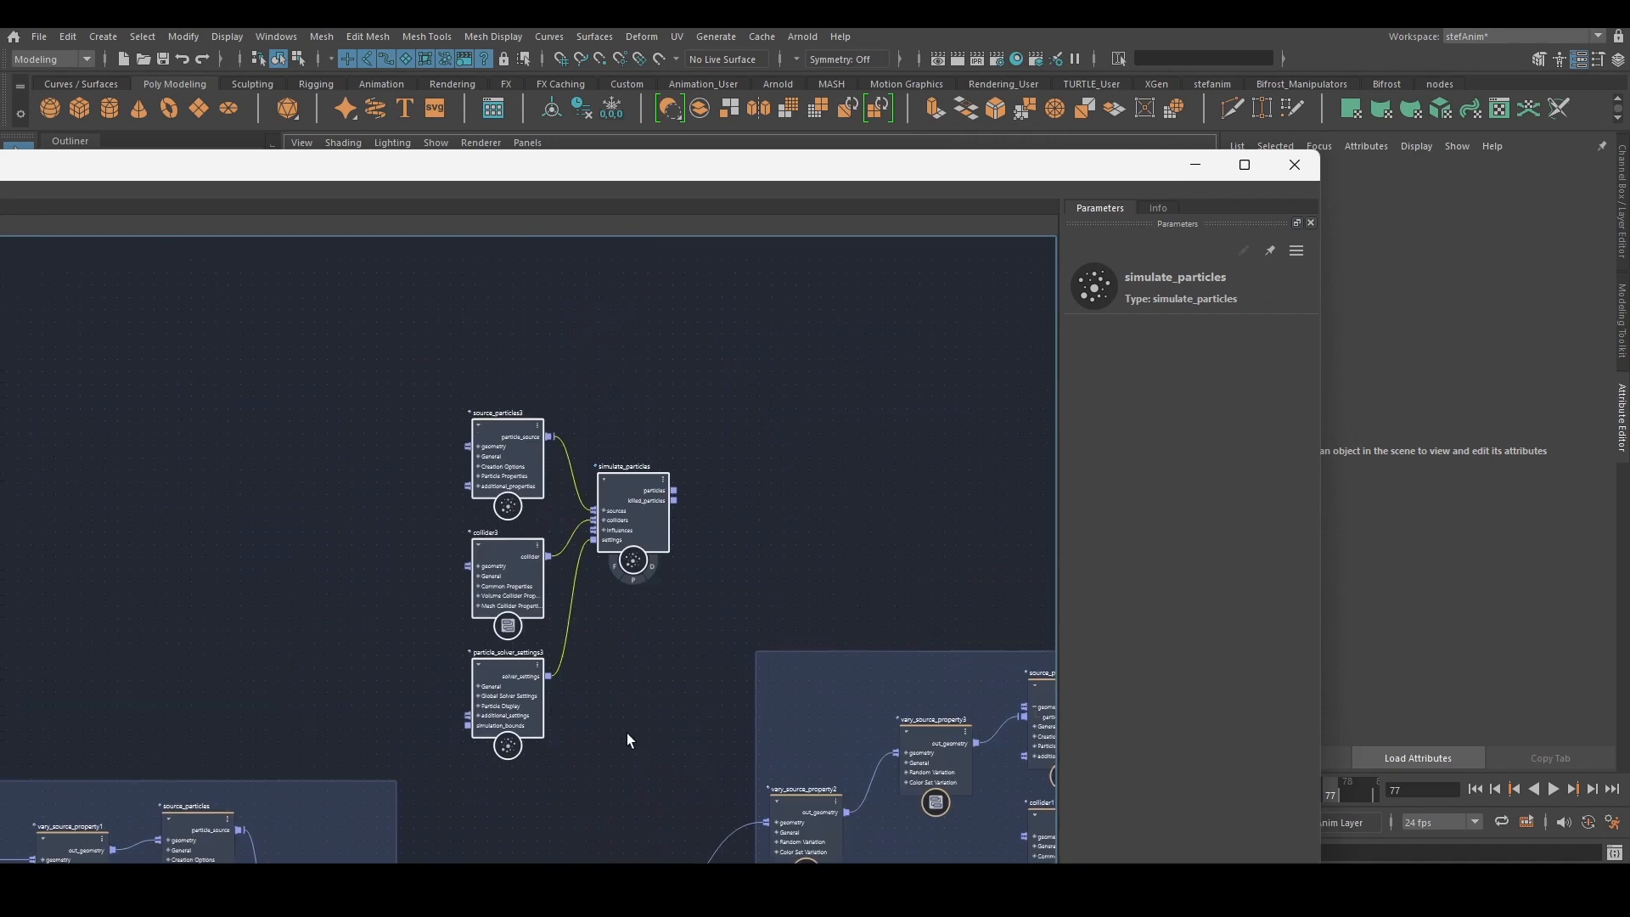
{"action": "left_click", "coordinate": [508, 676]}
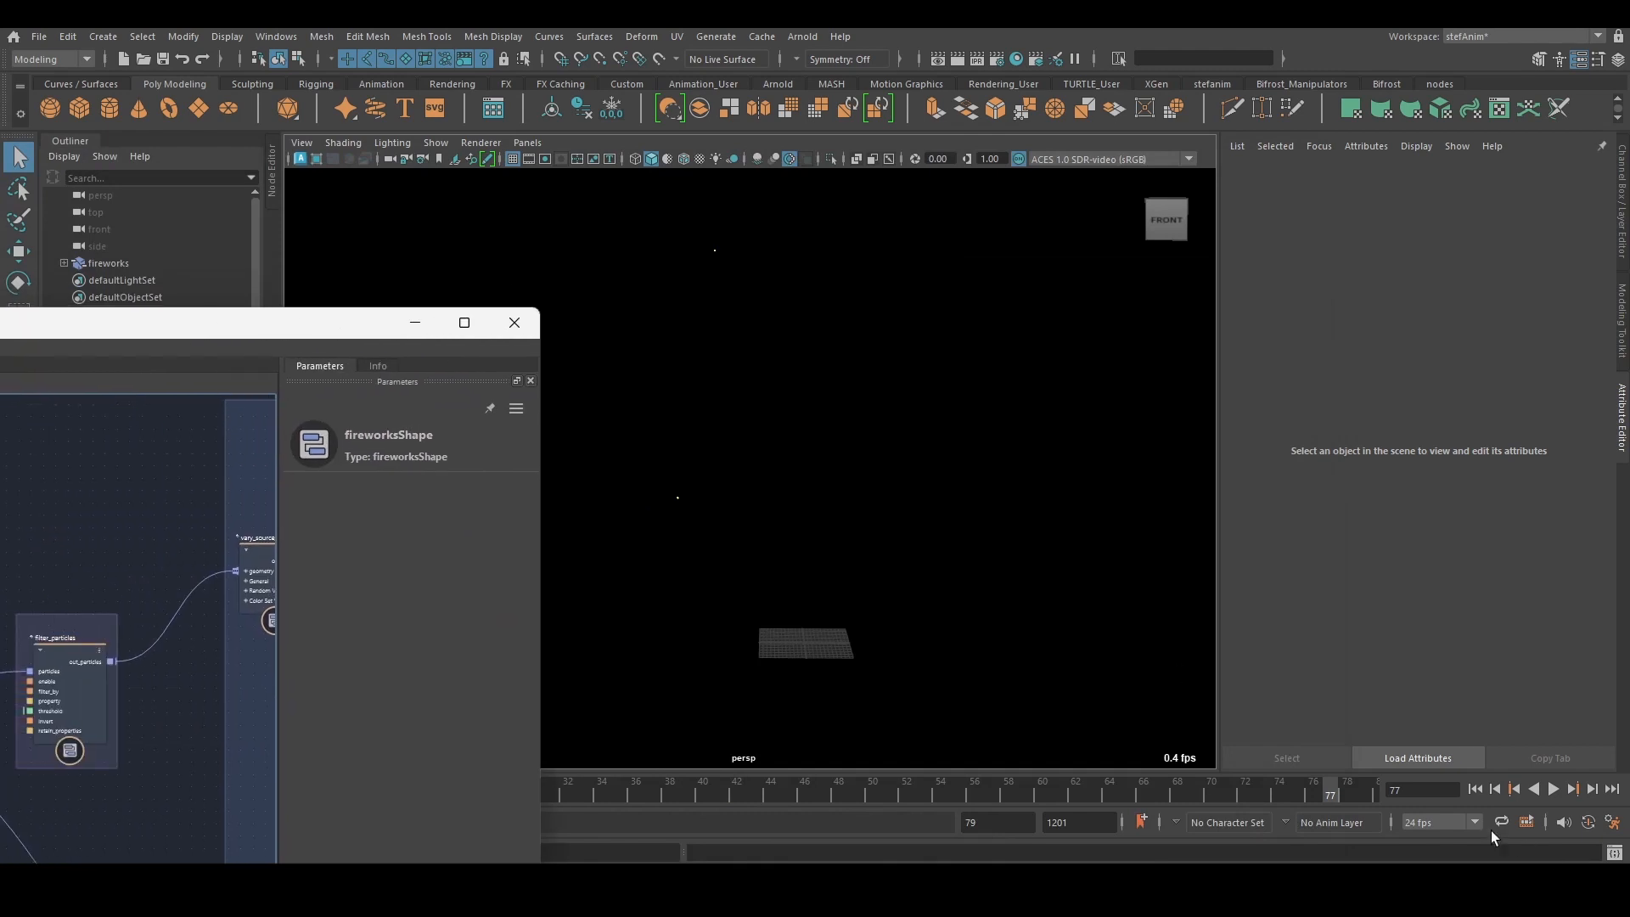
- Play the simulation while source_particles Age Limit is dragged up to about 48.19
{"action": "left_click", "coordinate": [1550, 788]}
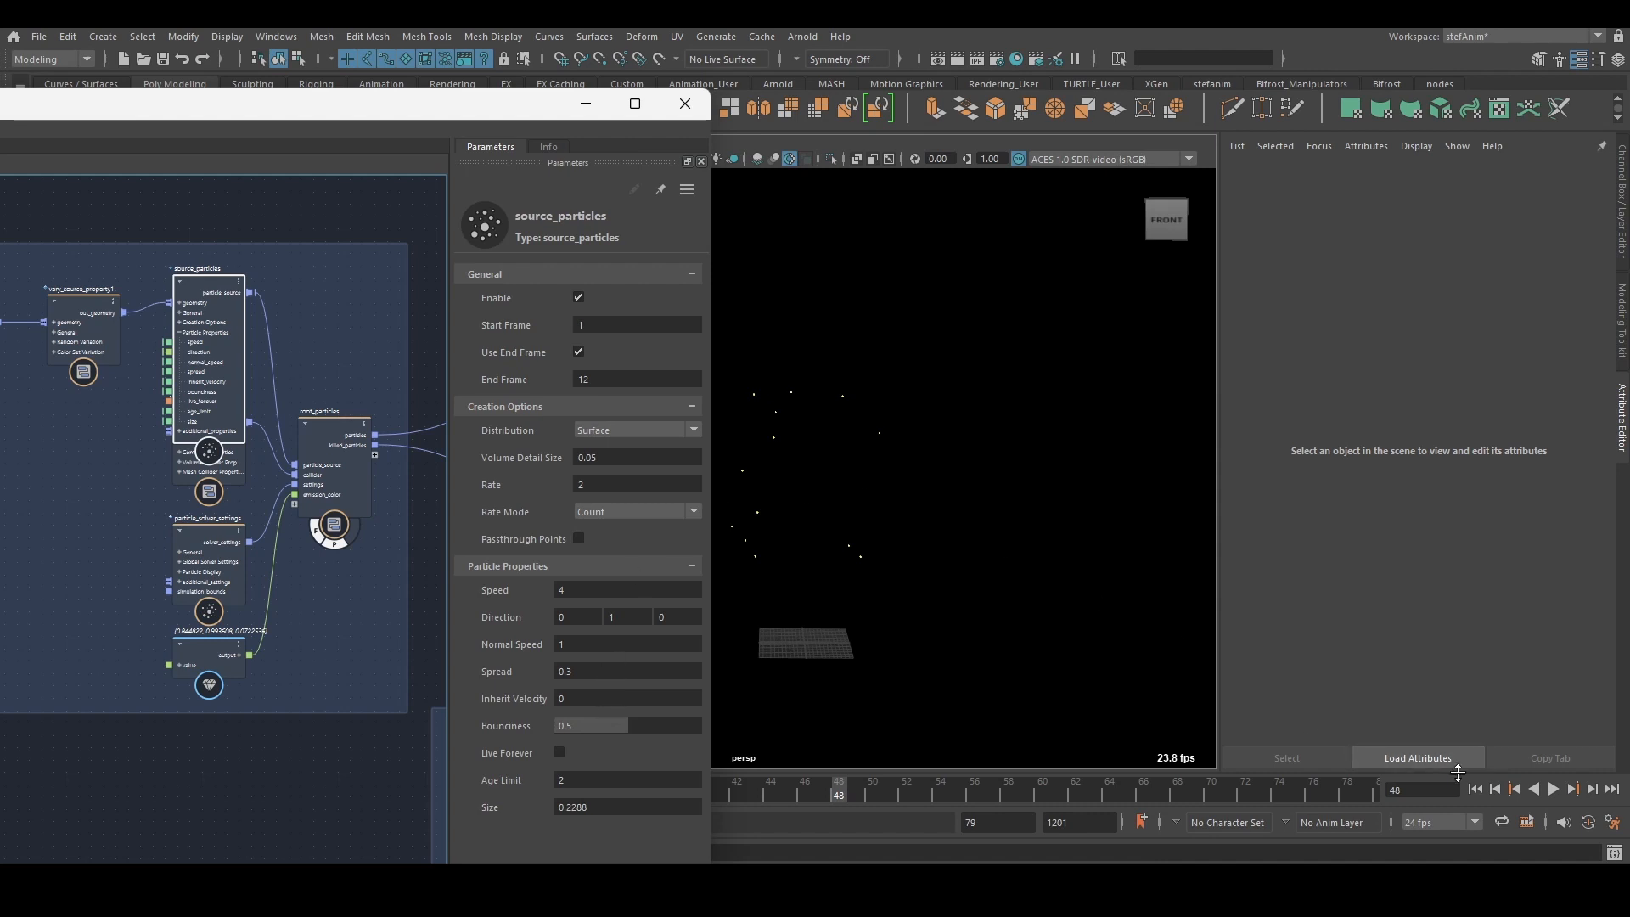
{"action": "left_click", "coordinate": [1552, 788]}
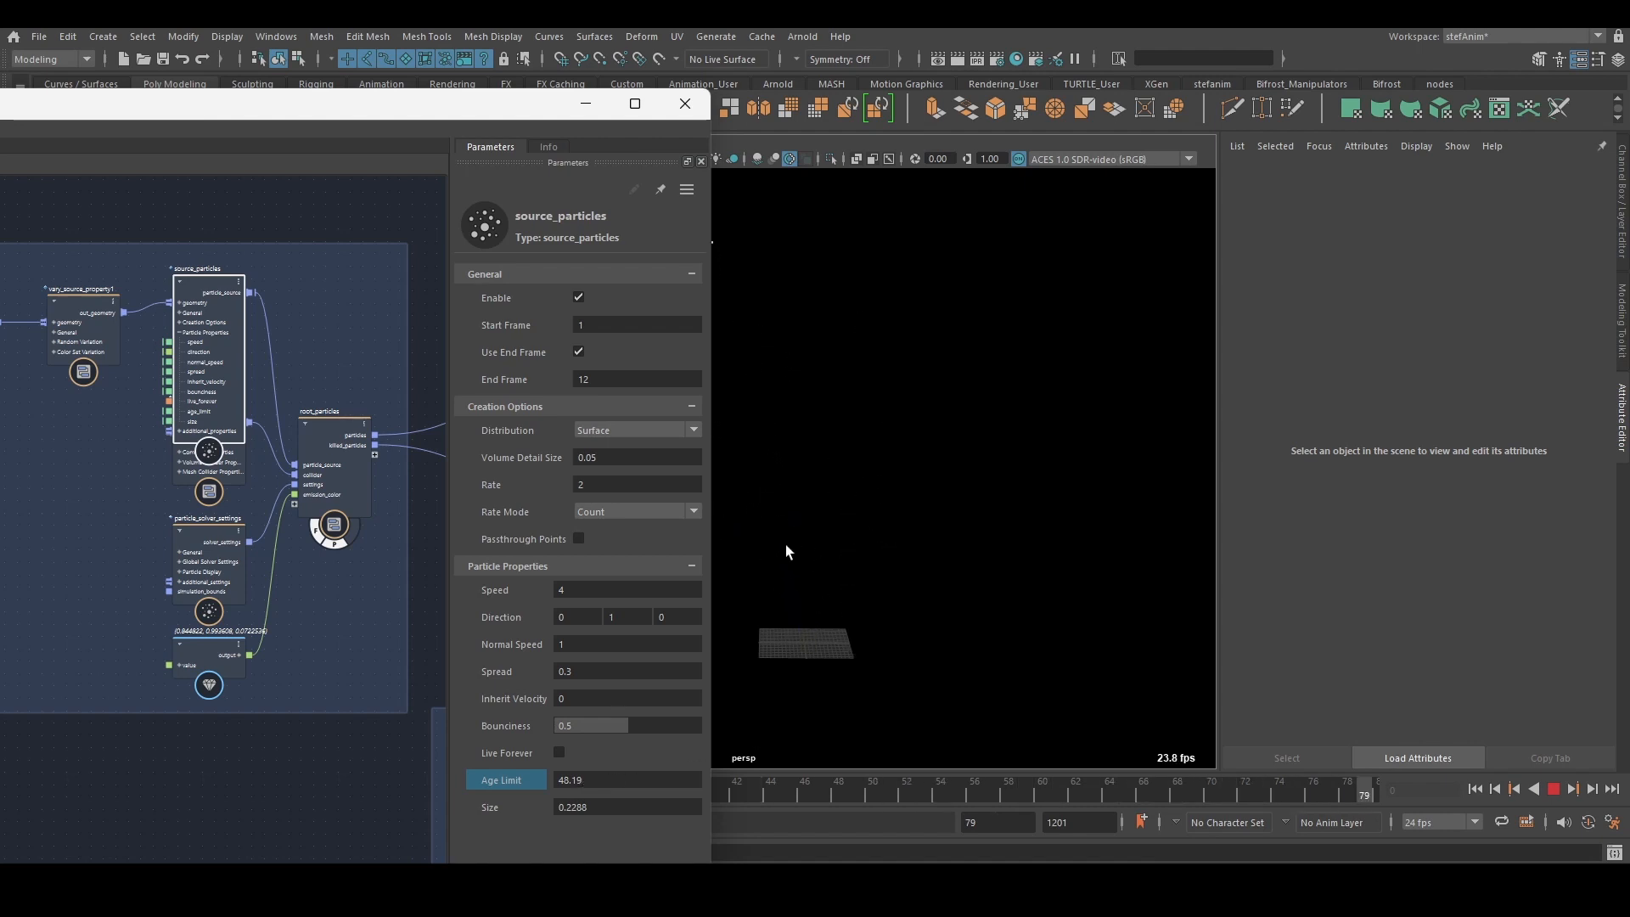
- Set source_particles launch Speed to 46.53 and replay to check the faster particles
{"action": "left_click", "coordinate": [822, 788]}
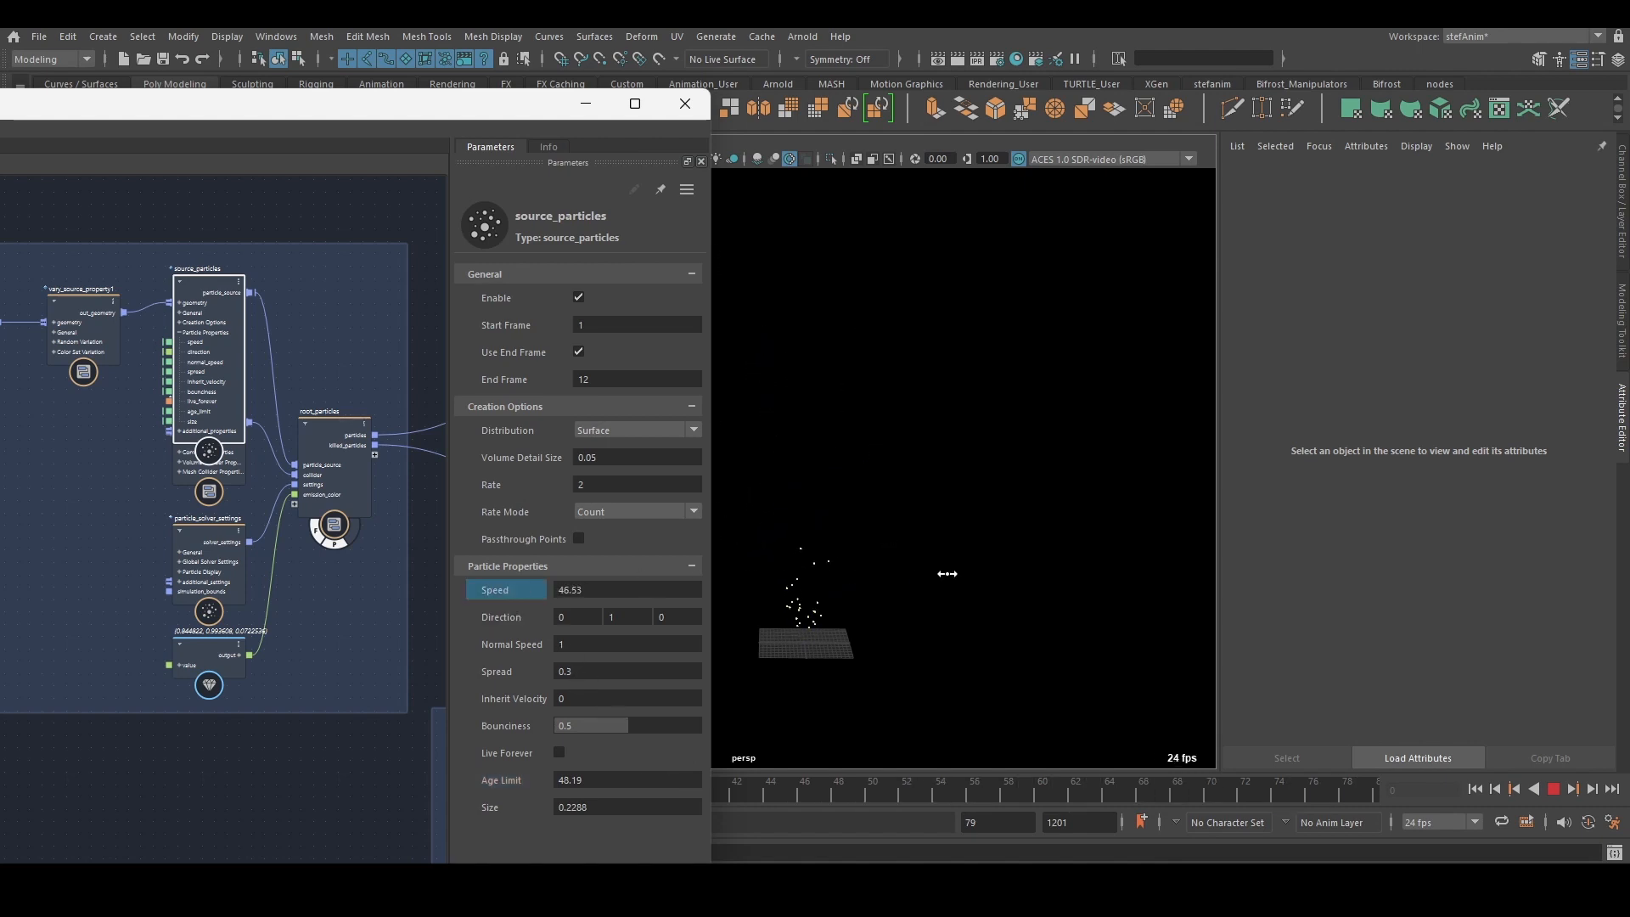
{"action": "left_click", "coordinate": [1554, 788]}
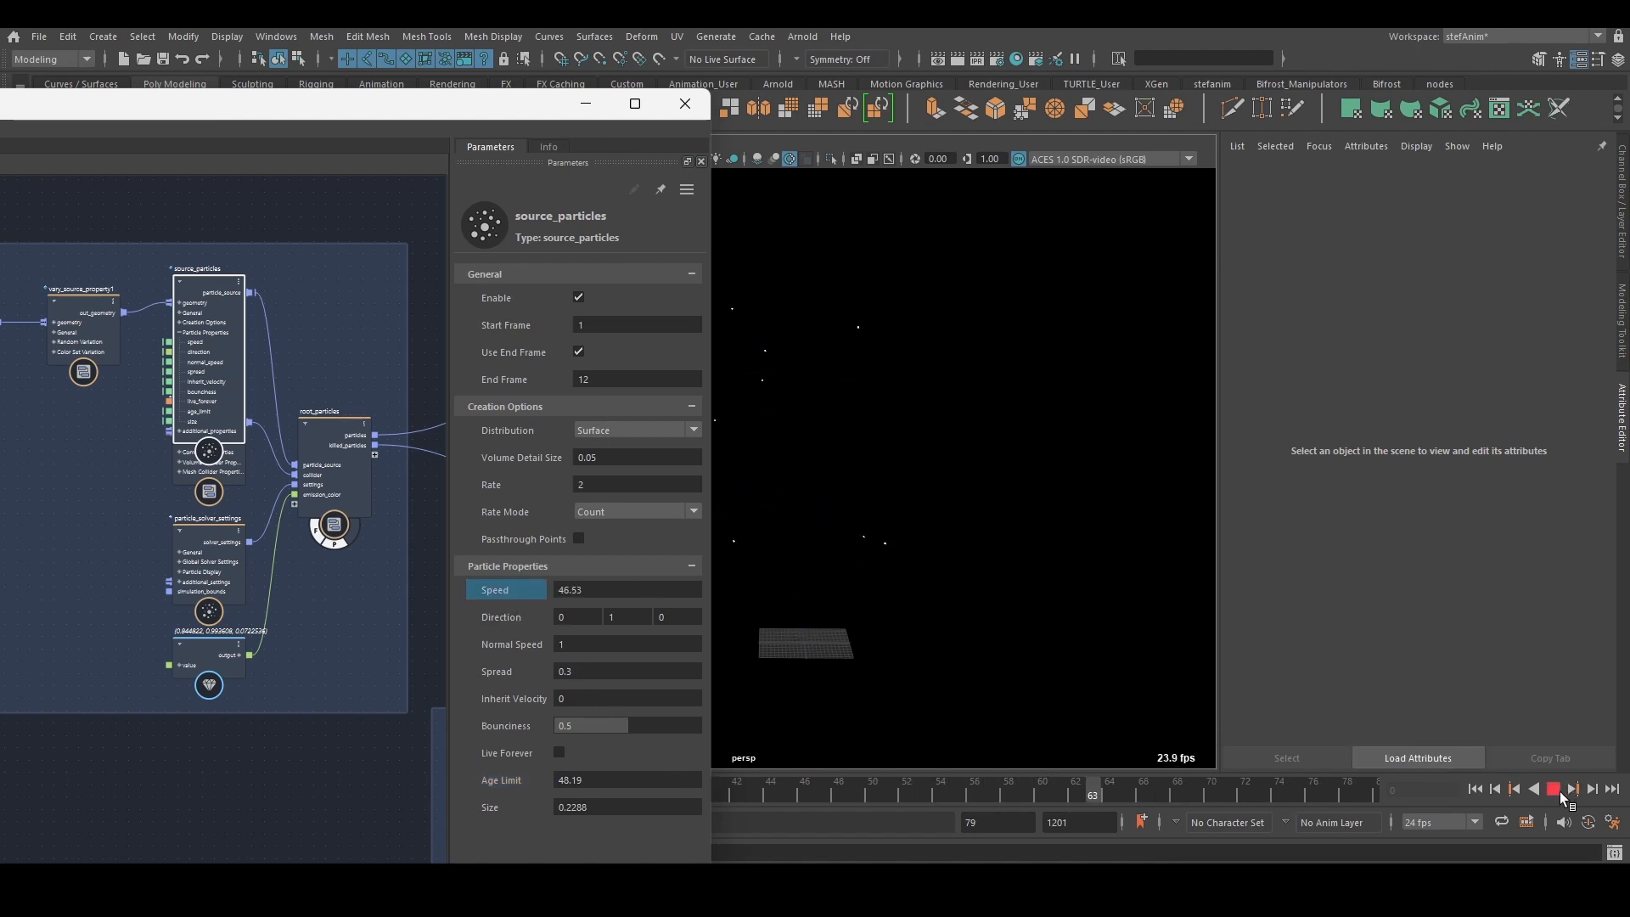
{"action": "left_click", "coordinate": [1572, 788]}
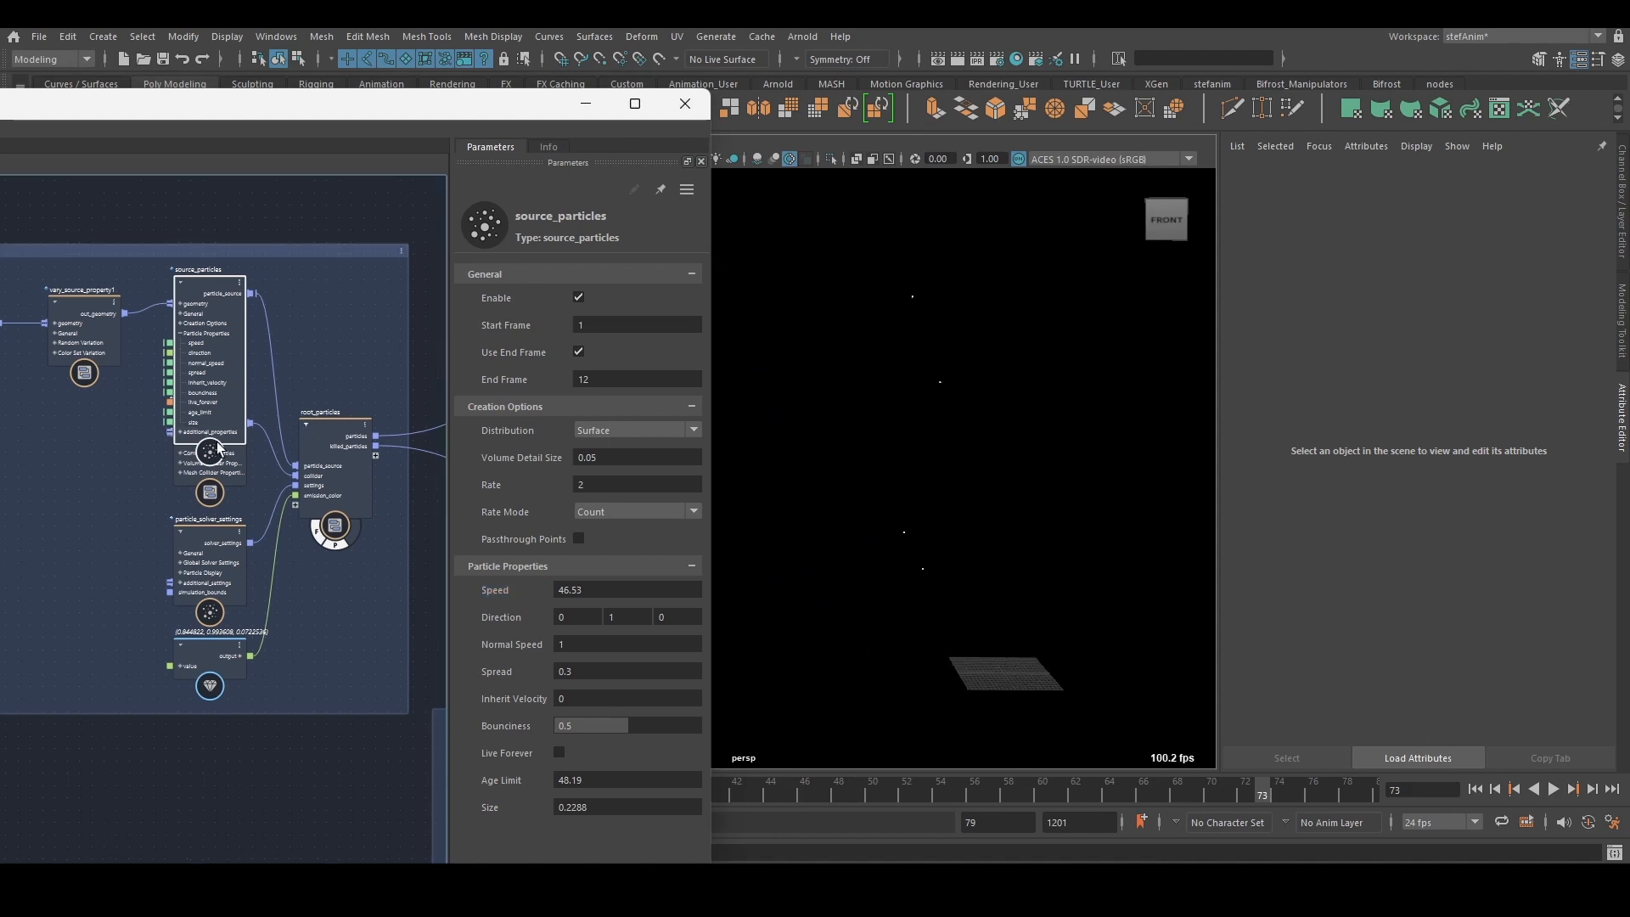
{"action": "left_click", "coordinate": [335, 456]}
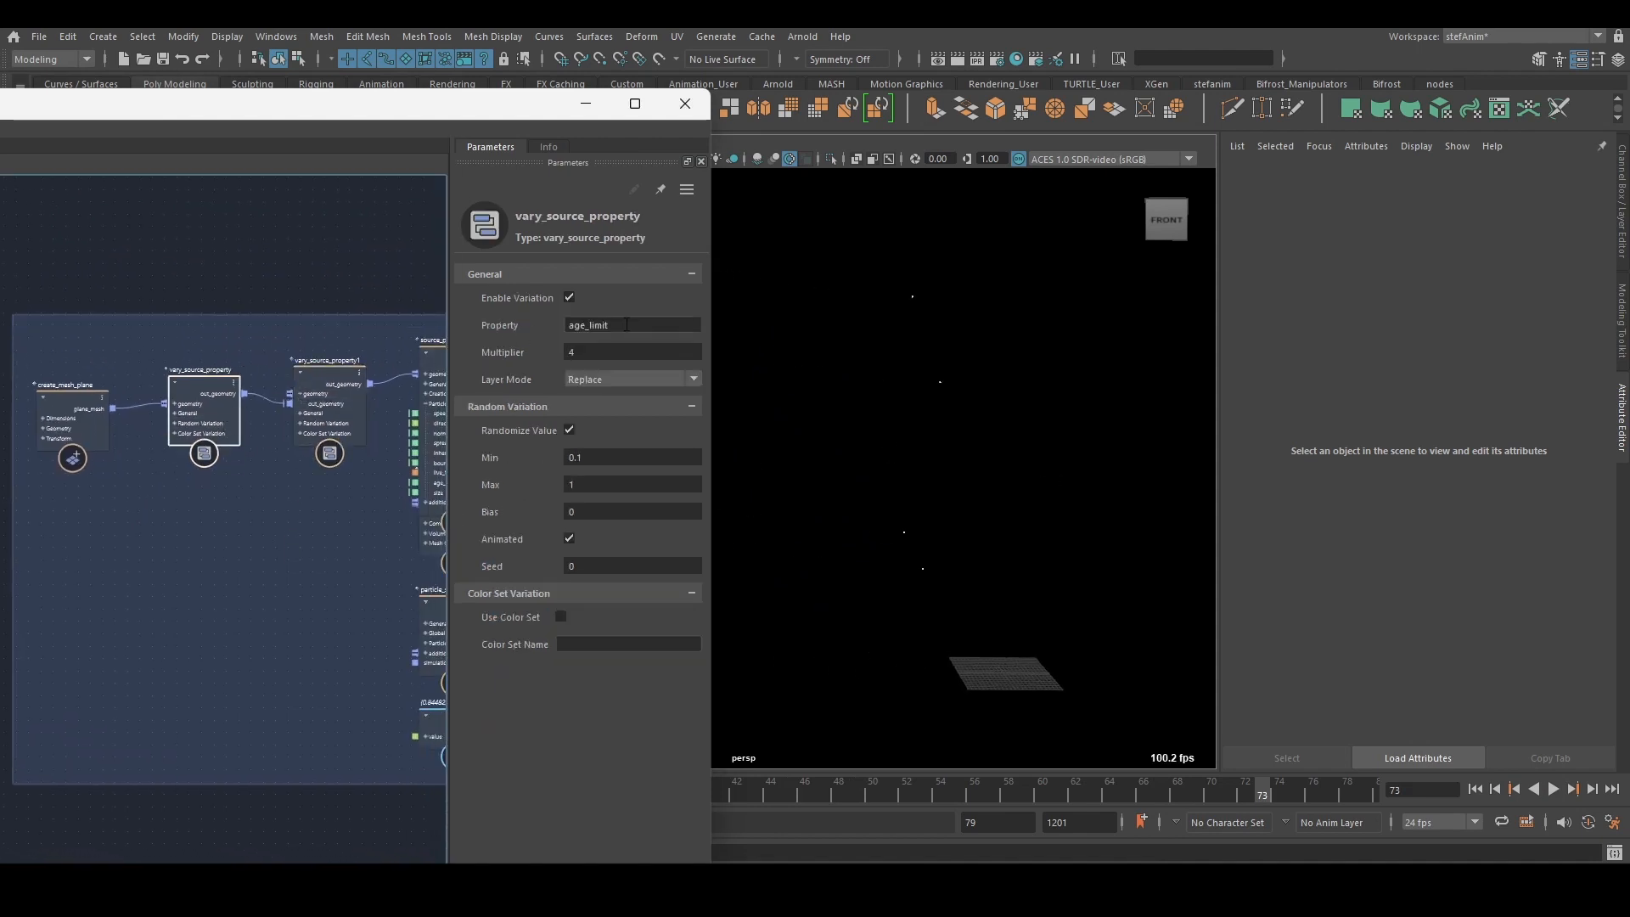
- Return the source_particles Age Limit to 2, replay, and select the first vary_source_property node
{"action": "left_click", "coordinate": [329, 451]}
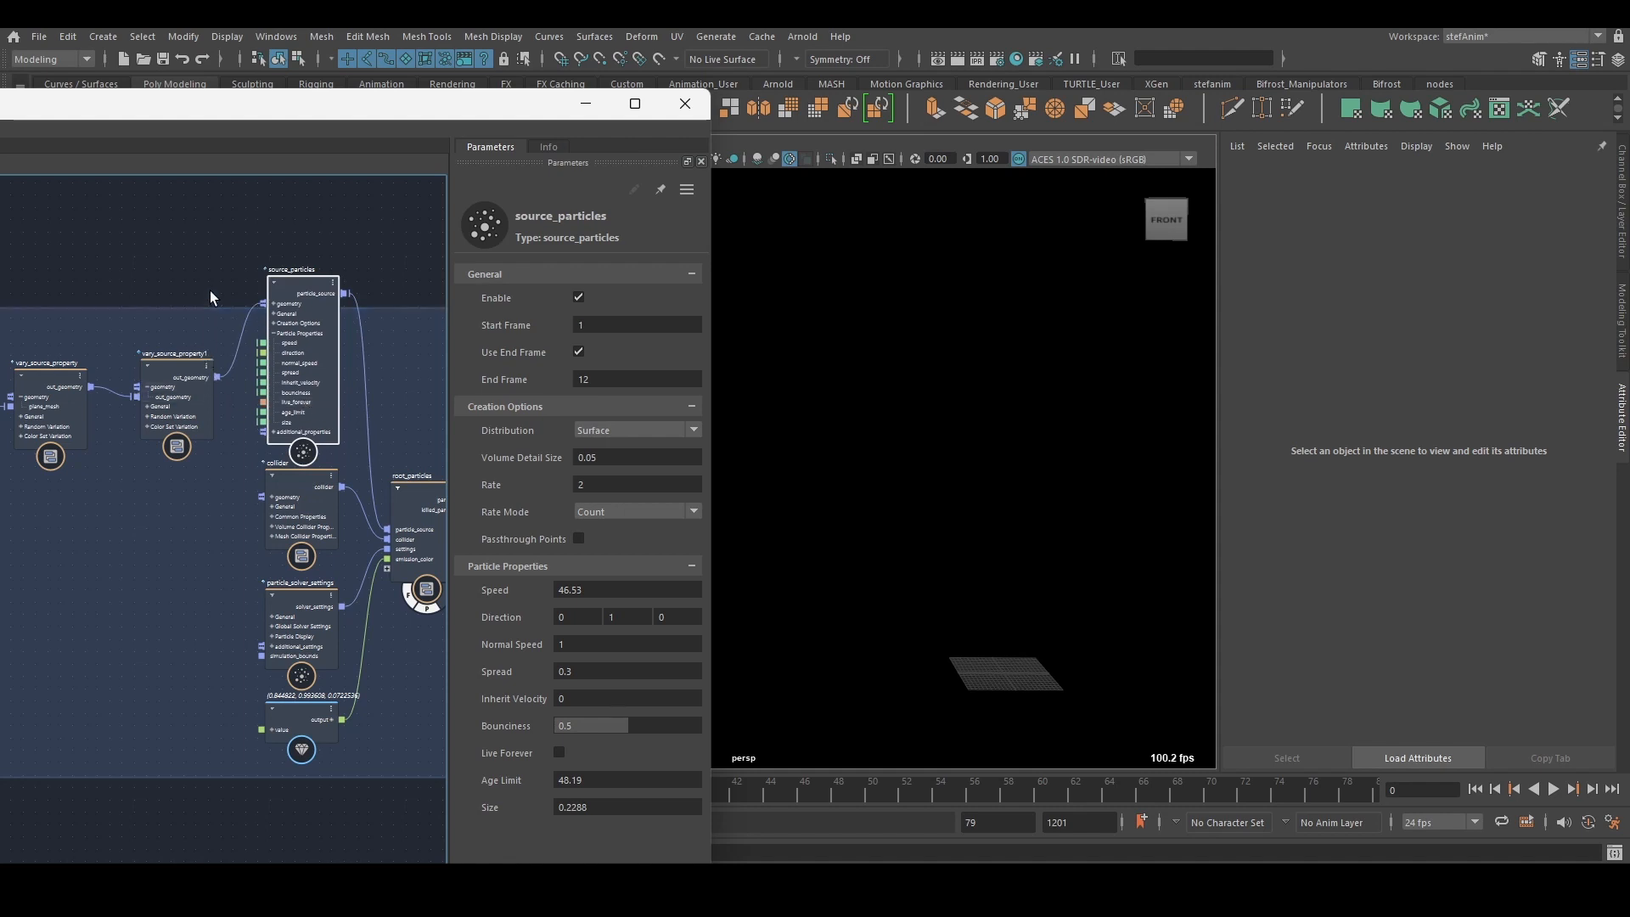
{"action": "mouse_move", "coordinate": [171, 281]}
{"action": "type", "text": "12.35"}
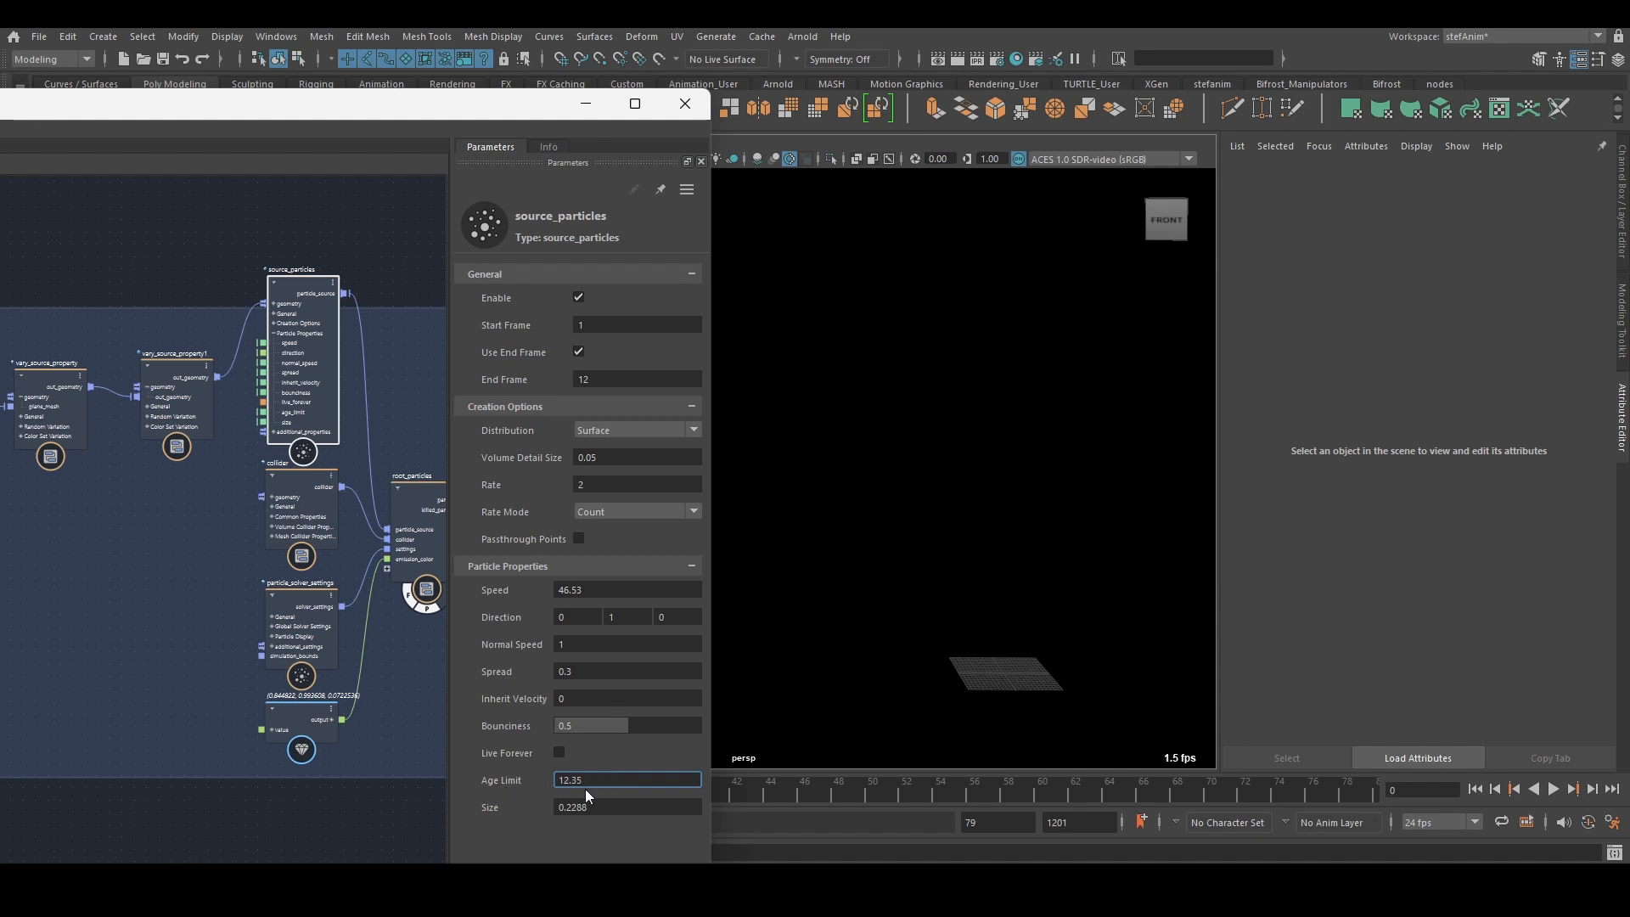
{"action": "type", "text": "2"}
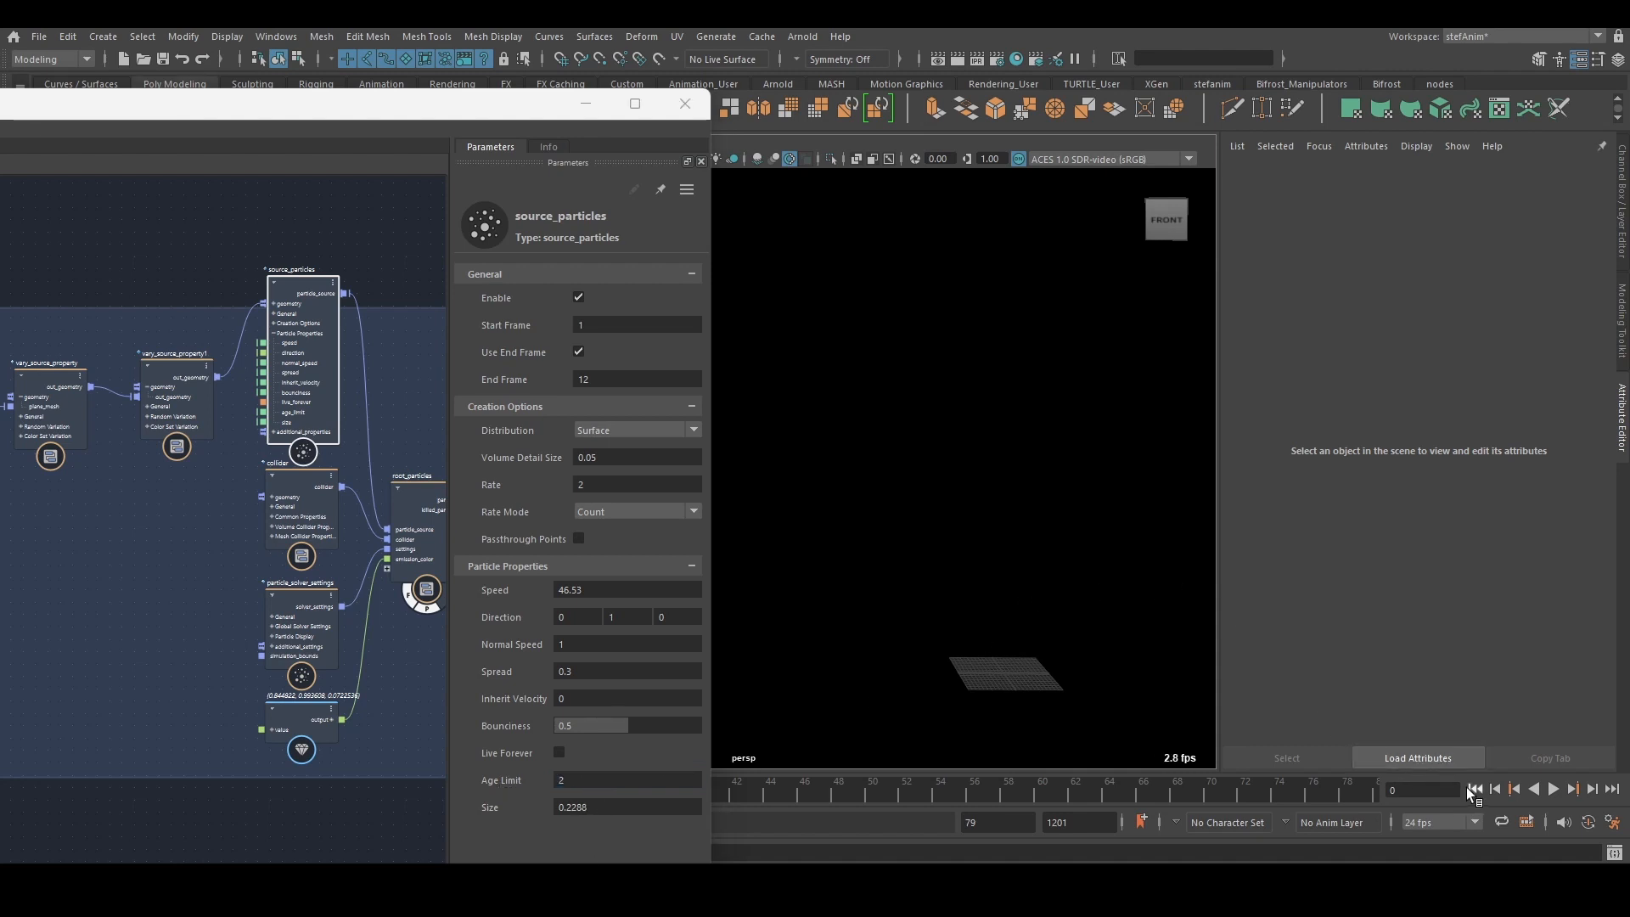
{"action": "left_click", "coordinate": [1552, 788]}
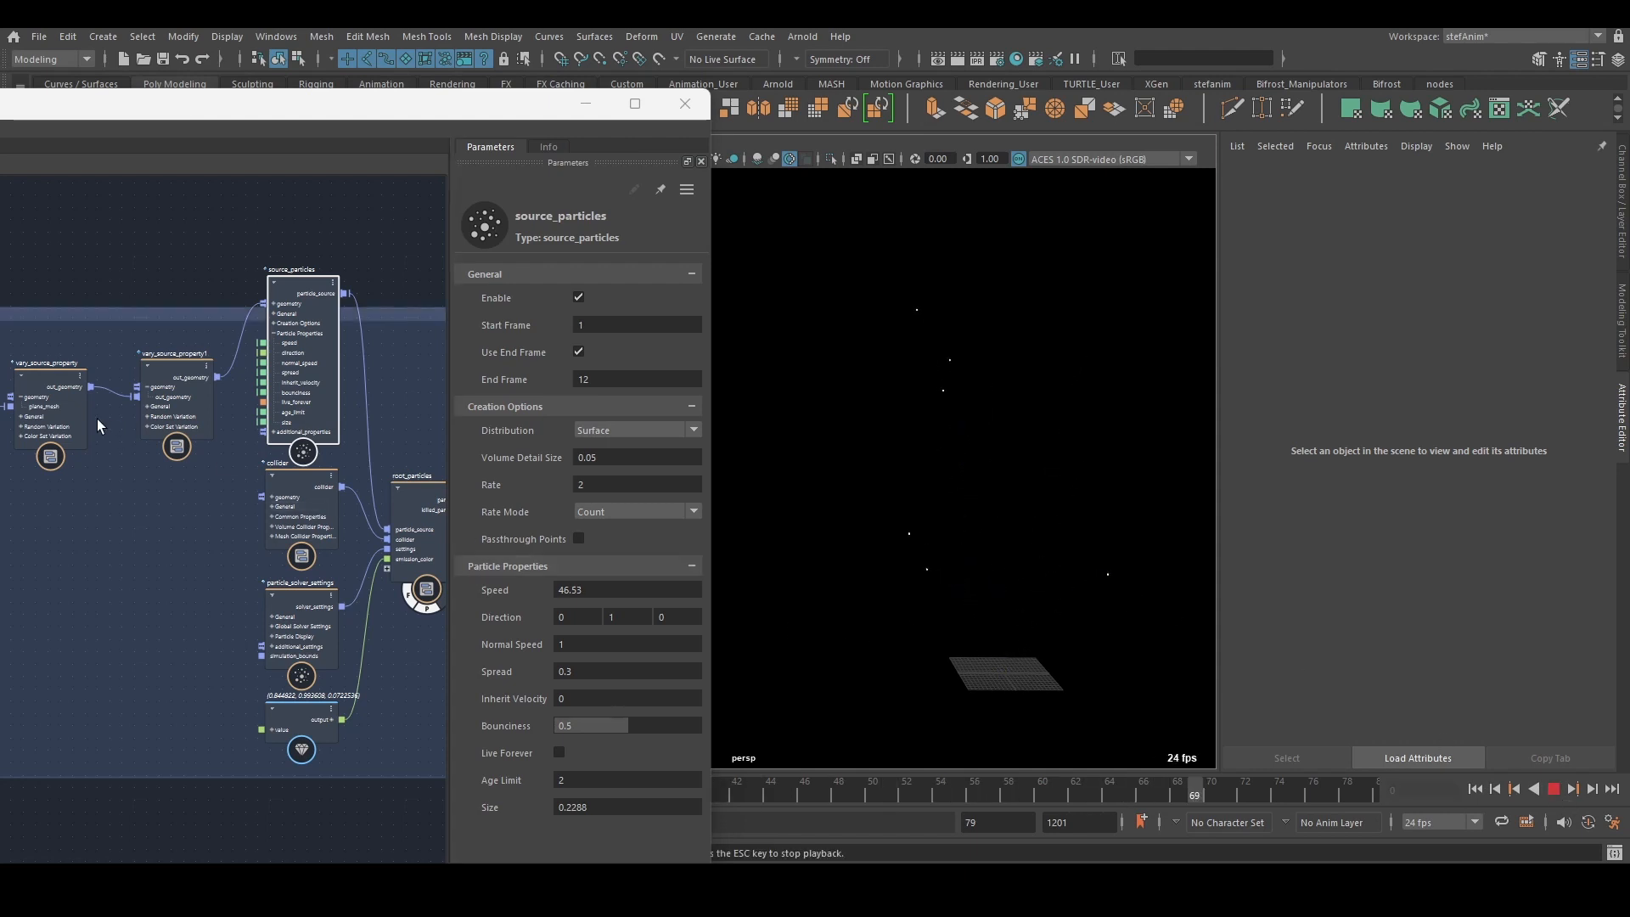
{"action": "left_click", "coordinate": [49, 426]}
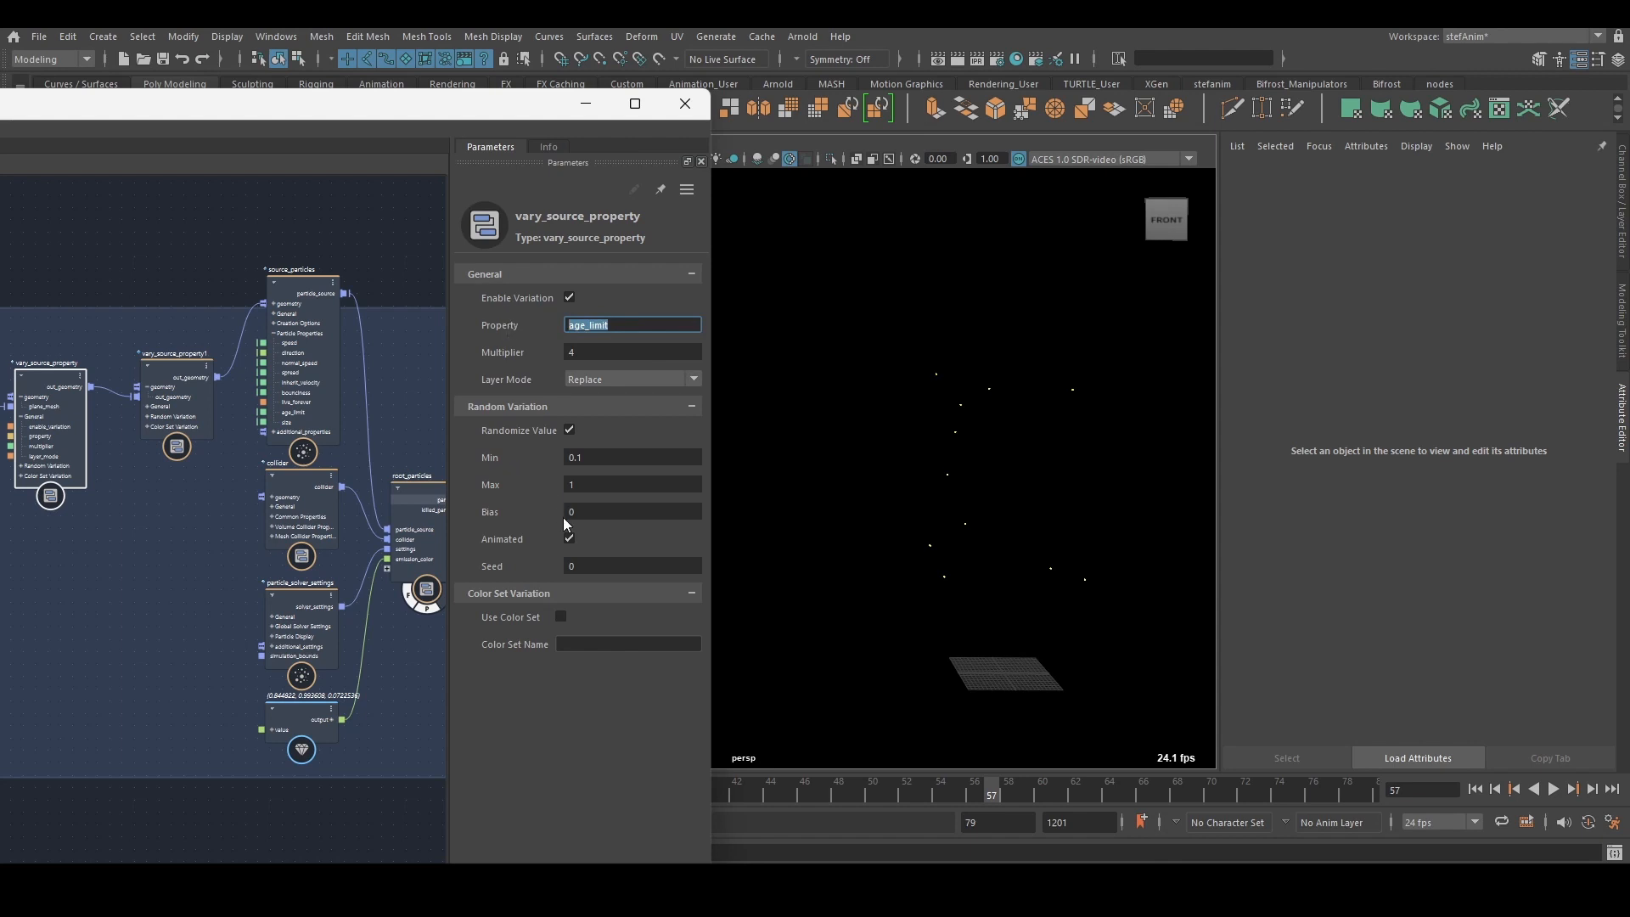
- Expand Creation Options on source_particles and replay the randomized-lifetime particles
{"action": "left_click", "coordinate": [569, 539]}
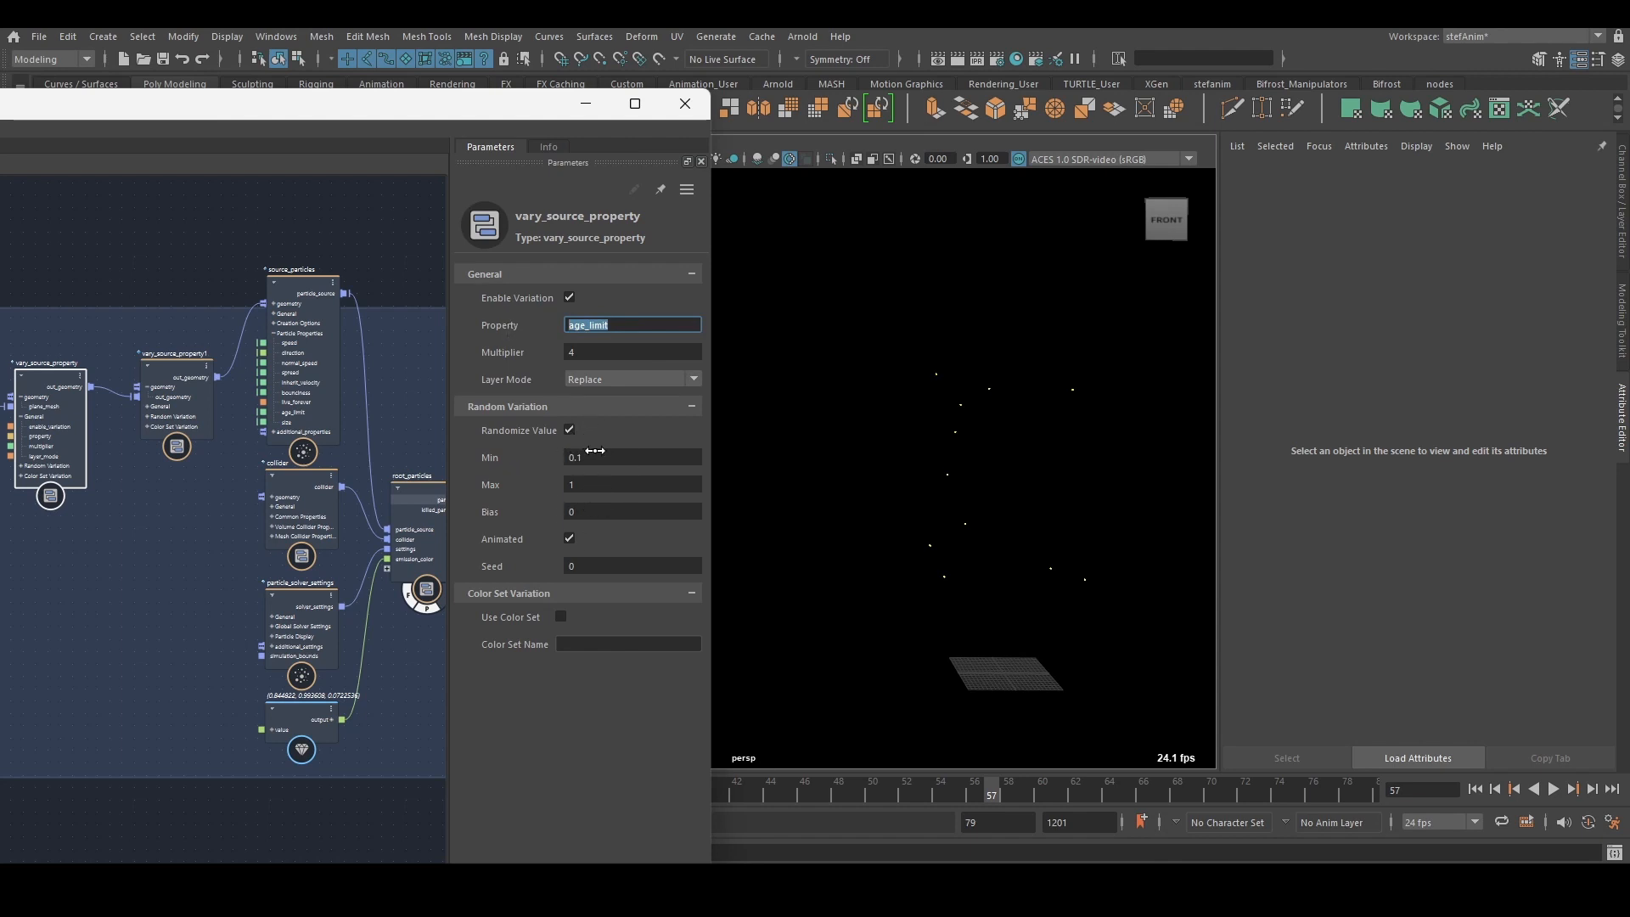
{"action": "mouse_move", "coordinate": [614, 484]}
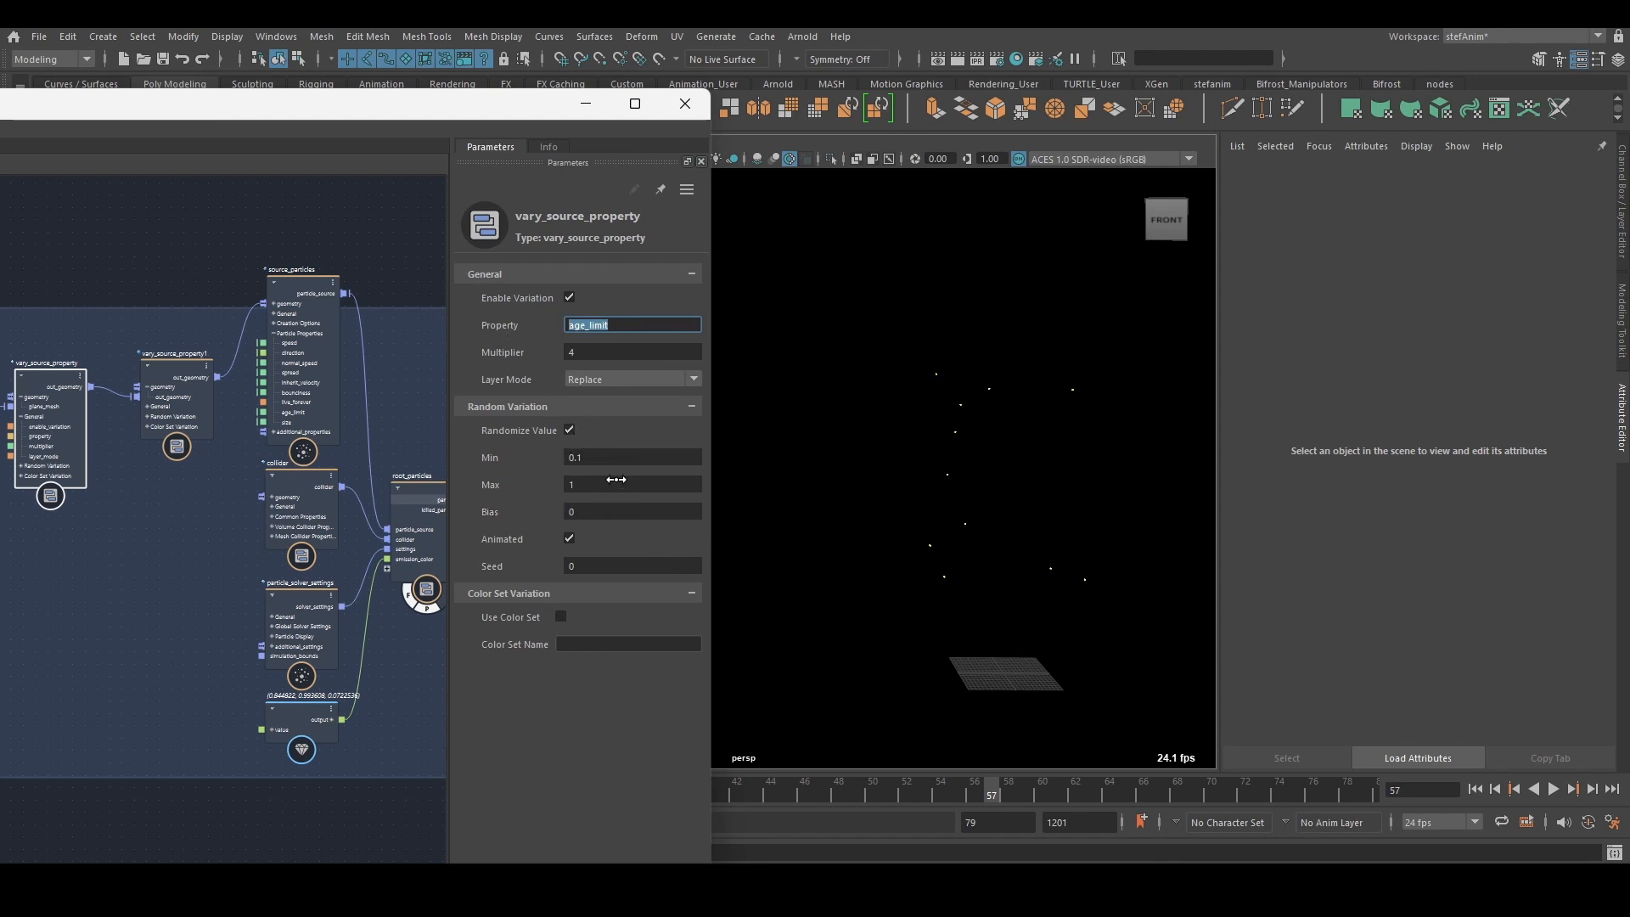
{"action": "mouse_move", "coordinate": [736, 474]}
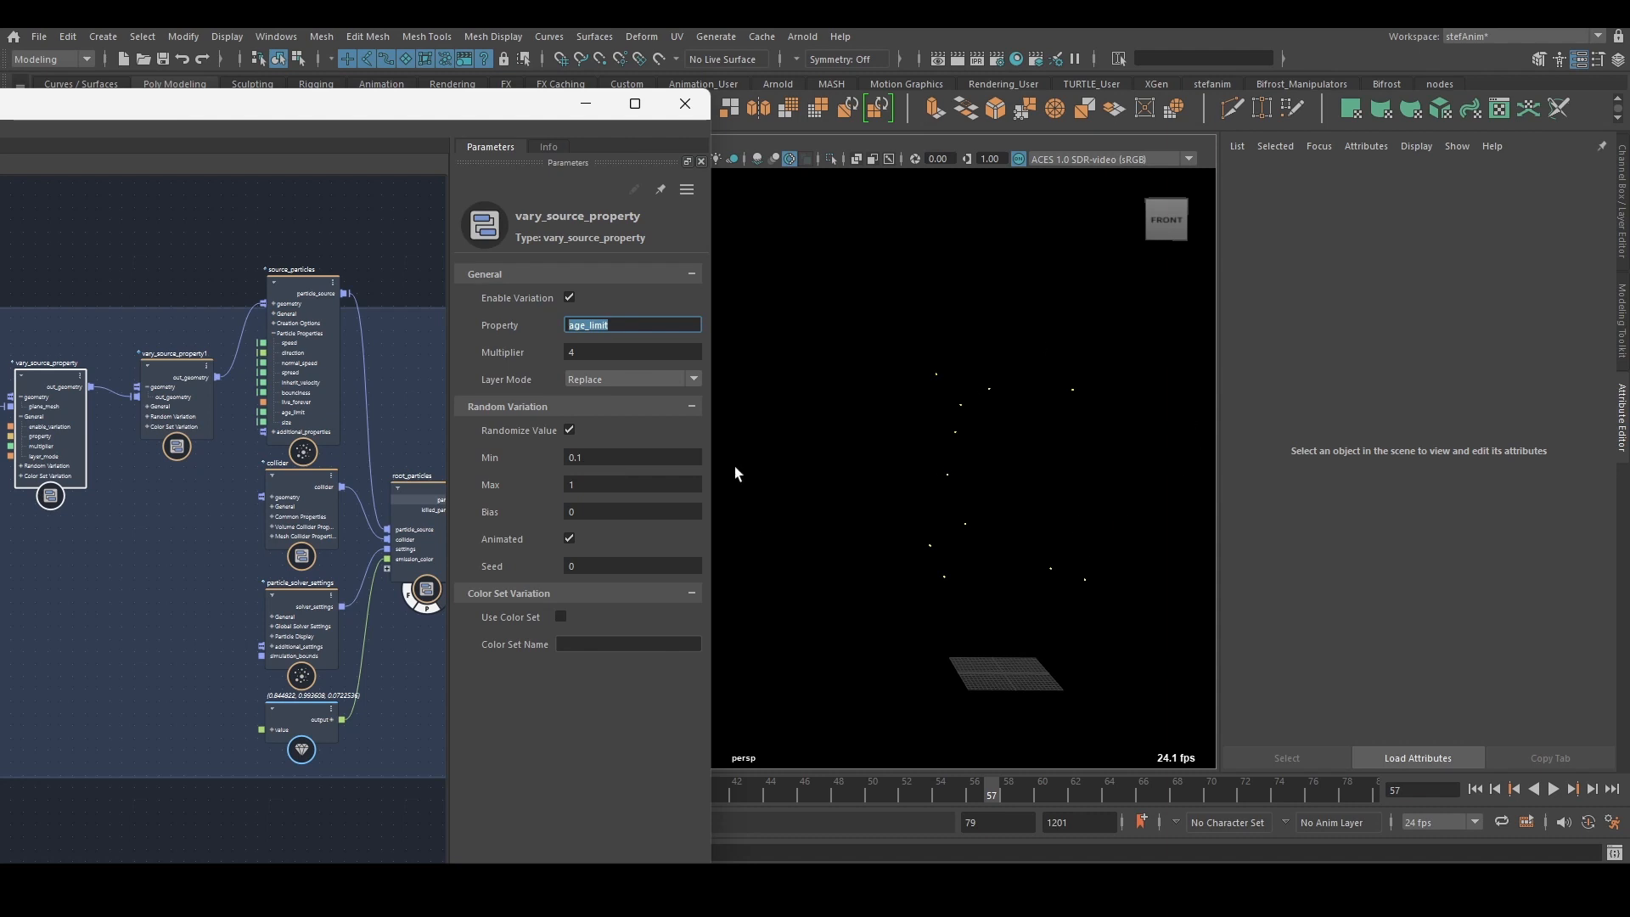
{"action": "left_click", "coordinate": [632, 484]}
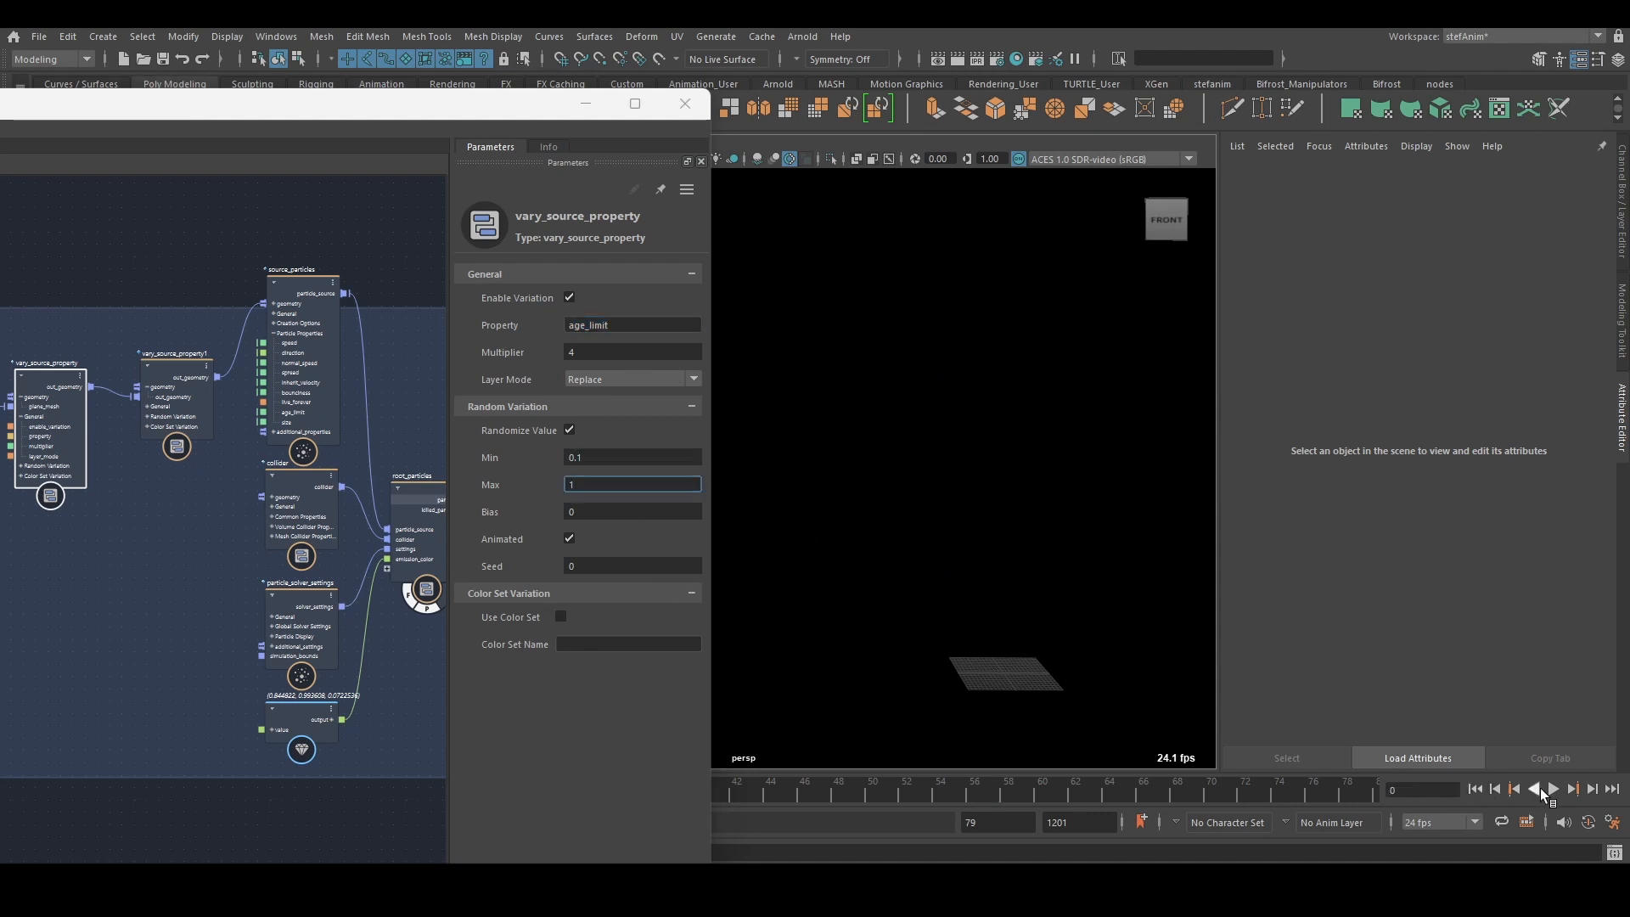
{"action": "left_click", "coordinate": [1550, 788]}
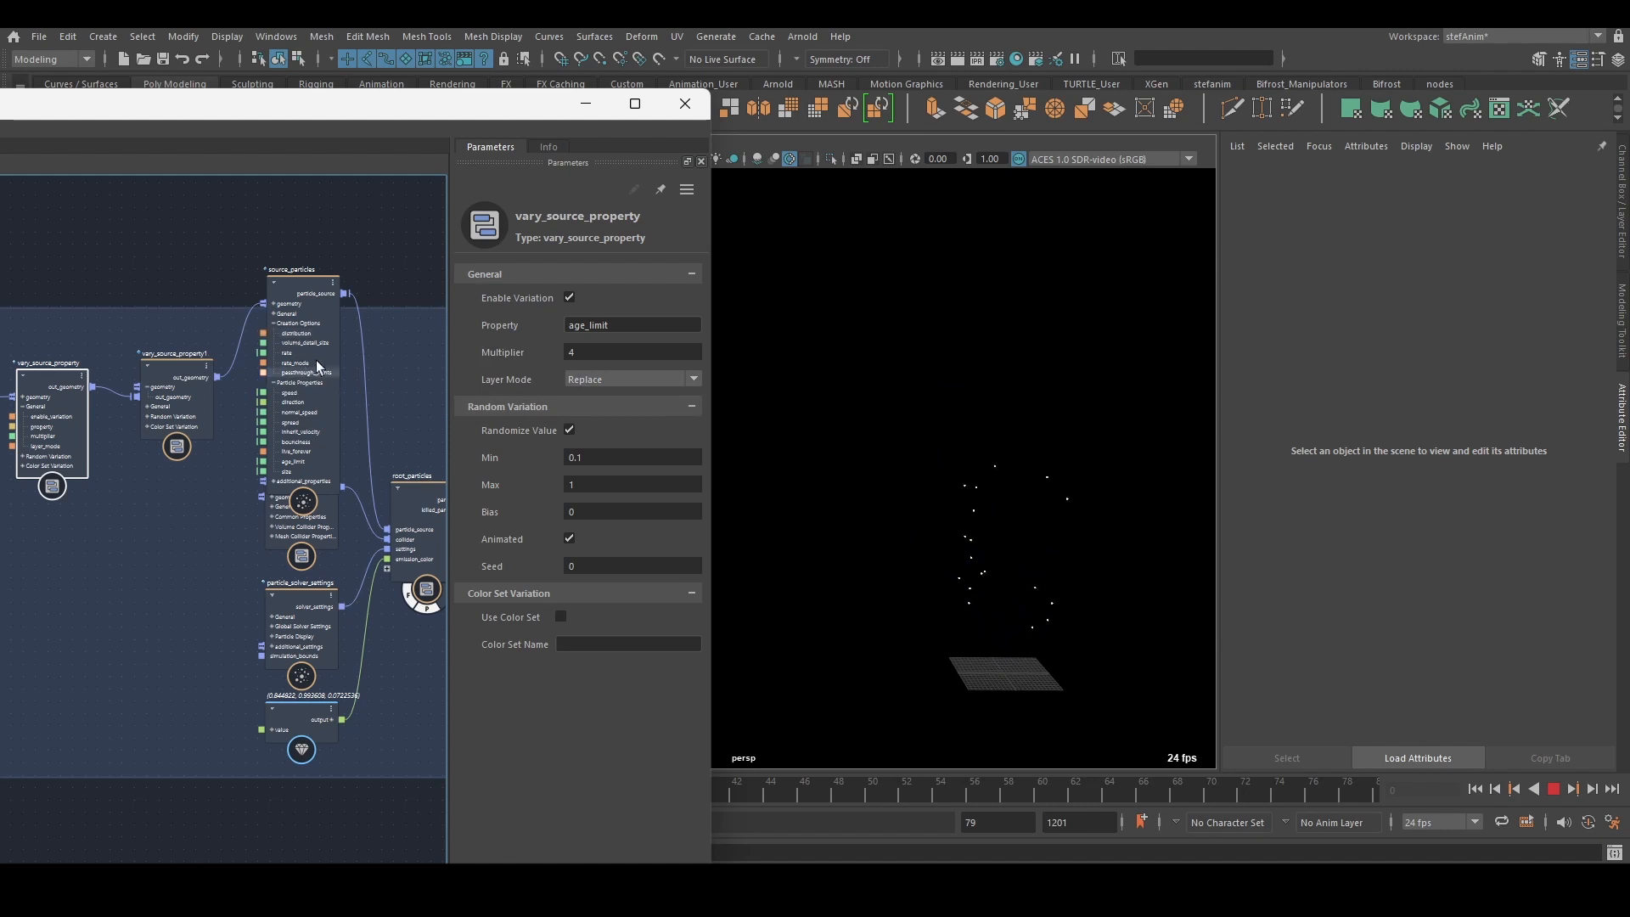
{"action": "left_click", "coordinate": [632, 379]}
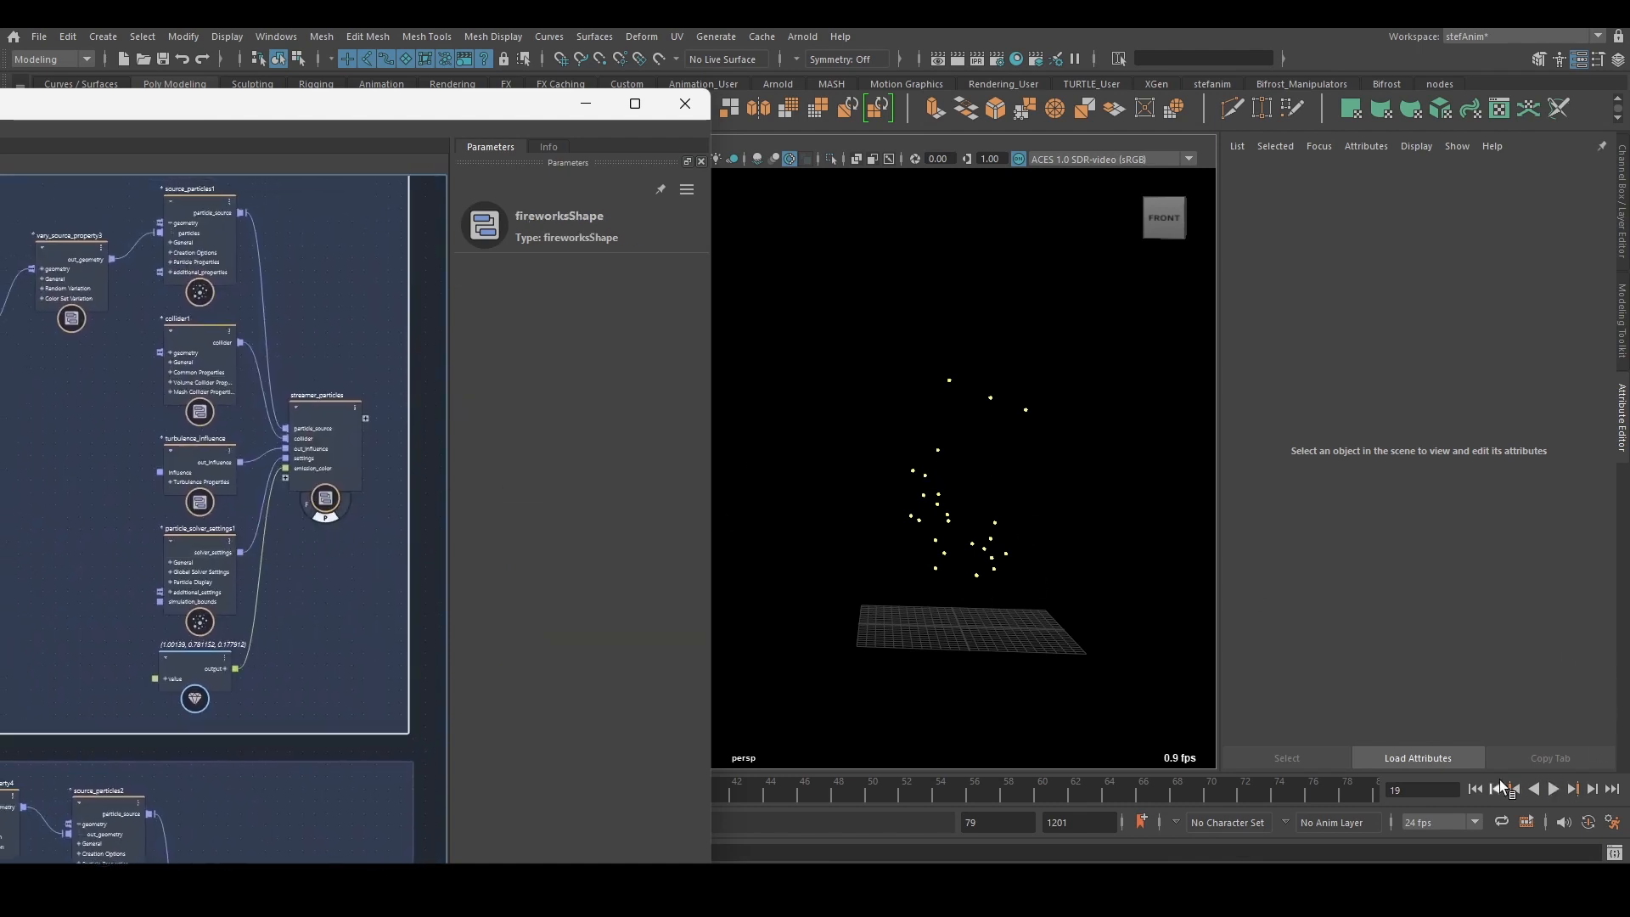
- Play the fireworks to frame 38 with the vary_source_property backdrop in view
{"action": "left_click", "coordinate": [1552, 788]}
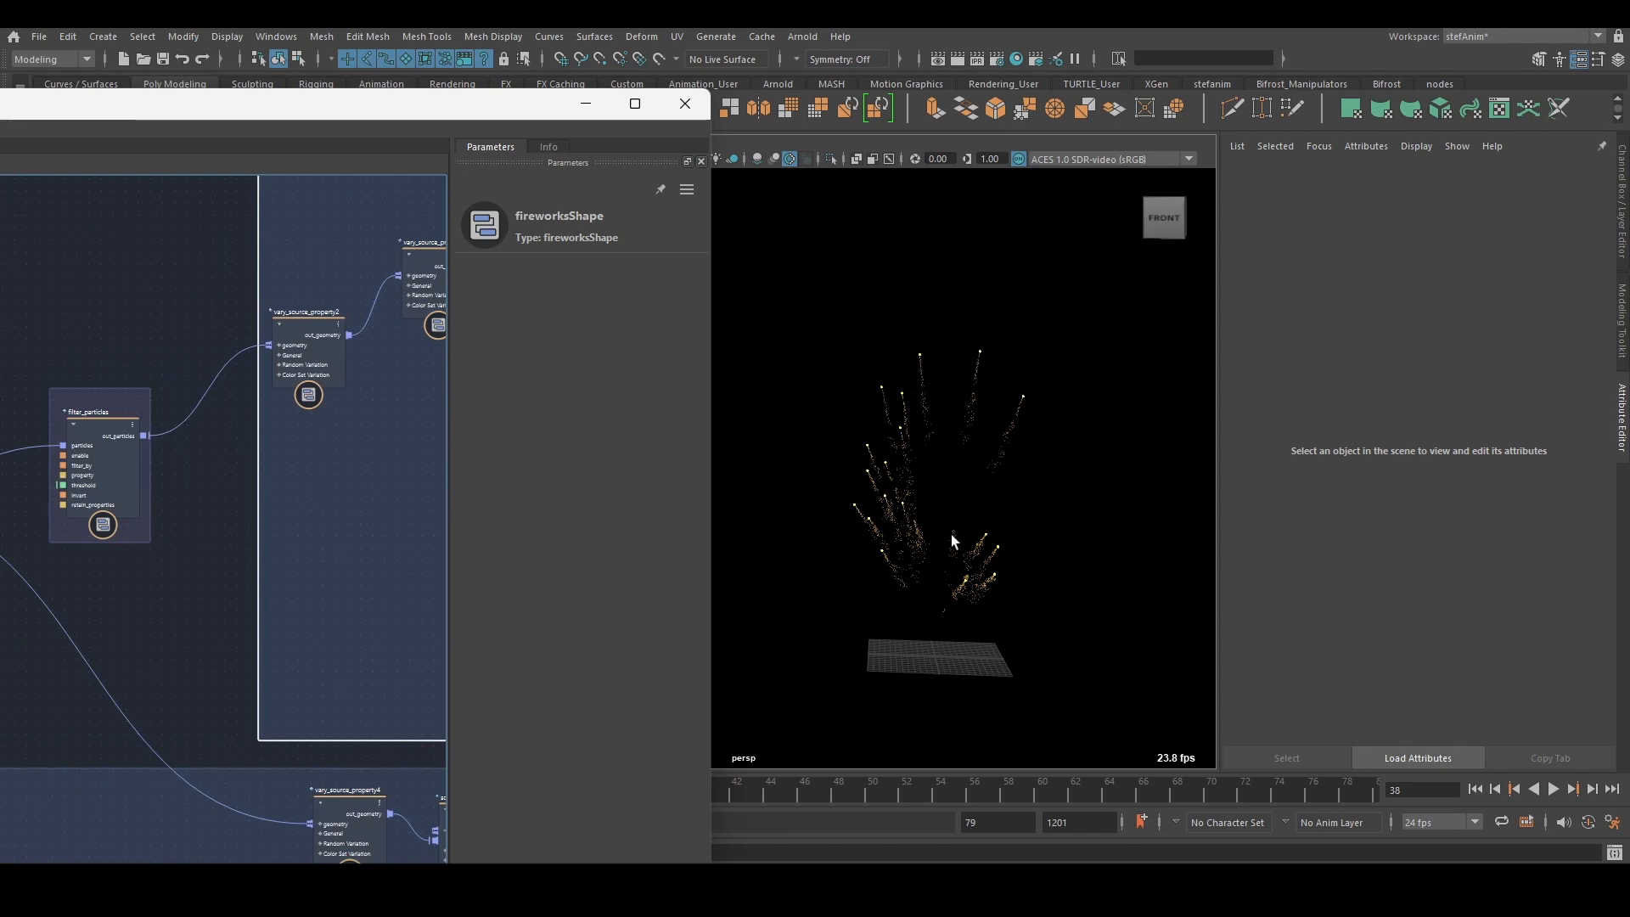
{"action": "mouse_move", "coordinate": [902, 514]}
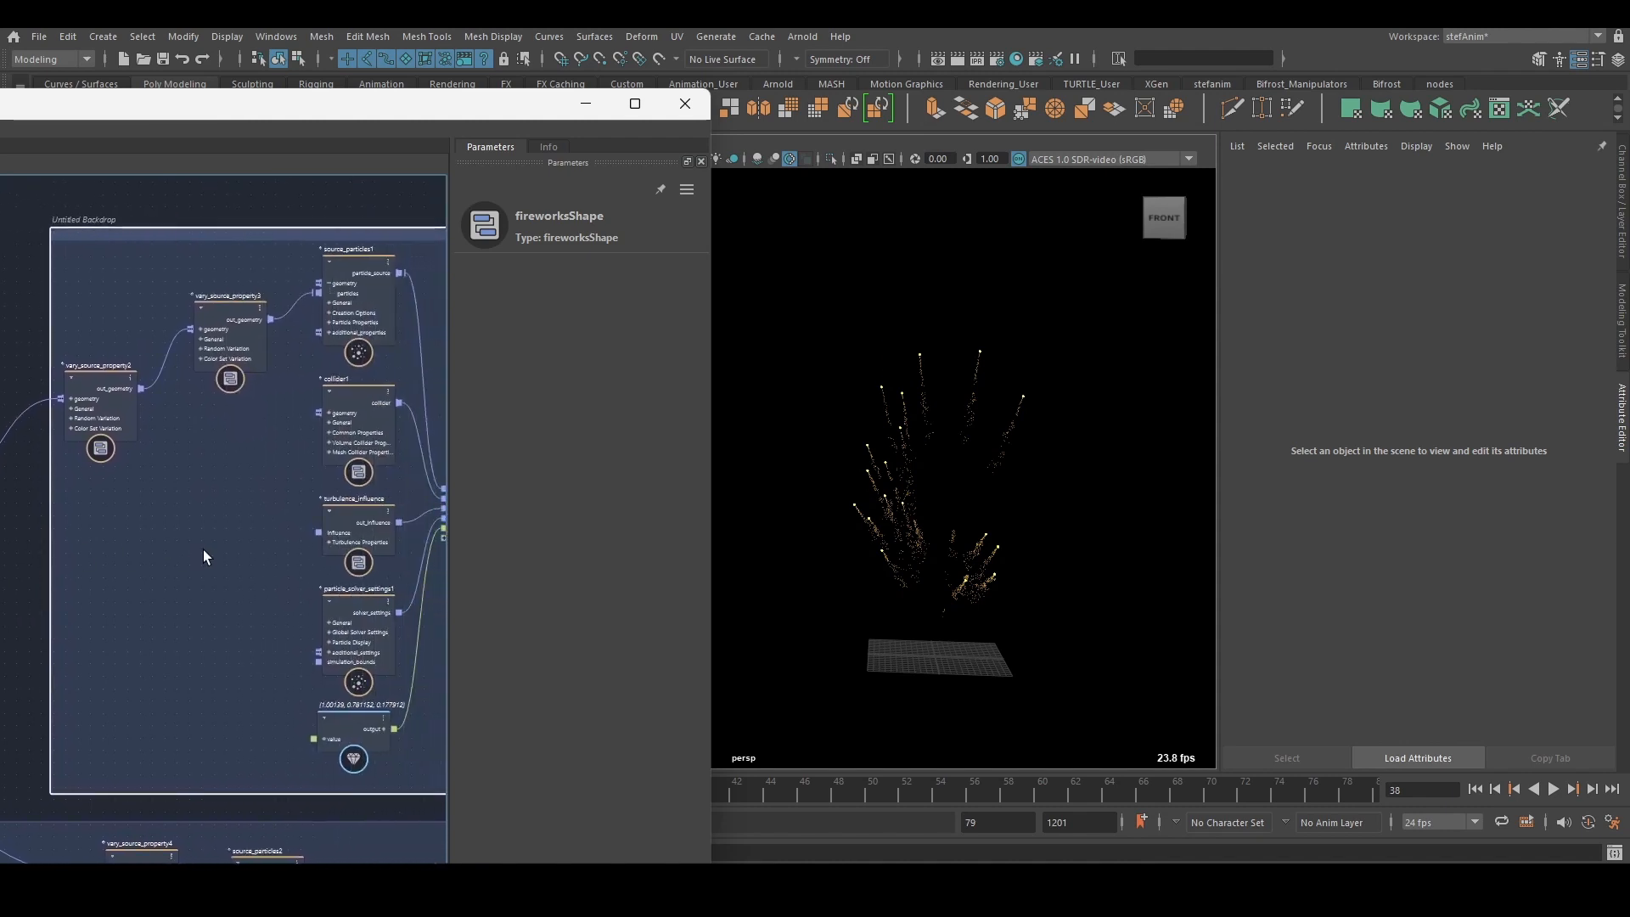
- Inspect vary_source_property2, vary_source_property3, turbulence_influence and source_particles1 (start 6, end 24, rate 1000)
{"action": "scroll", "scroll_direction": "down", "scroll_amount": 3}
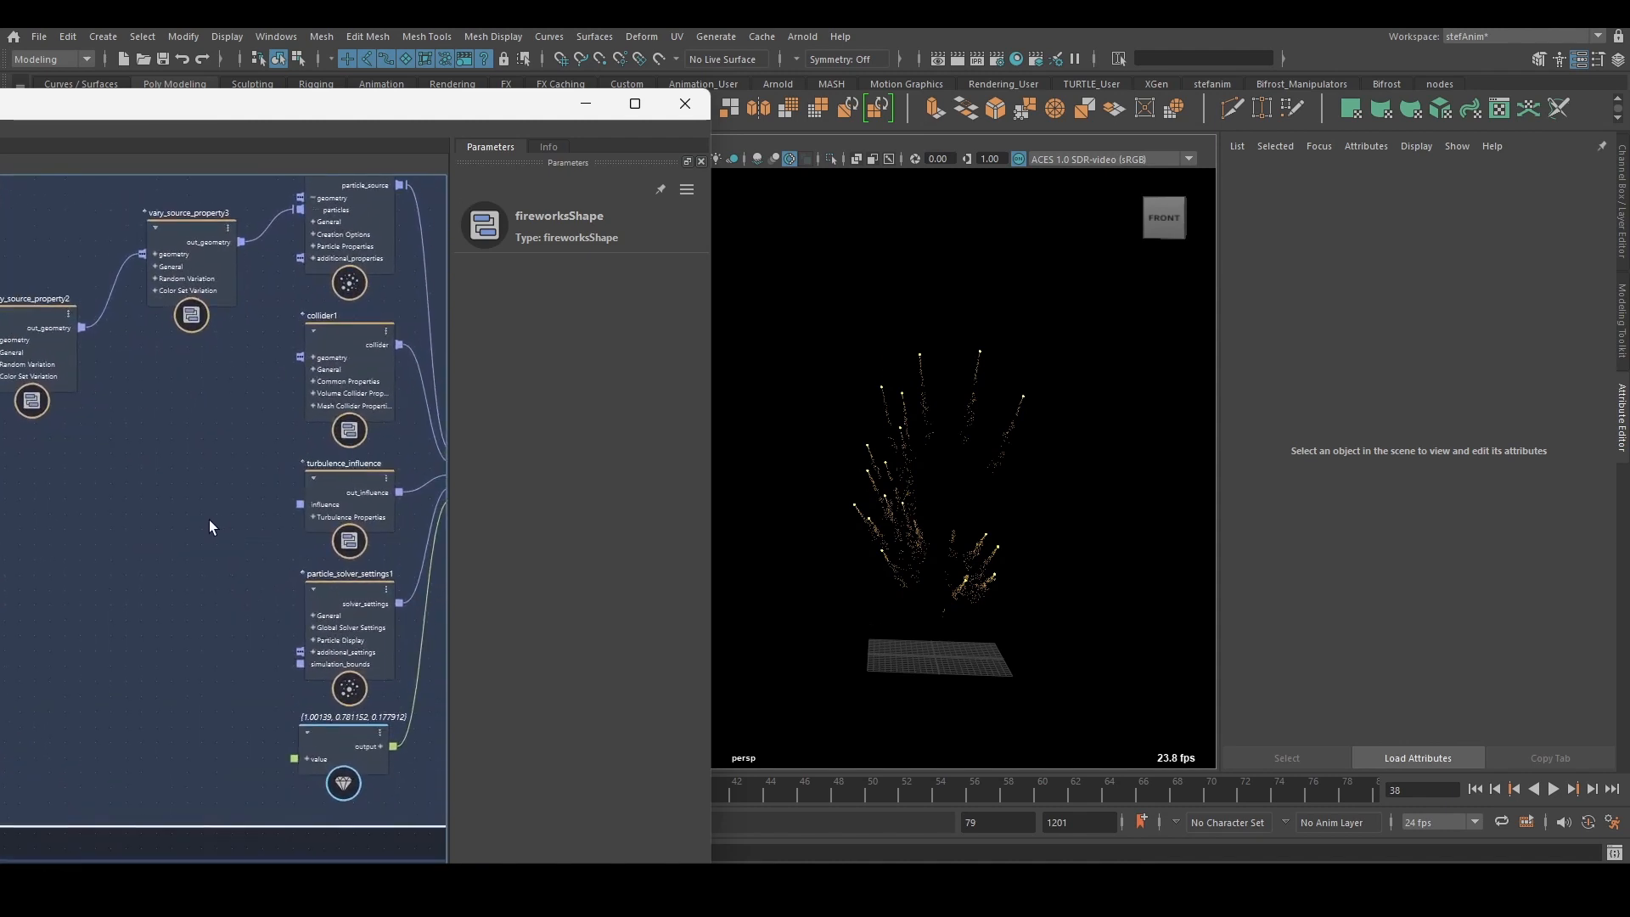
{"action": "left_click", "coordinate": [31, 401]}
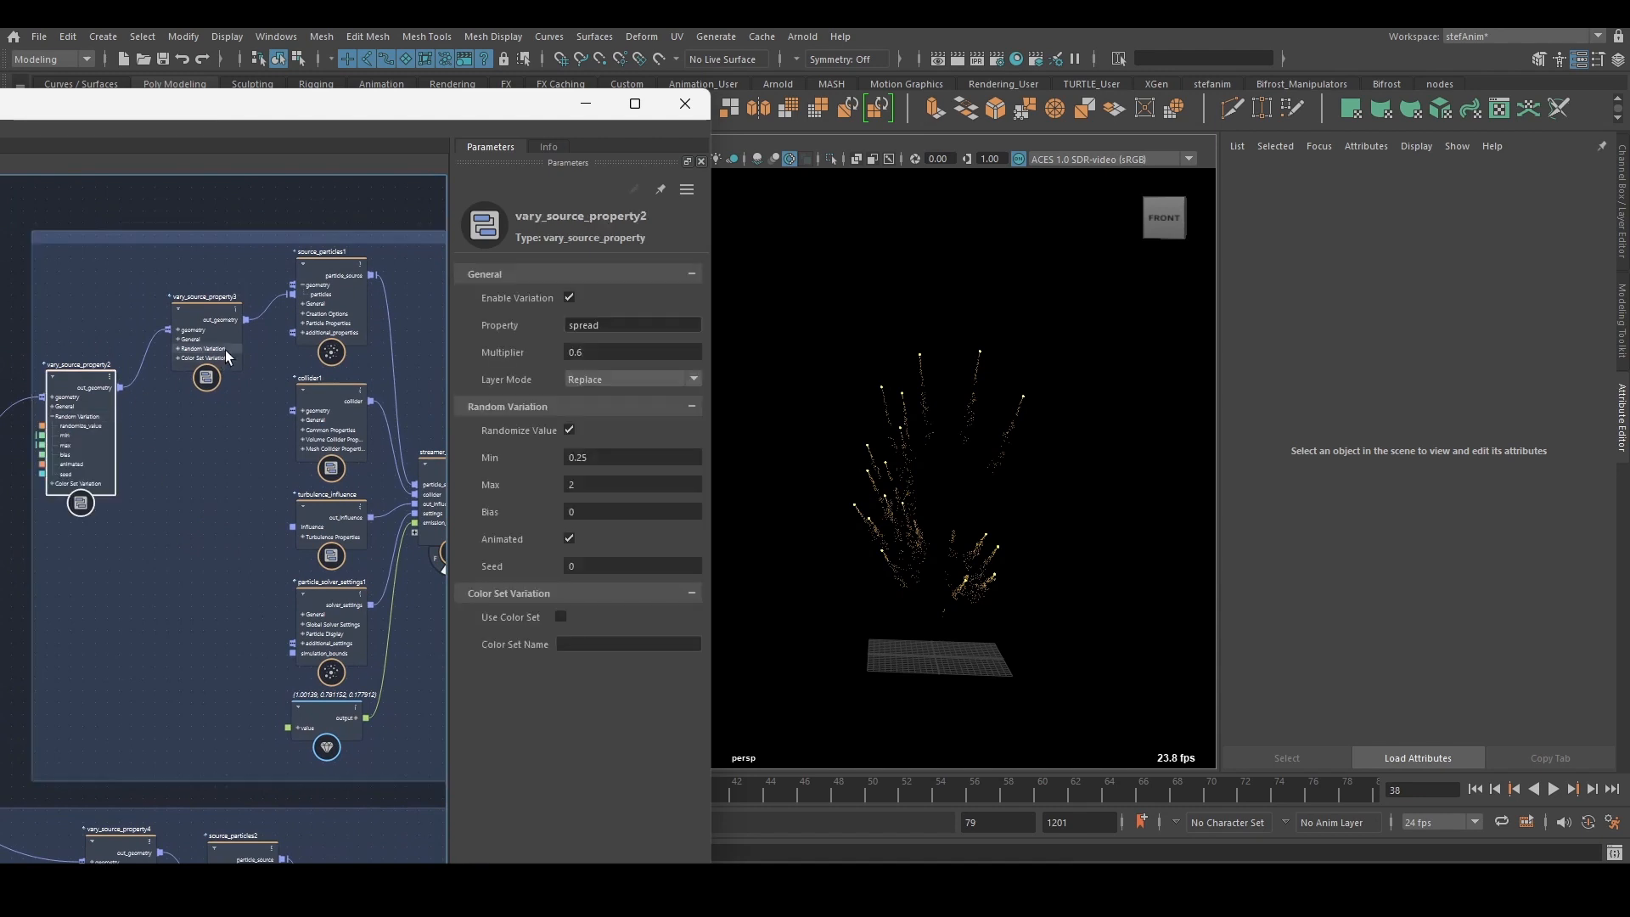
{"action": "left_click", "coordinate": [205, 369]}
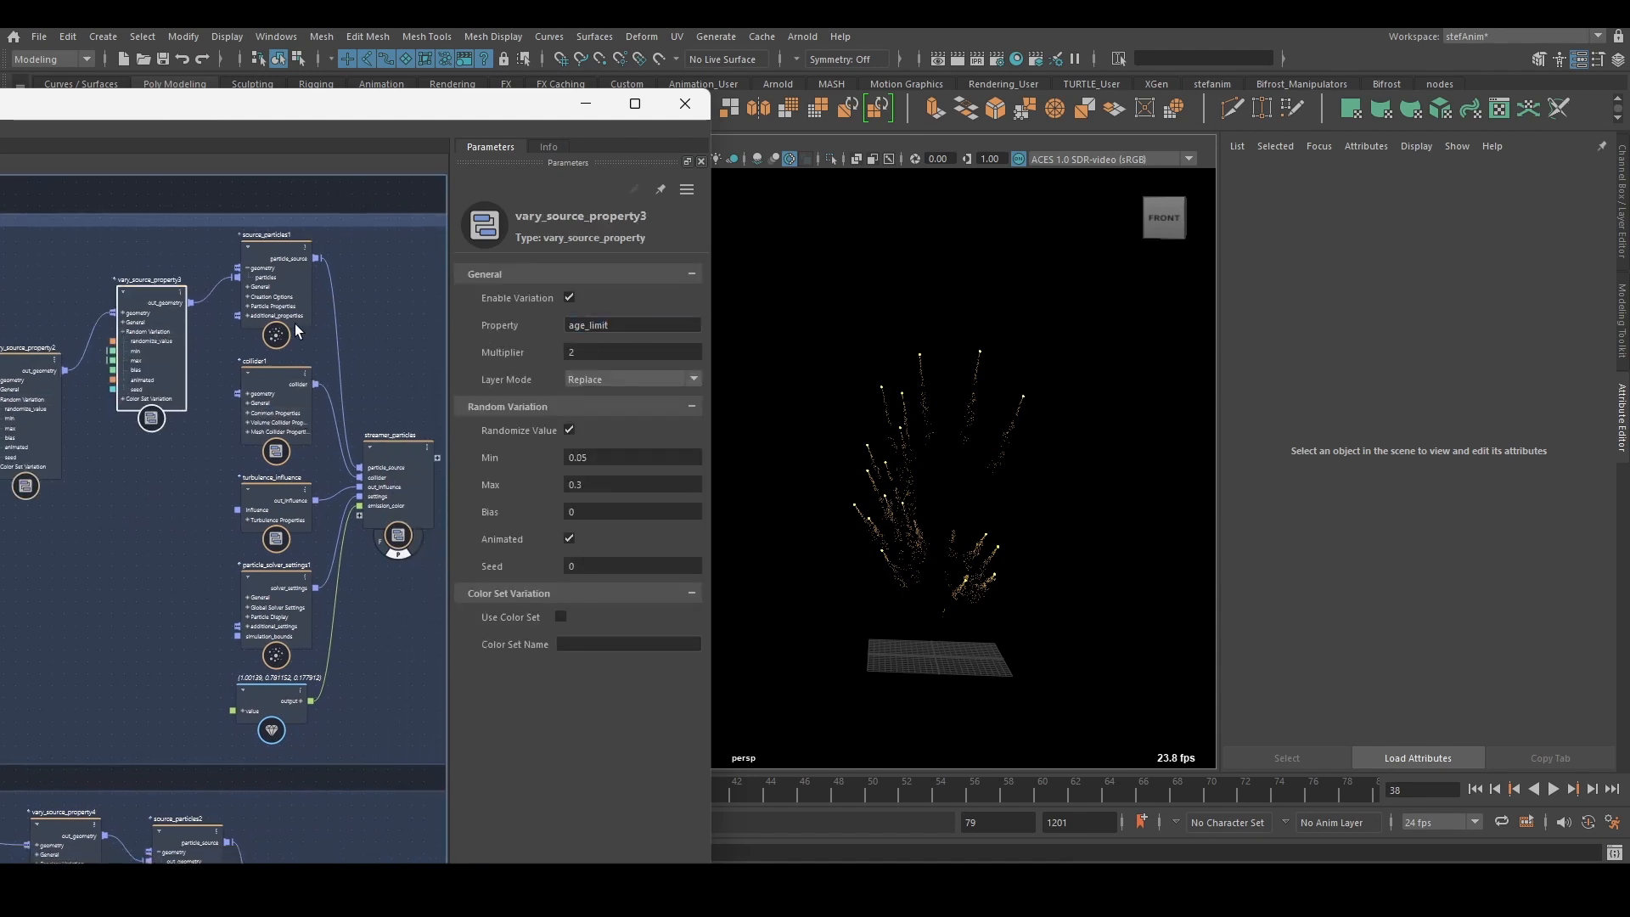
{"action": "left_click", "coordinate": [296, 498]}
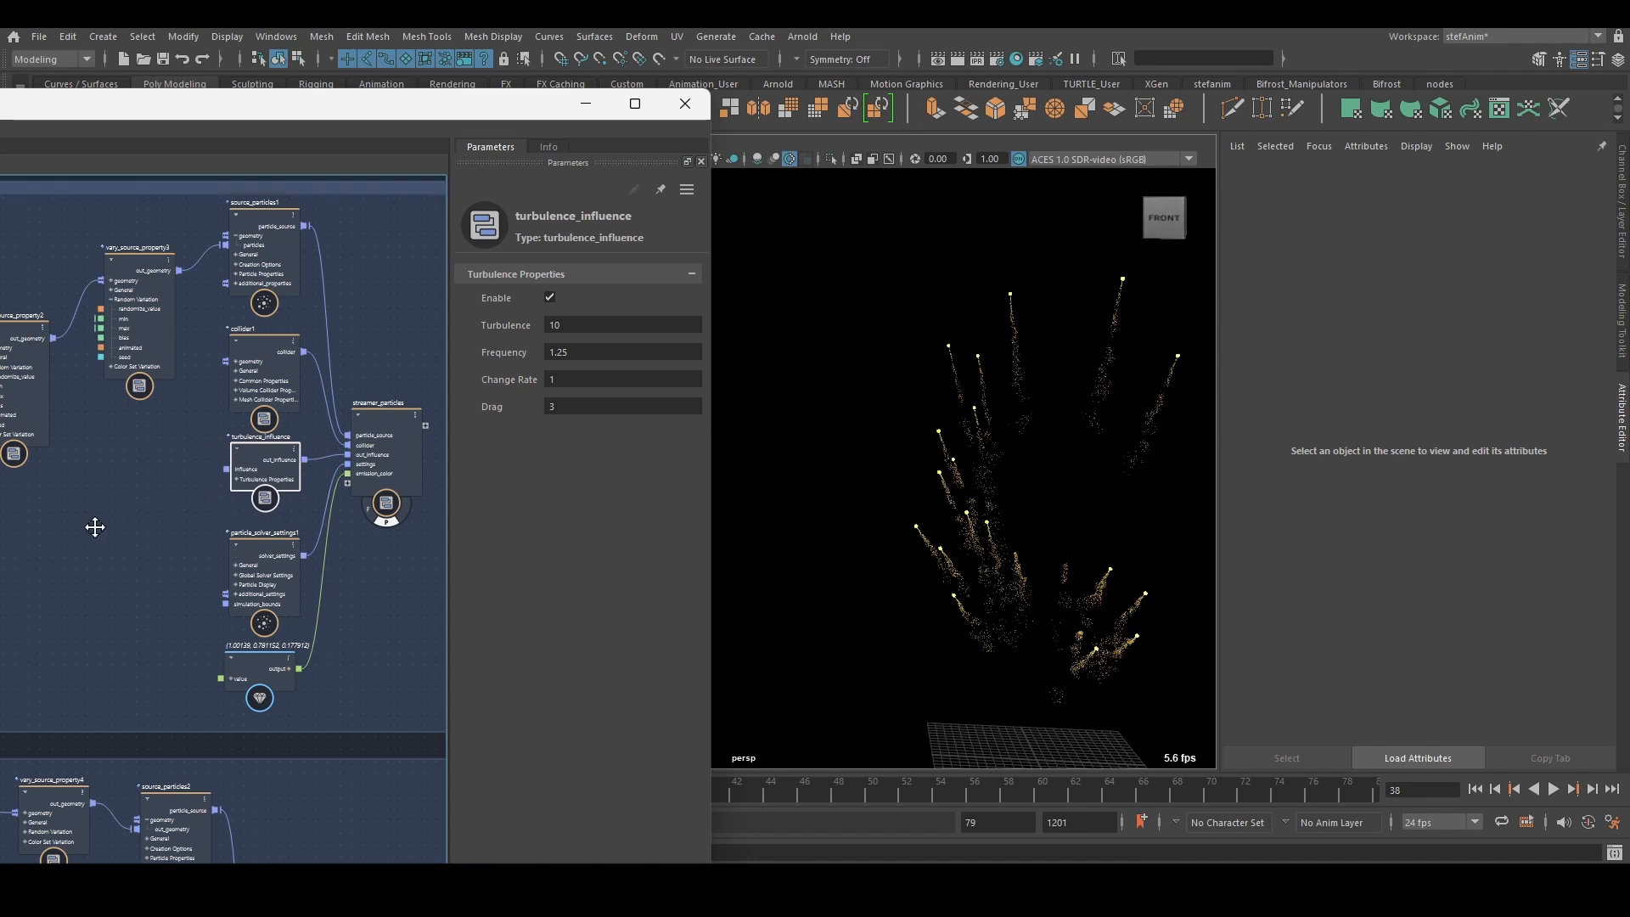
{"action": "left_click", "coordinate": [285, 260]}
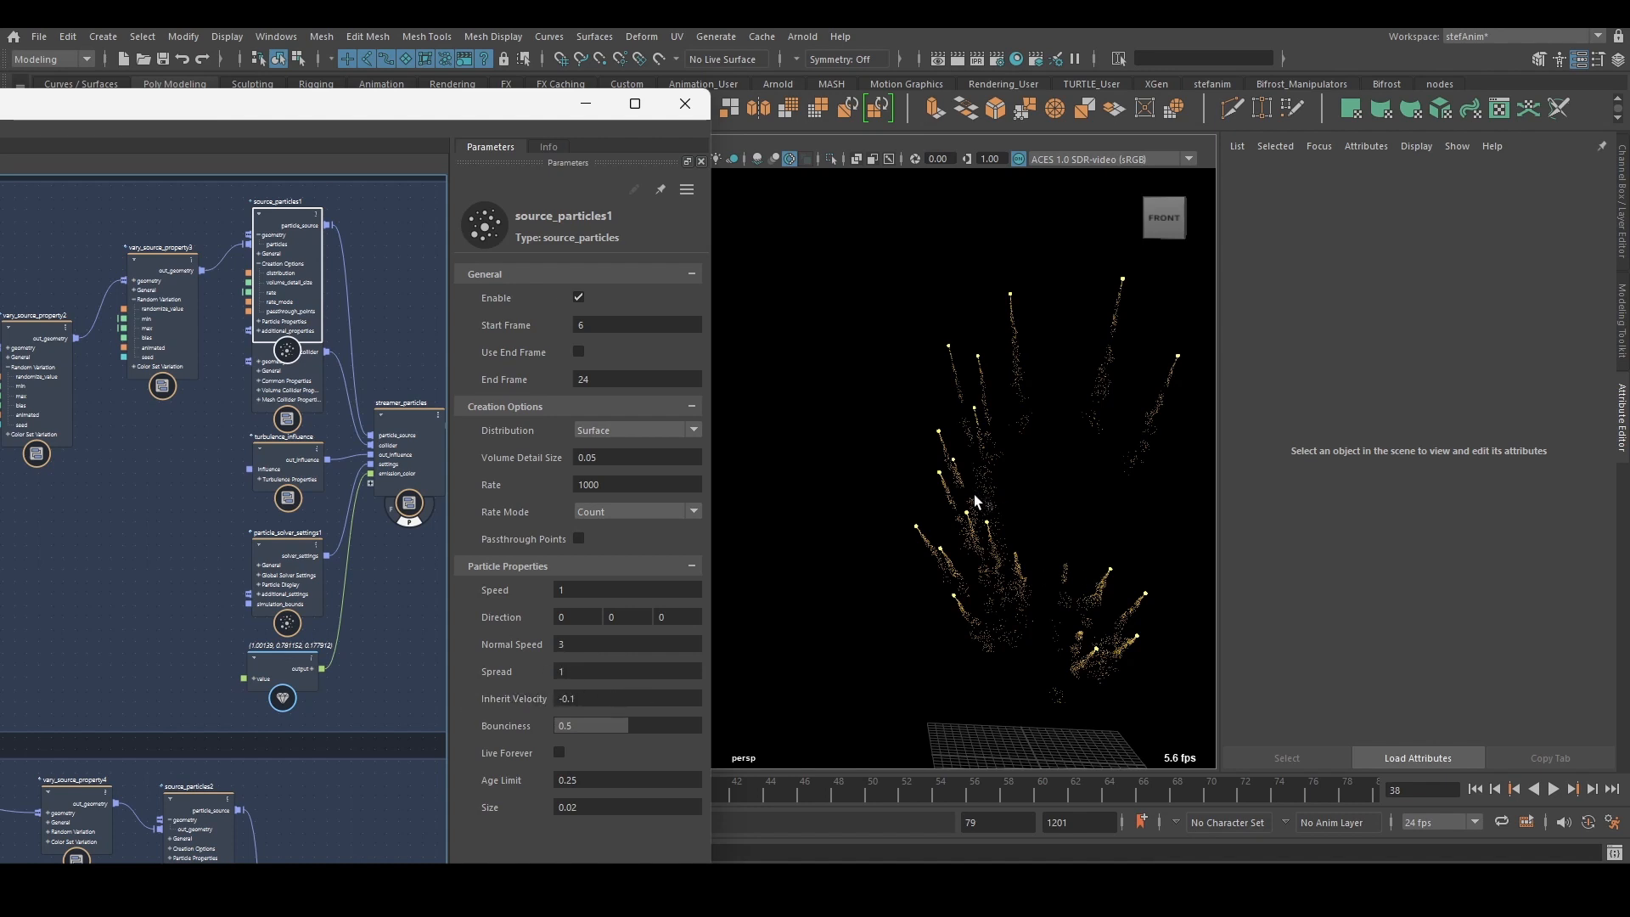
{"action": "mouse_move", "coordinate": [969, 364]}
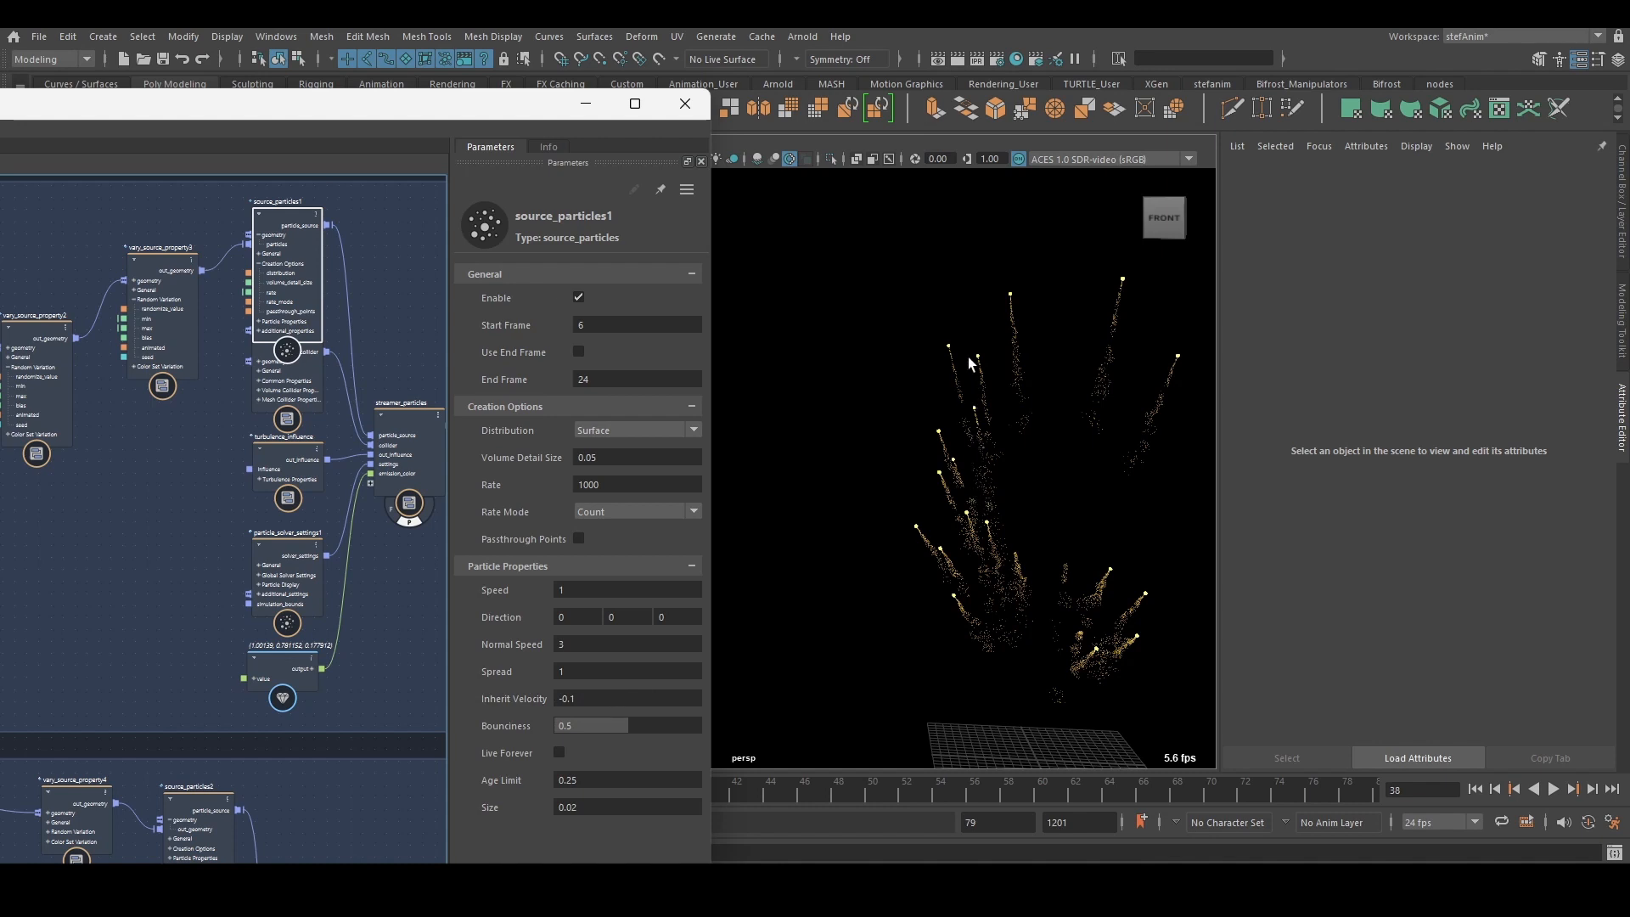
{"action": "mouse_move", "coordinate": [964, 379]}
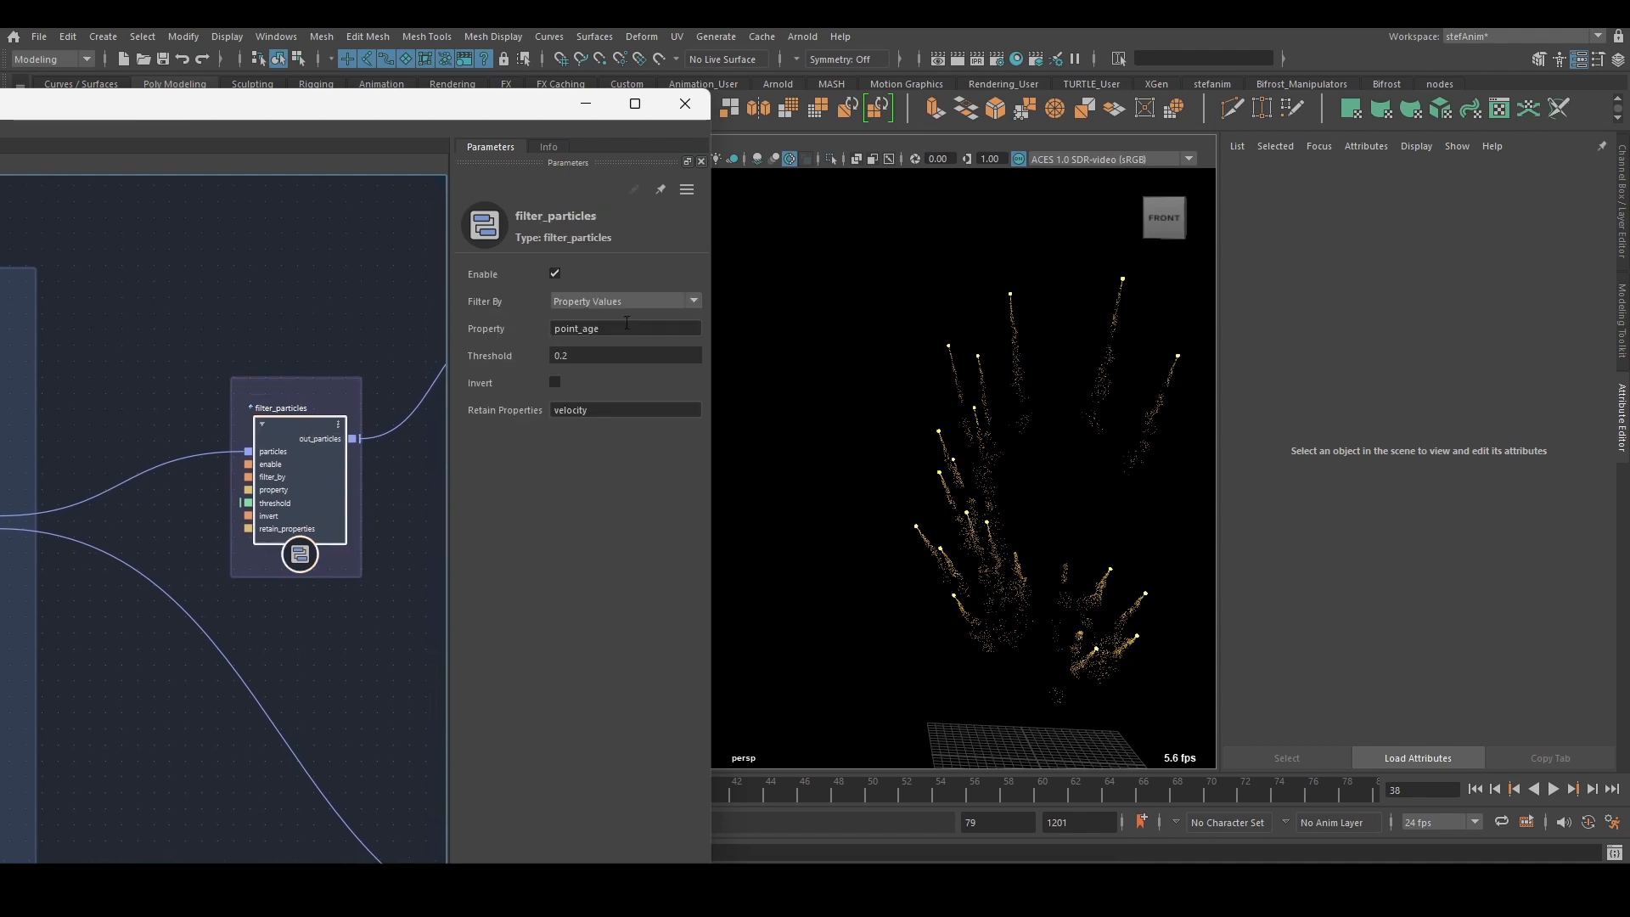
{"action": "mouse_move", "coordinate": [288, 293]}
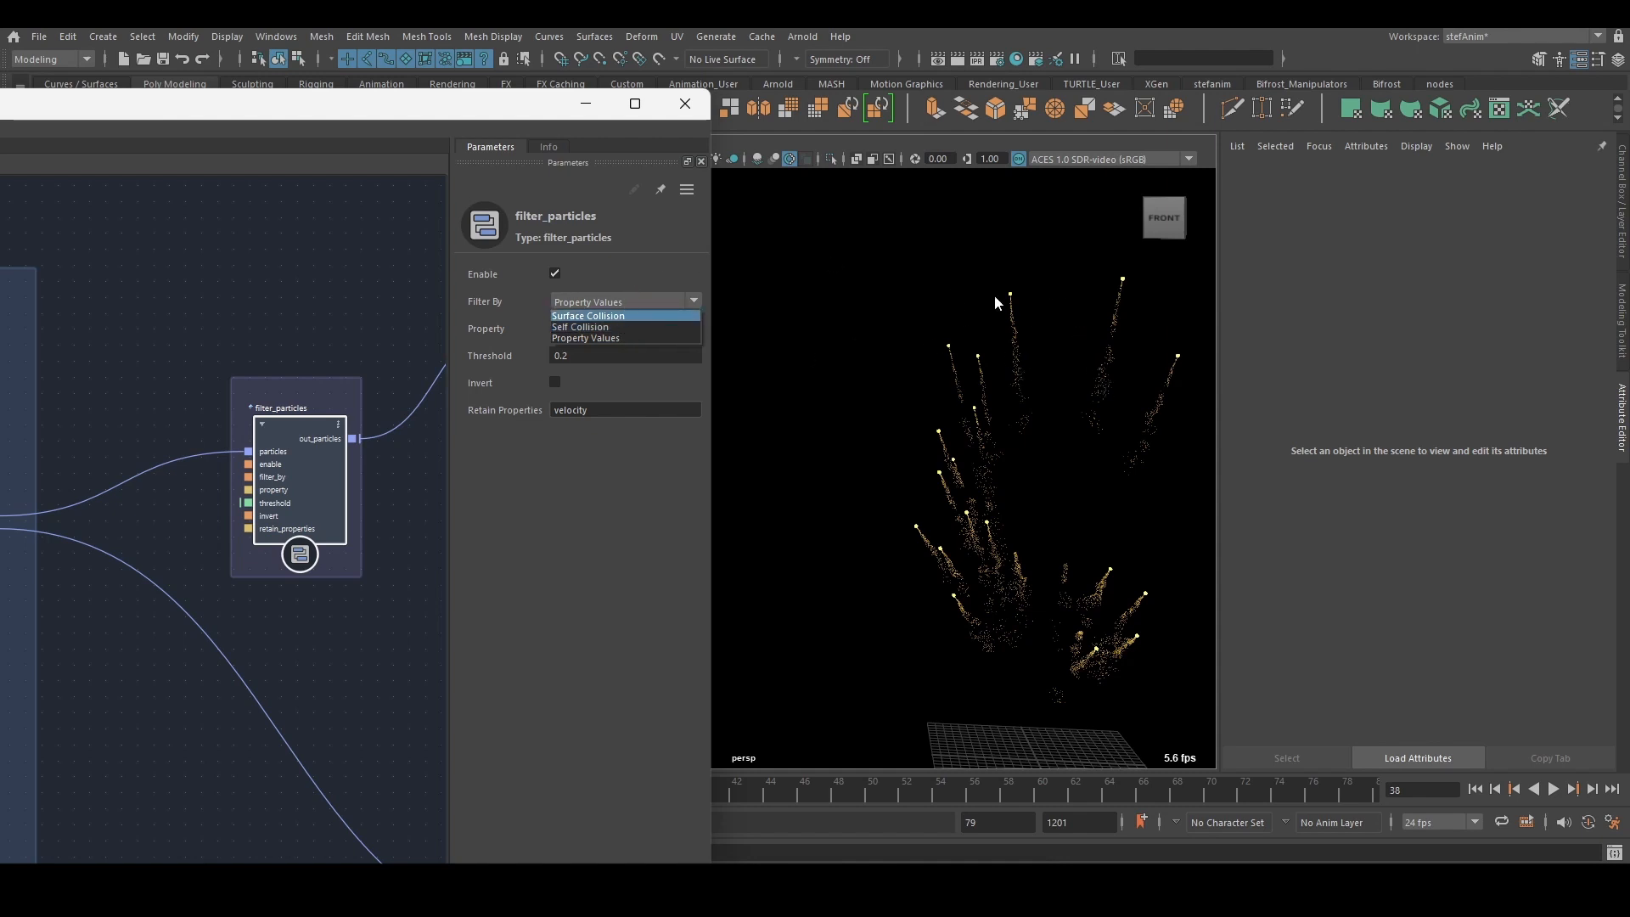
- Review filter_particles keeping points by point_age with threshold 0.2, selecting the property name
{"action": "left_click", "coordinate": [585, 338]}
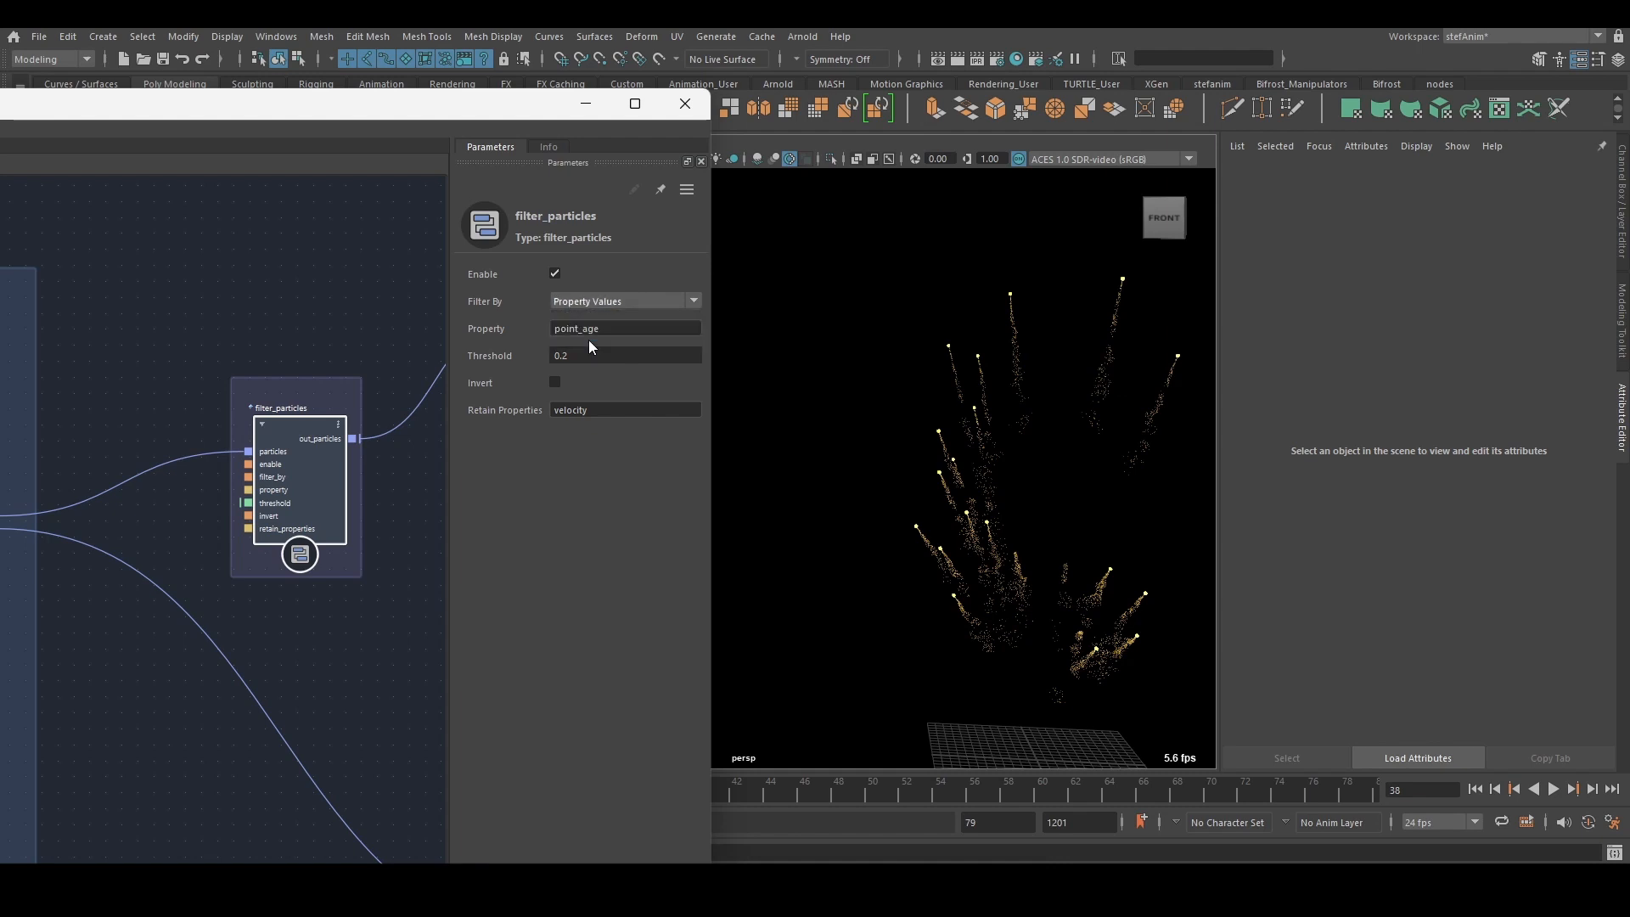
{"action": "mouse_move", "coordinate": [582, 309]}
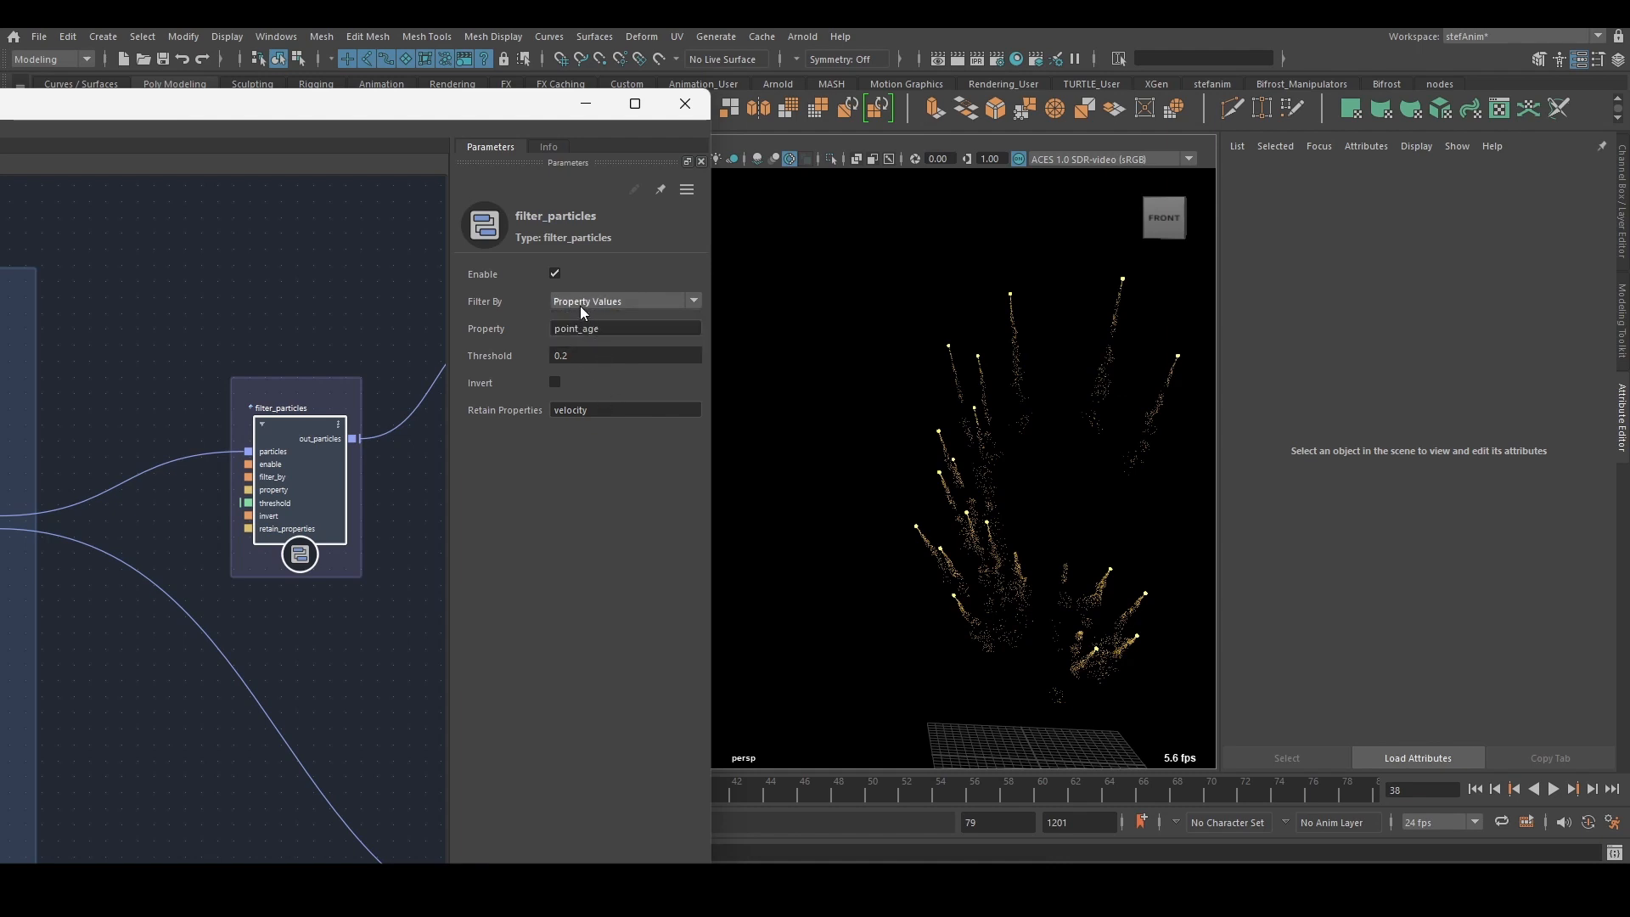
{"action": "left_click", "coordinate": [294, 408]}
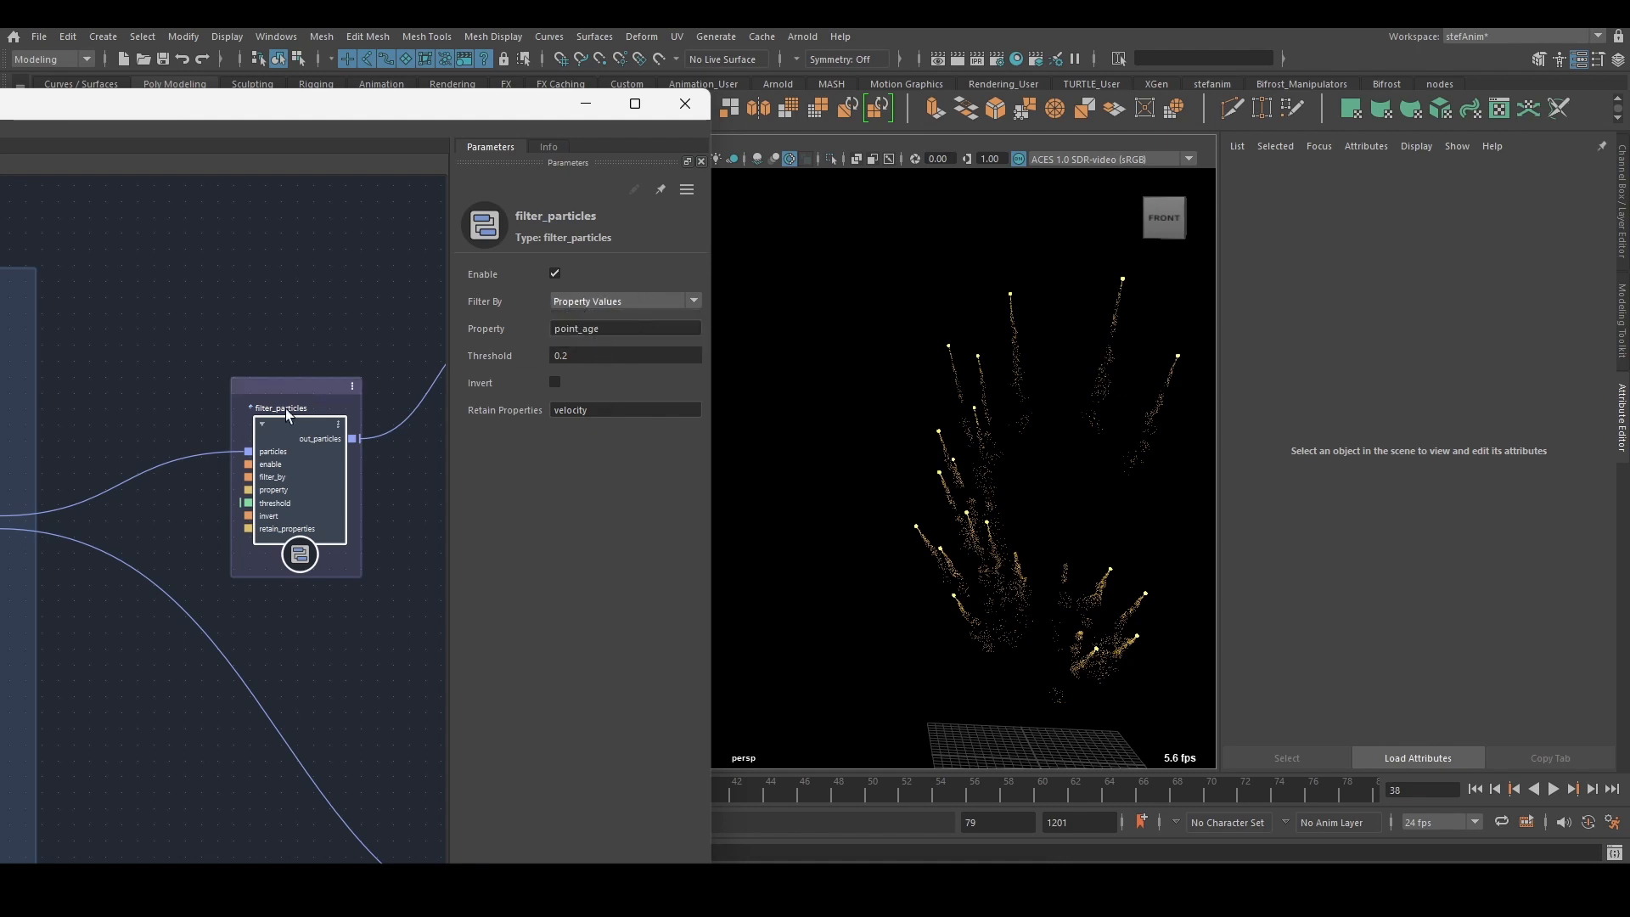
{"action": "left_click_drag", "start_coordinate": [295, 408], "coordinate": [250, 283]}
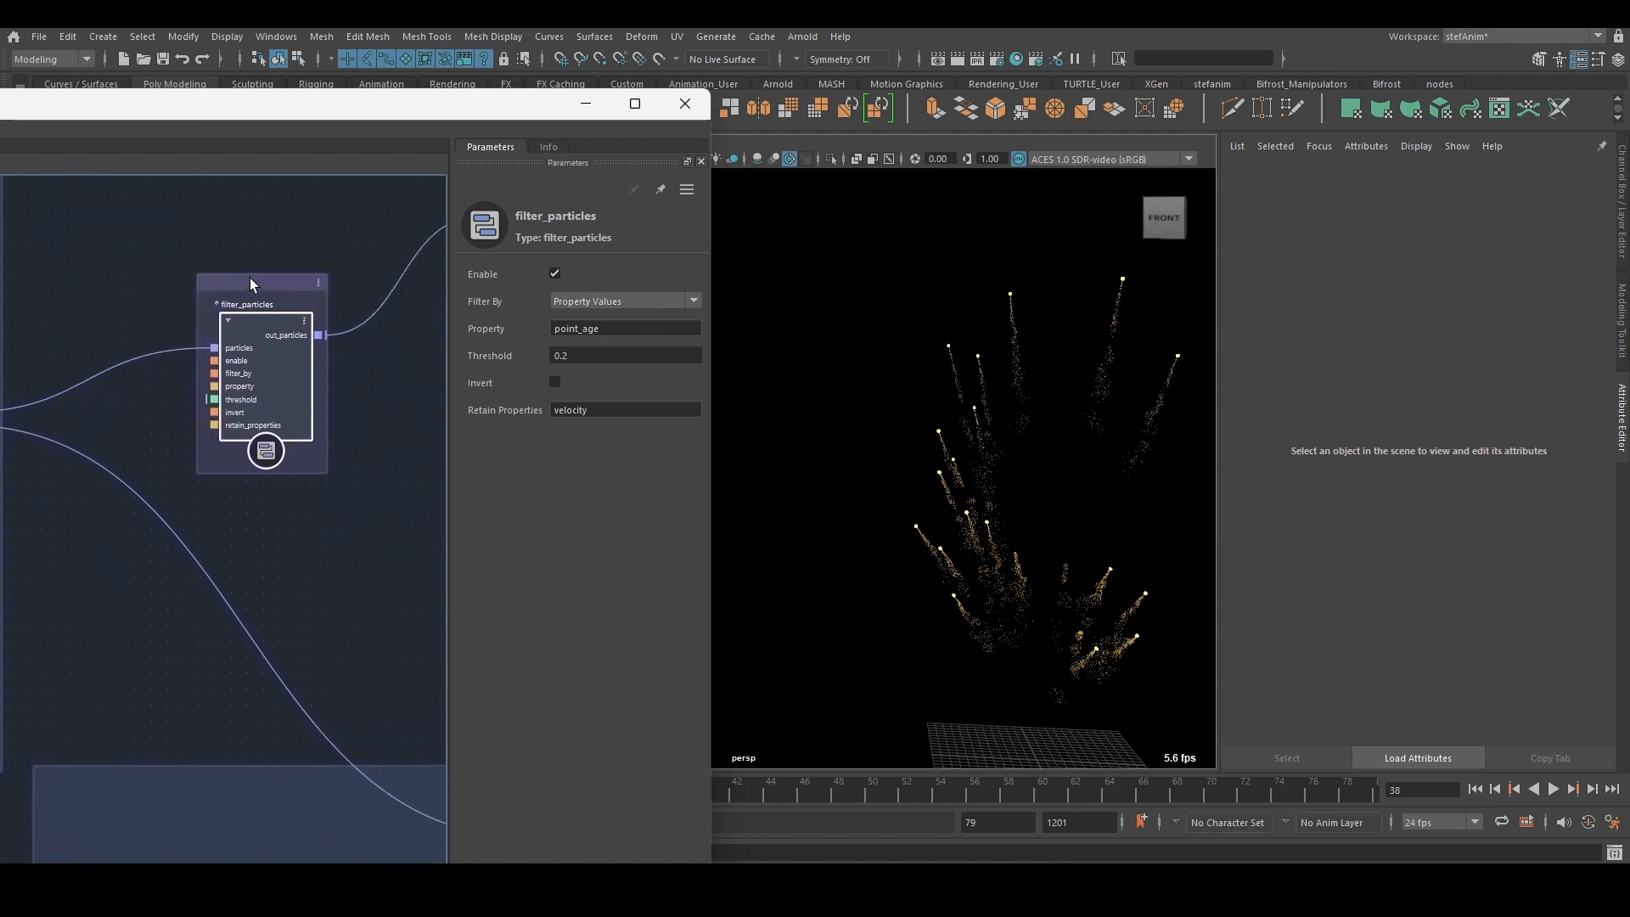
{"action": "mouse_move", "coordinate": [377, 445]}
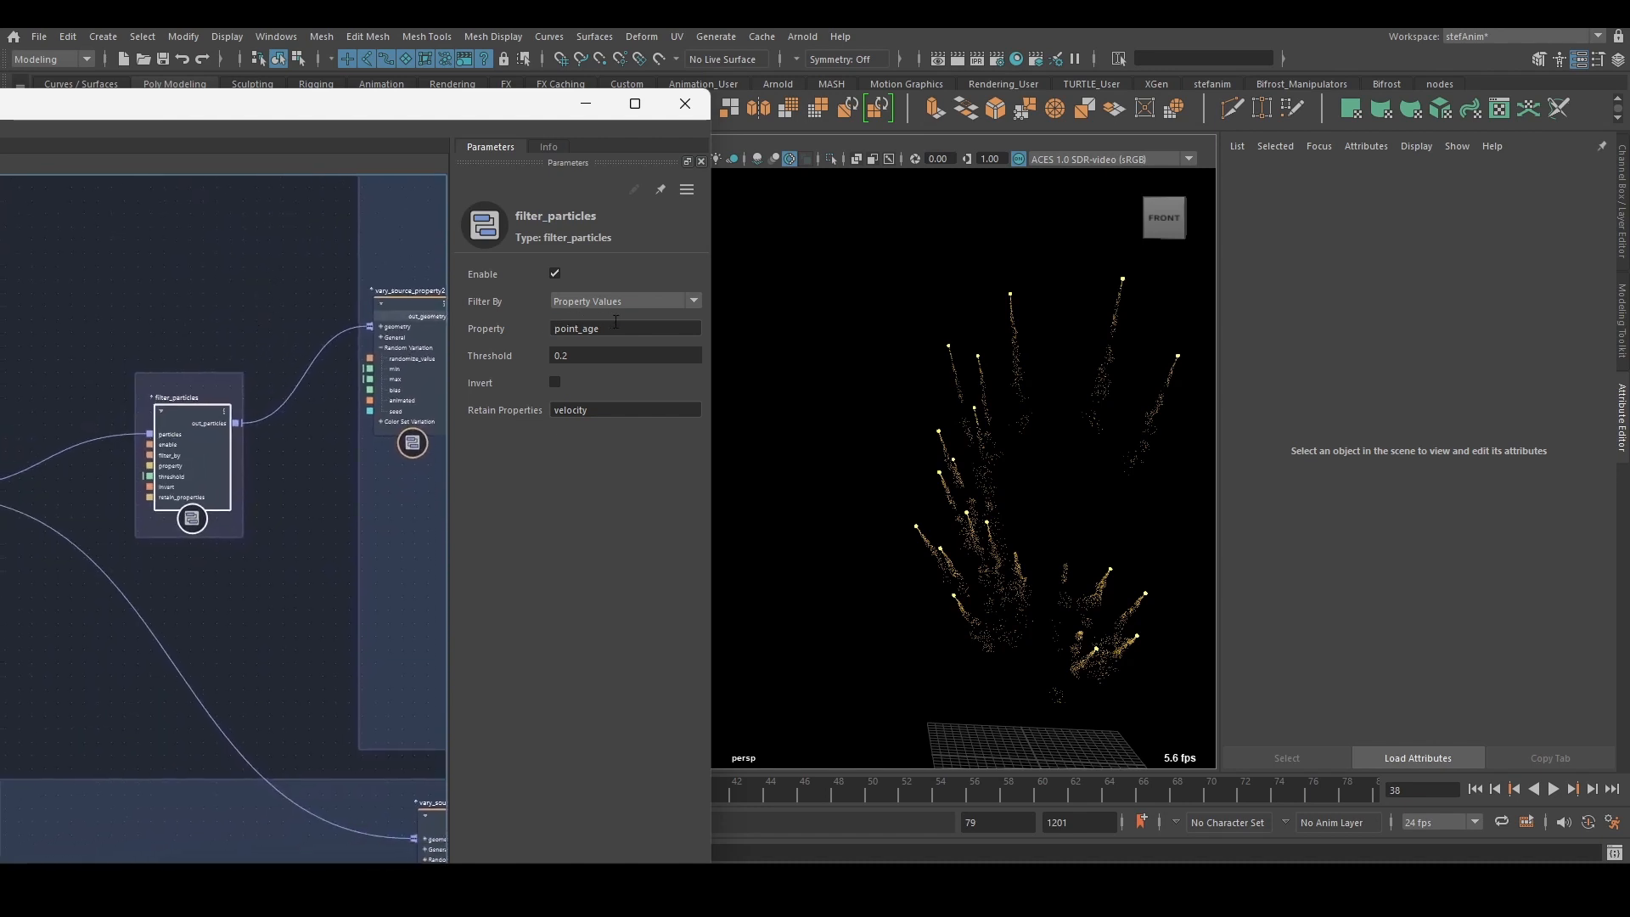
{"action": "left_click", "coordinate": [624, 328]}
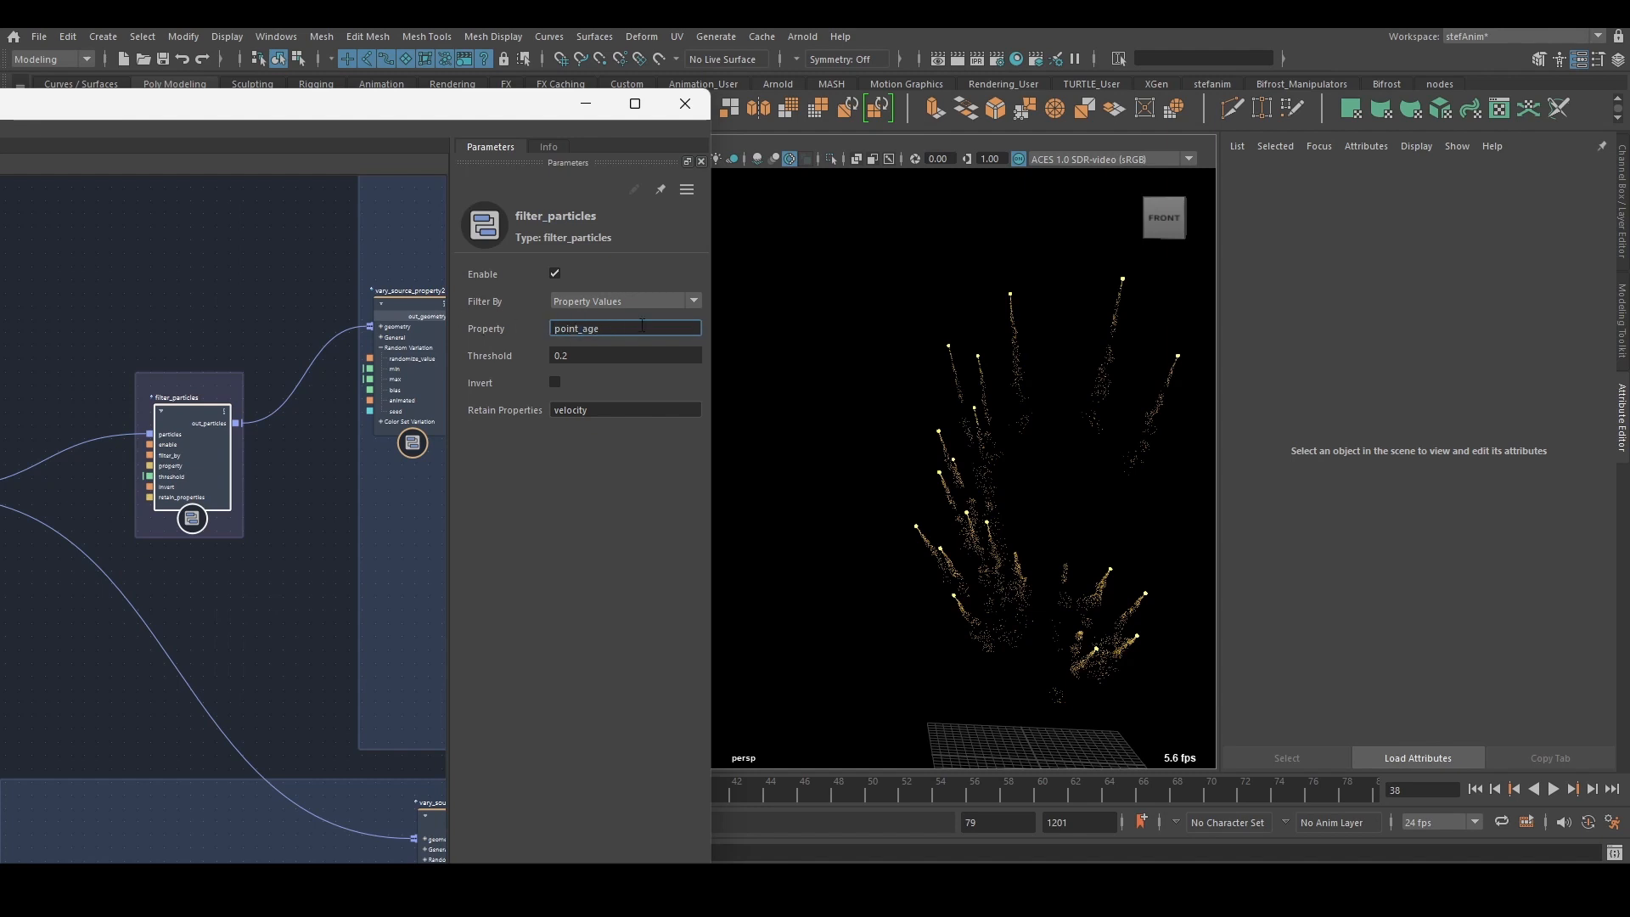
{"action": "triple_click", "coordinate": [623, 327]}
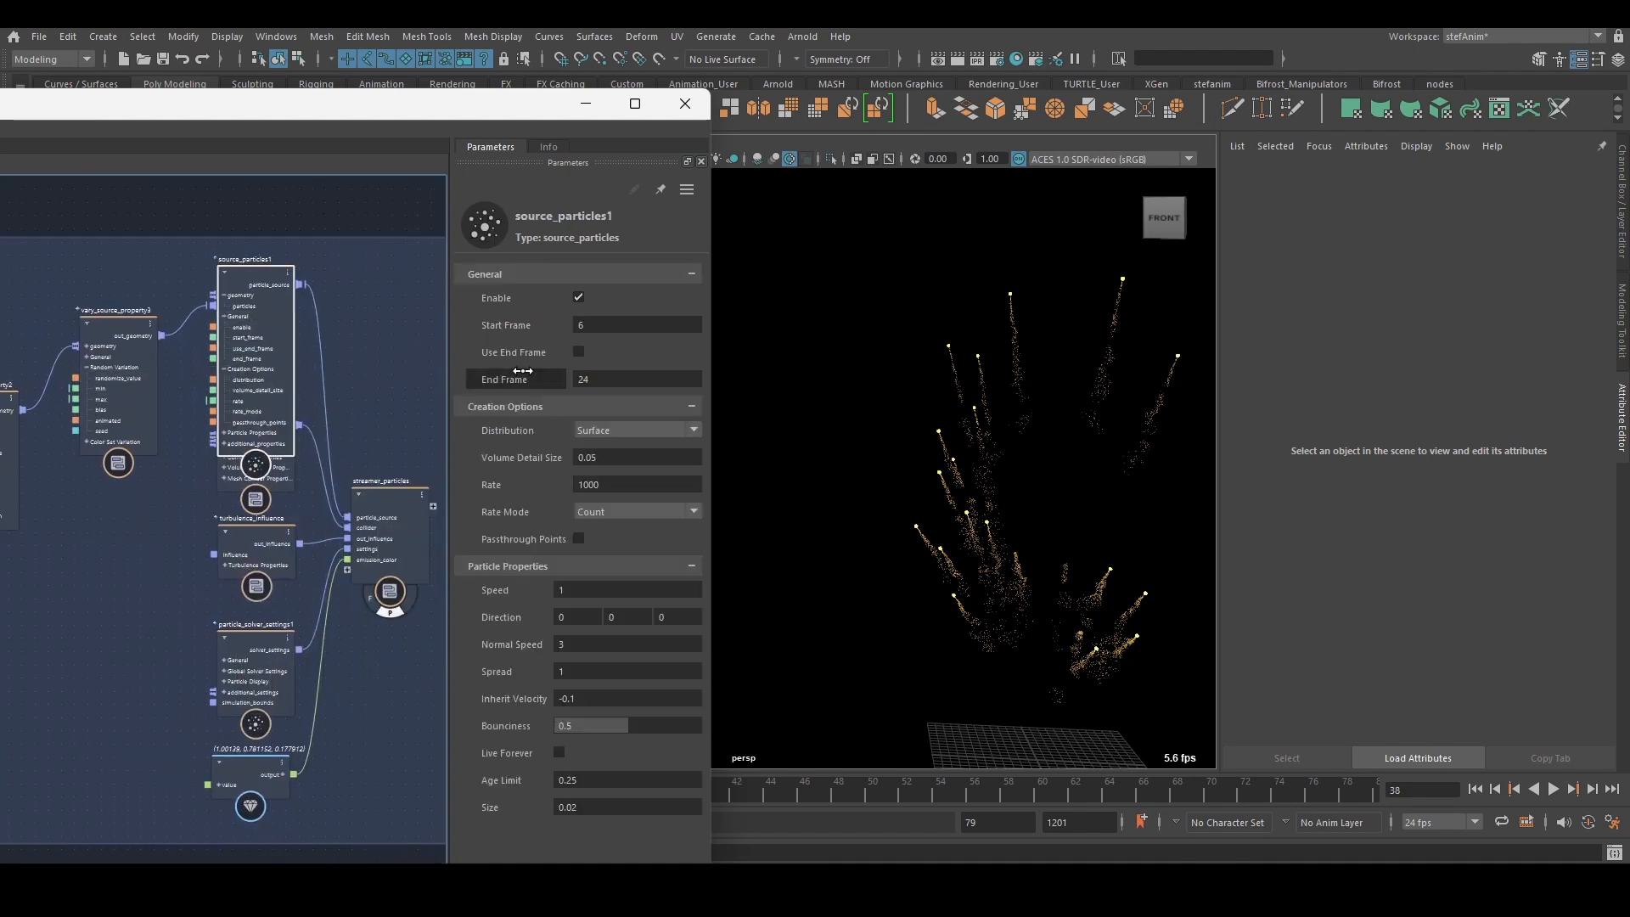
- Rewind the fireworks simulation and run it forward to frame 11 to watch the trails rise
{"action": "left_click", "coordinate": [637, 324]}
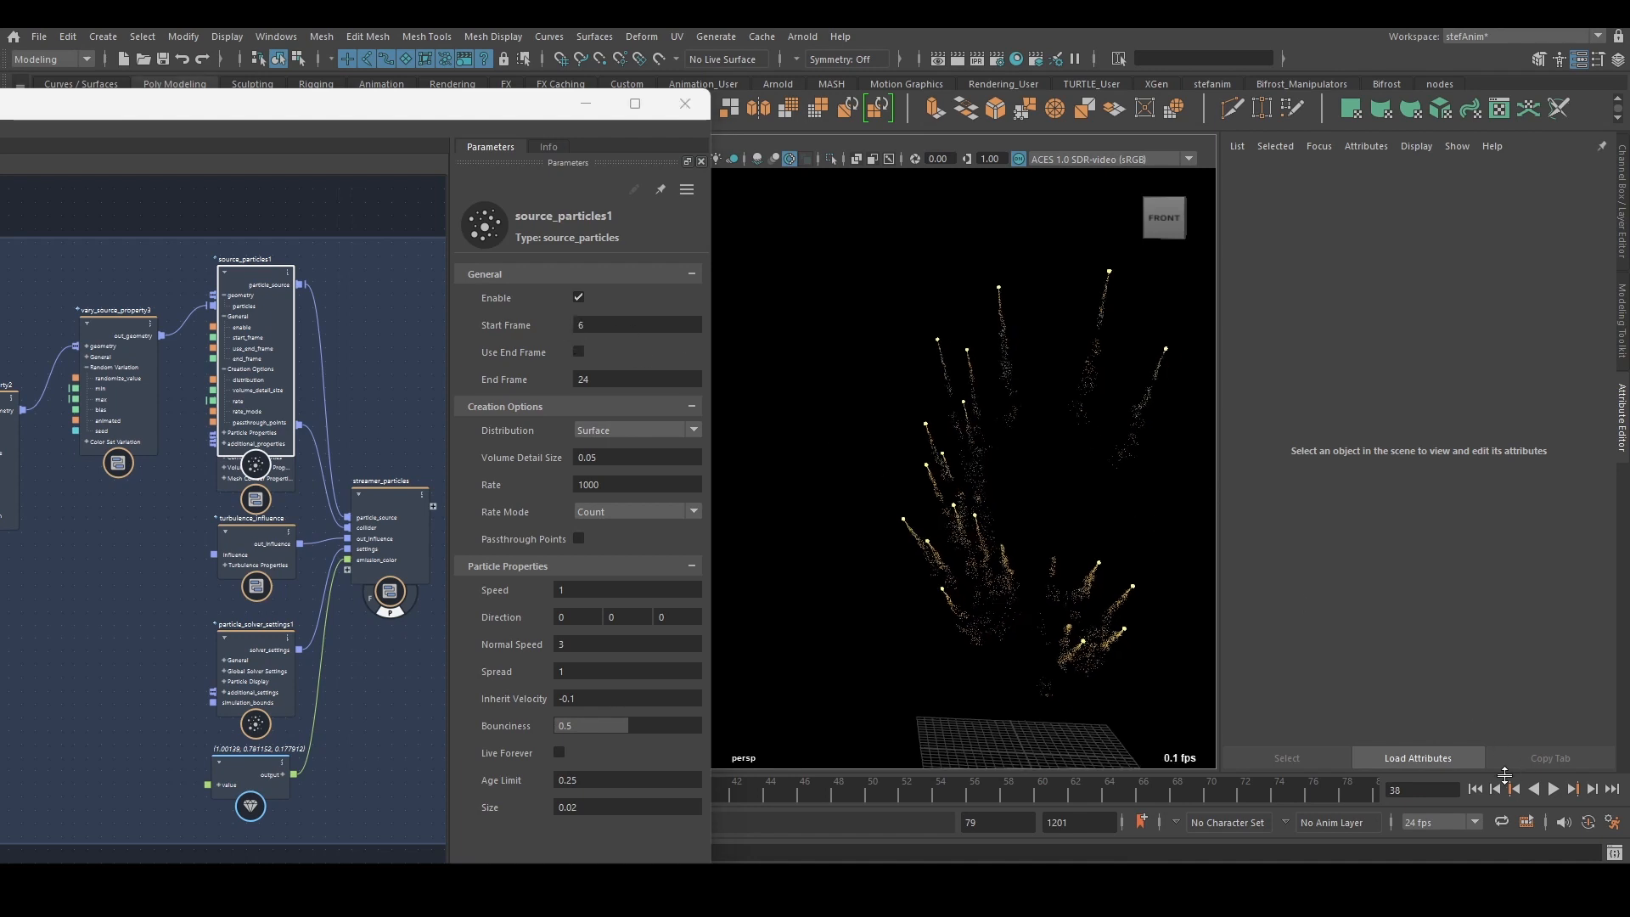
{"action": "left_click", "coordinate": [1474, 788]}
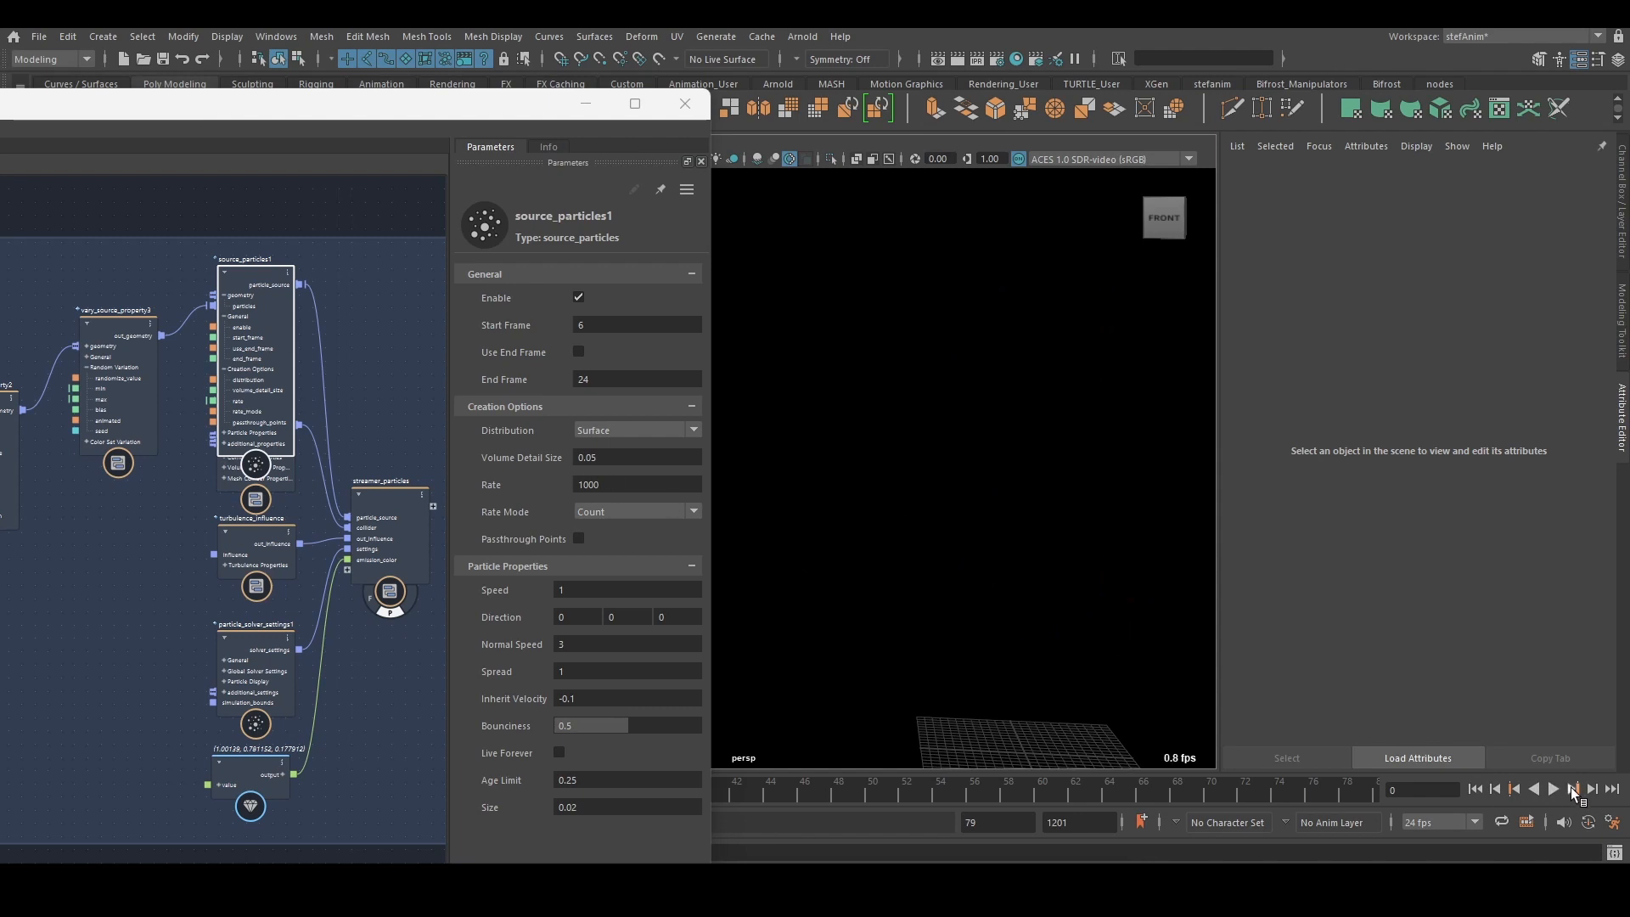
{"action": "left_click", "coordinate": [1493, 788]}
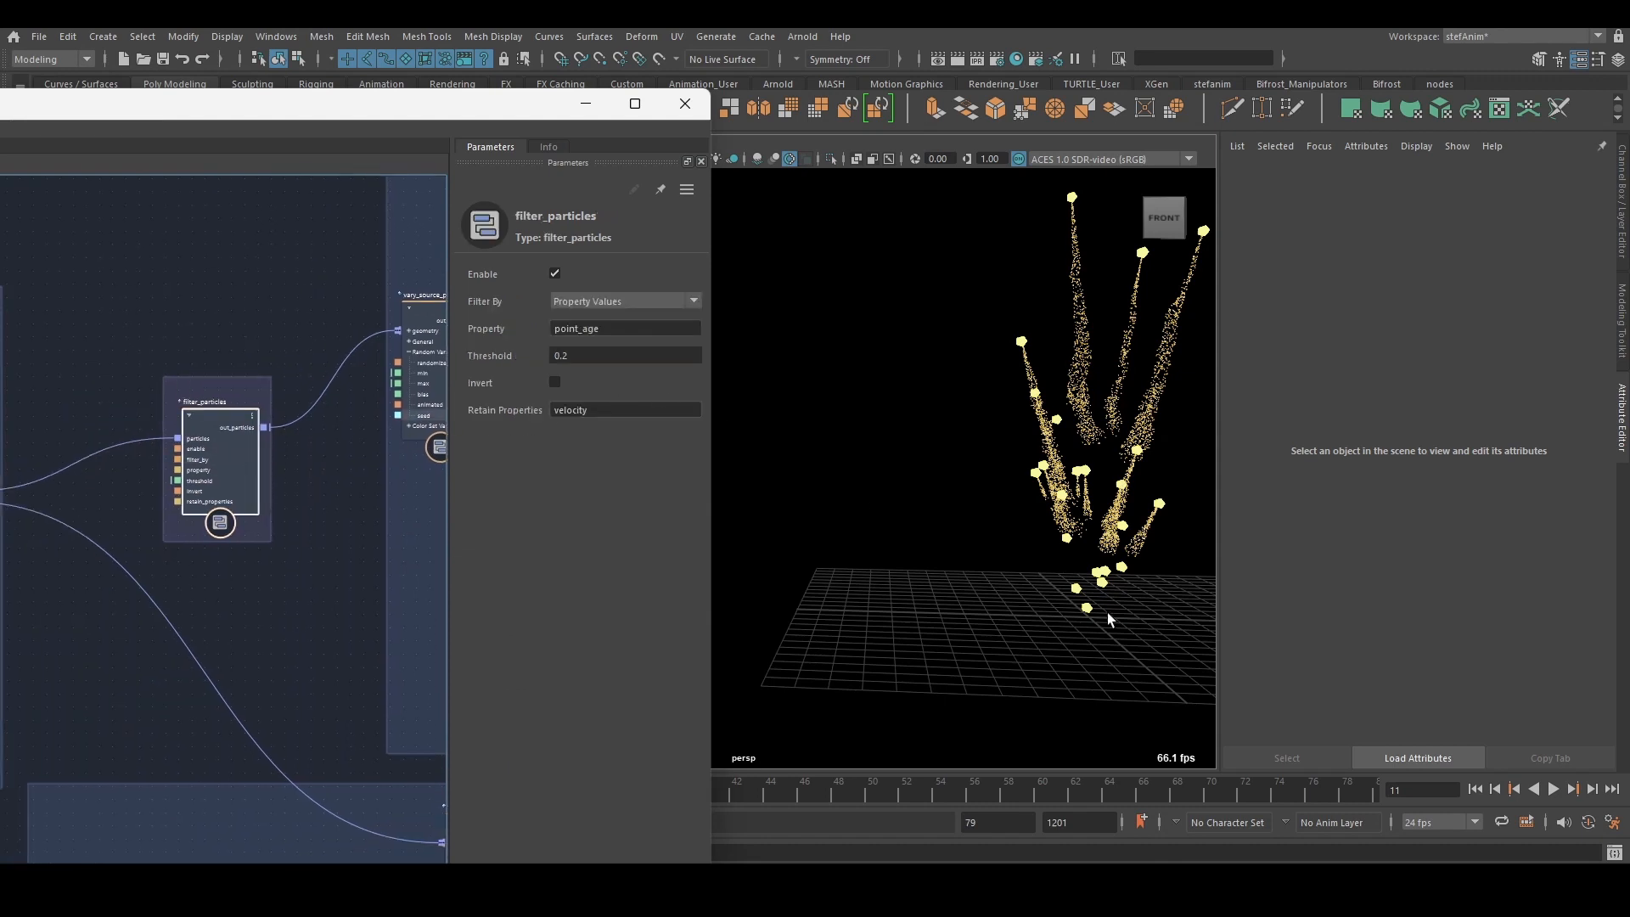
{"action": "mouse_move", "coordinate": [1103, 591]}
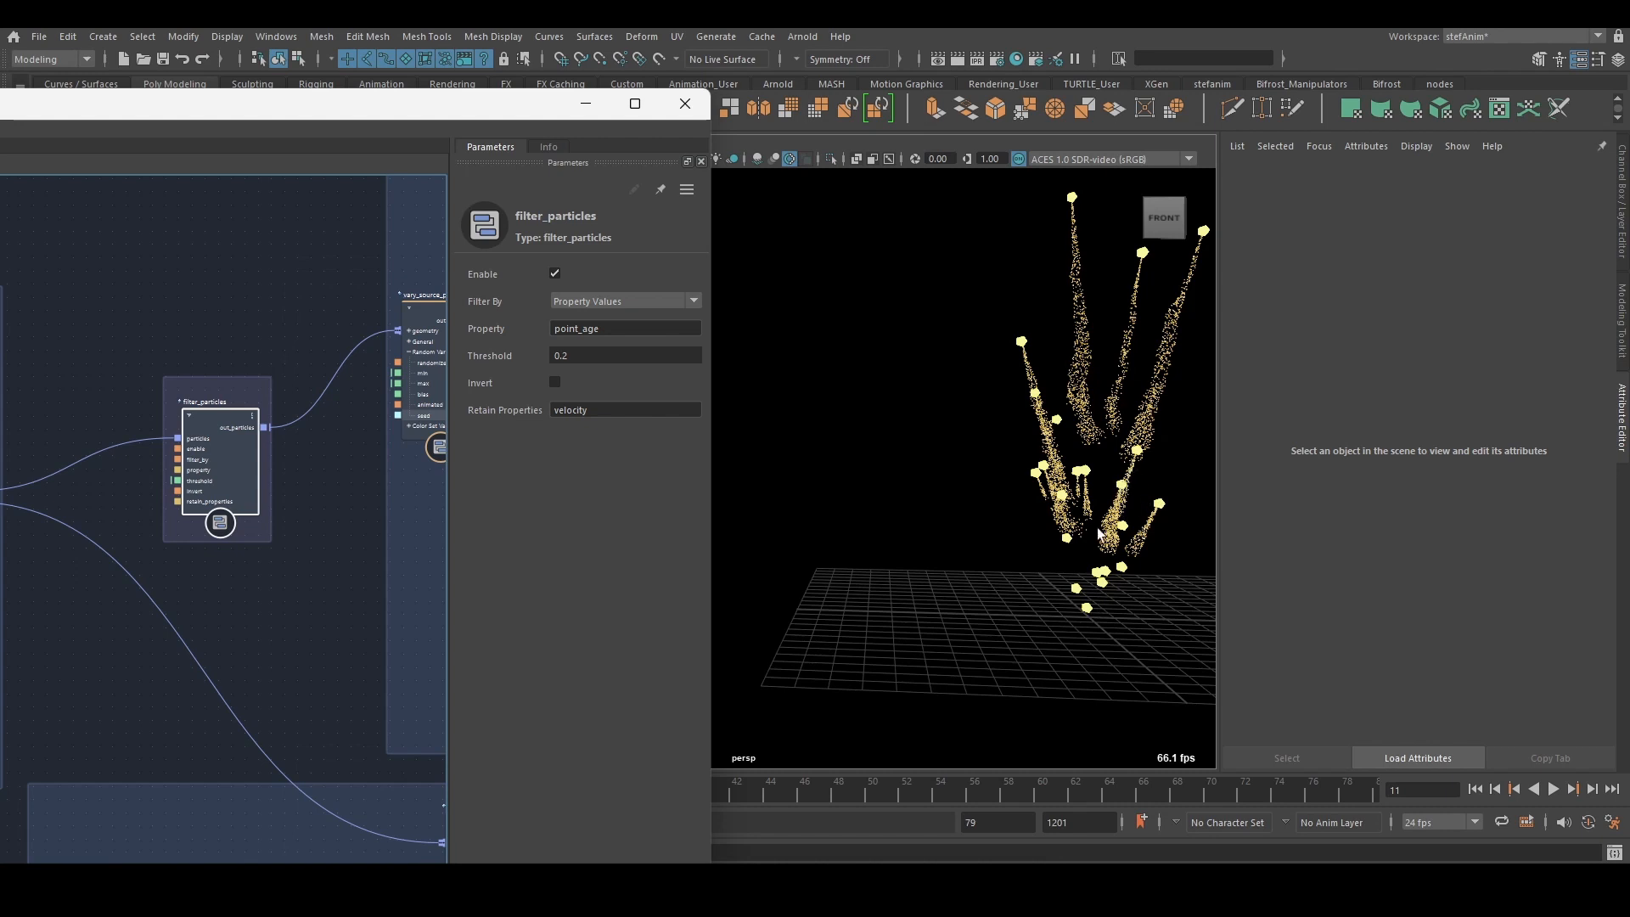
{"action": "mouse_move", "coordinate": [1100, 589]}
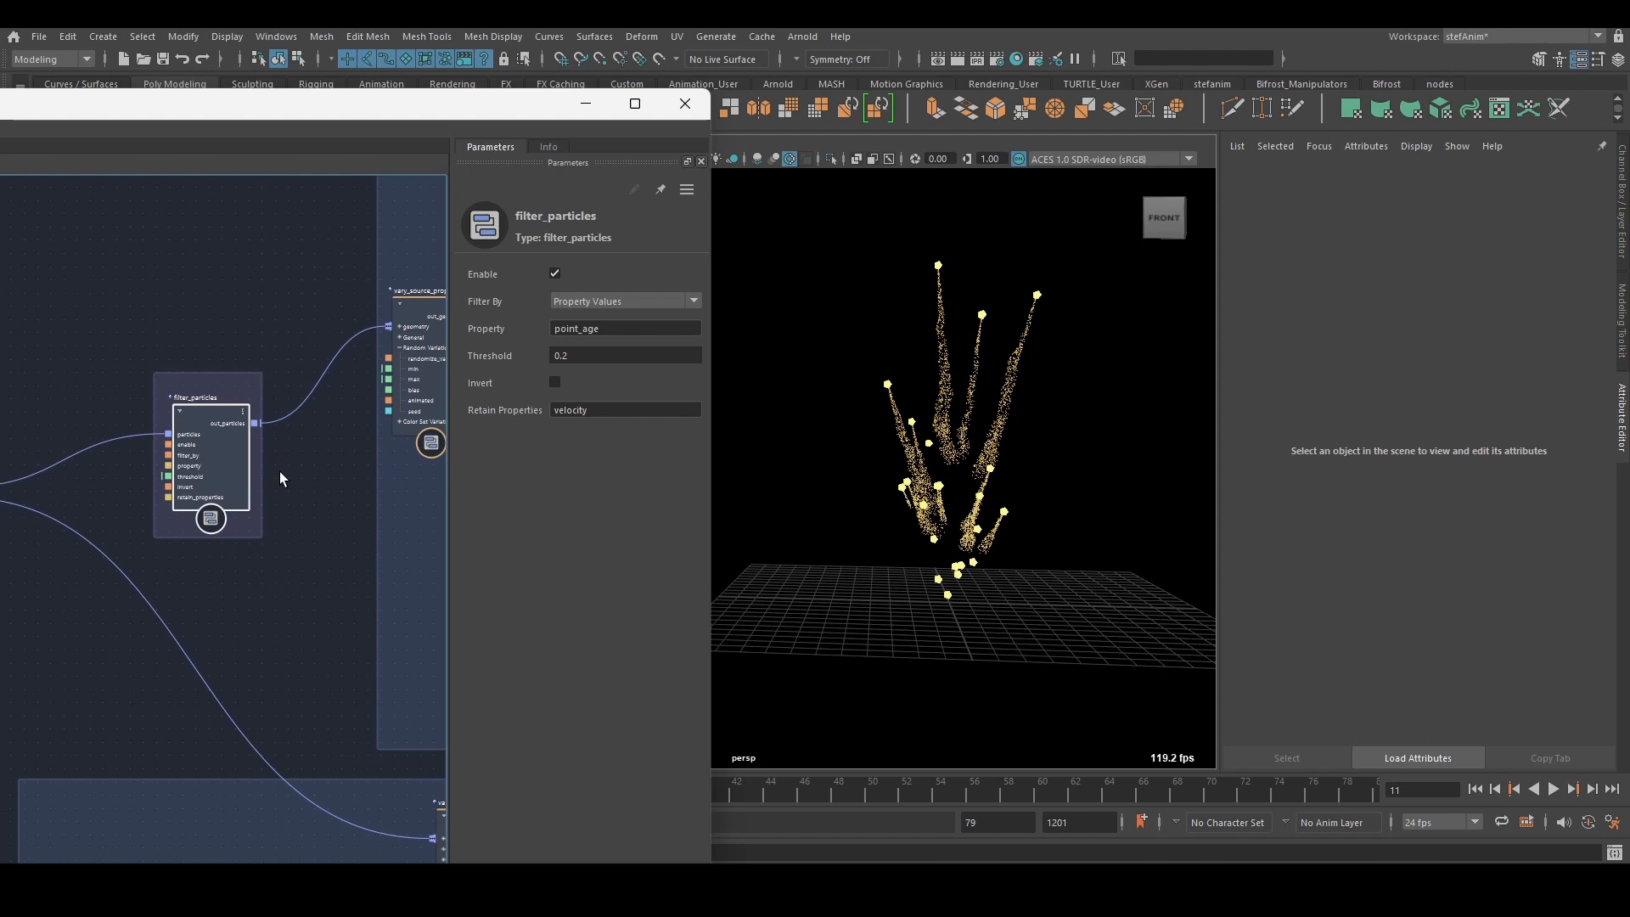
{"action": "mouse_move", "coordinate": [297, 489]}
{"action": "type", "text": " size"}
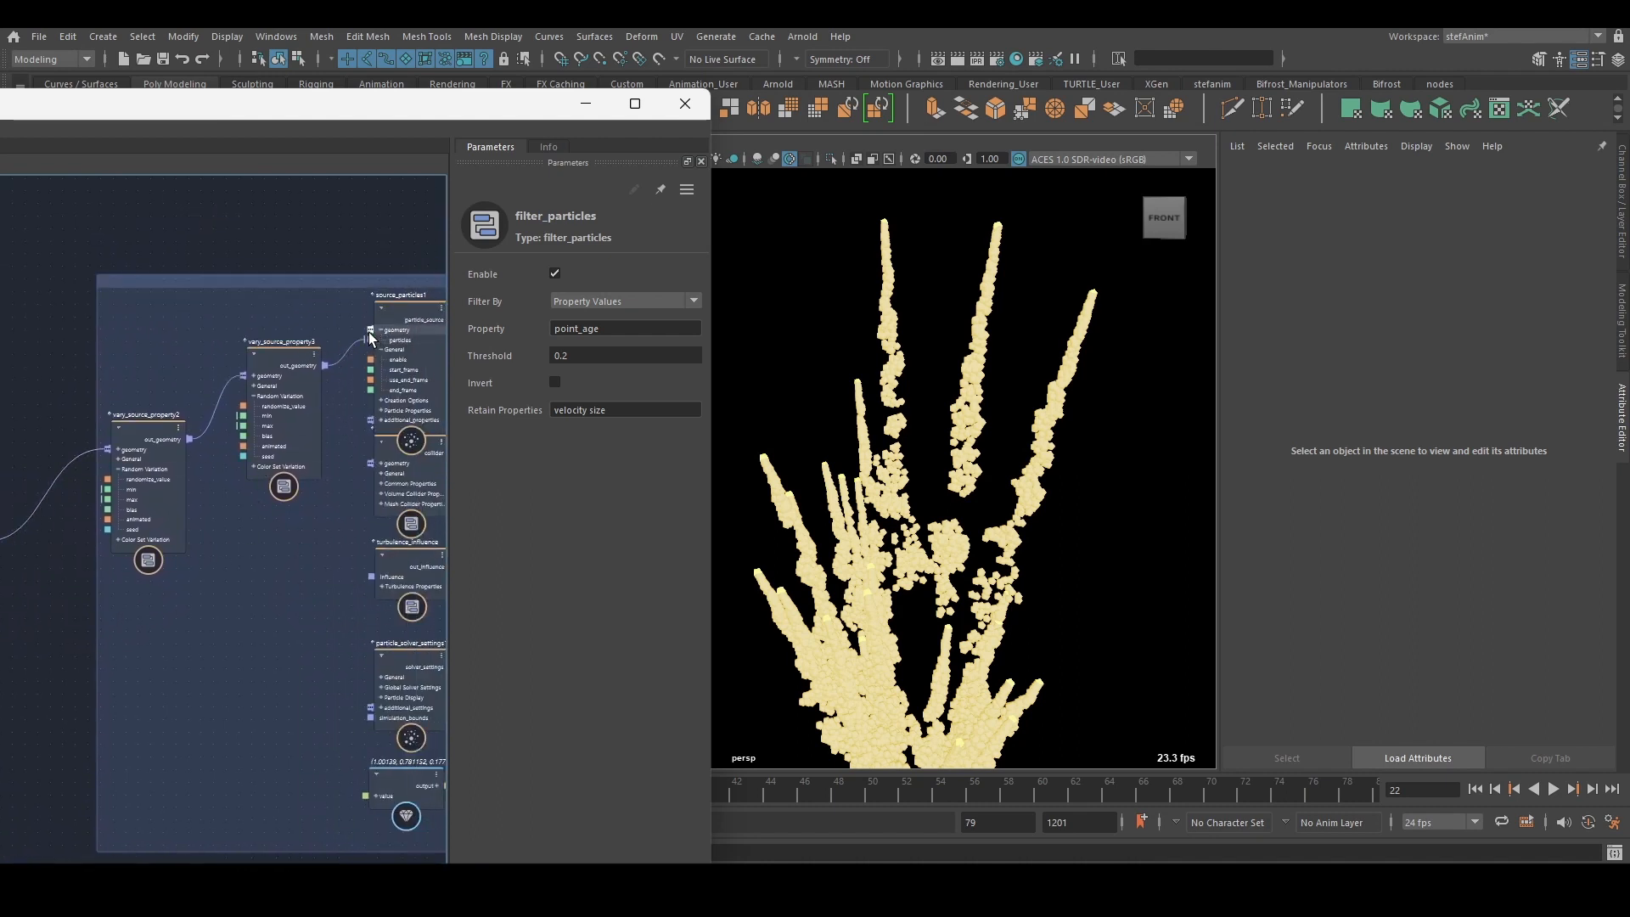
{"action": "mouse_move", "coordinate": [294, 341]}
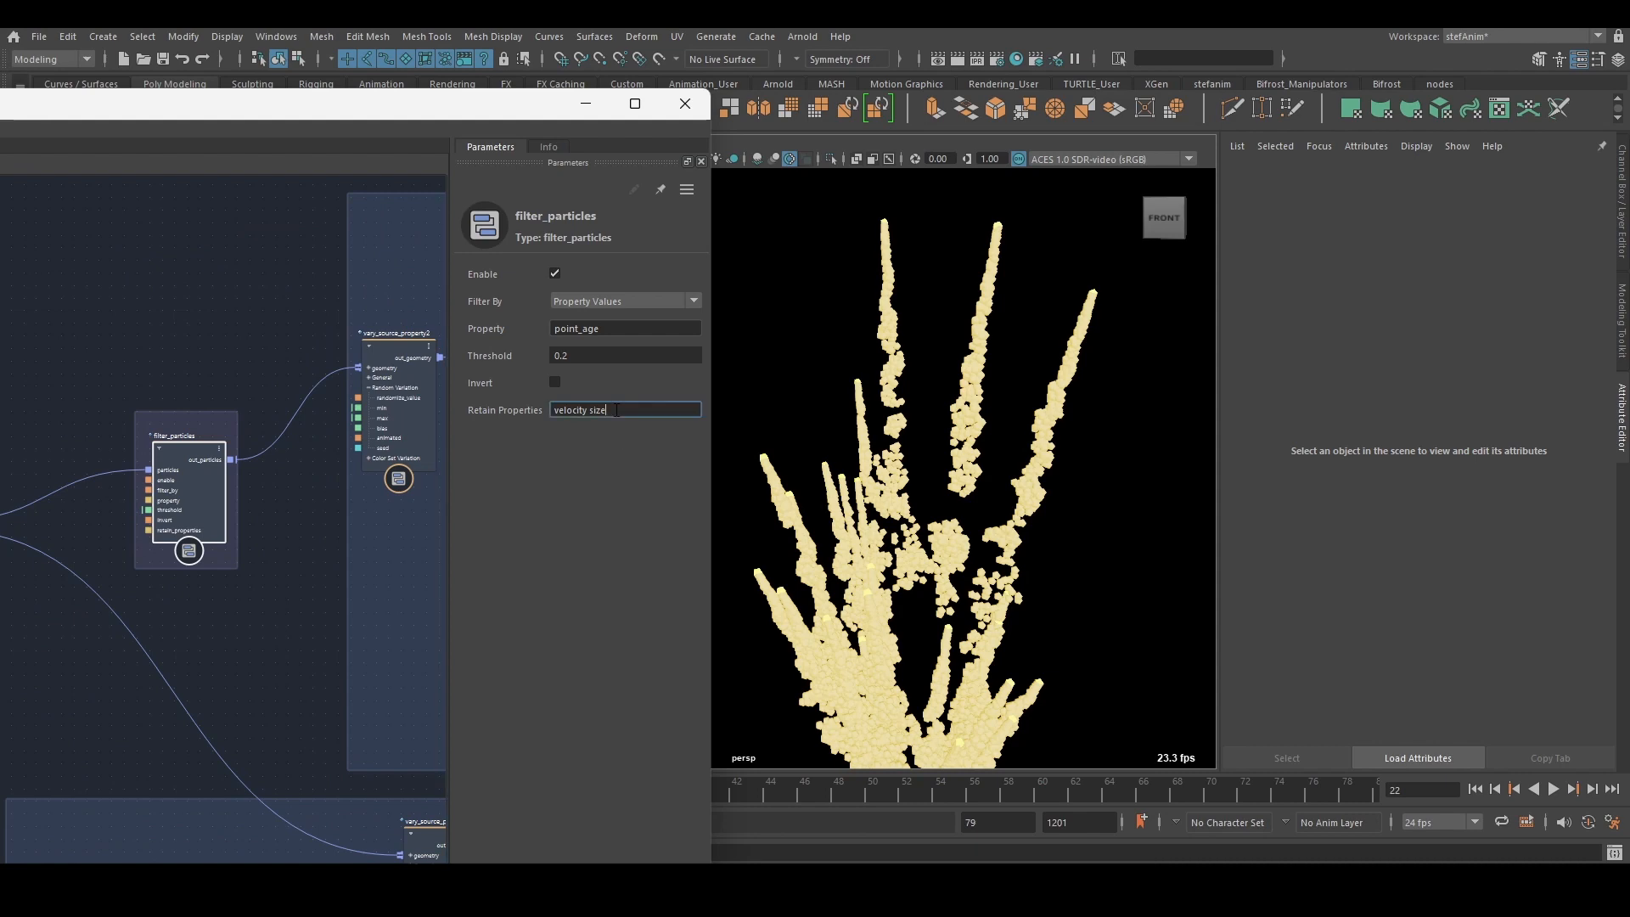
- Cancel adding size to Retain Properties, keeping only velocity, and replay the simulation
{"action": "key", "text": "BackSpace"}
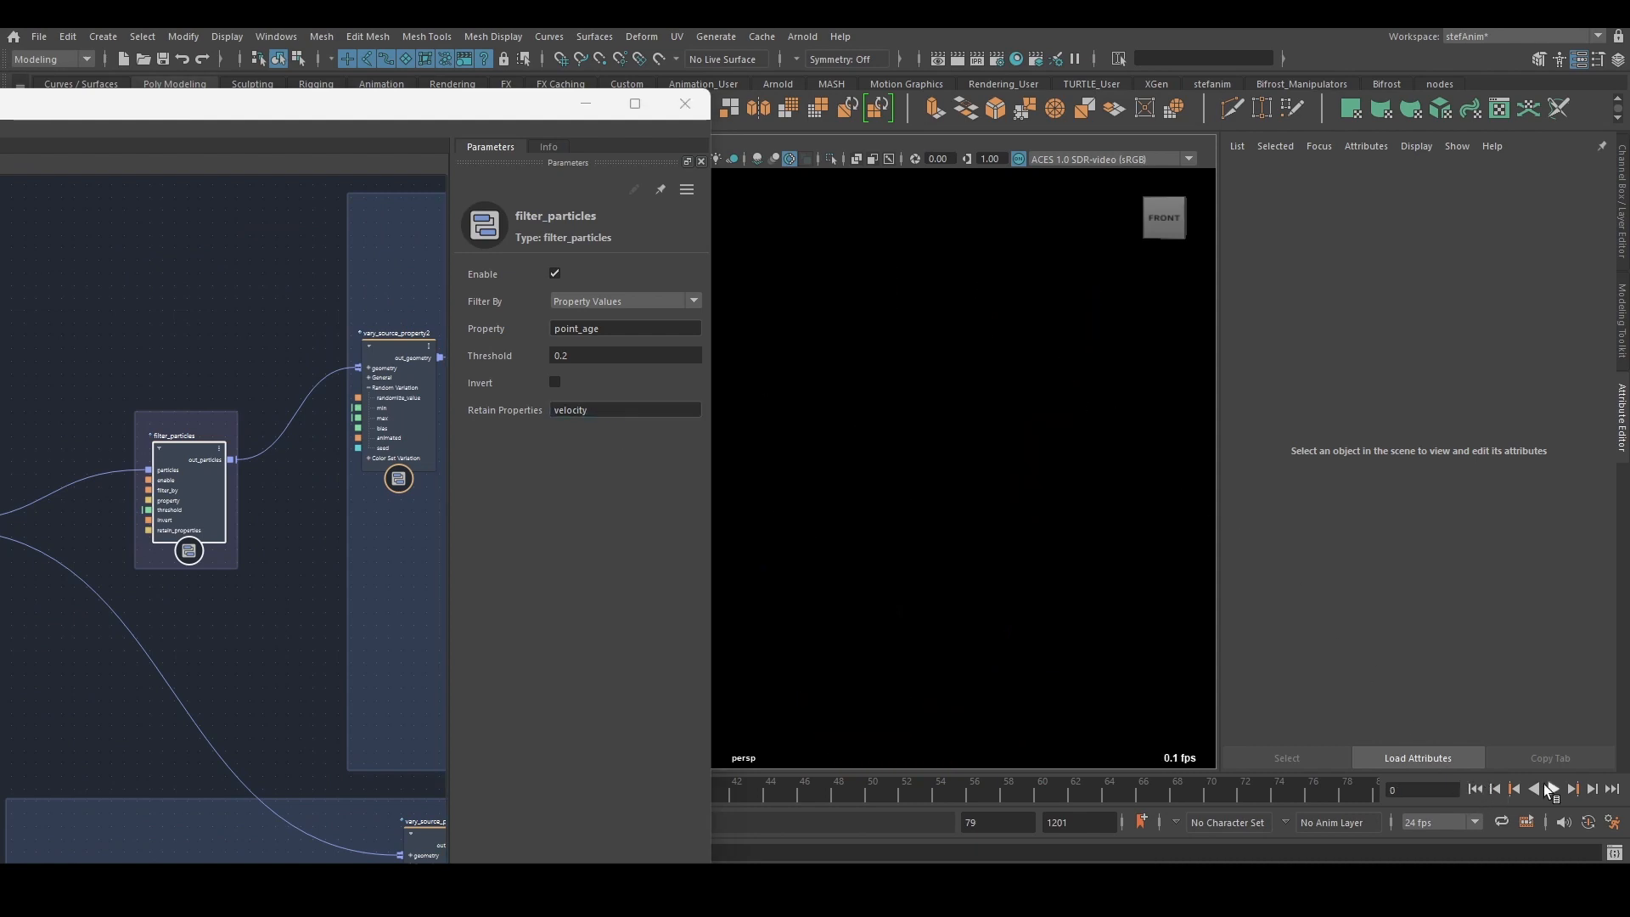
{"action": "left_click", "coordinate": [1554, 788]}
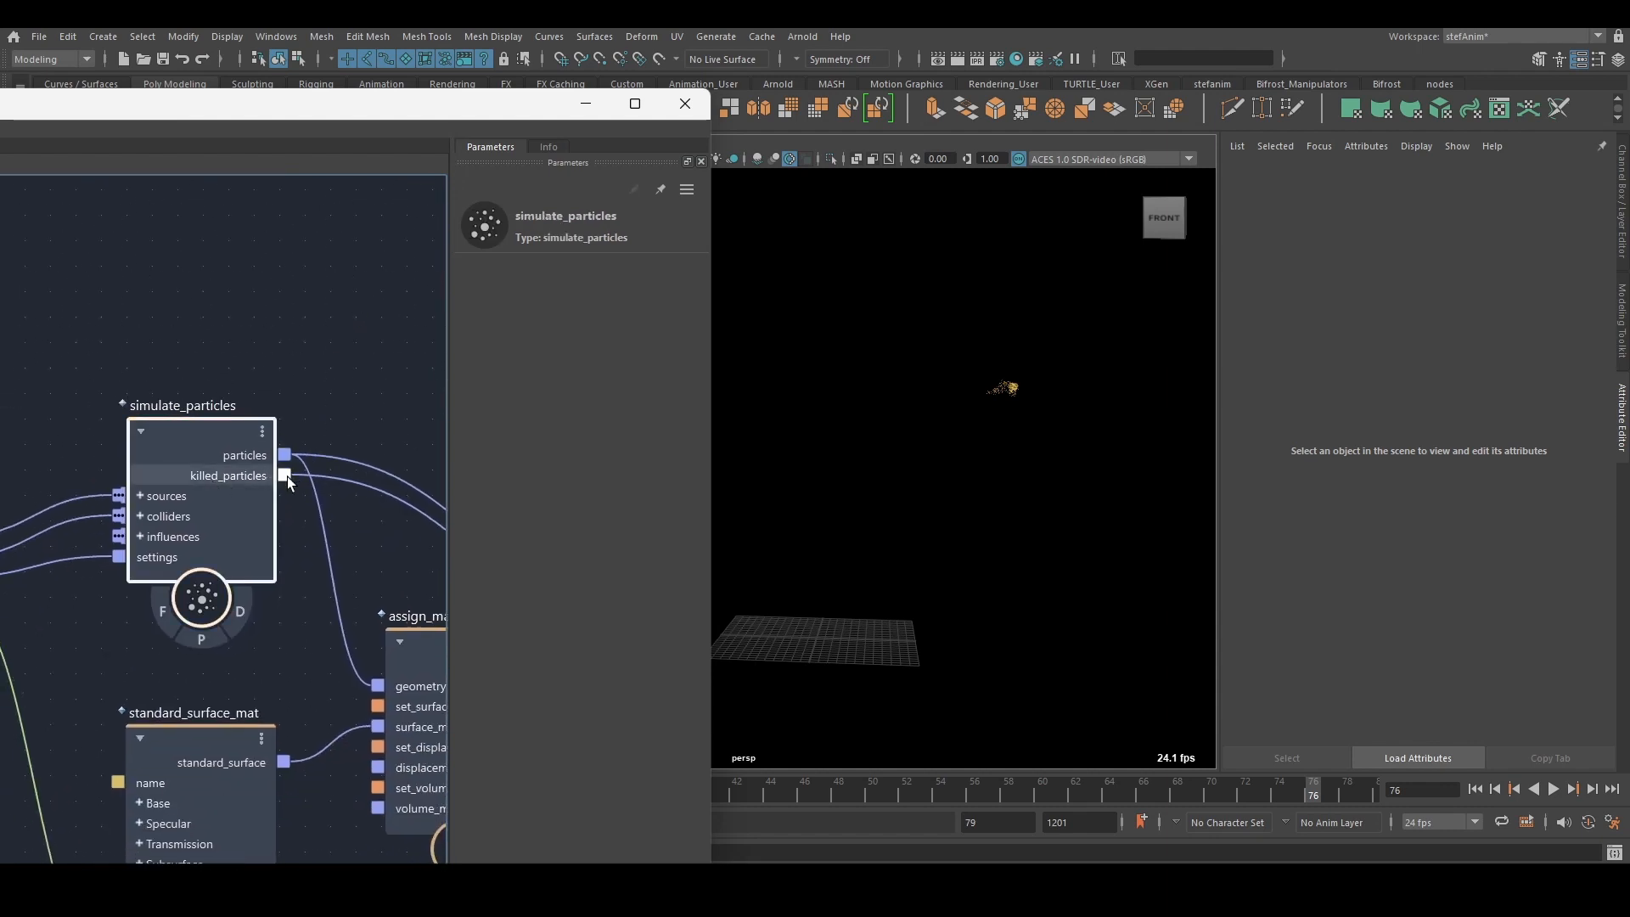
- Wire the killed_particles output of simulate_particles into the downstream node
{"action": "left_click_drag", "start_coordinate": [286, 476], "coordinate": [346, 406]}
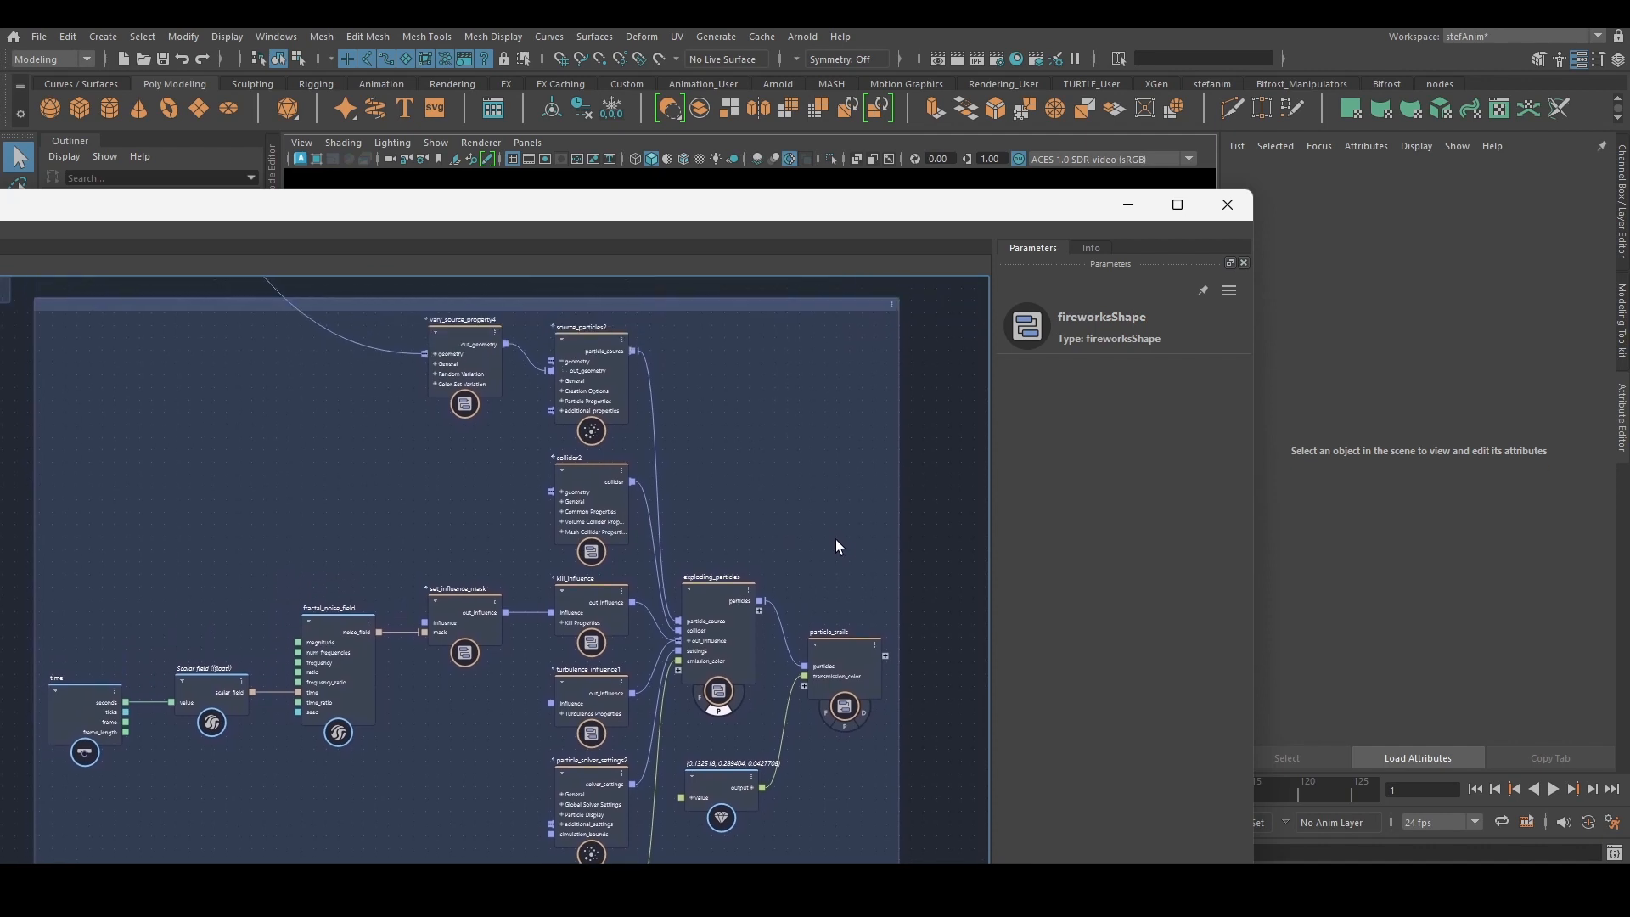
- Review vary_source_property4 (speed 0.5–4) and source_particles2 (rate 2000), then rewind to frame 0
{"action": "left_click", "coordinate": [461, 388]}
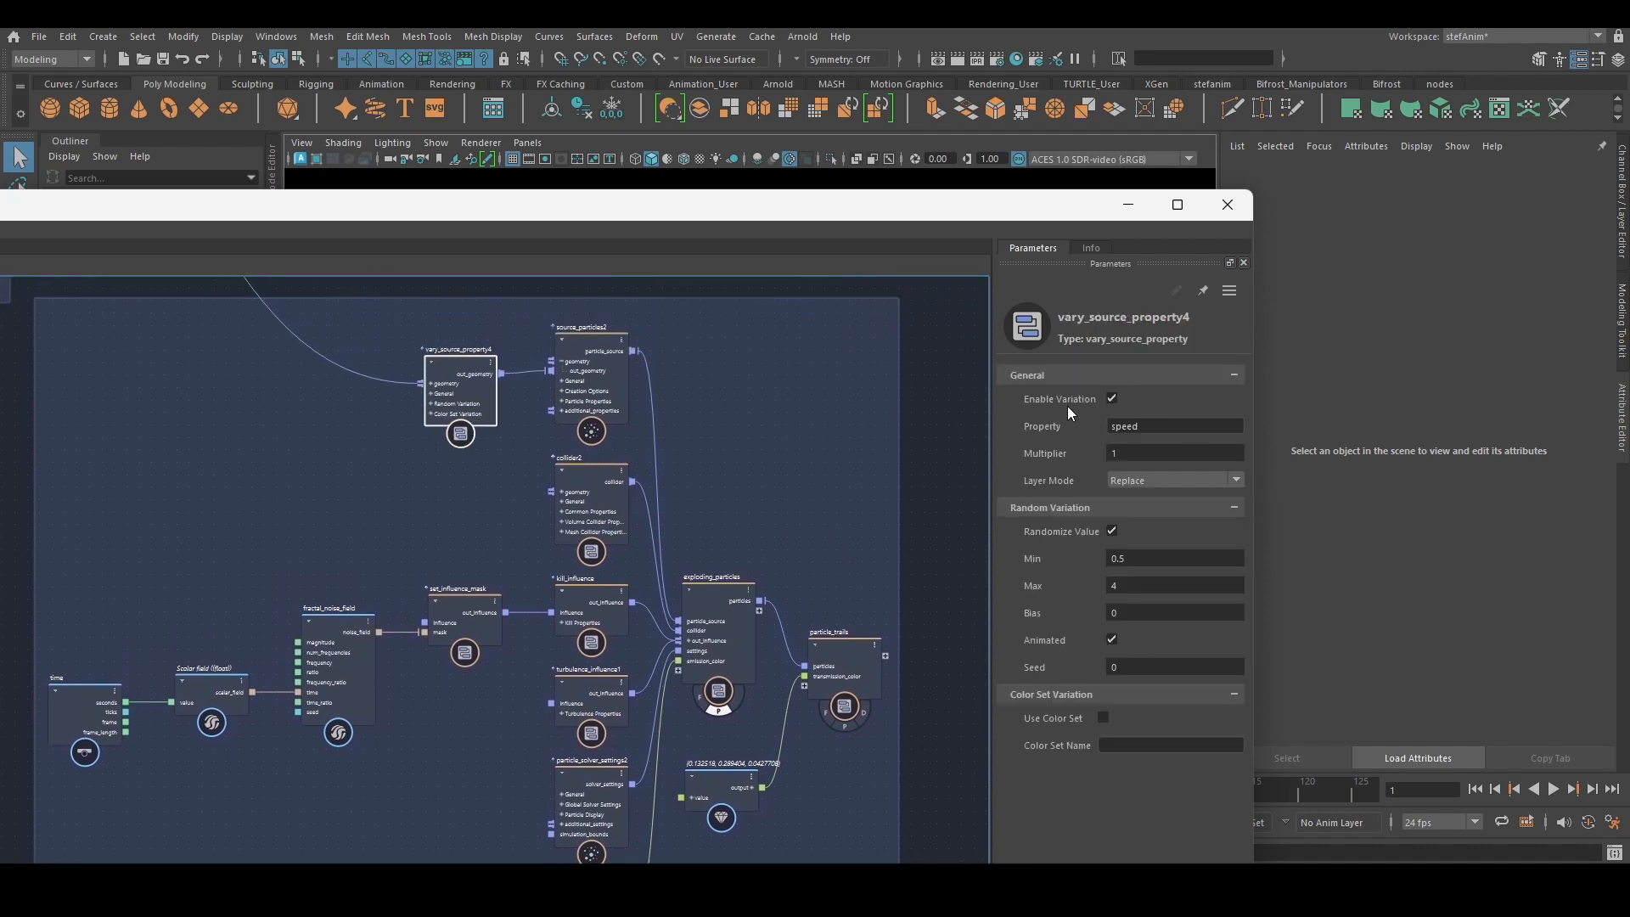
{"action": "left_click", "coordinate": [1170, 426]}
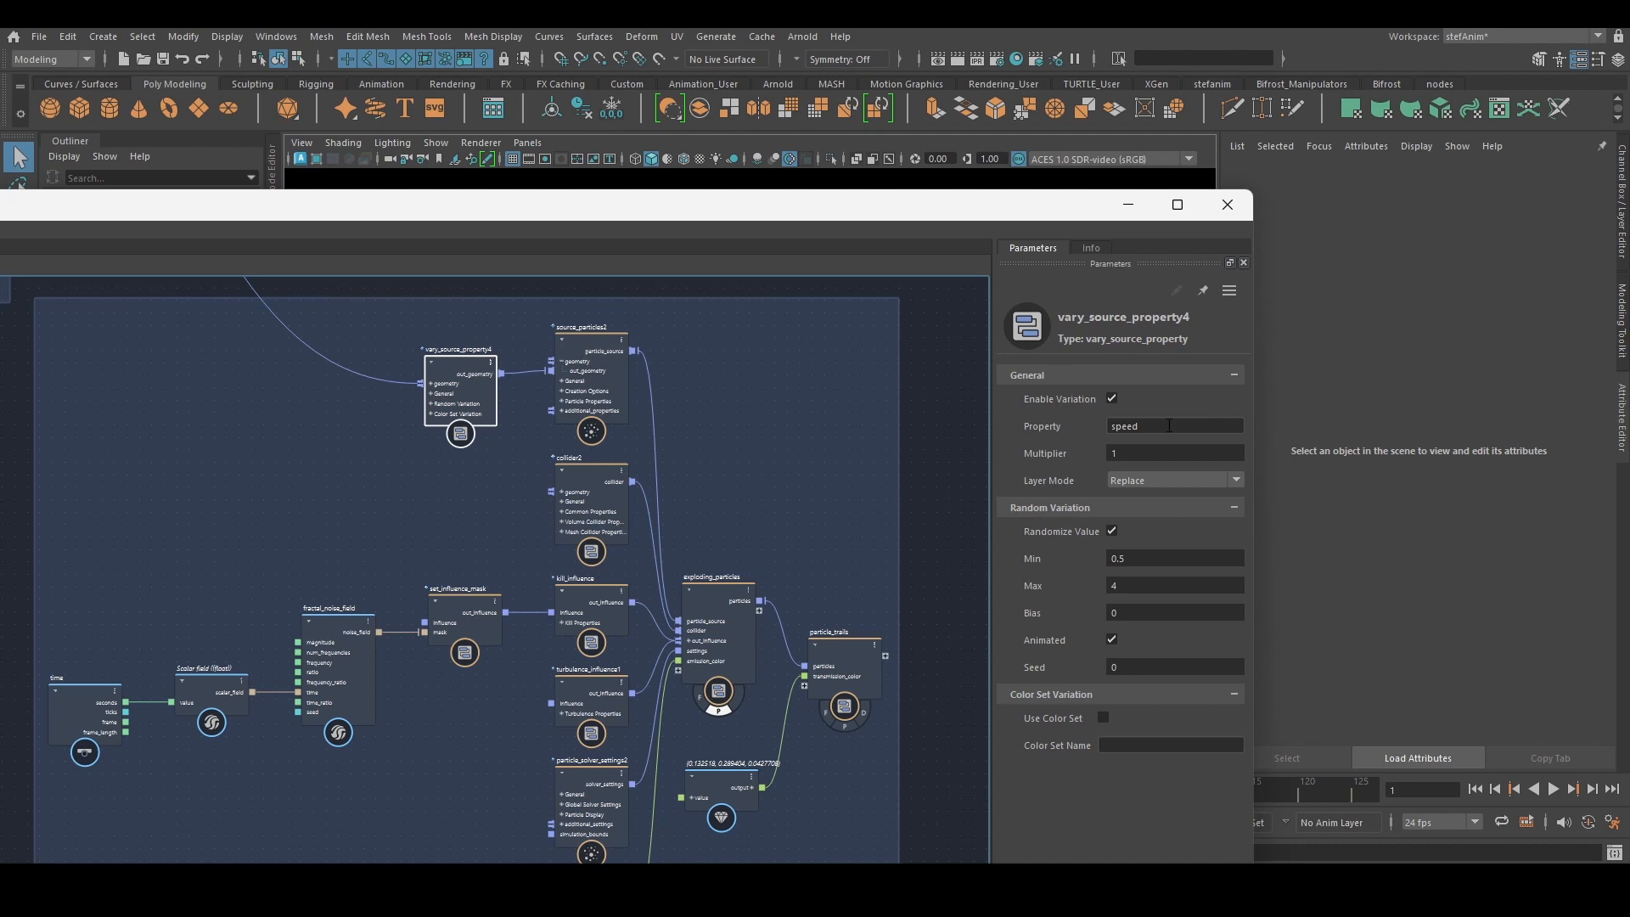
{"action": "double_click", "coordinate": [1122, 425]}
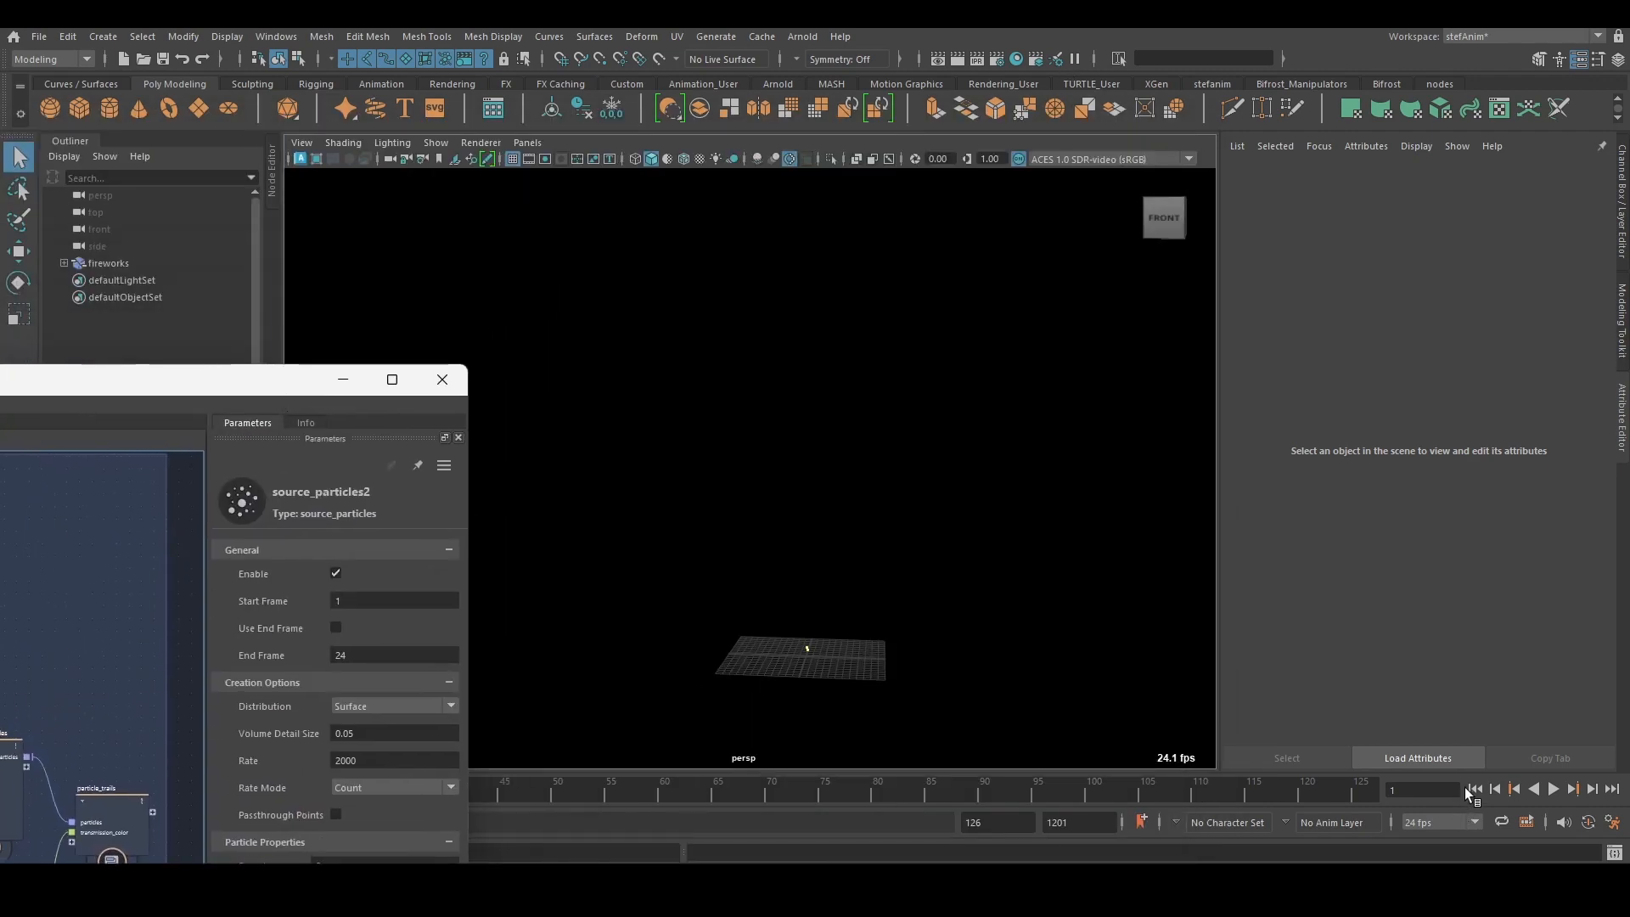
{"action": "left_click", "coordinate": [1553, 788]}
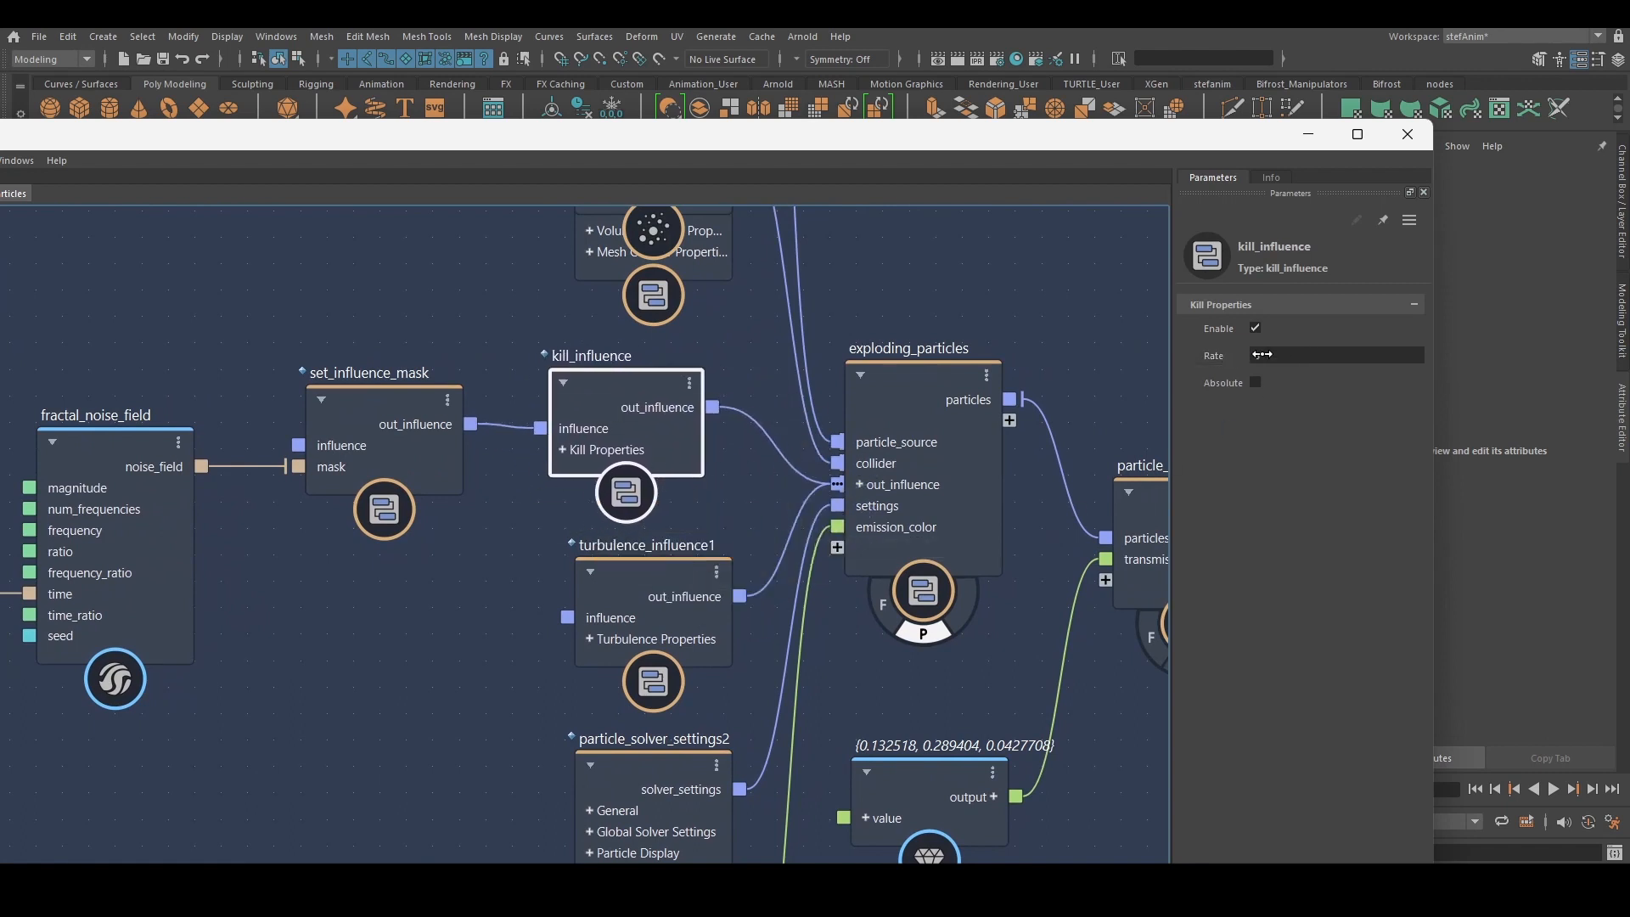
- Set kill_influence Rate to 5, play the fireworks and scrub the rate while watching particles die
{"action": "type", "text": "5"}
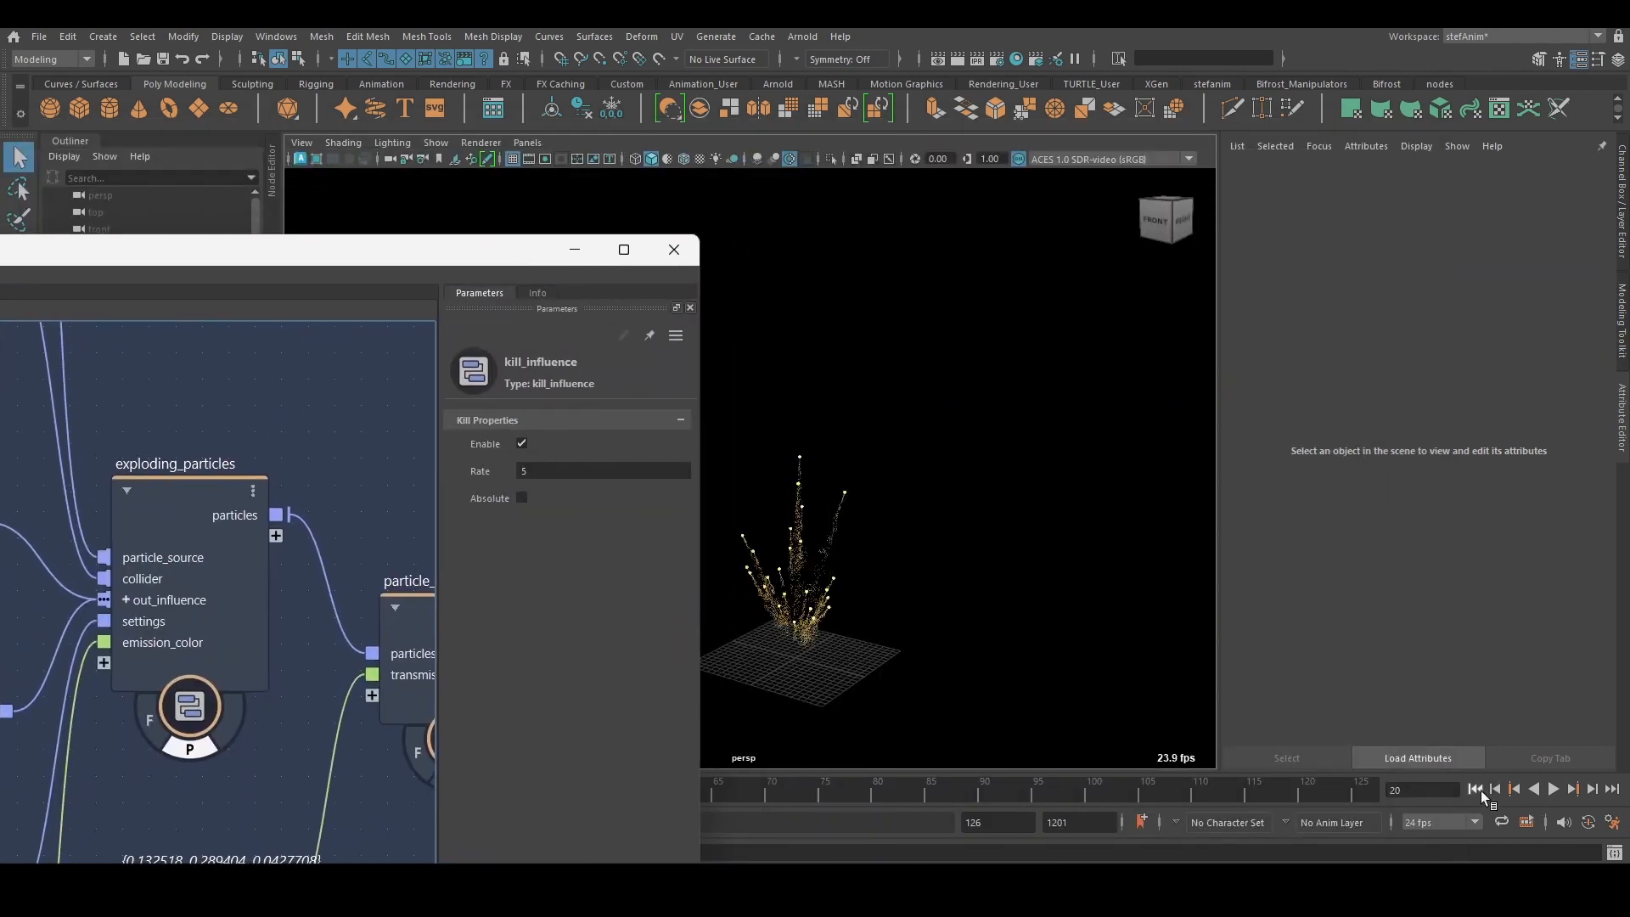
{"action": "left_click", "coordinate": [1550, 788]}
{"action": "type", "text": "66.22"}
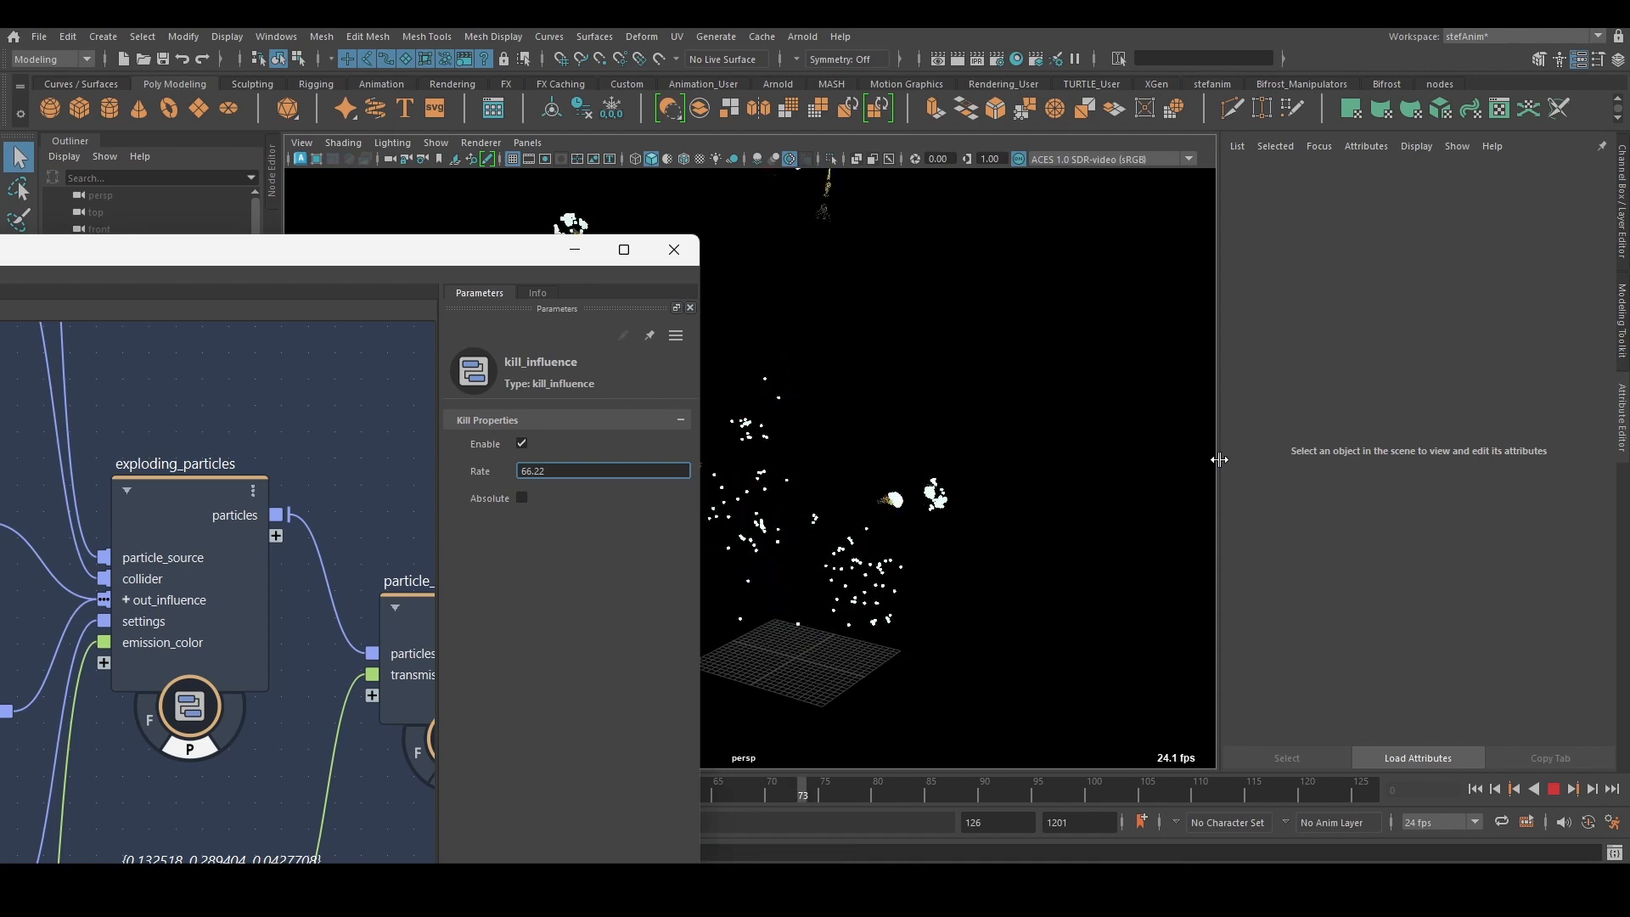
{"action": "left_click_drag", "start_coordinate": [804, 779], "coordinate": [1318, 780]}
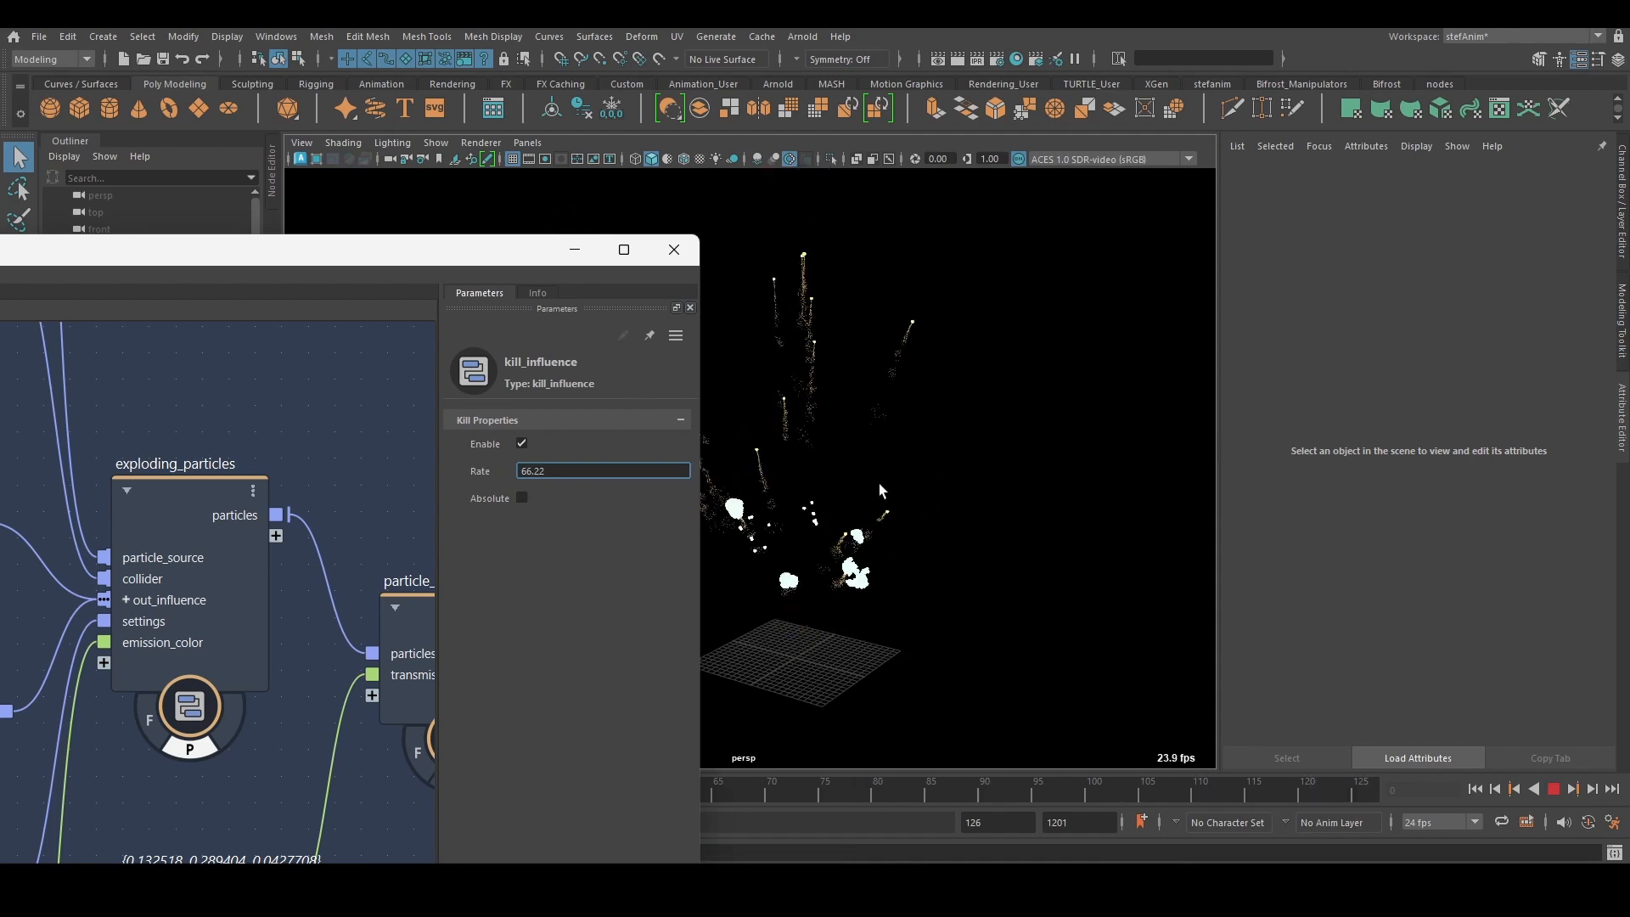
{"action": "type", "text": "5"}
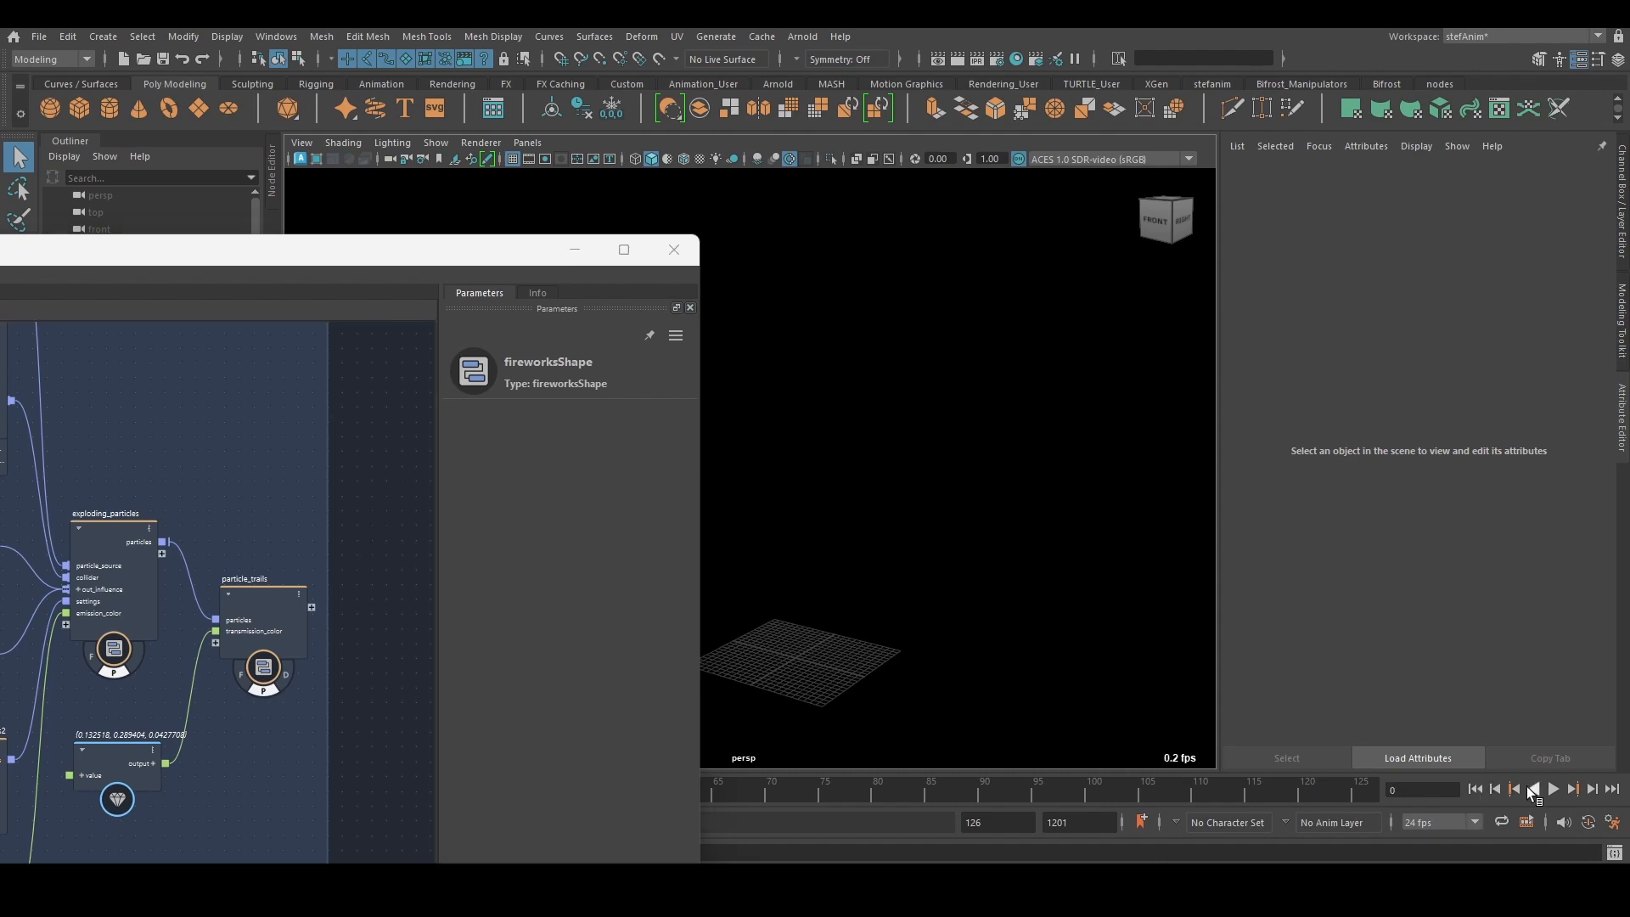
{"action": "left_click", "coordinate": [1554, 788]}
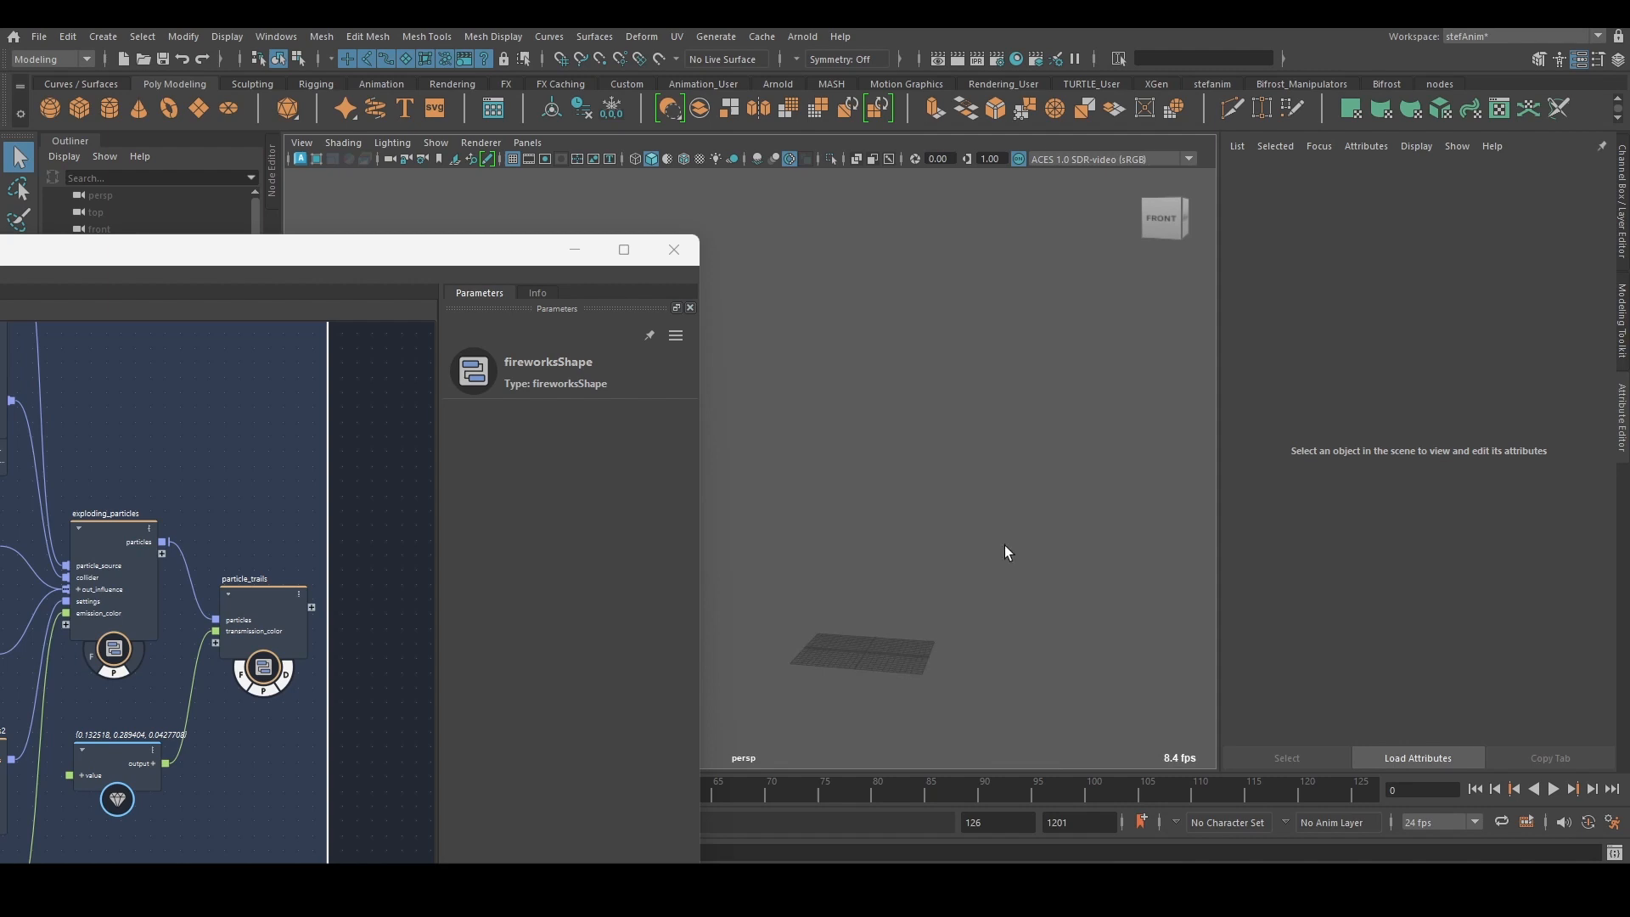
{"action": "mouse_move", "coordinate": [500, 260]}
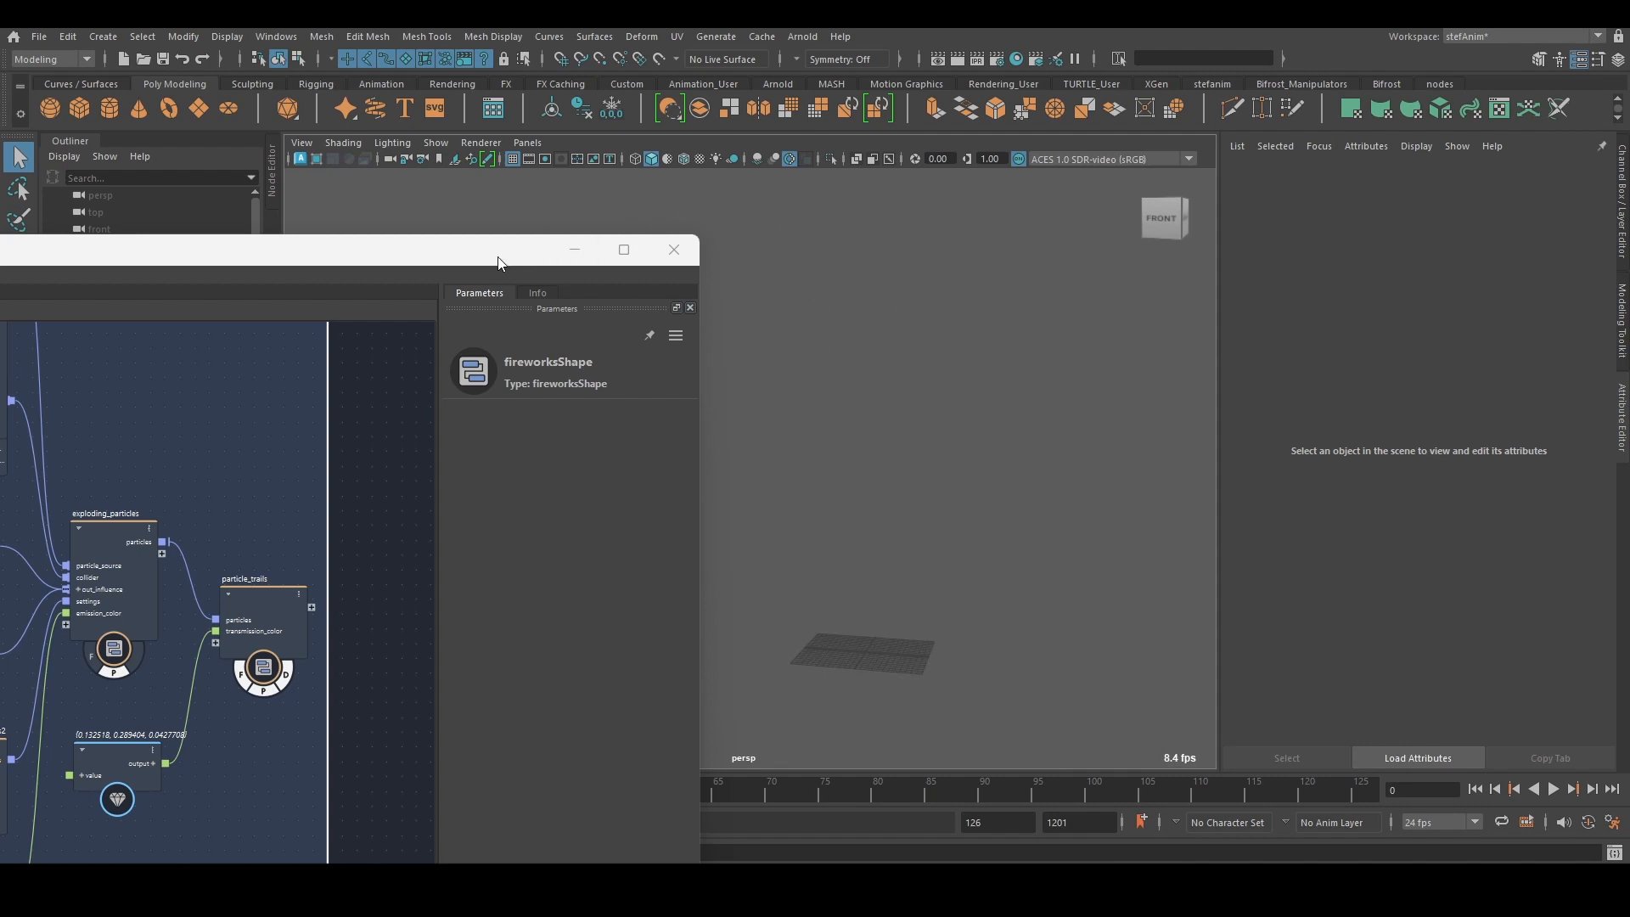
{"action": "left_click", "coordinate": [624, 249]}
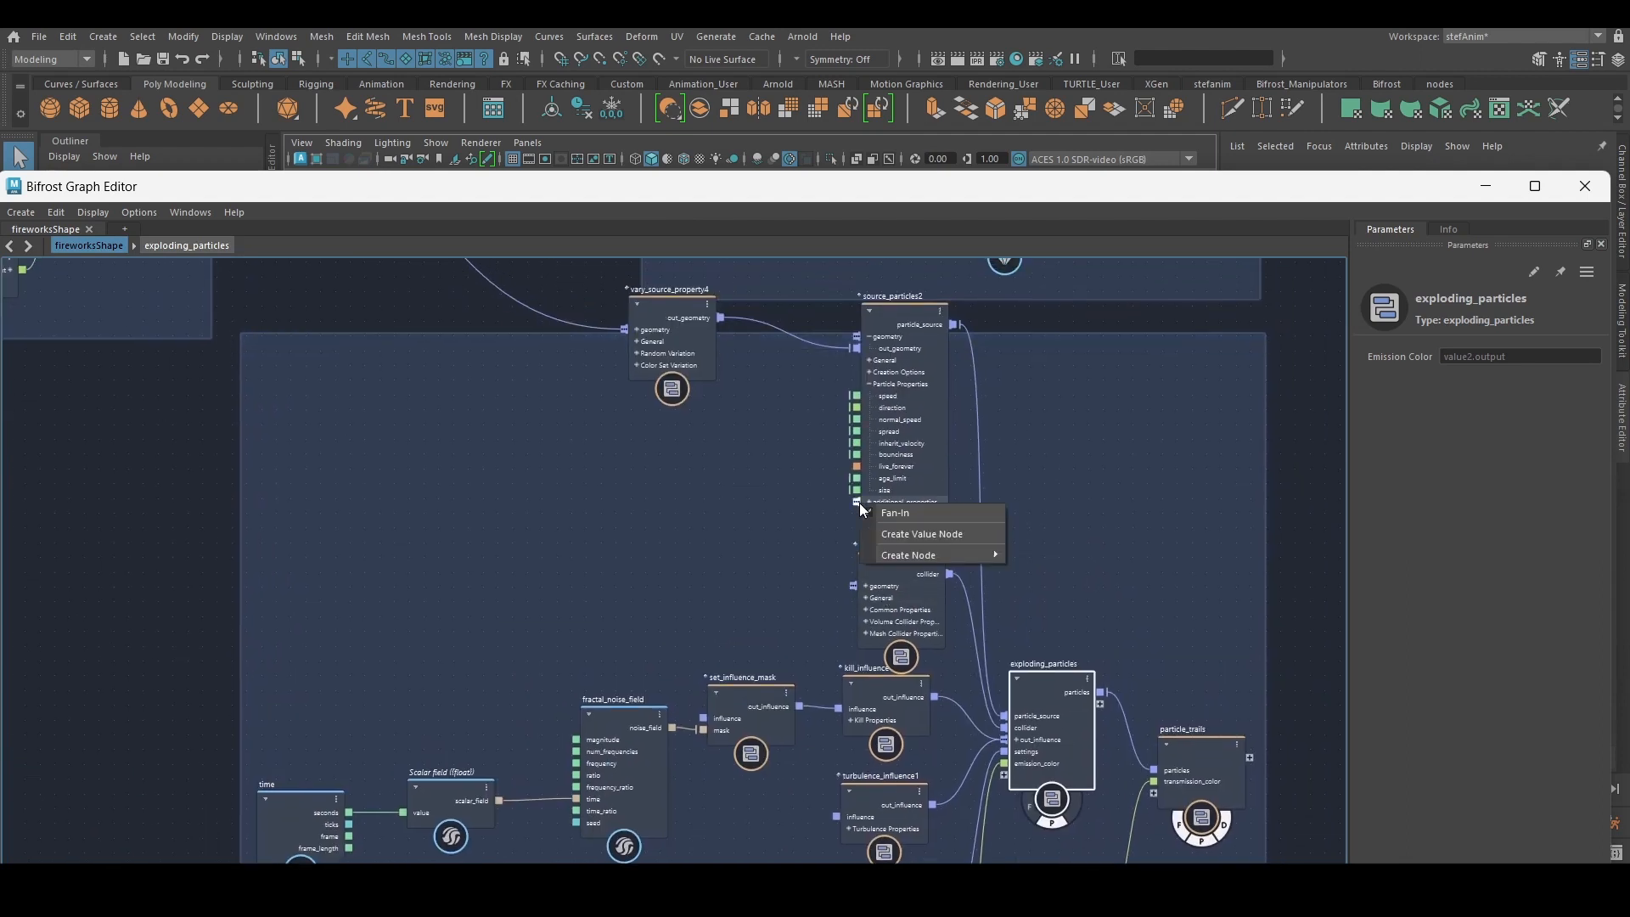
{"action": "mouse_move", "coordinate": [909, 553]}
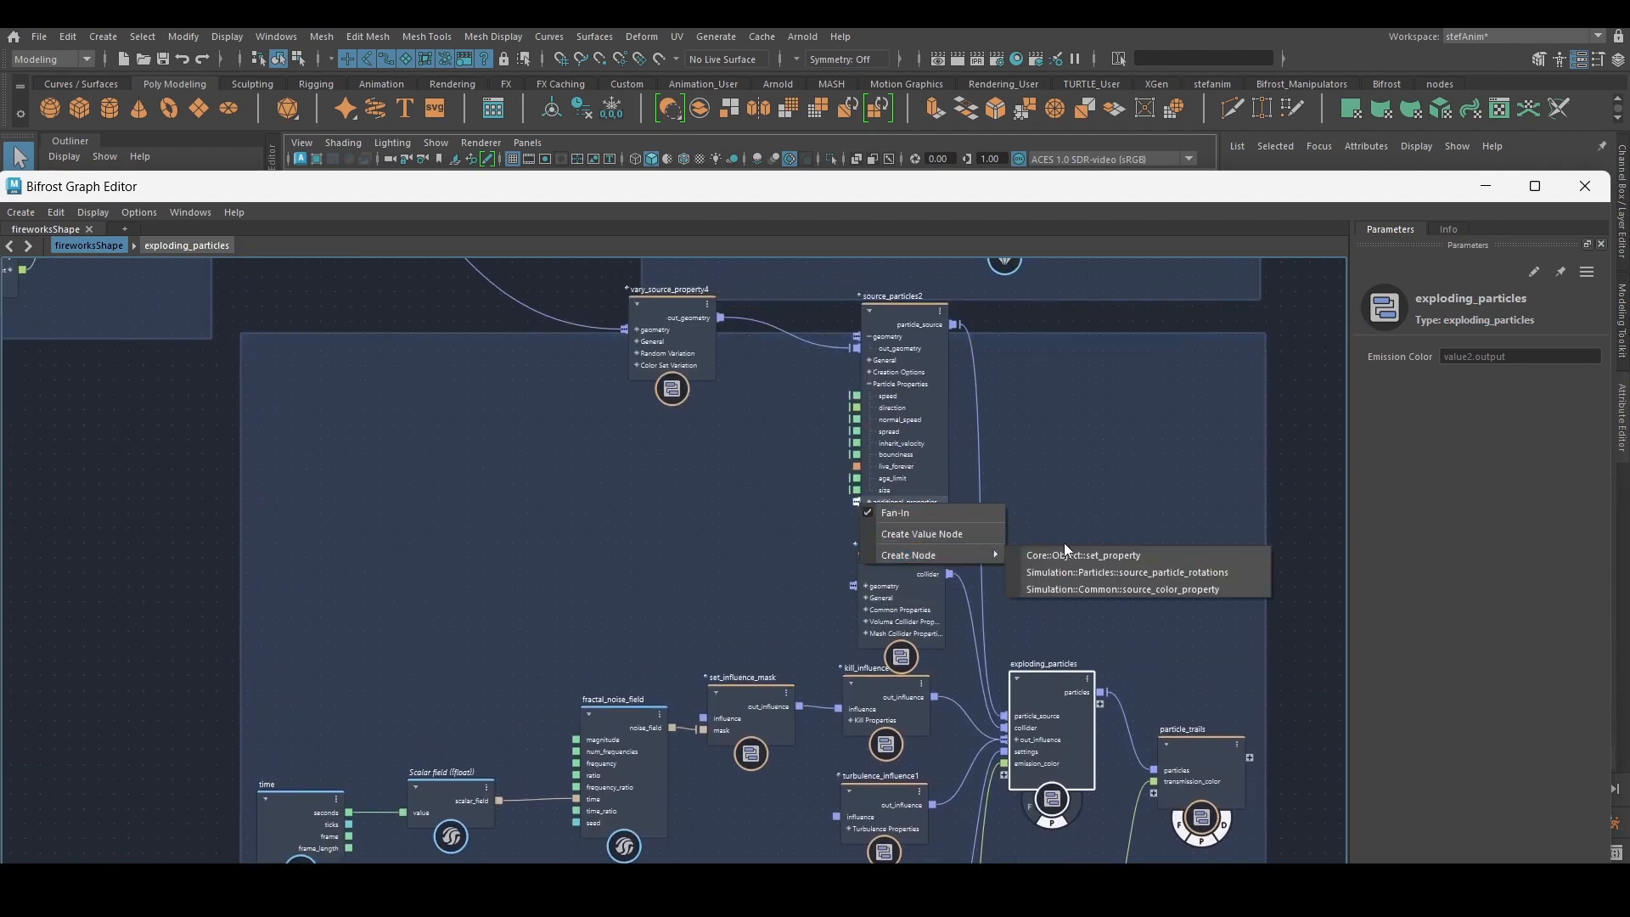
- Add a source_color_property to source_particles2 and create a fractal_turbulence_field node beside it
{"action": "left_click", "coordinate": [1122, 590]}
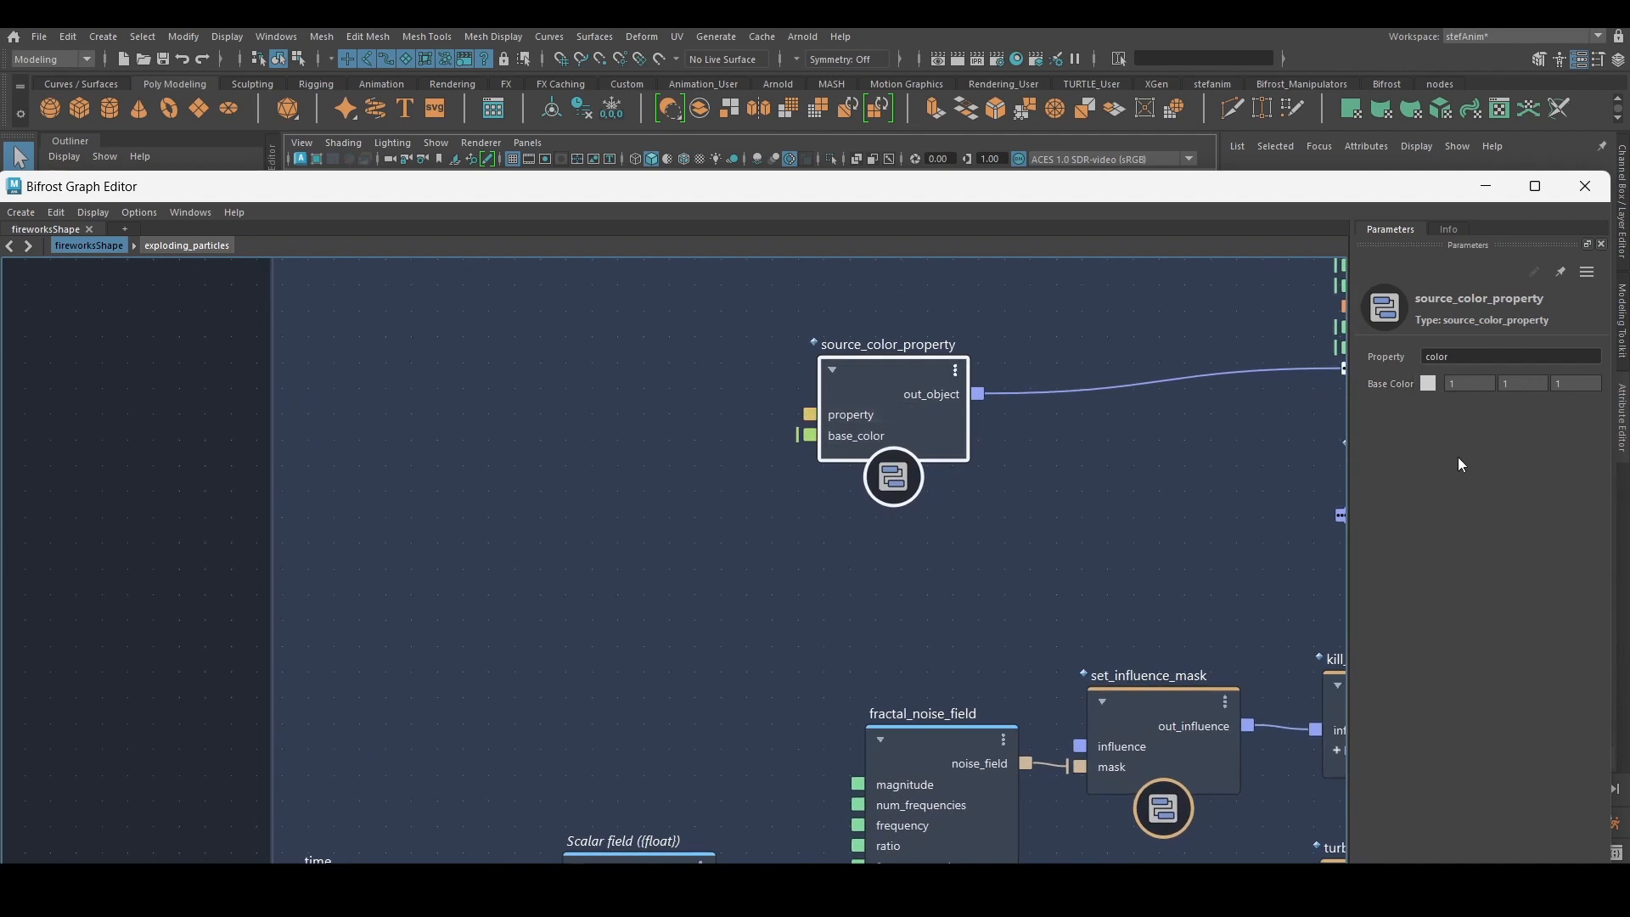
{"action": "left_click", "coordinate": [1428, 384]}
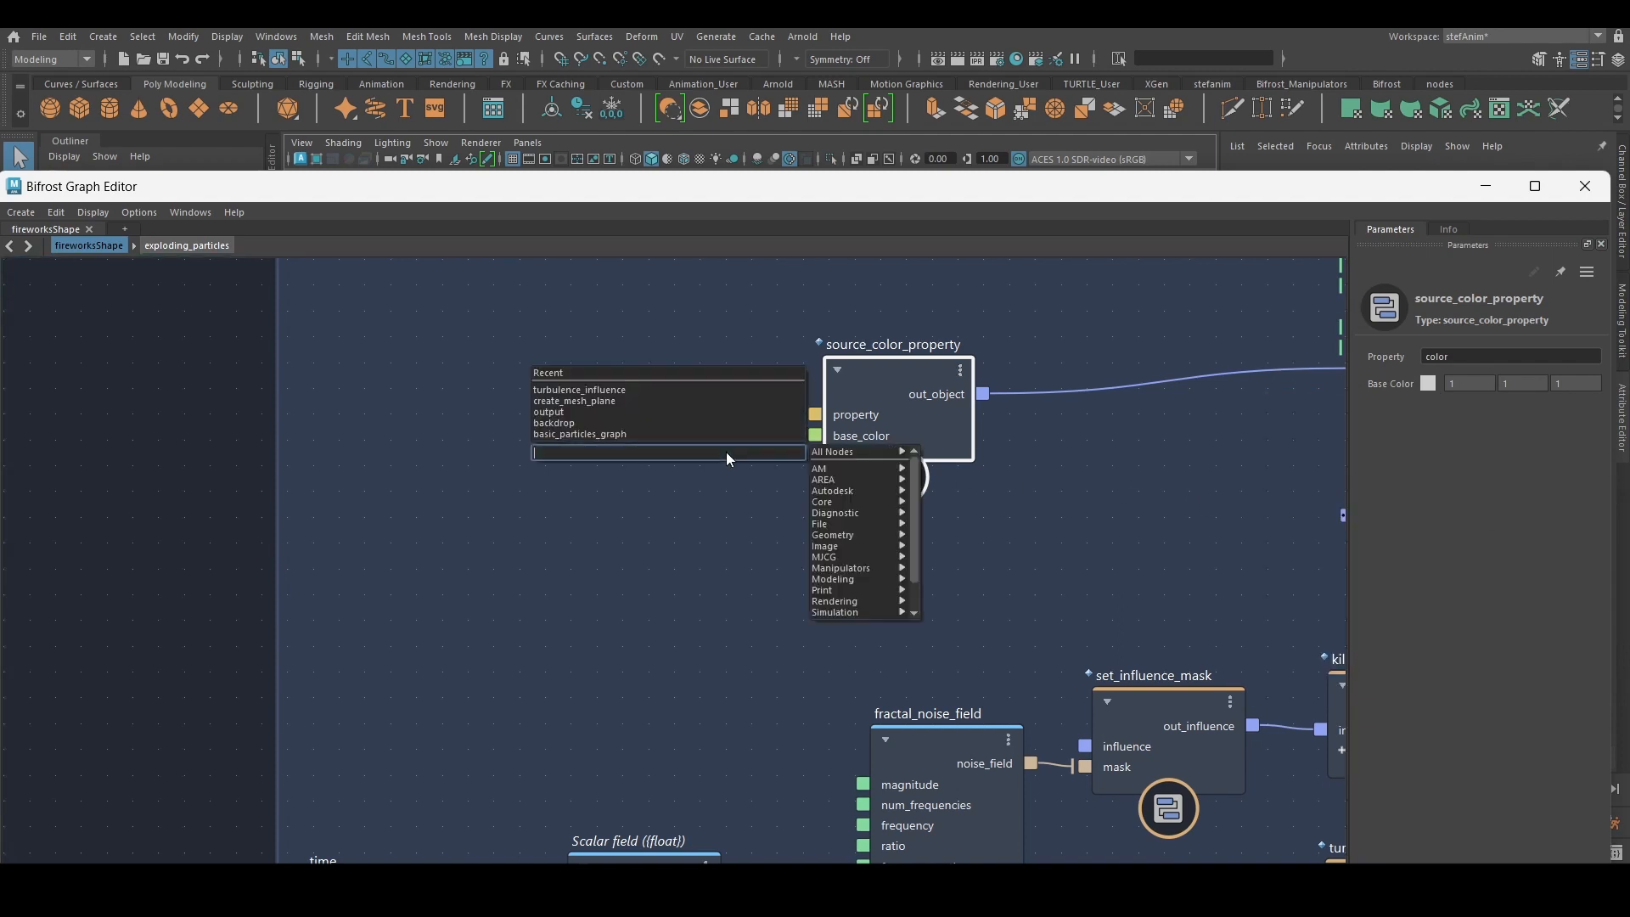
{"action": "type", "text": "fra"}
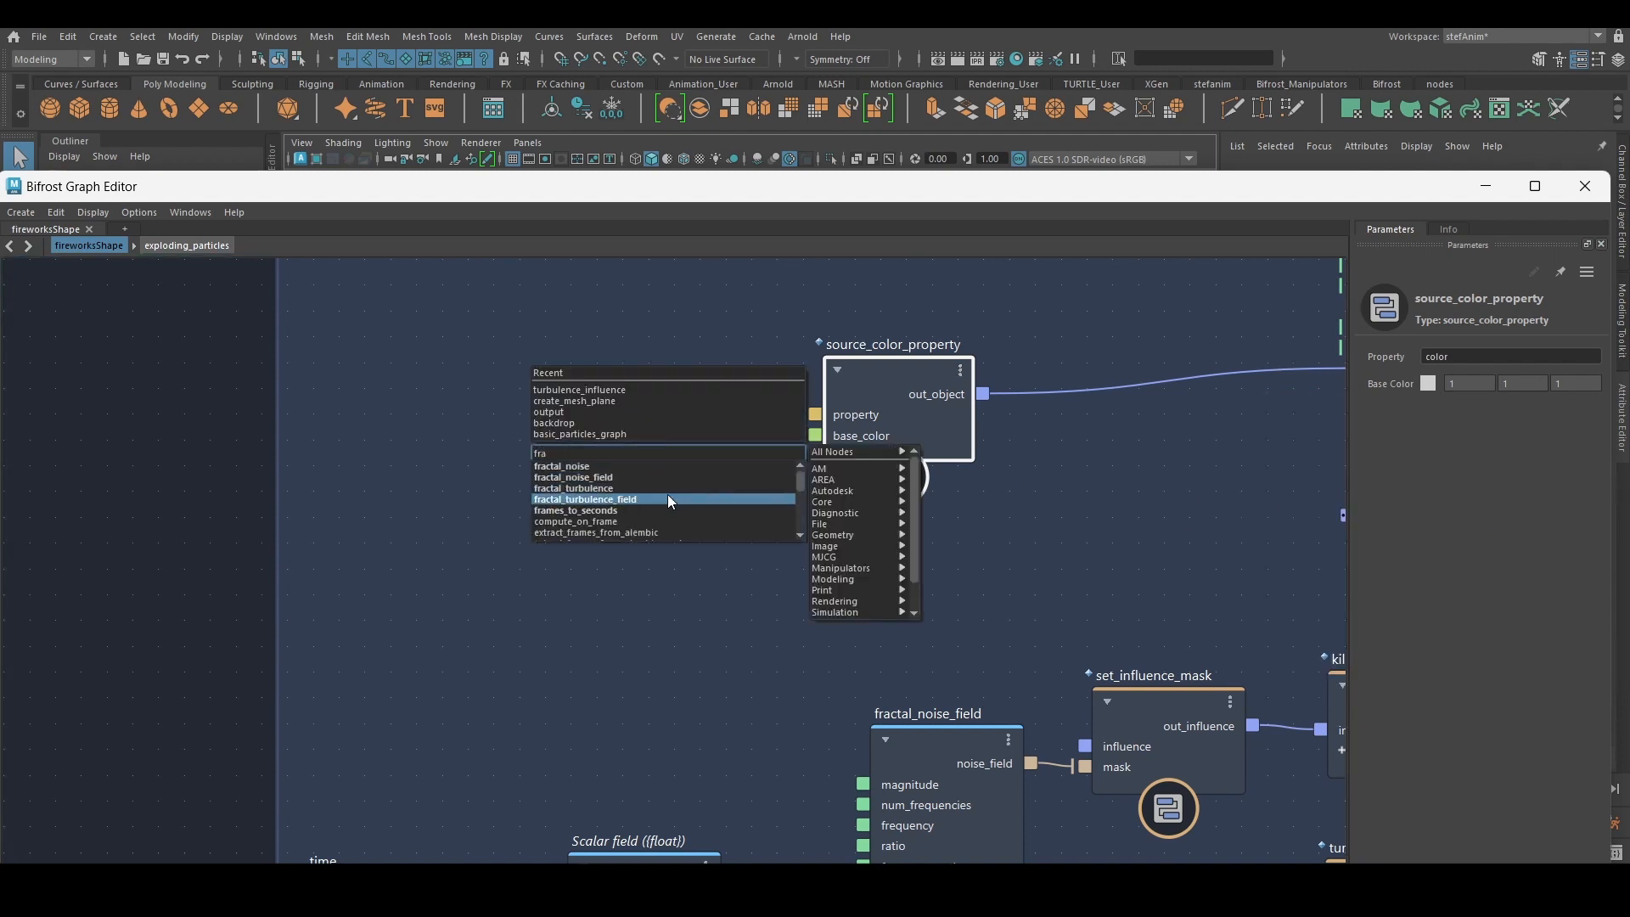
{"action": "left_click", "coordinate": [582, 499]}
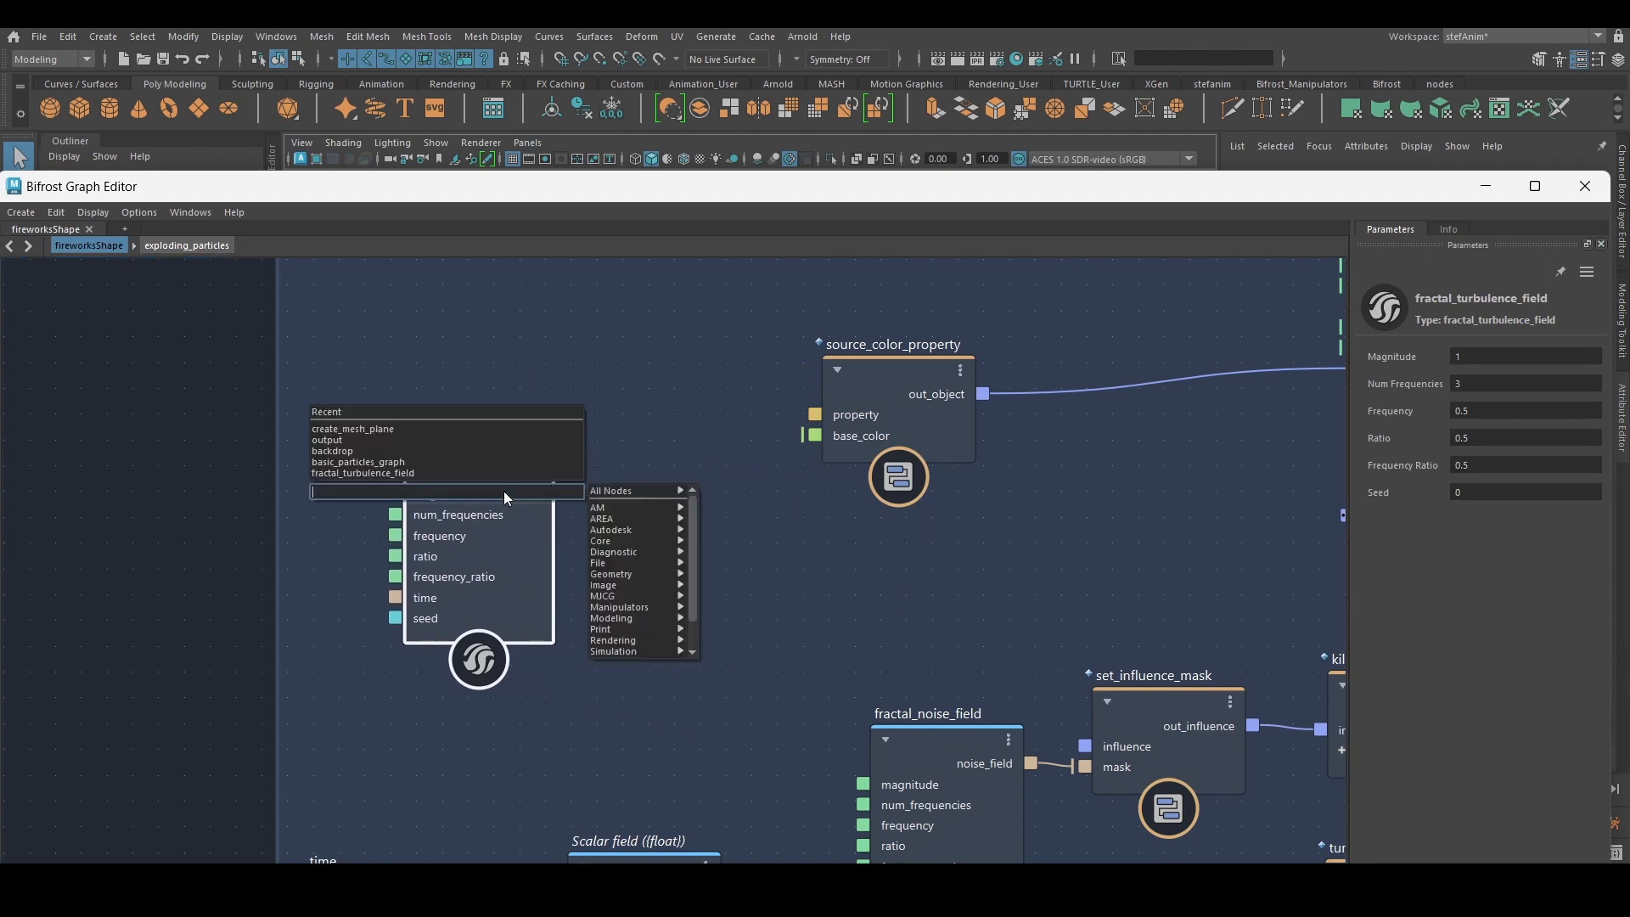
- Feed the turbulence noise through an absolute_value node into base_color and set Magnitude to 8.083
{"action": "type", "text": "abs"}
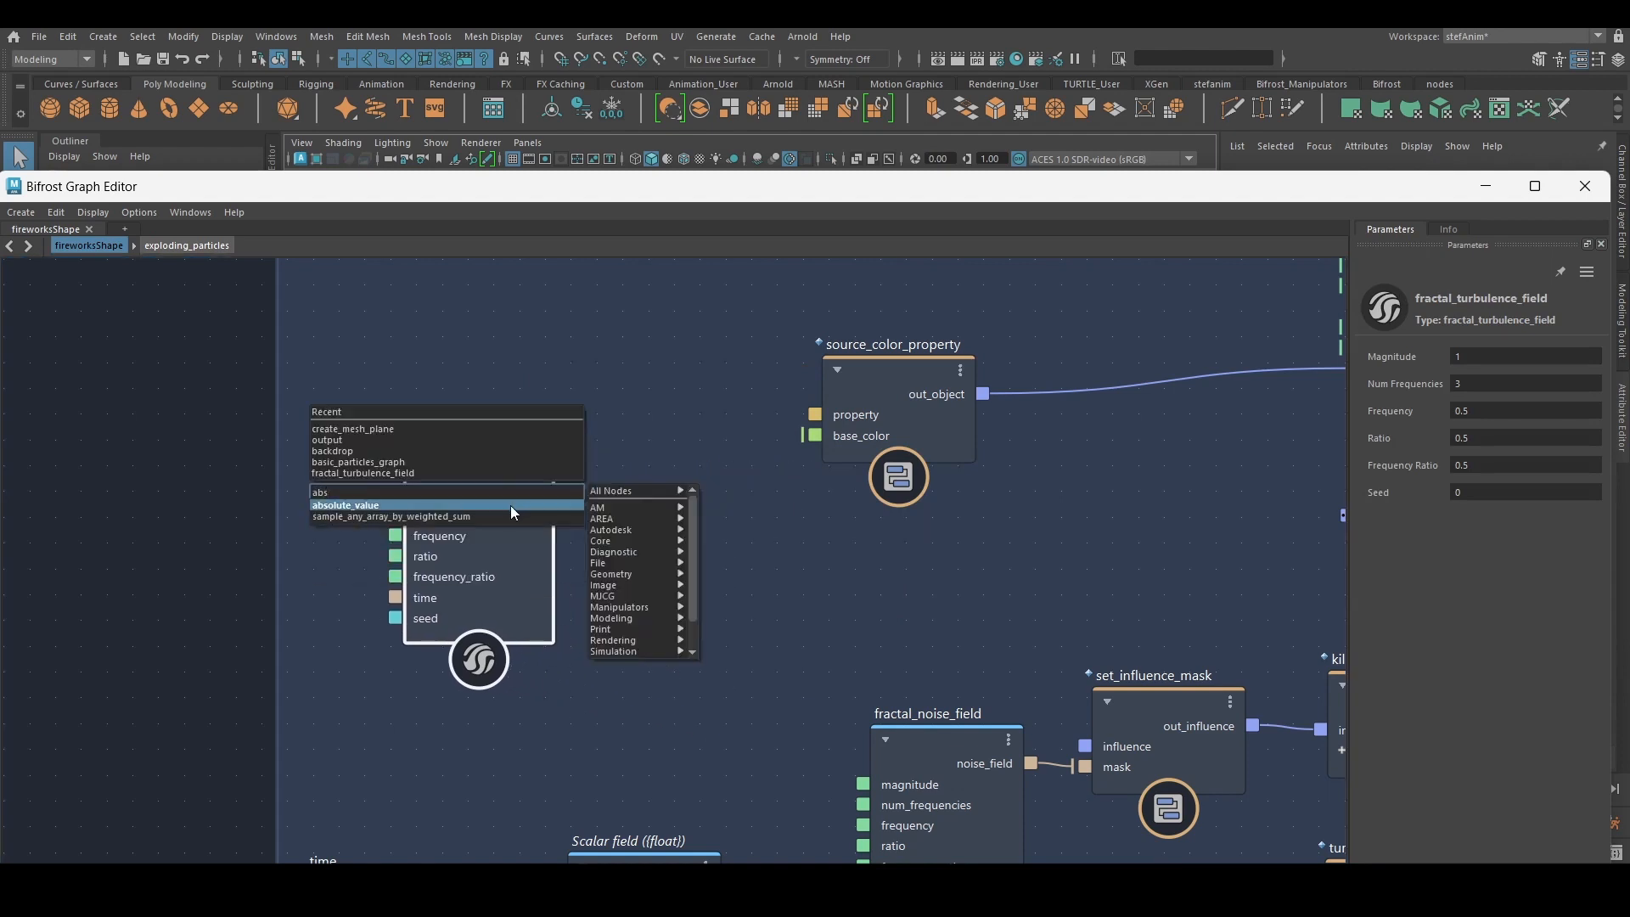
{"action": "left_click", "coordinate": [345, 507]}
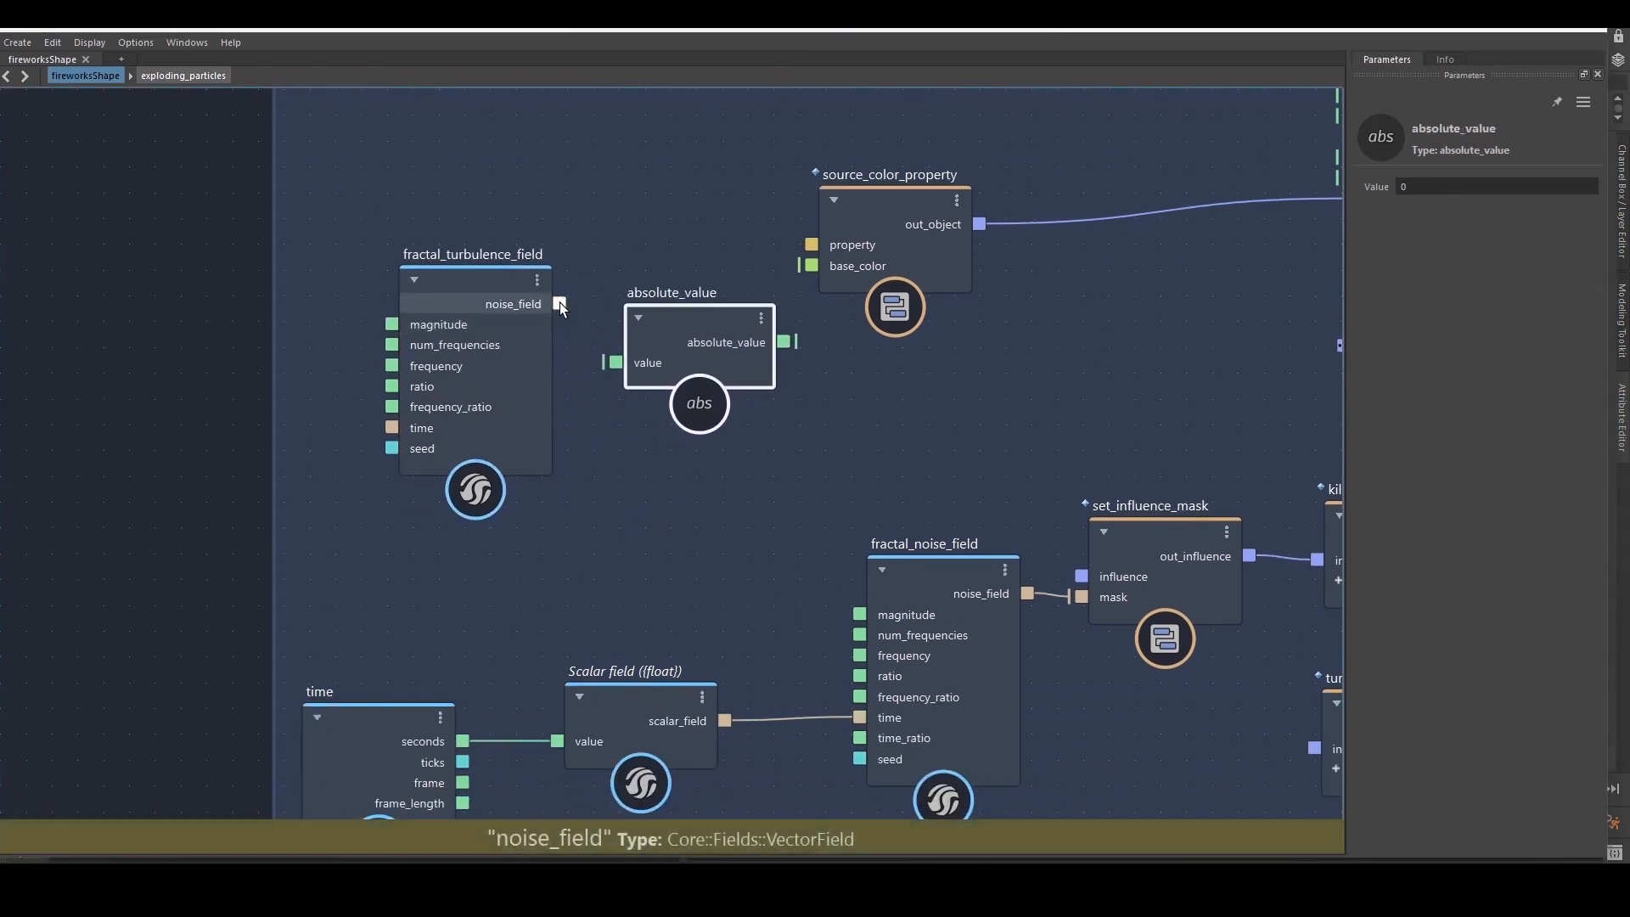
{"action": "left_click_drag", "start_coordinate": [559, 304], "coordinate": [613, 362]}
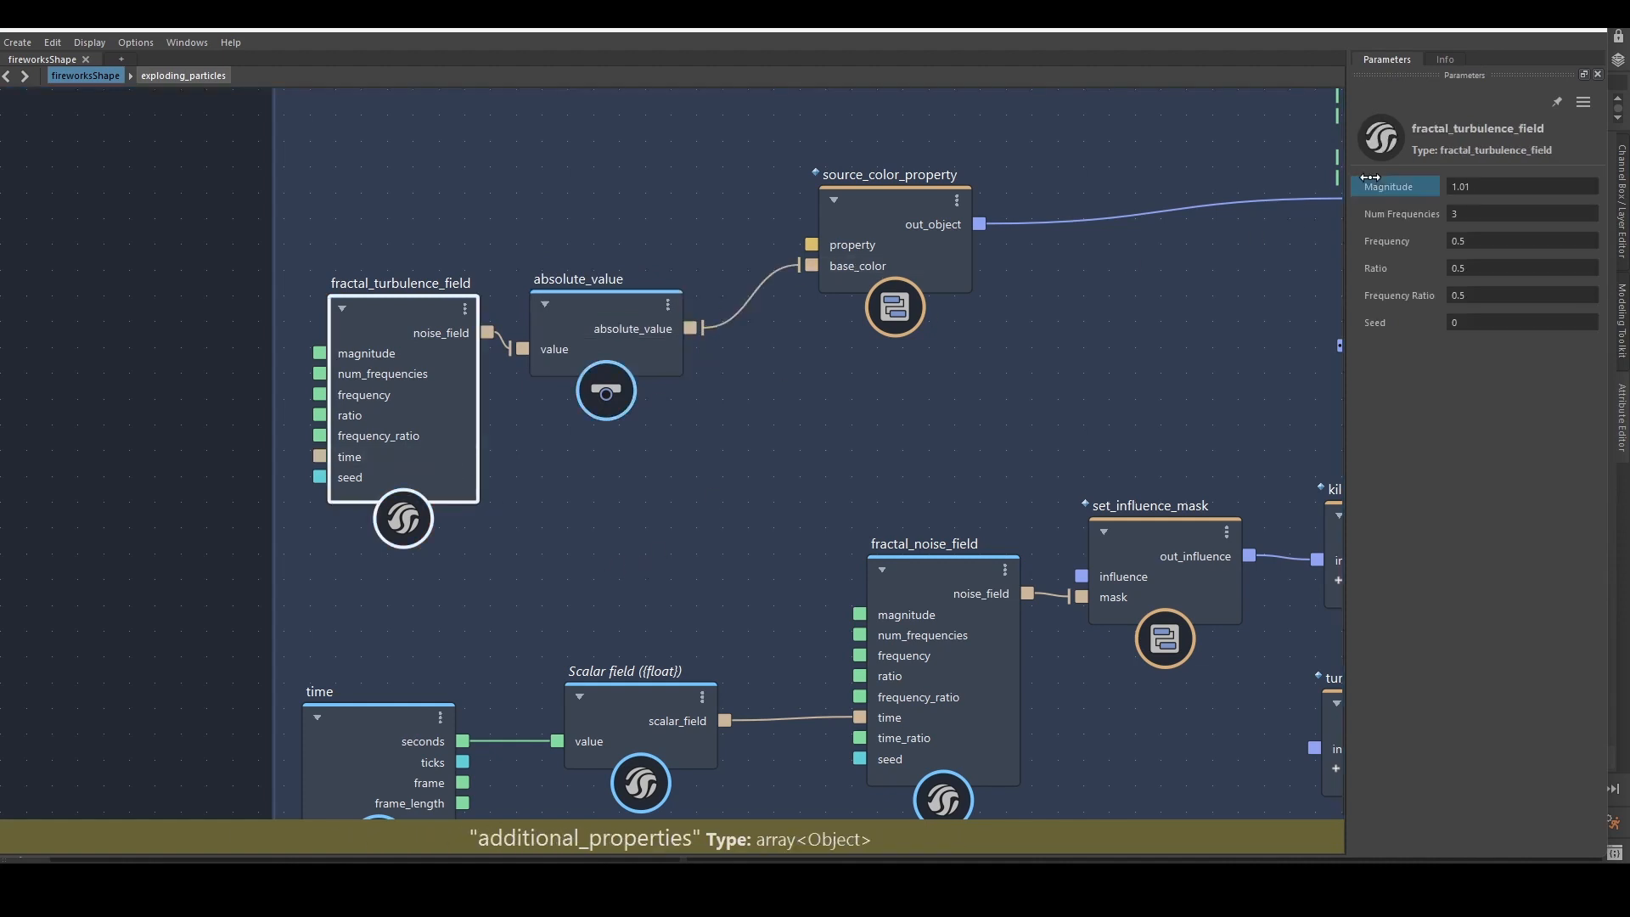
{"action": "type", "text": "8.083"}
{"action": "left_click", "coordinate": [1524, 241]}
{"action": "type", "text": "0.008387"}
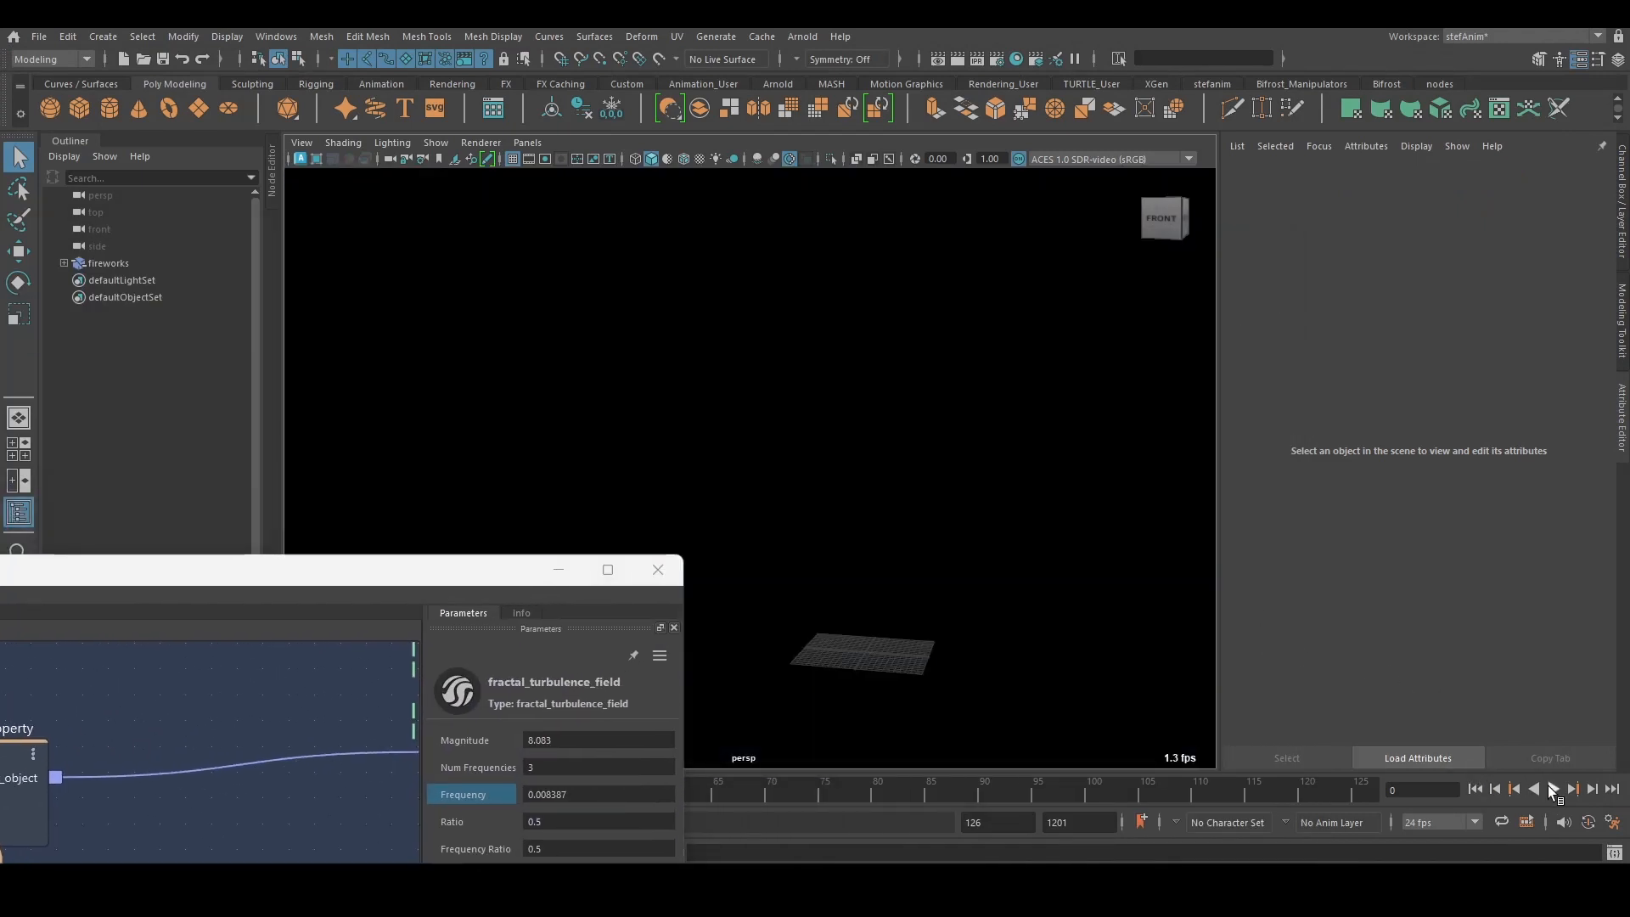
- Play the fireworks with frequency 0.068 and scroll to the standard_surface_mat parameters
{"action": "left_click", "coordinate": [1550, 788]}
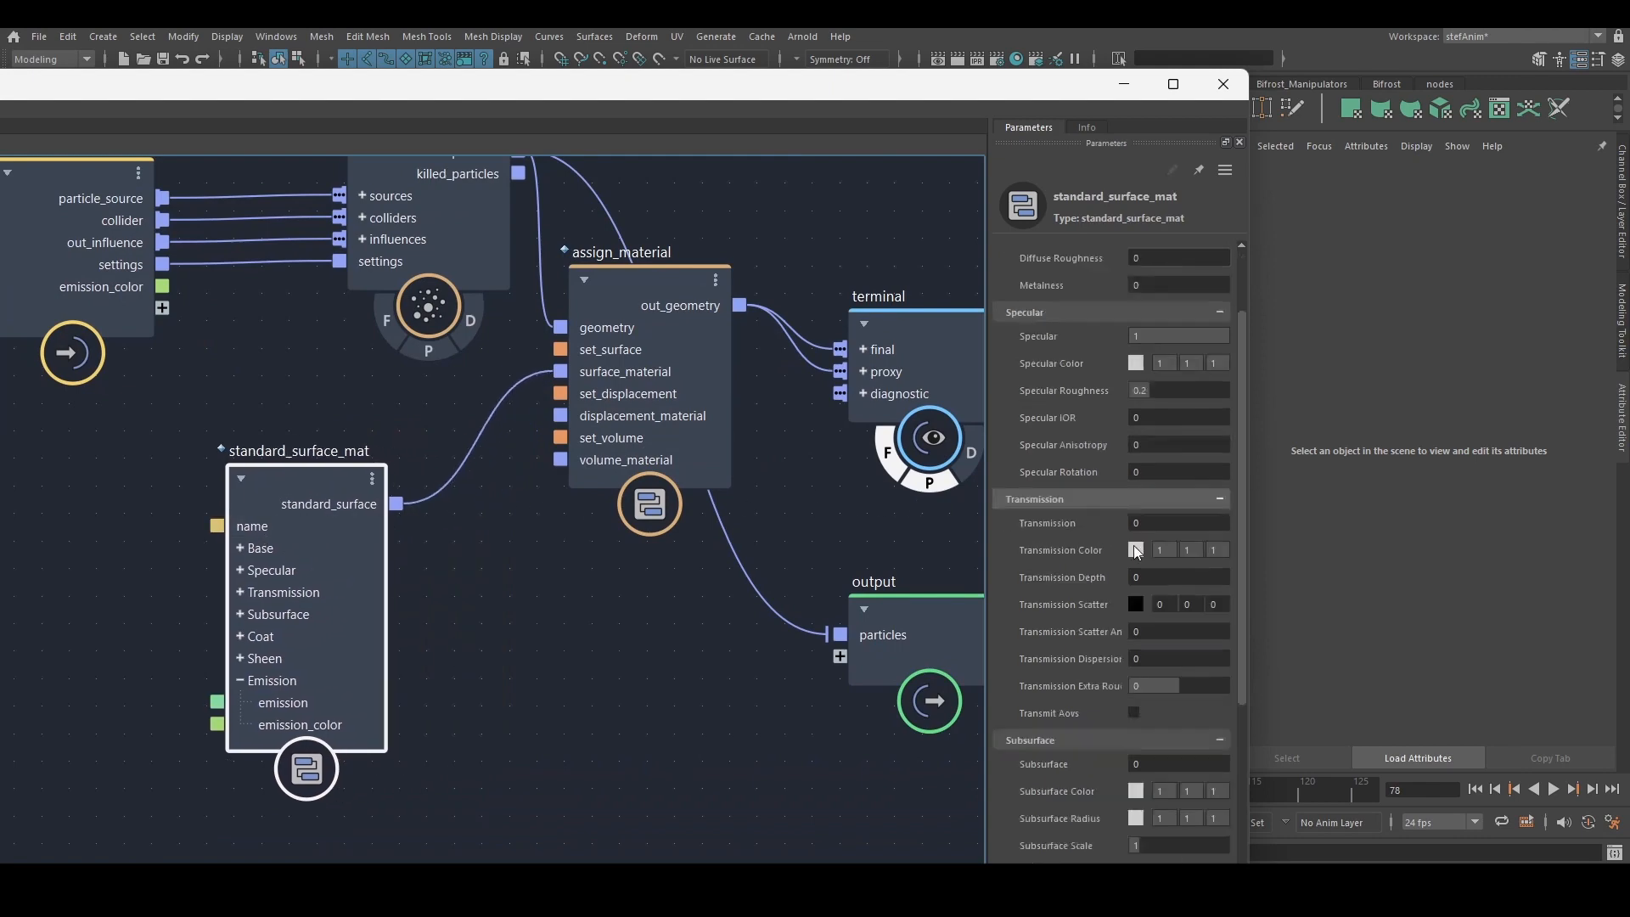
{"action": "scroll", "scroll_direction": "down", "scroll_amount": 3}
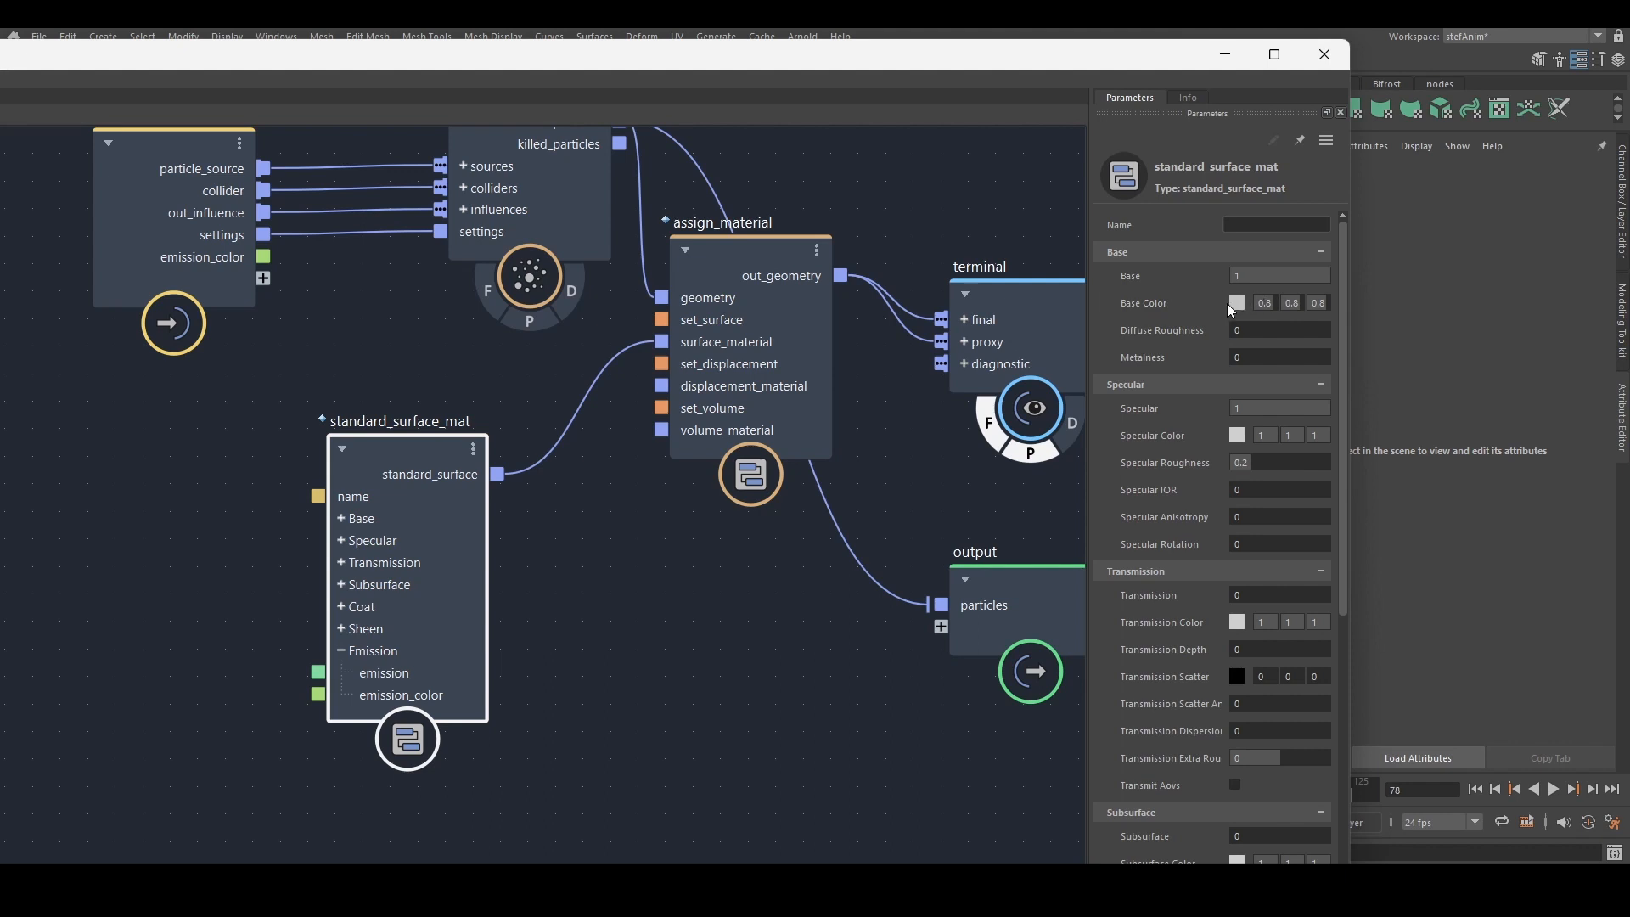
{"action": "mouse_move", "coordinate": [1228, 309]}
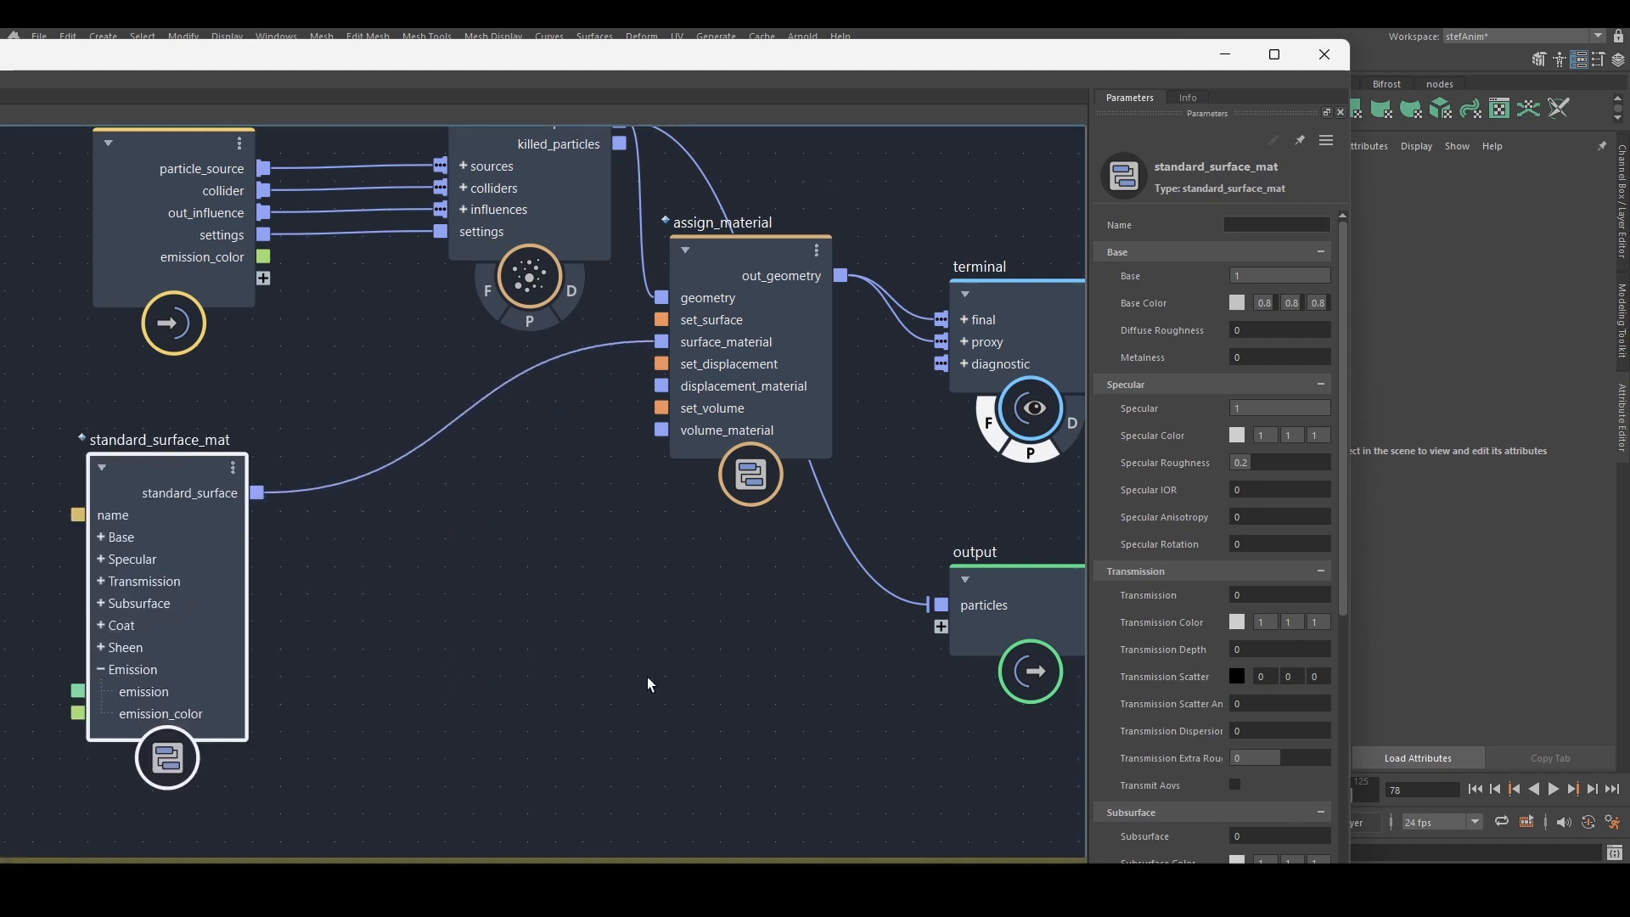
- Create a set_geo_property_reference node with Material Property base_color
{"action": "type", "text": "refer"}
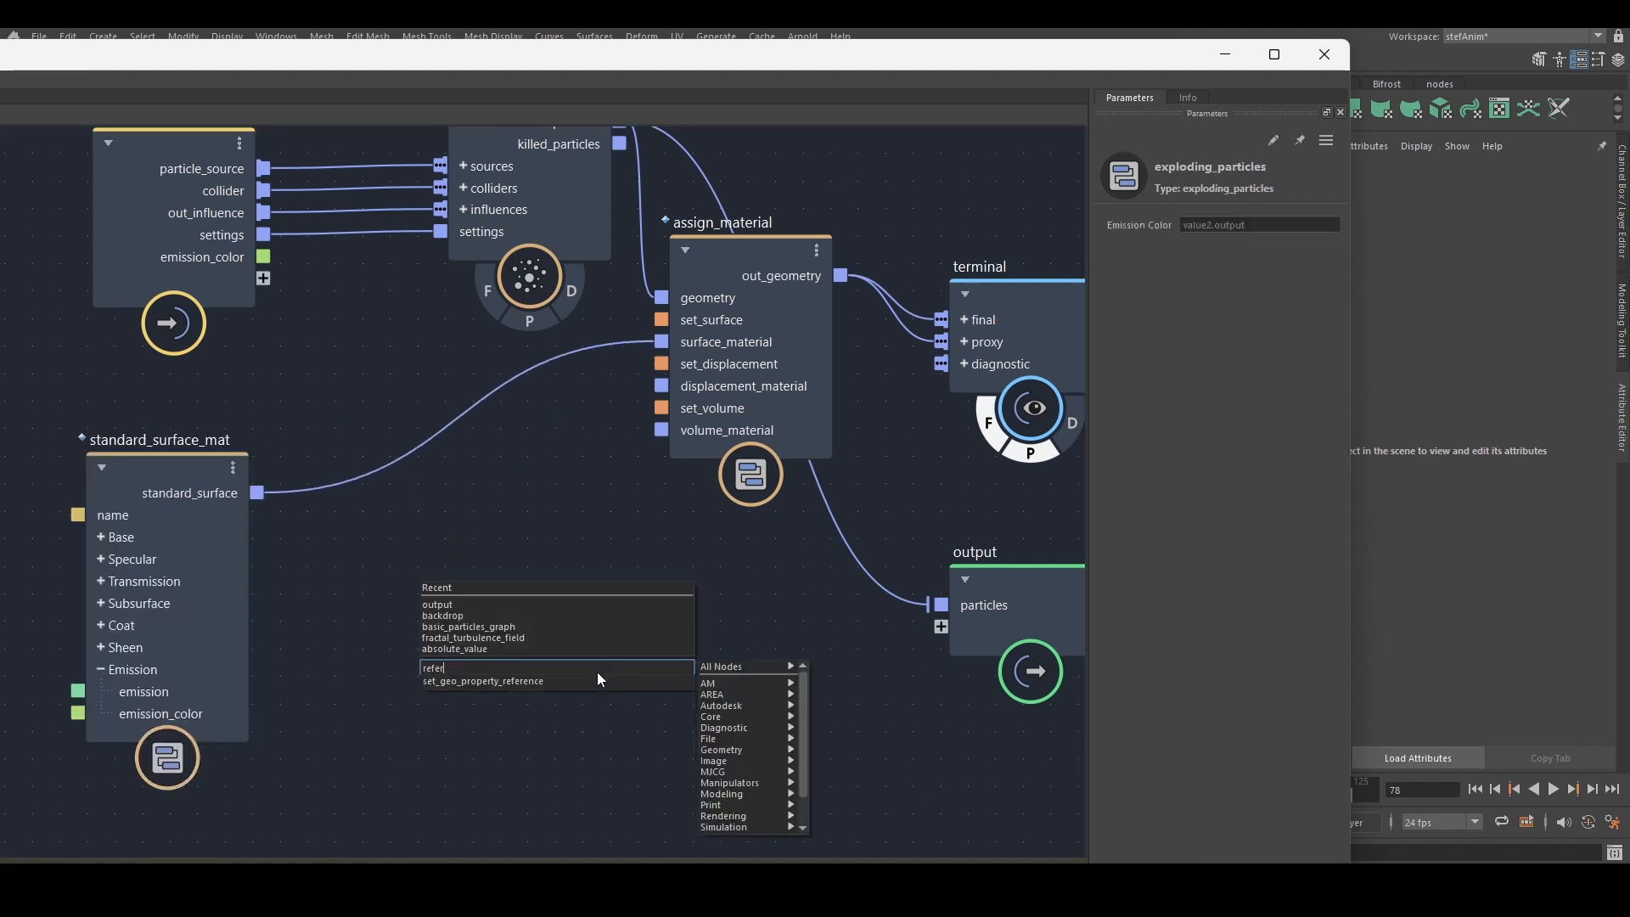
{"action": "left_click", "coordinate": [482, 681]}
{"action": "type", "text": "b"}
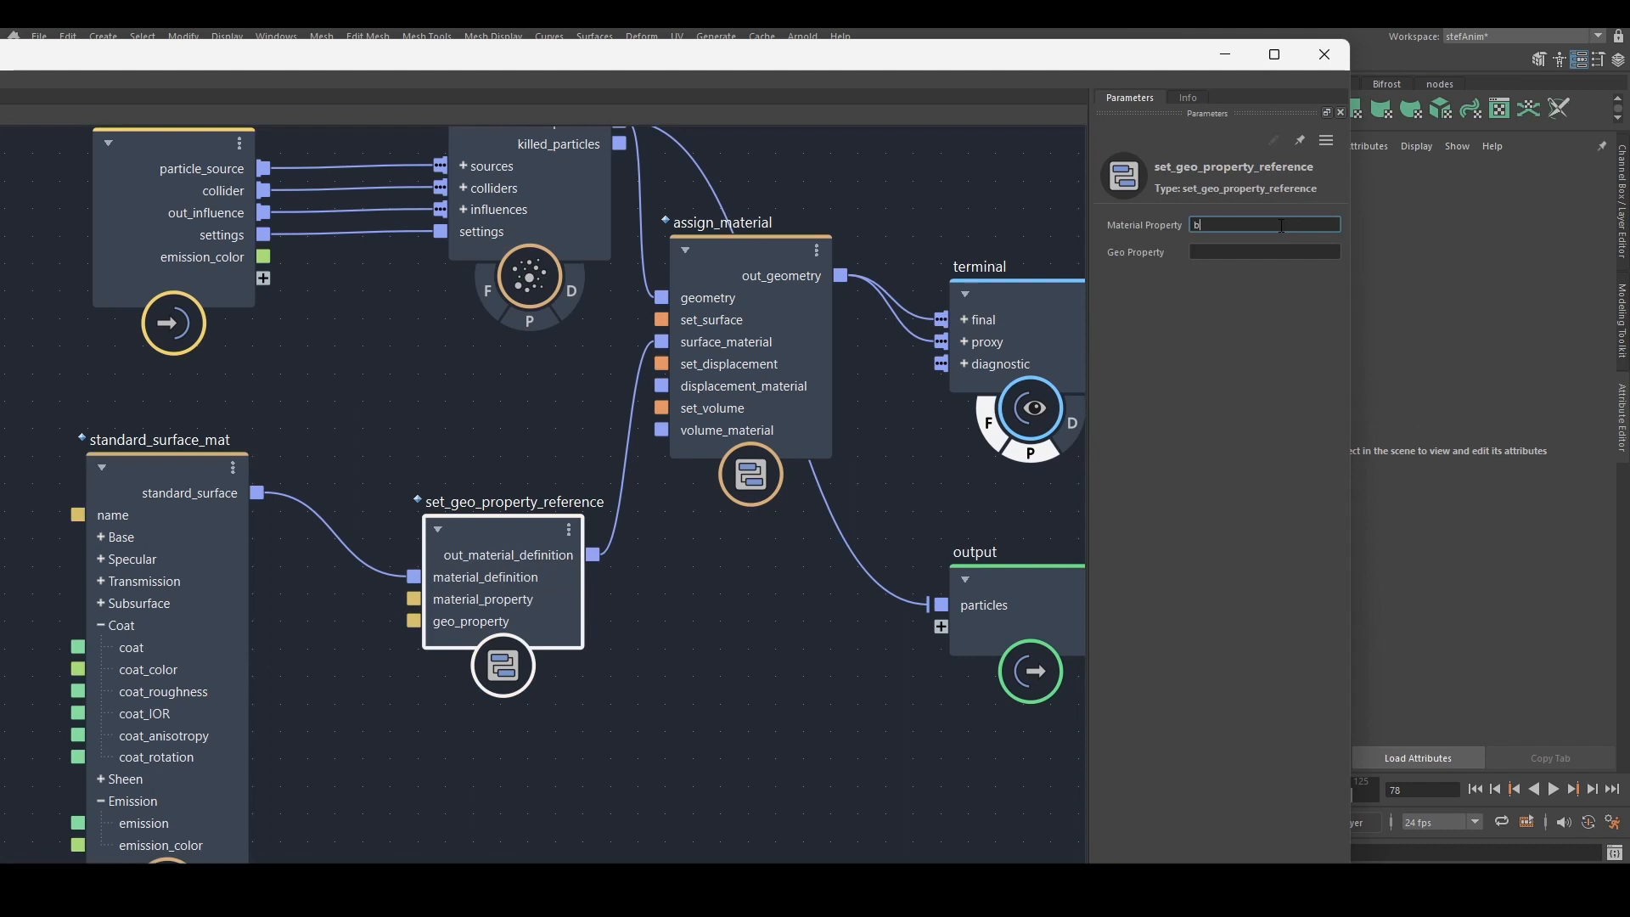
{"action": "type", "text": "ase_"}
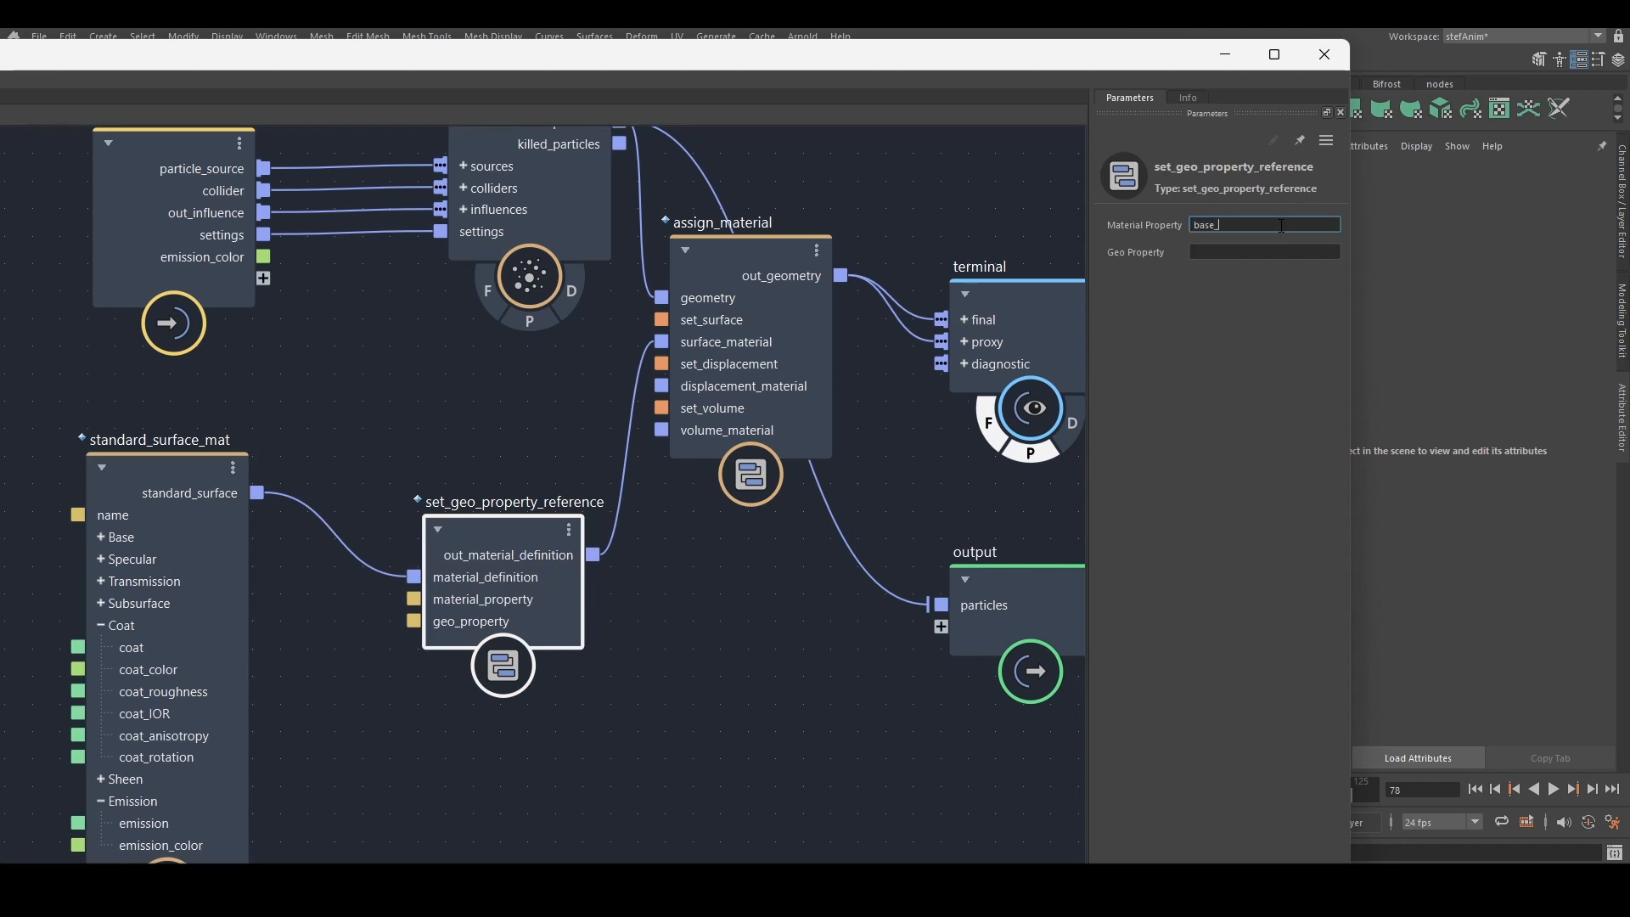
{"action": "type", "text": "color"}
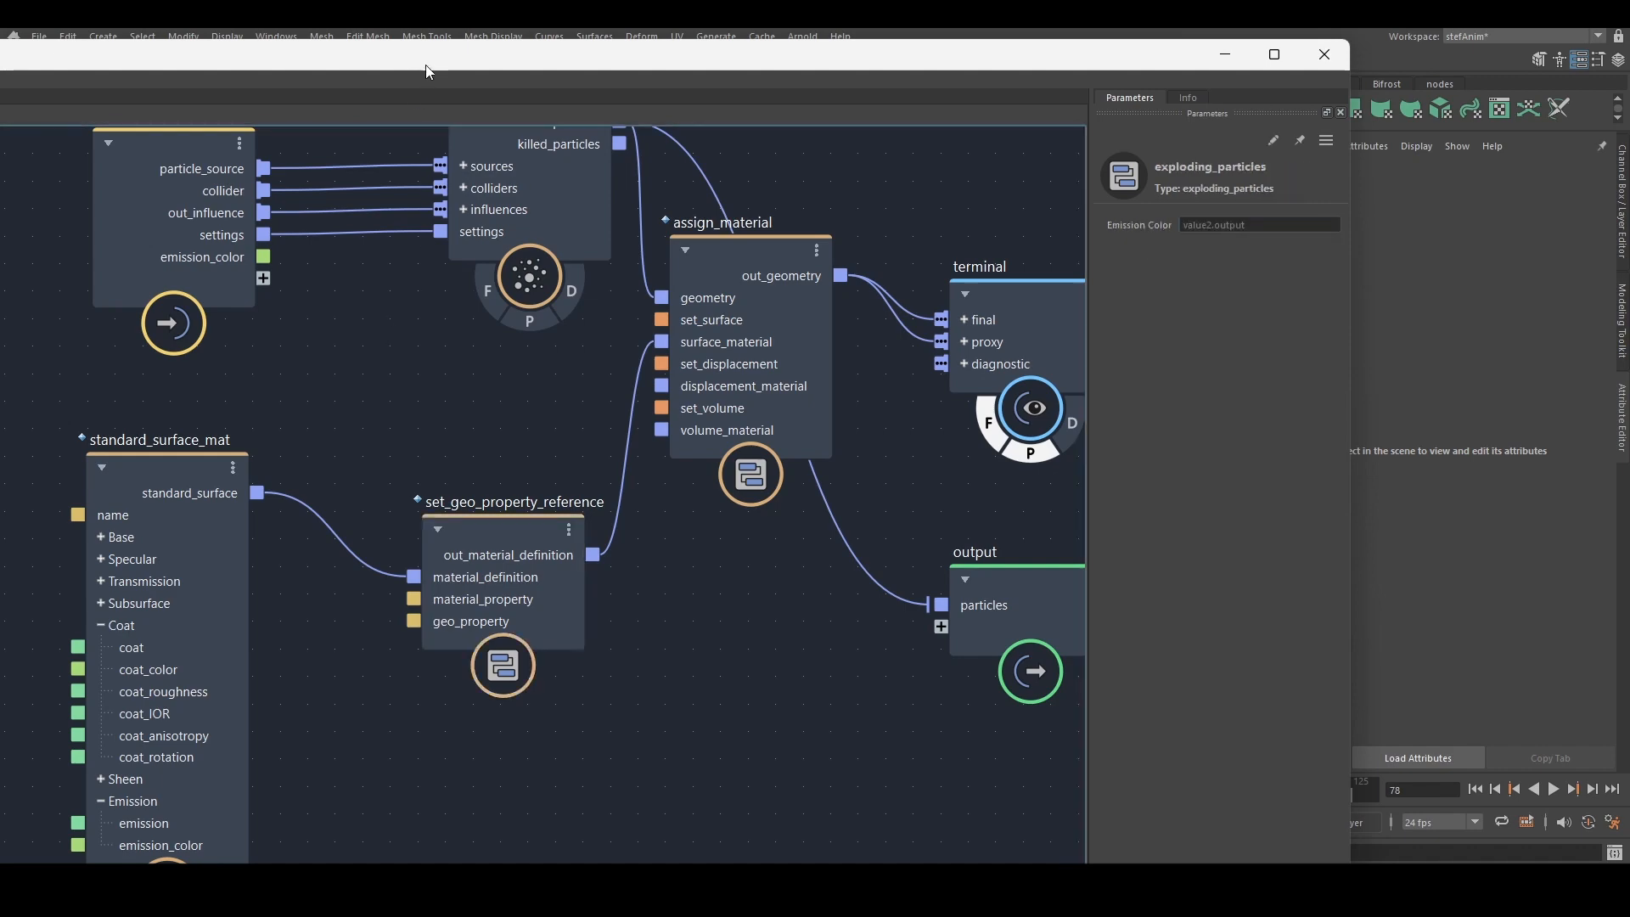
- Set its Geo Property to color so the material reads the particles' color
{"action": "left_click", "coordinate": [1272, 55]}
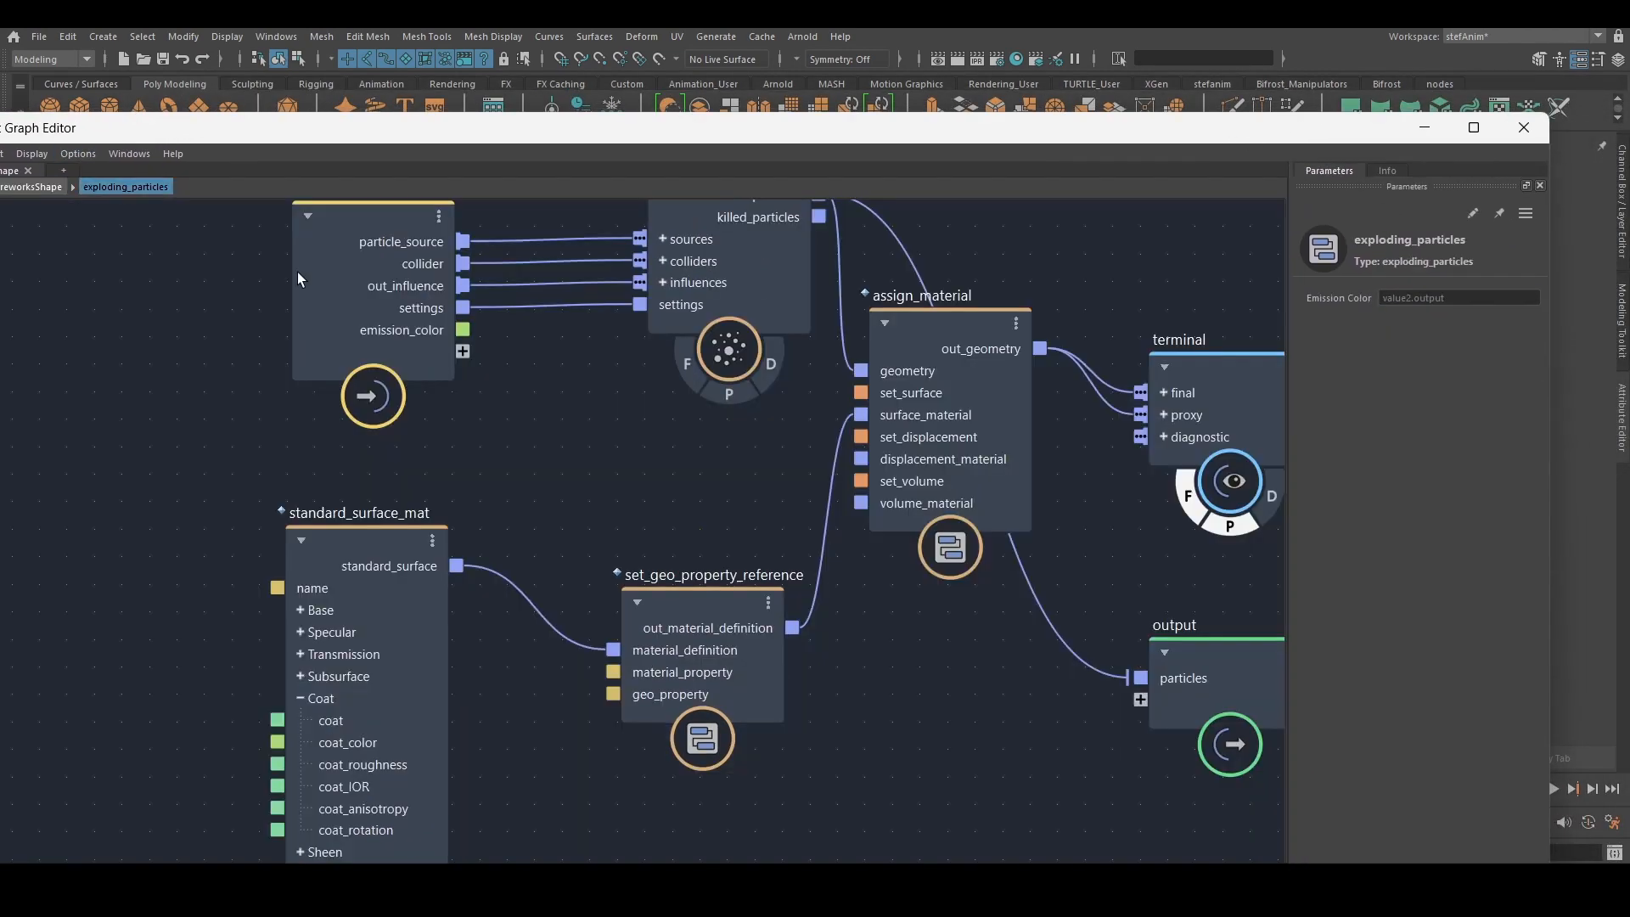
{"action": "left_click", "coordinate": [707, 497]}
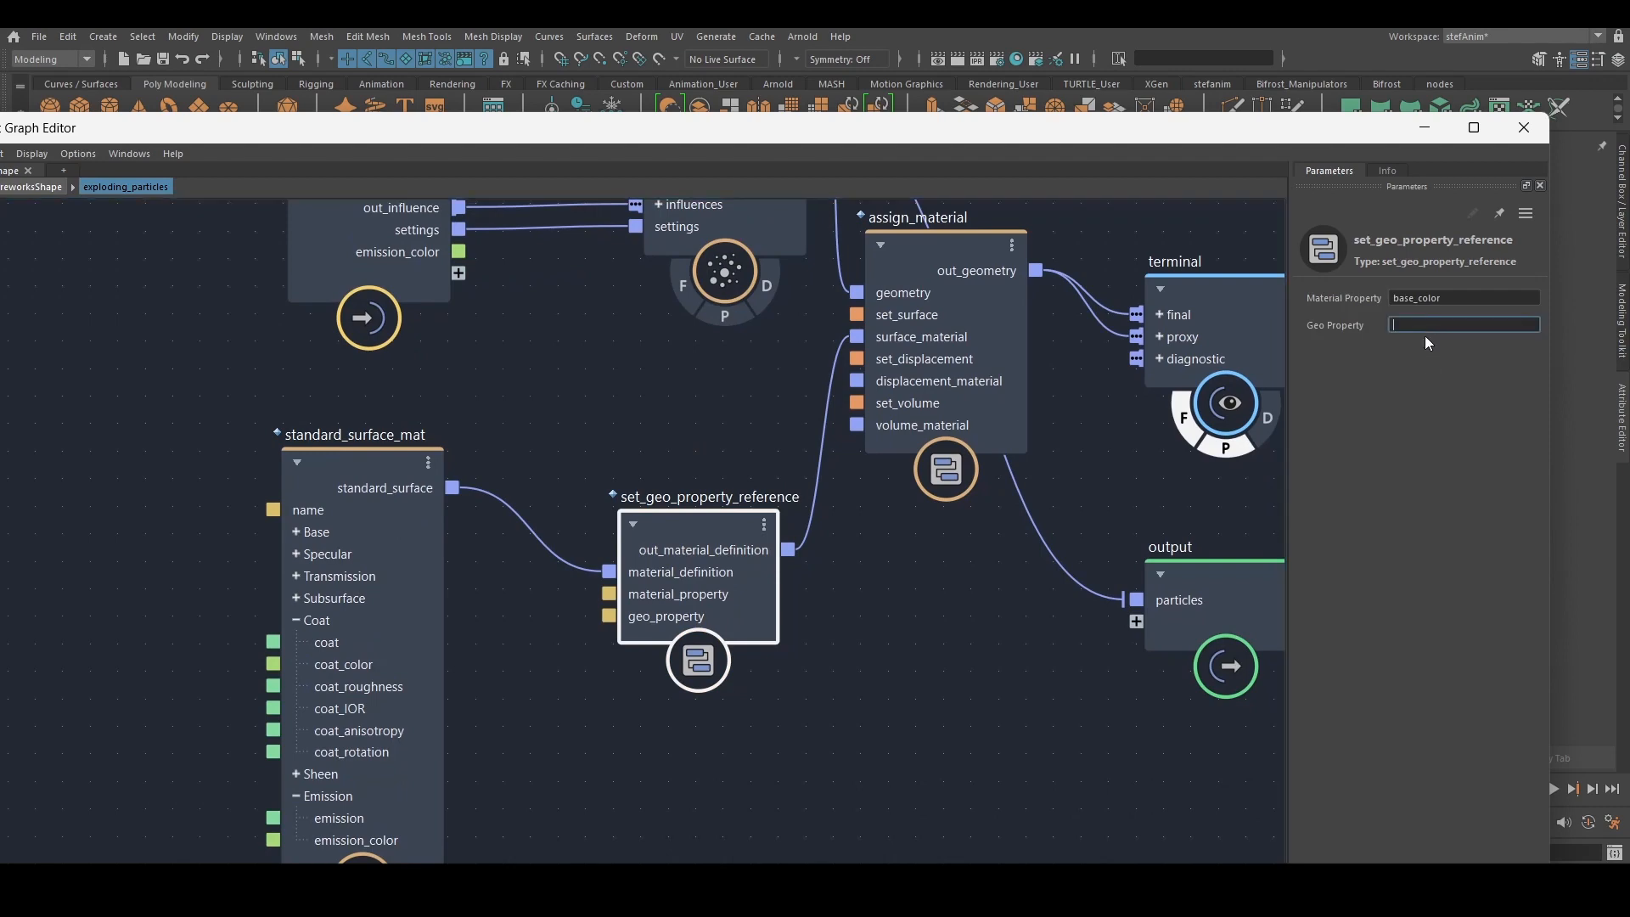
{"action": "type", "text": "color"}
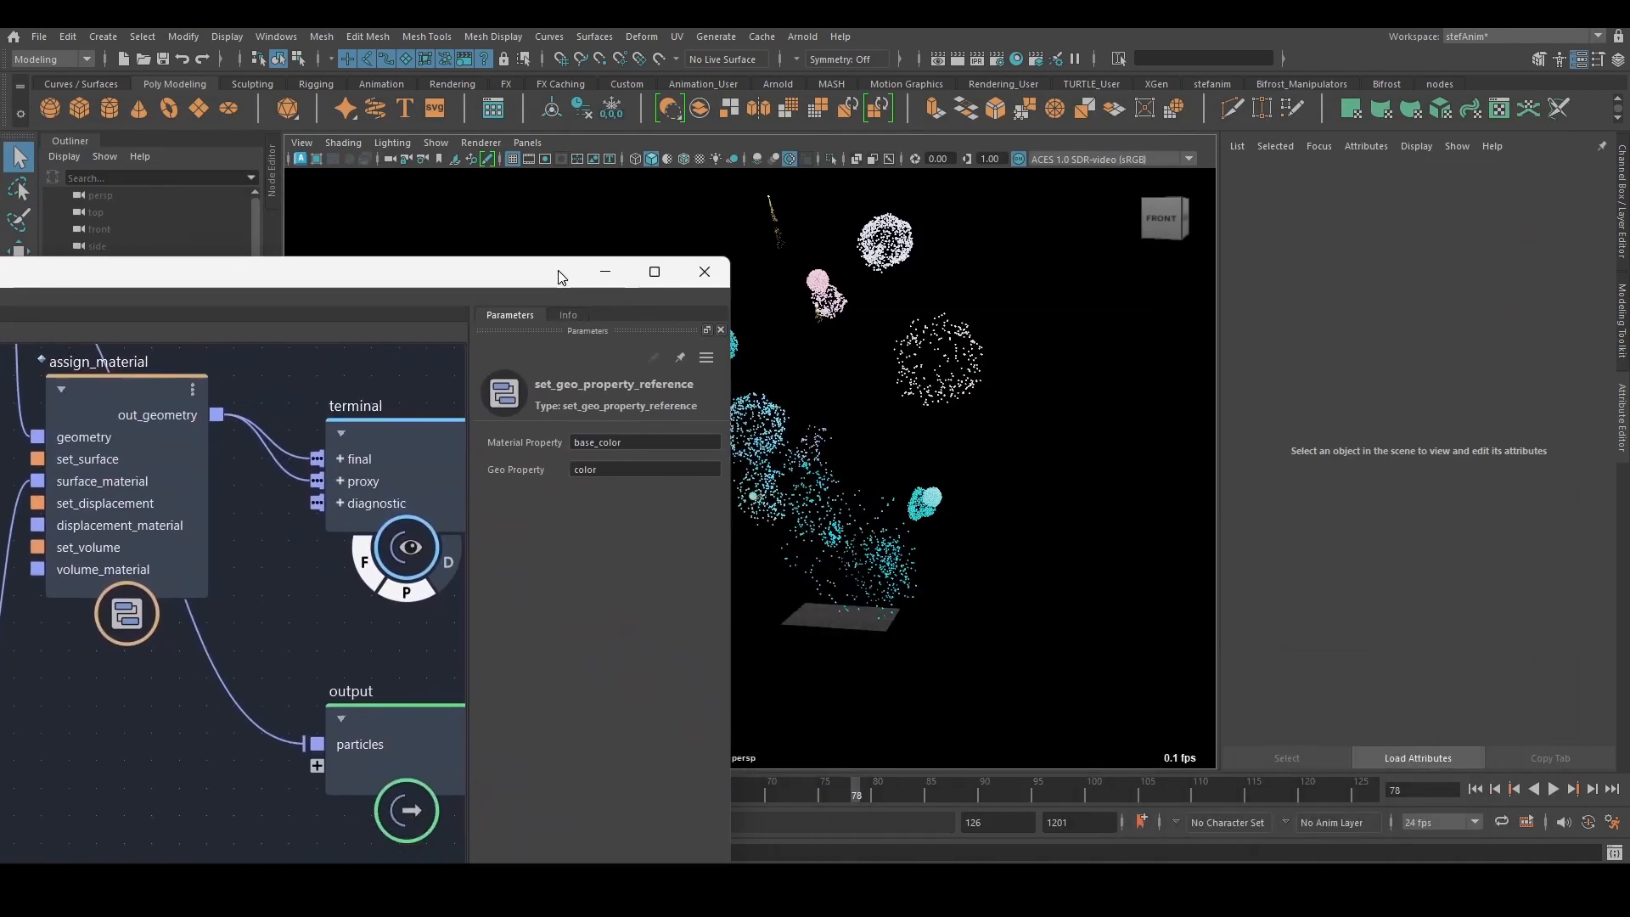
{"action": "mouse_move", "coordinate": [608, 271]}
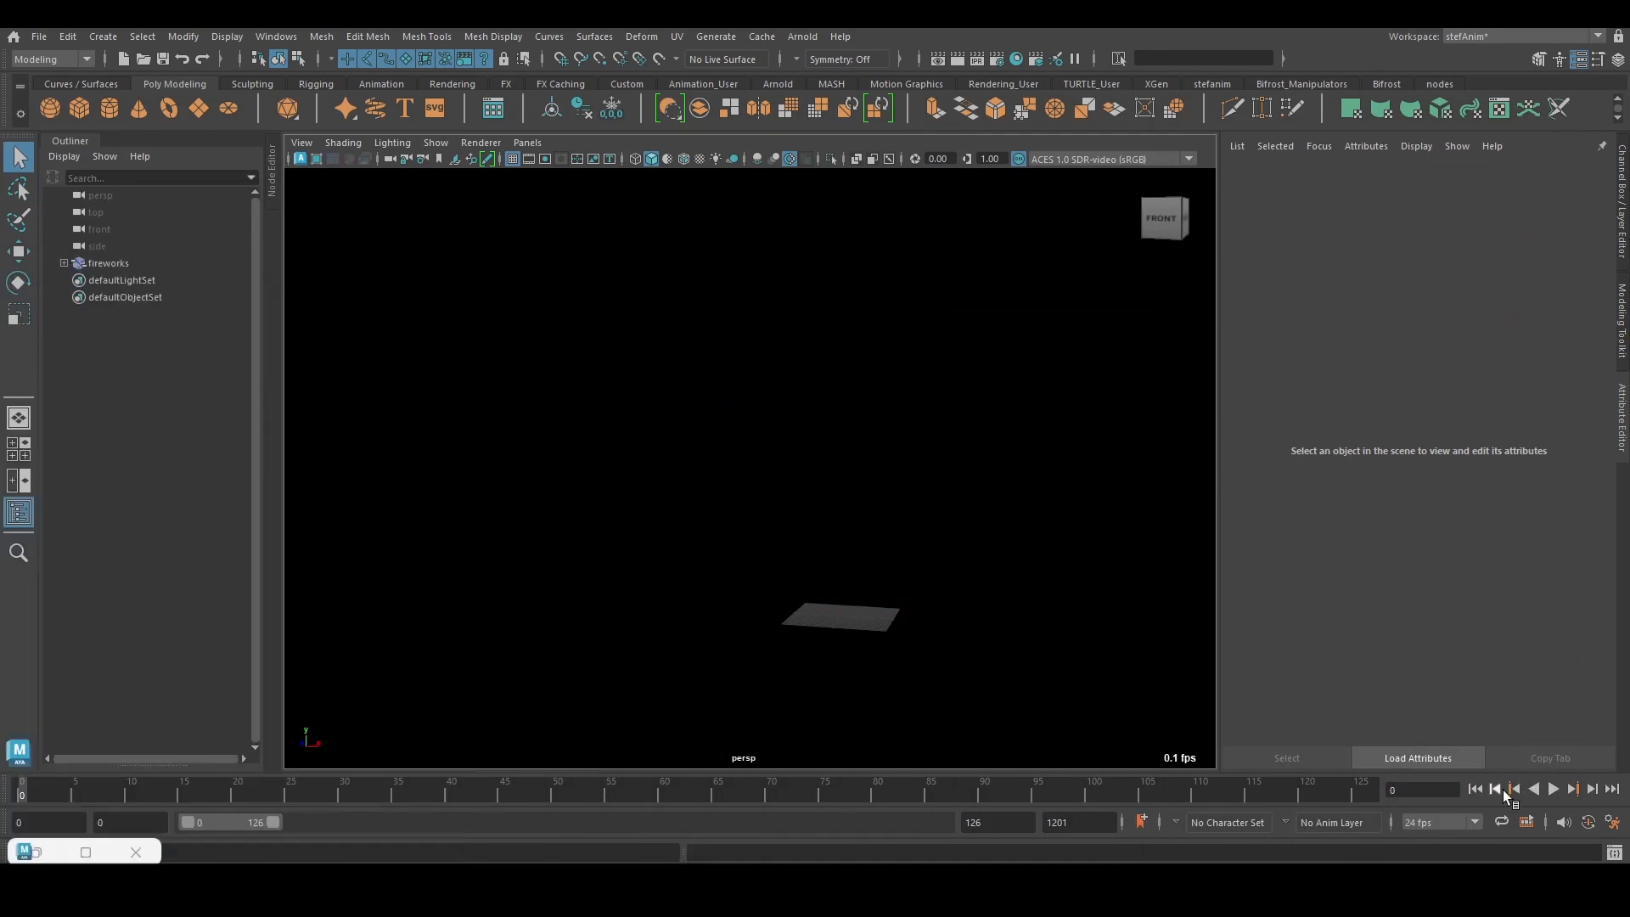
- Play the fireworks from the start to confirm cyan, pink and white bursts, then stop
{"action": "left_click", "coordinate": [1550, 788]}
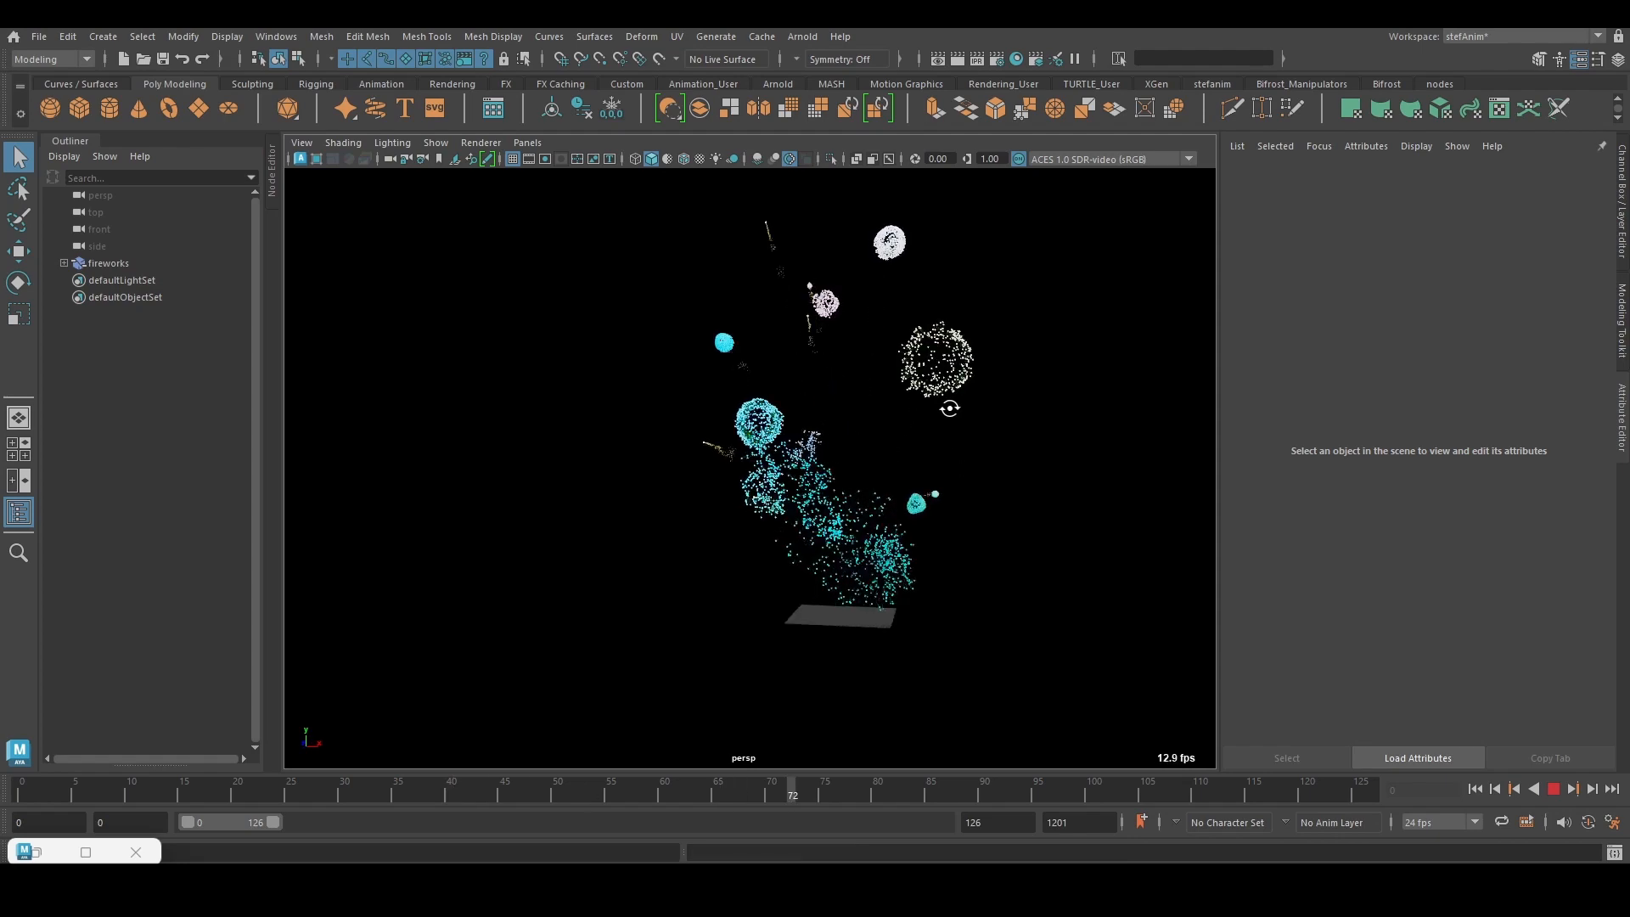
{"action": "left_click", "coordinate": [1576, 788]}
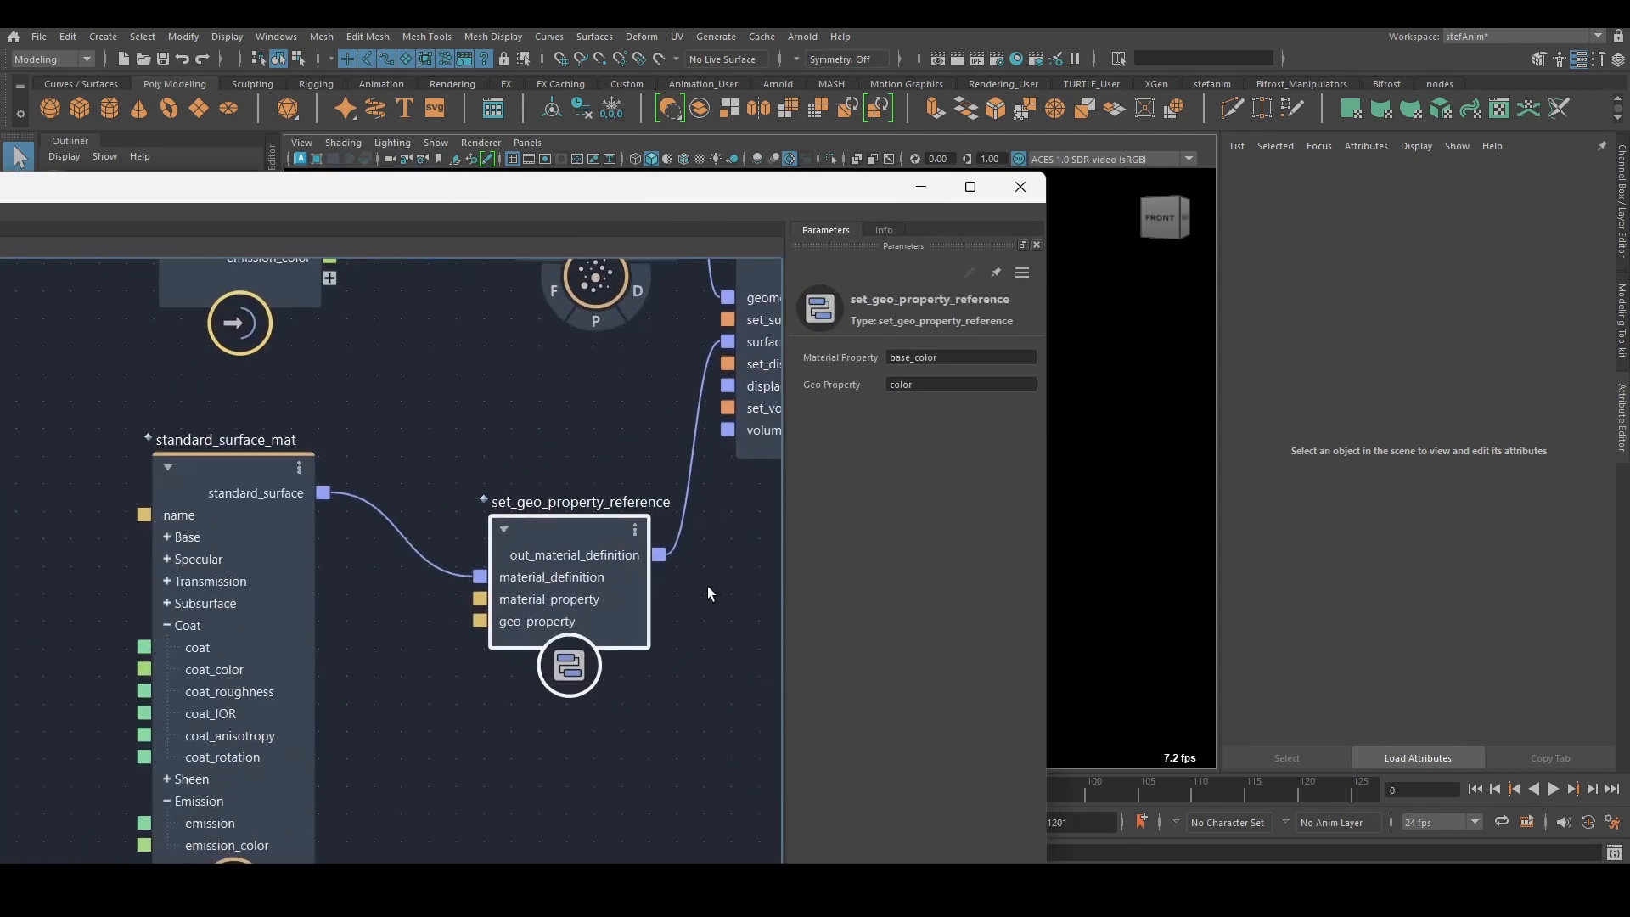
{"action": "mouse_move", "coordinate": [592, 577]}
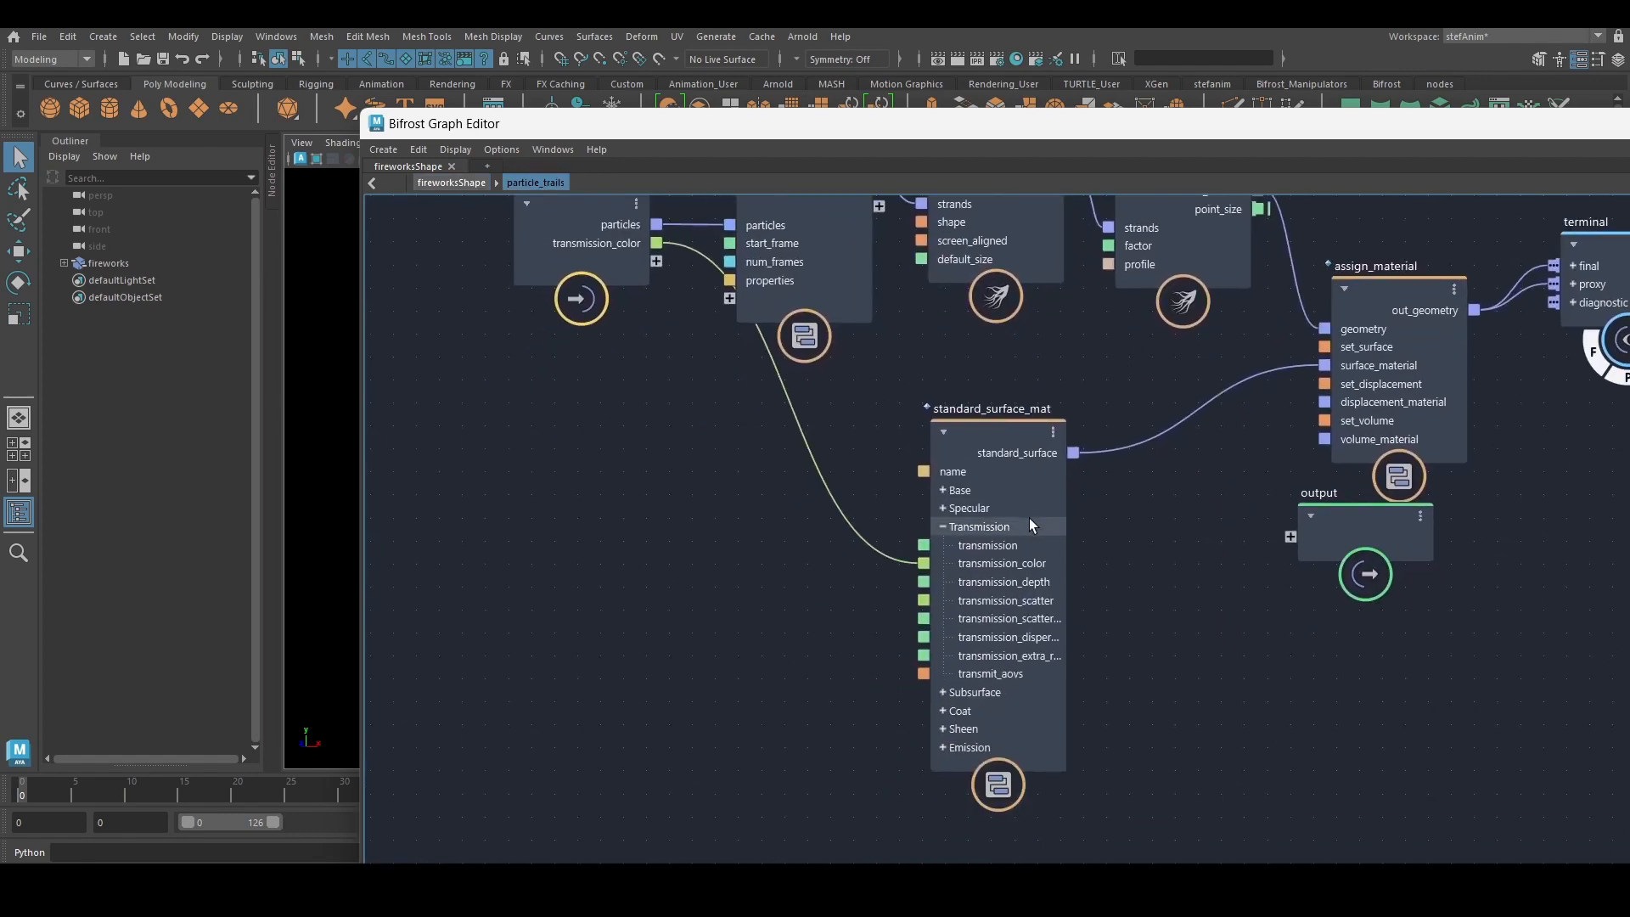
- Route standard_surface_mat through set_geo_property_reference and append ', color' to create_particle_trails Properties
{"action": "left_click_drag", "start_coordinate": [990, 407], "coordinate": [1003, 438]}
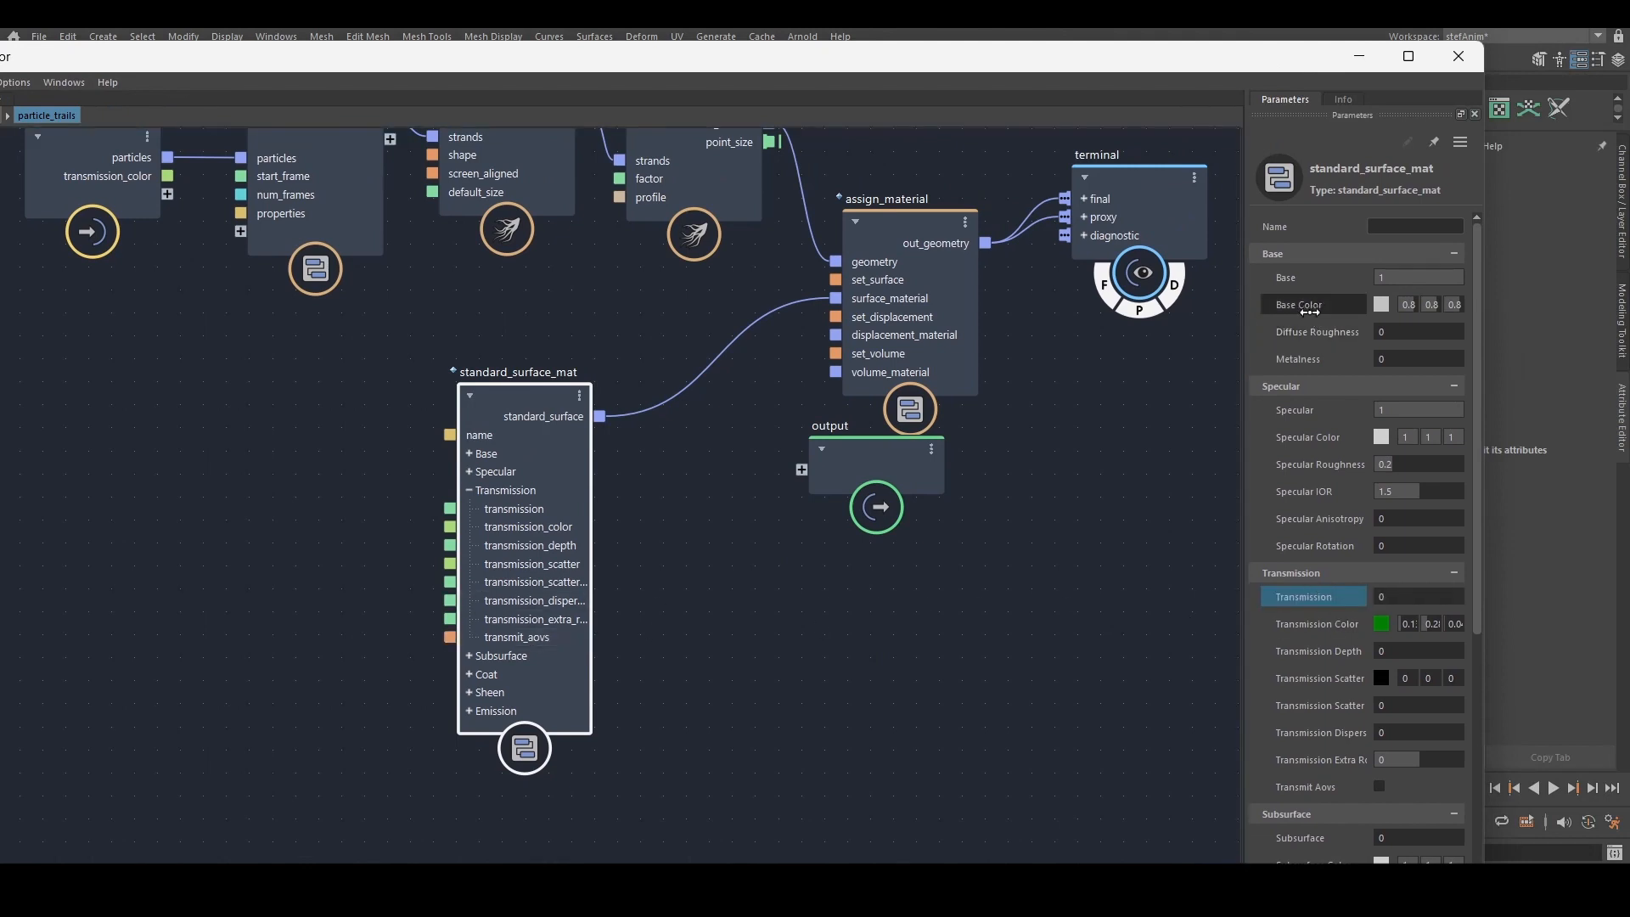
{"action": "scroll", "scroll_direction": "down", "scroll_amount": 3}
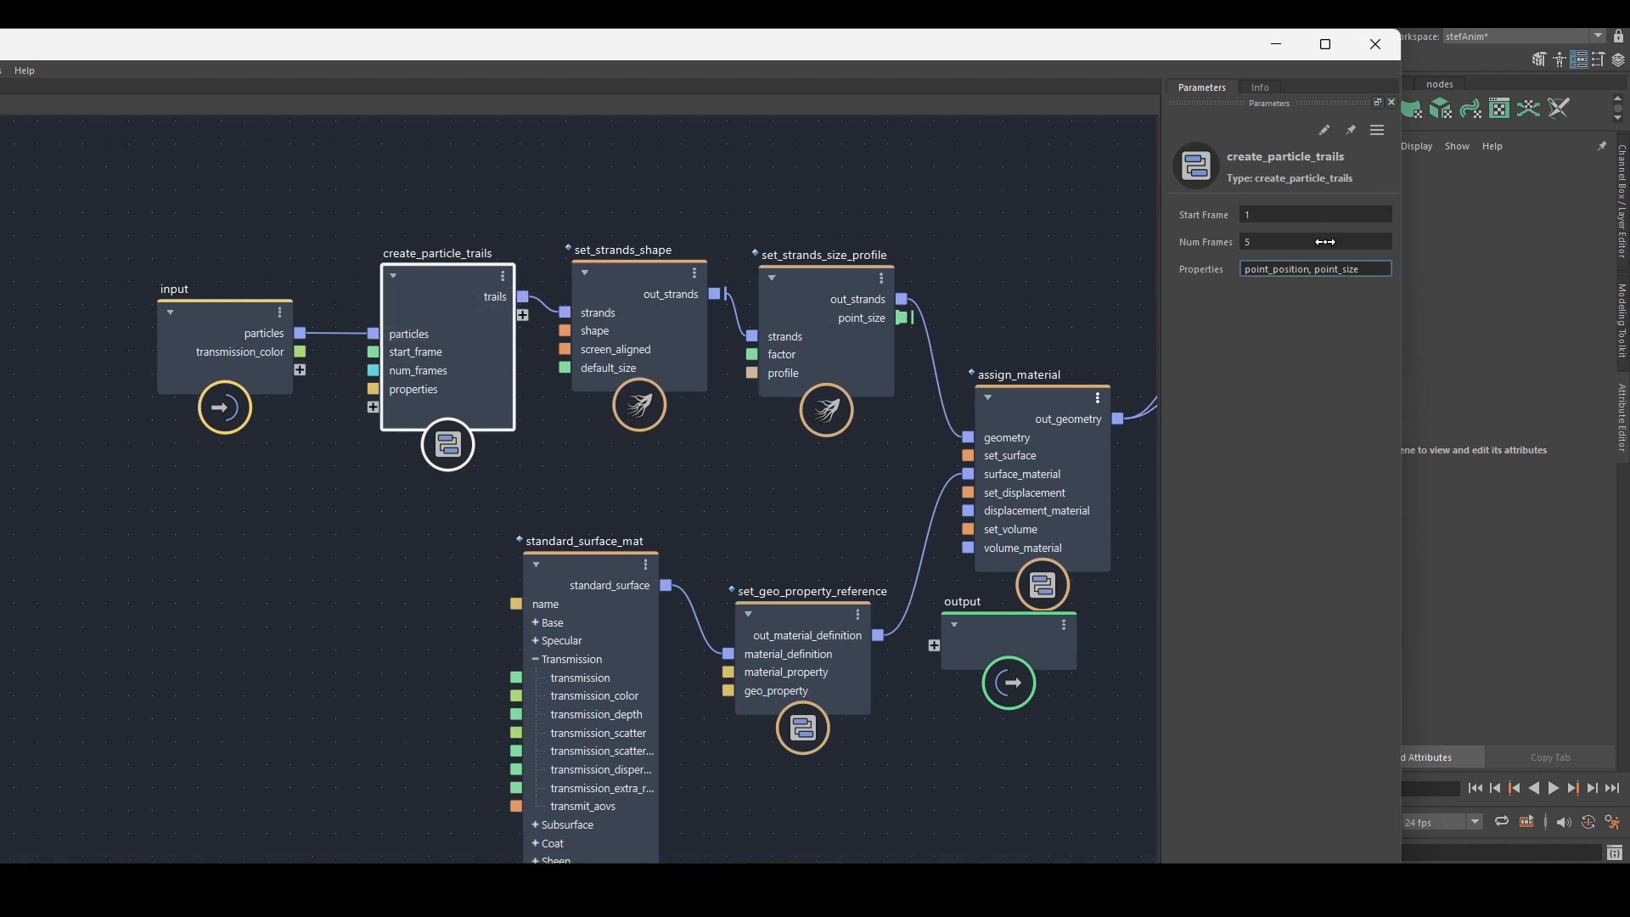
{"action": "type", "text": ", color"}
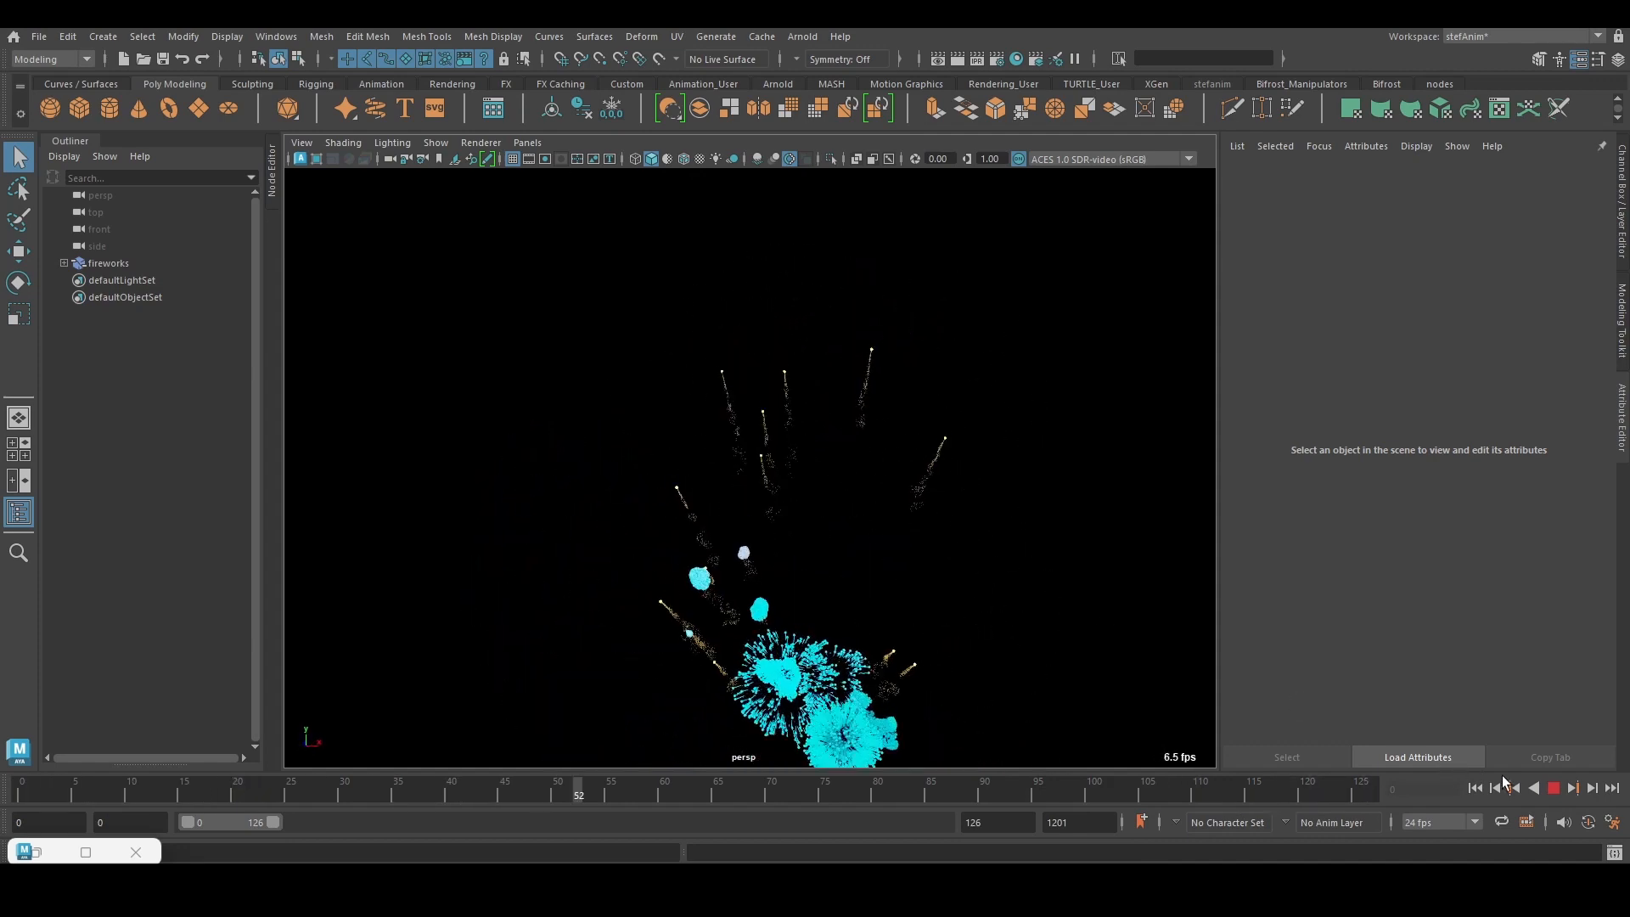
- Stop the fireworks playback after reviewing the trail colors
{"action": "left_click", "coordinate": [1552, 786]}
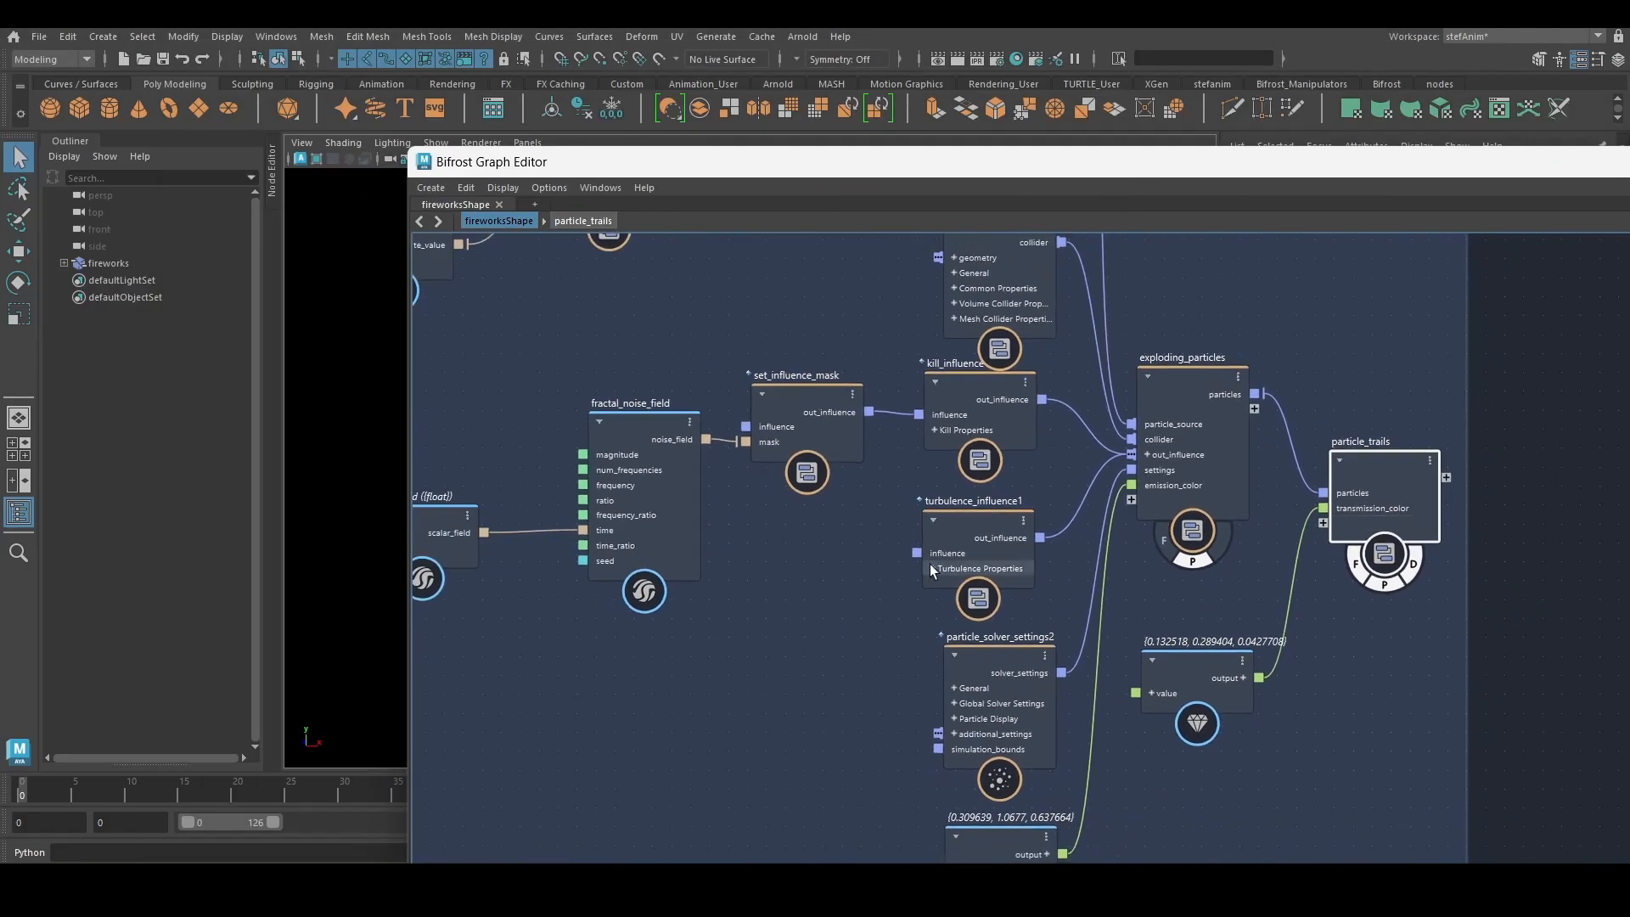
- Add a modifier_influence node with its Property set to color
{"action": "type", "text": "modi"}
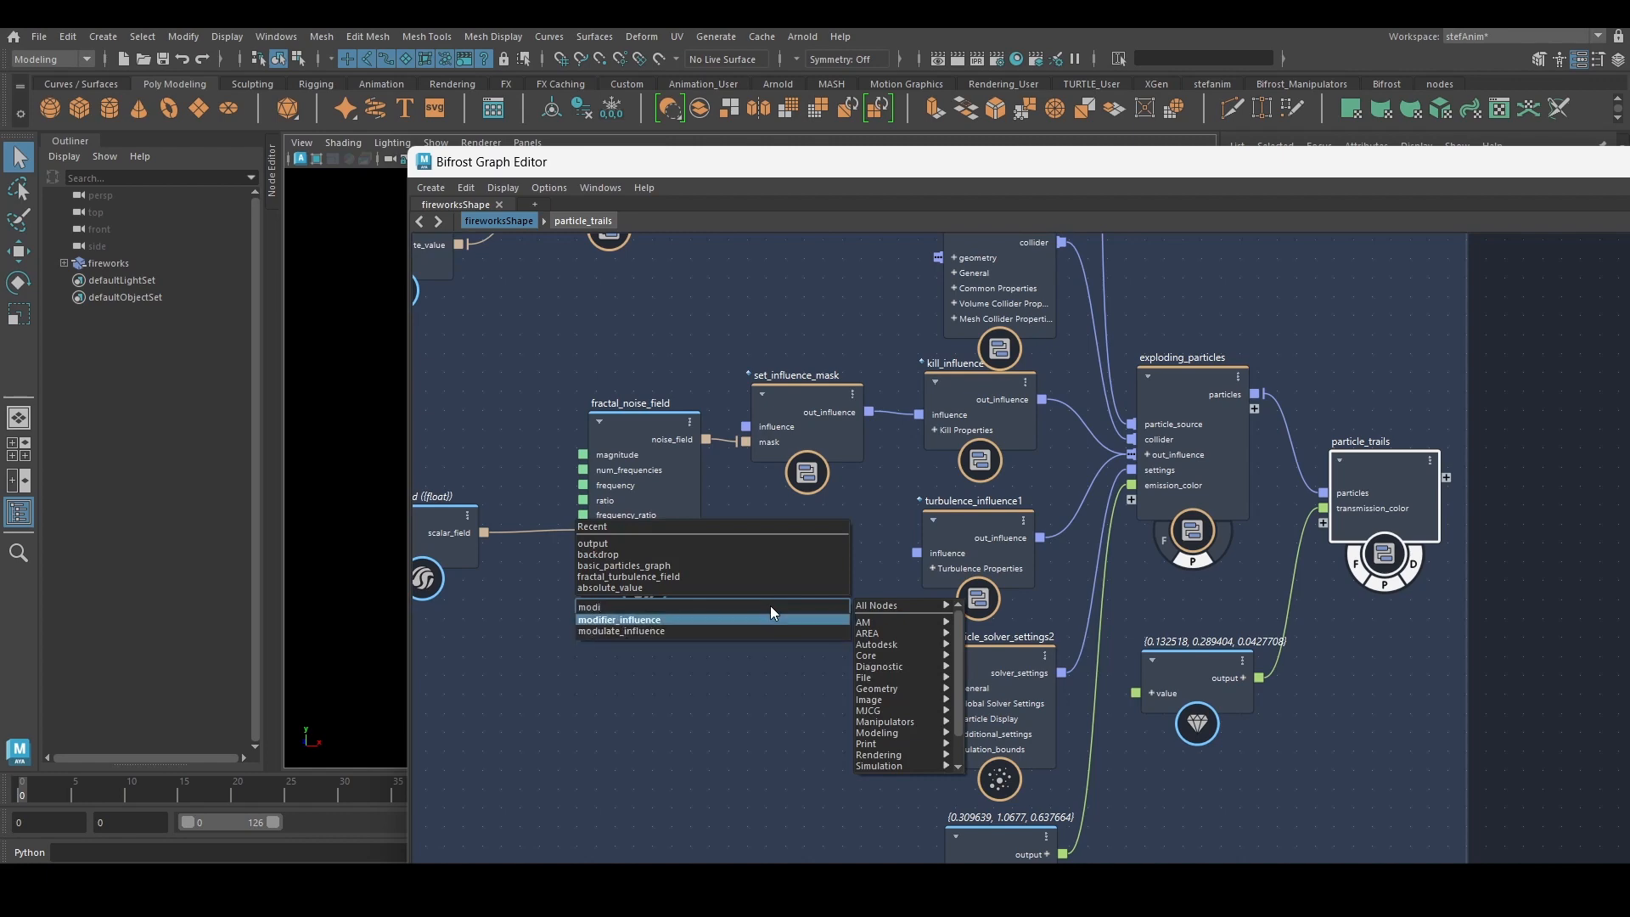
{"action": "left_click", "coordinate": [618, 620]}
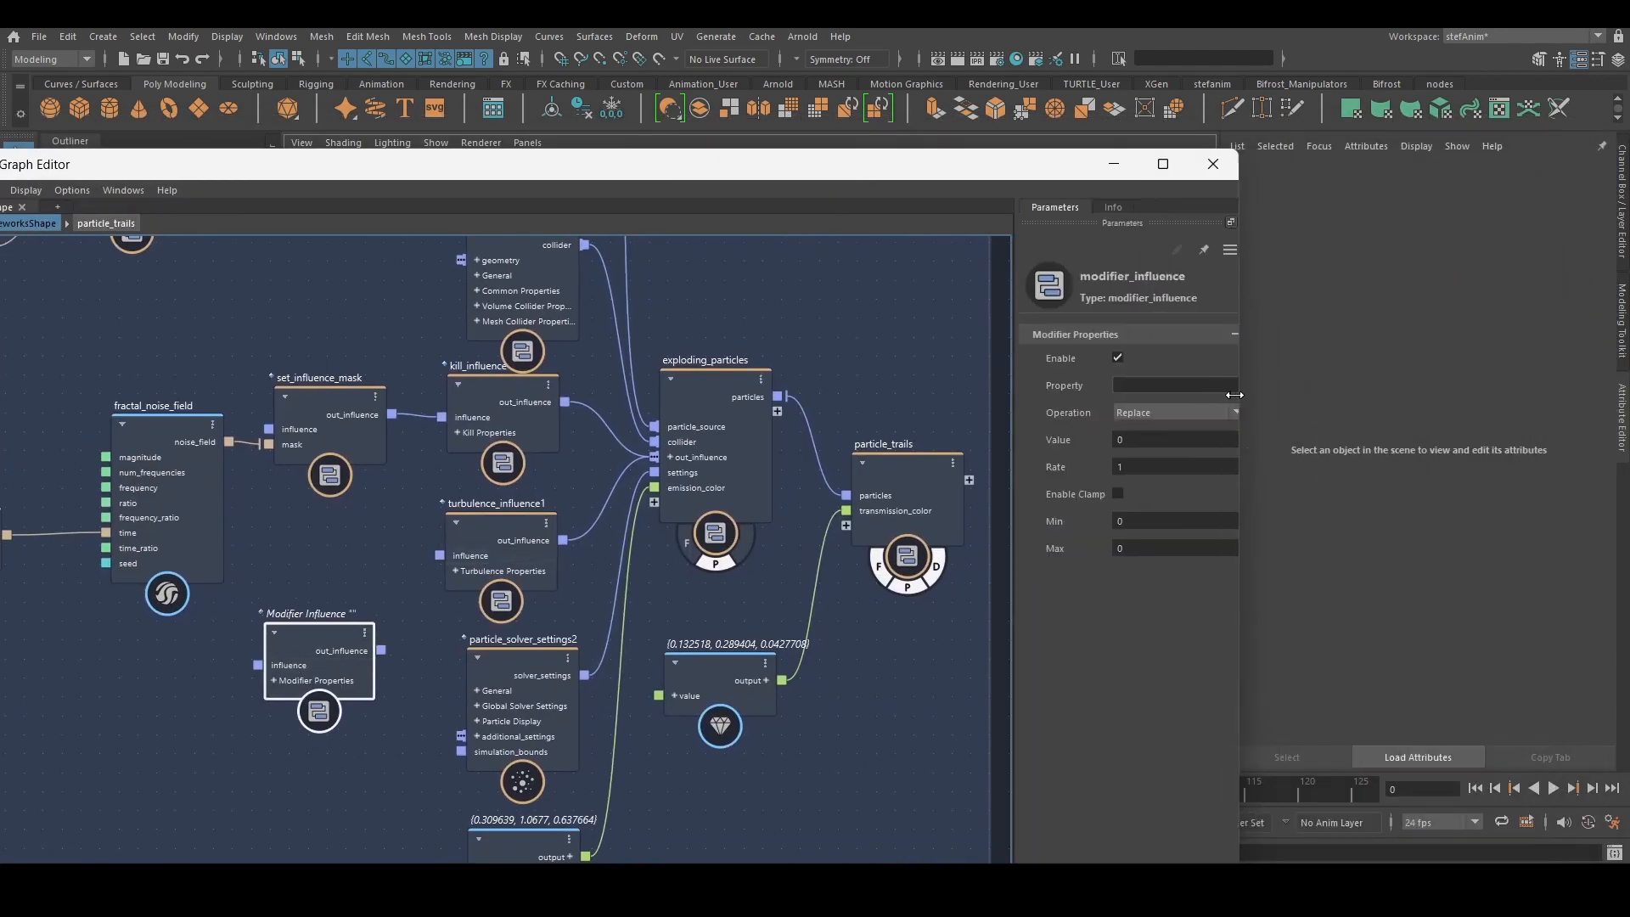
{"action": "left_click", "coordinate": [1182, 385]}
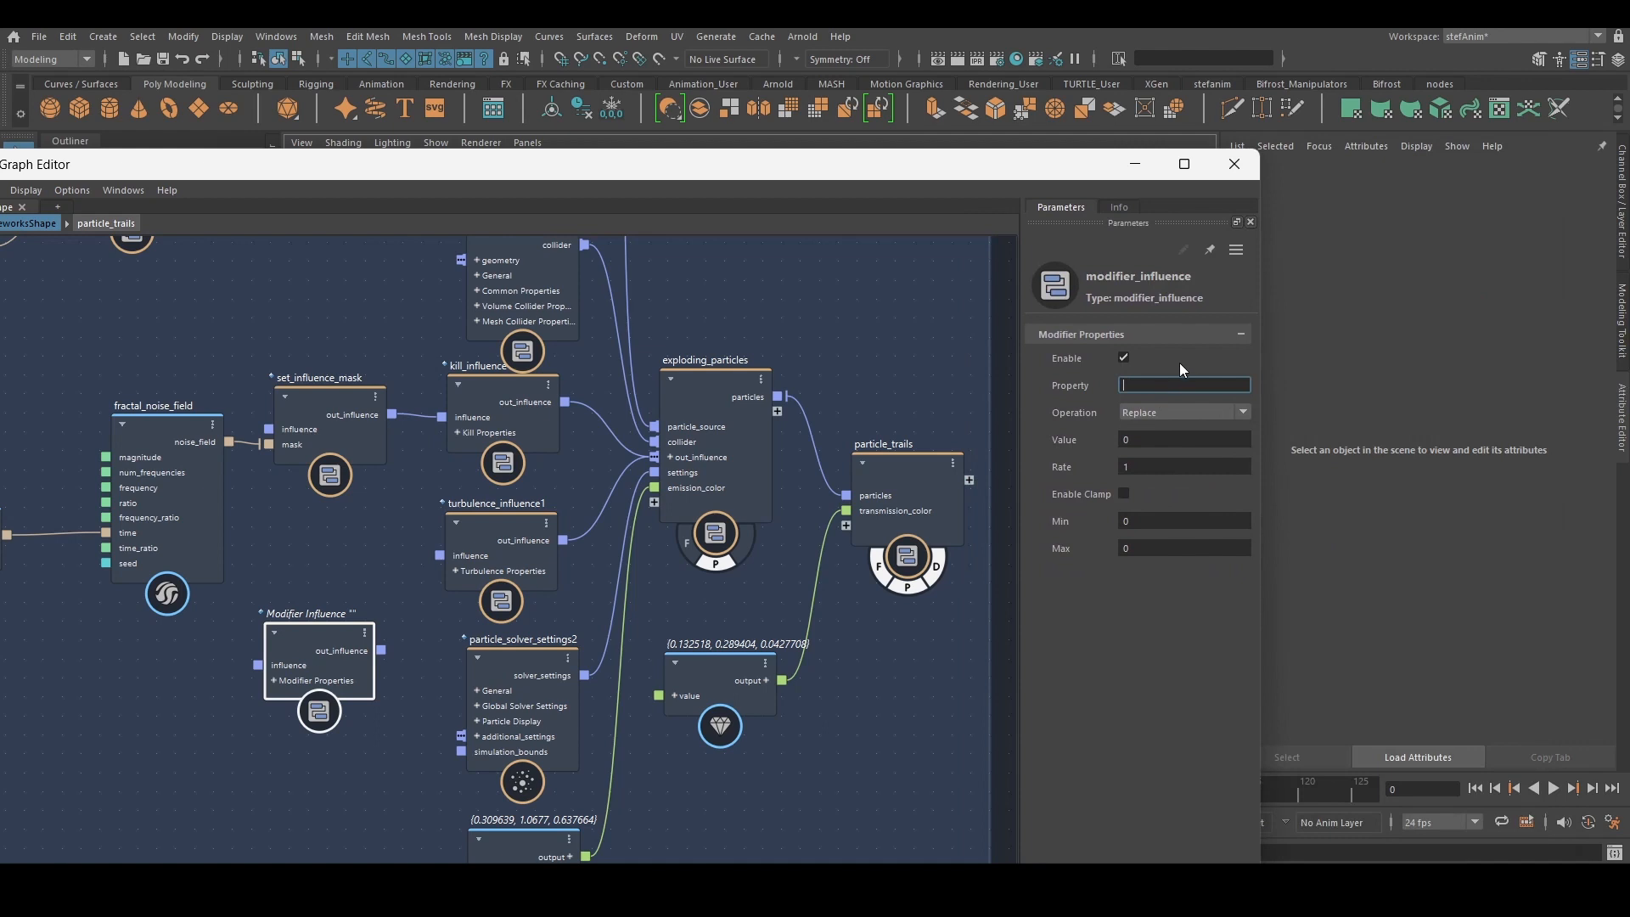
{"action": "type", "text": "color"}
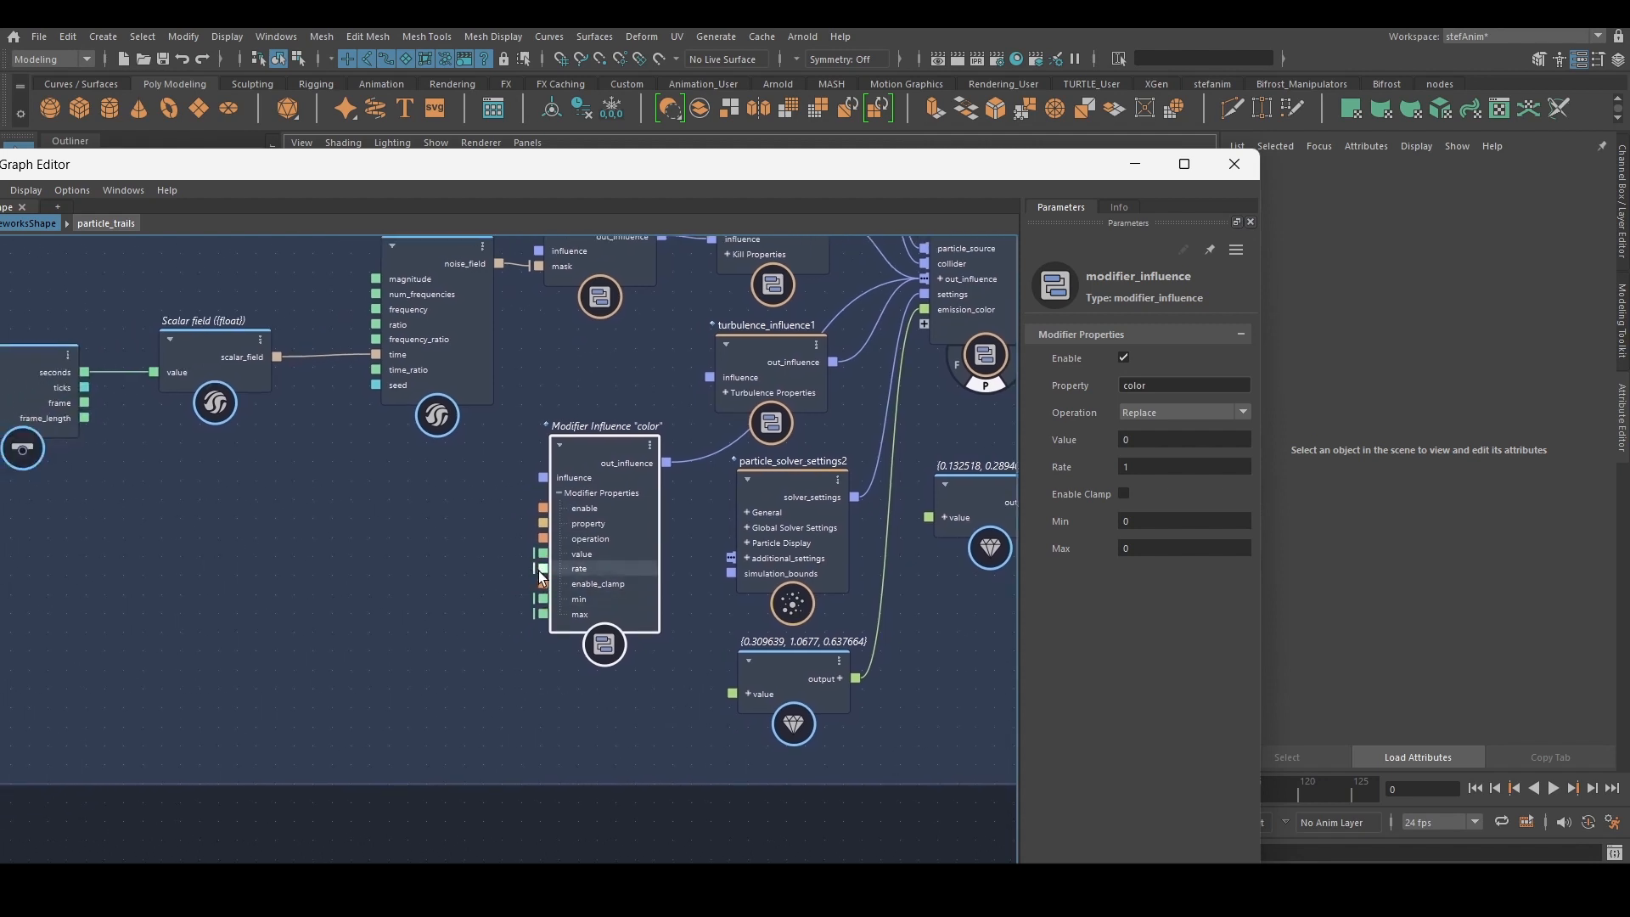
- Add a fractal_turbulence_field and wire its noise_field into the modifier's value
{"action": "left_click_drag", "start_coordinate": [537, 569], "coordinate": [356, 627]}
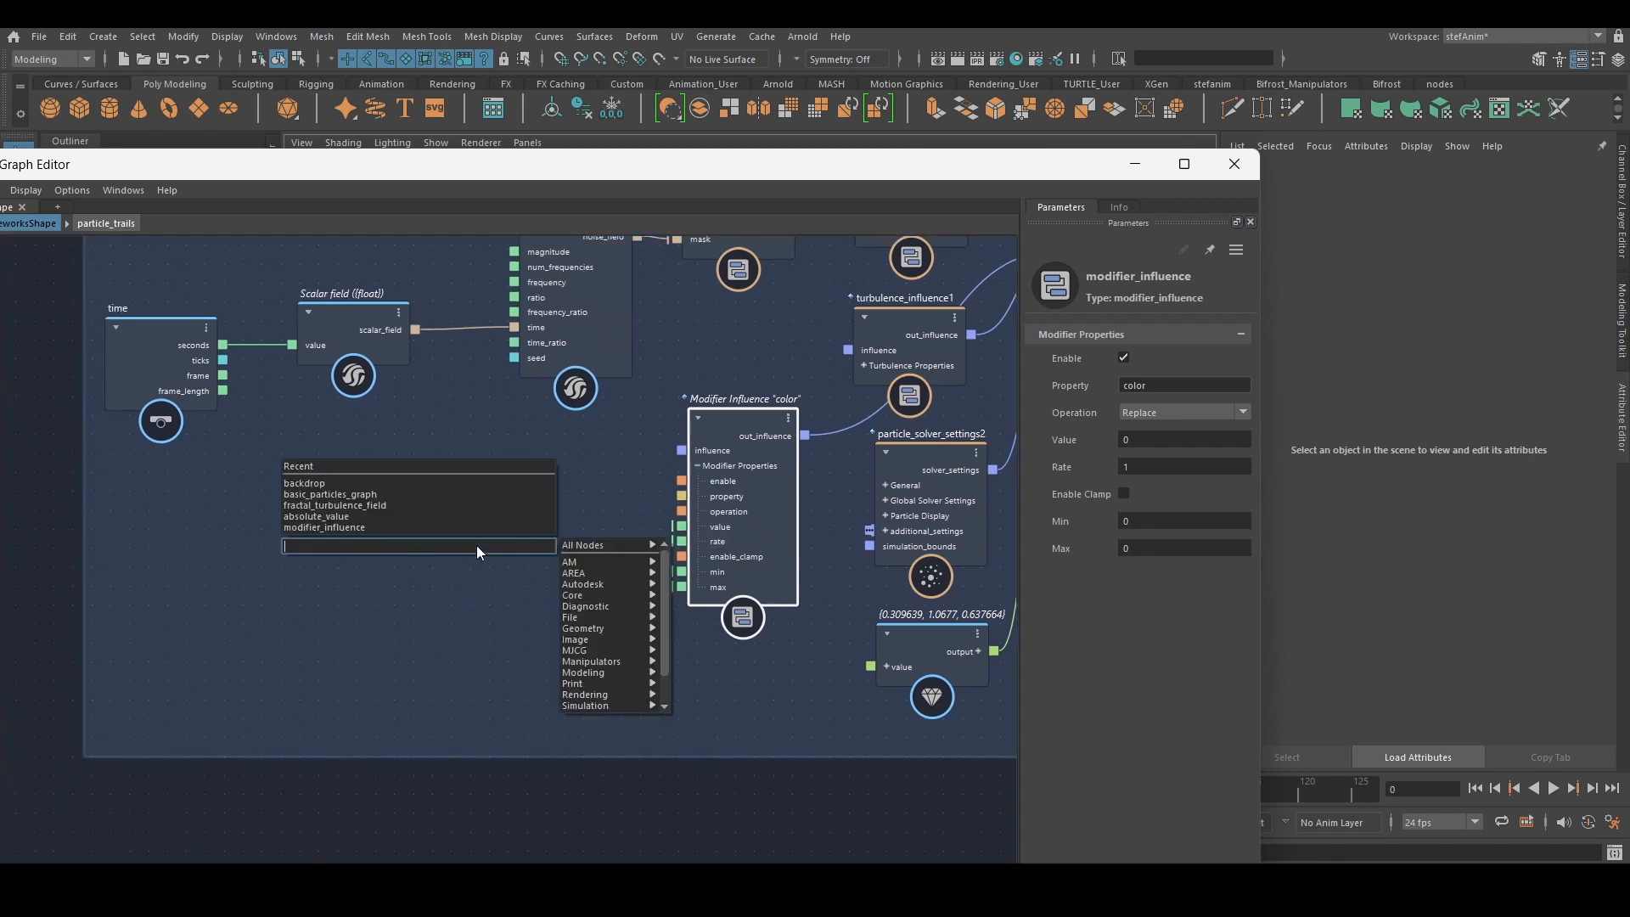
{"action": "left_click", "coordinate": [334, 506]}
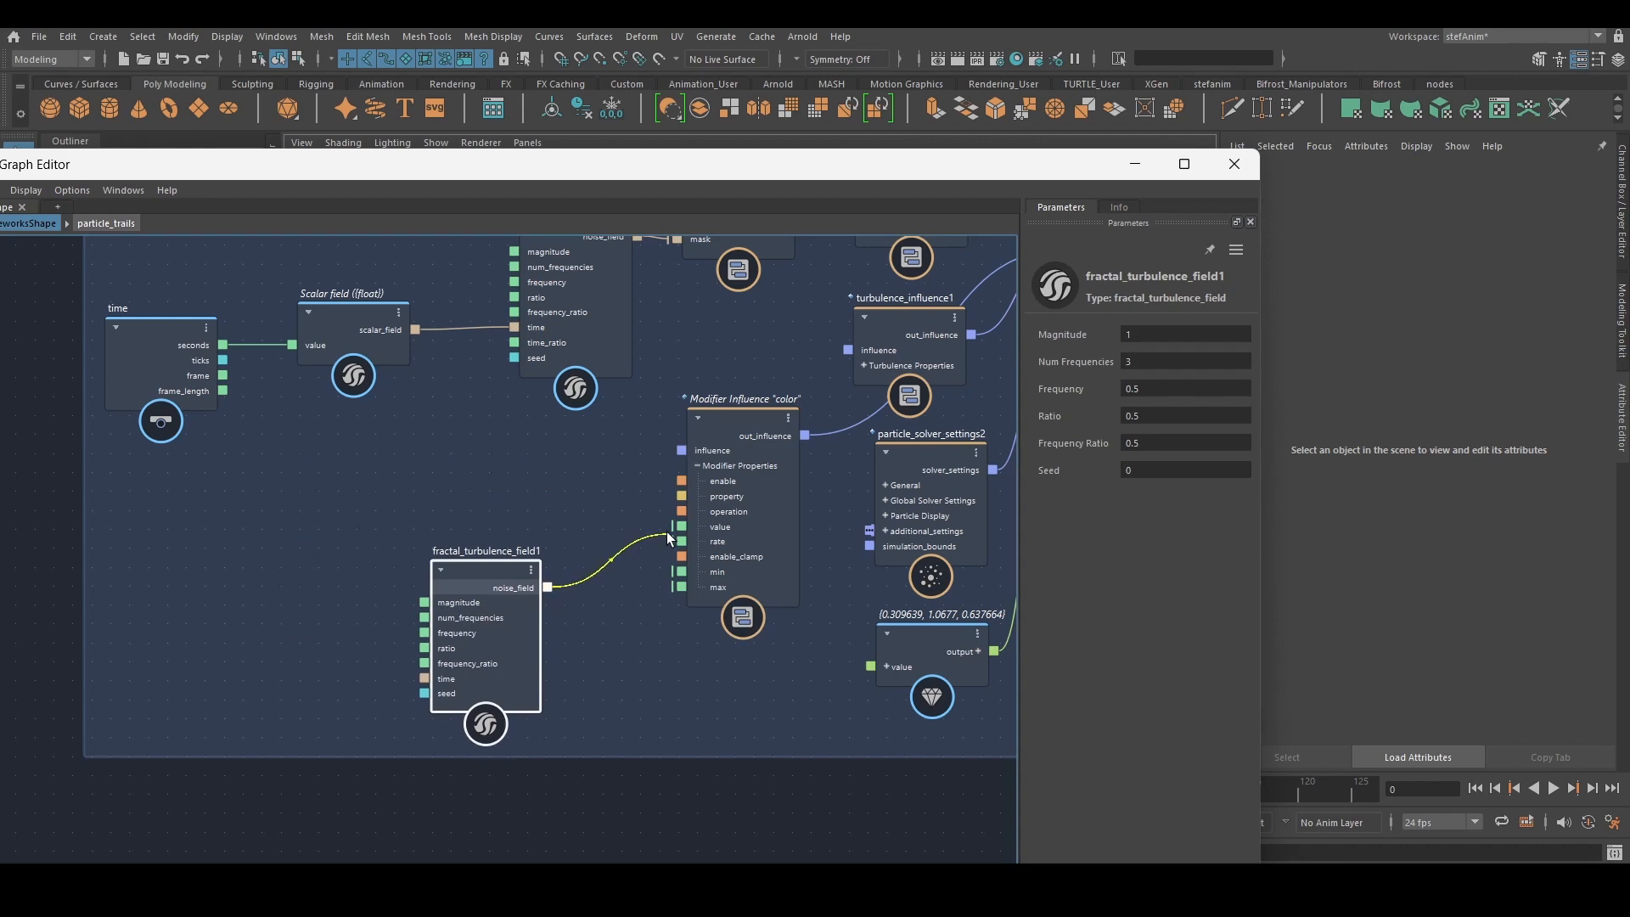
{"action": "left_click_drag", "start_coordinate": [486, 569], "coordinate": [462, 551]}
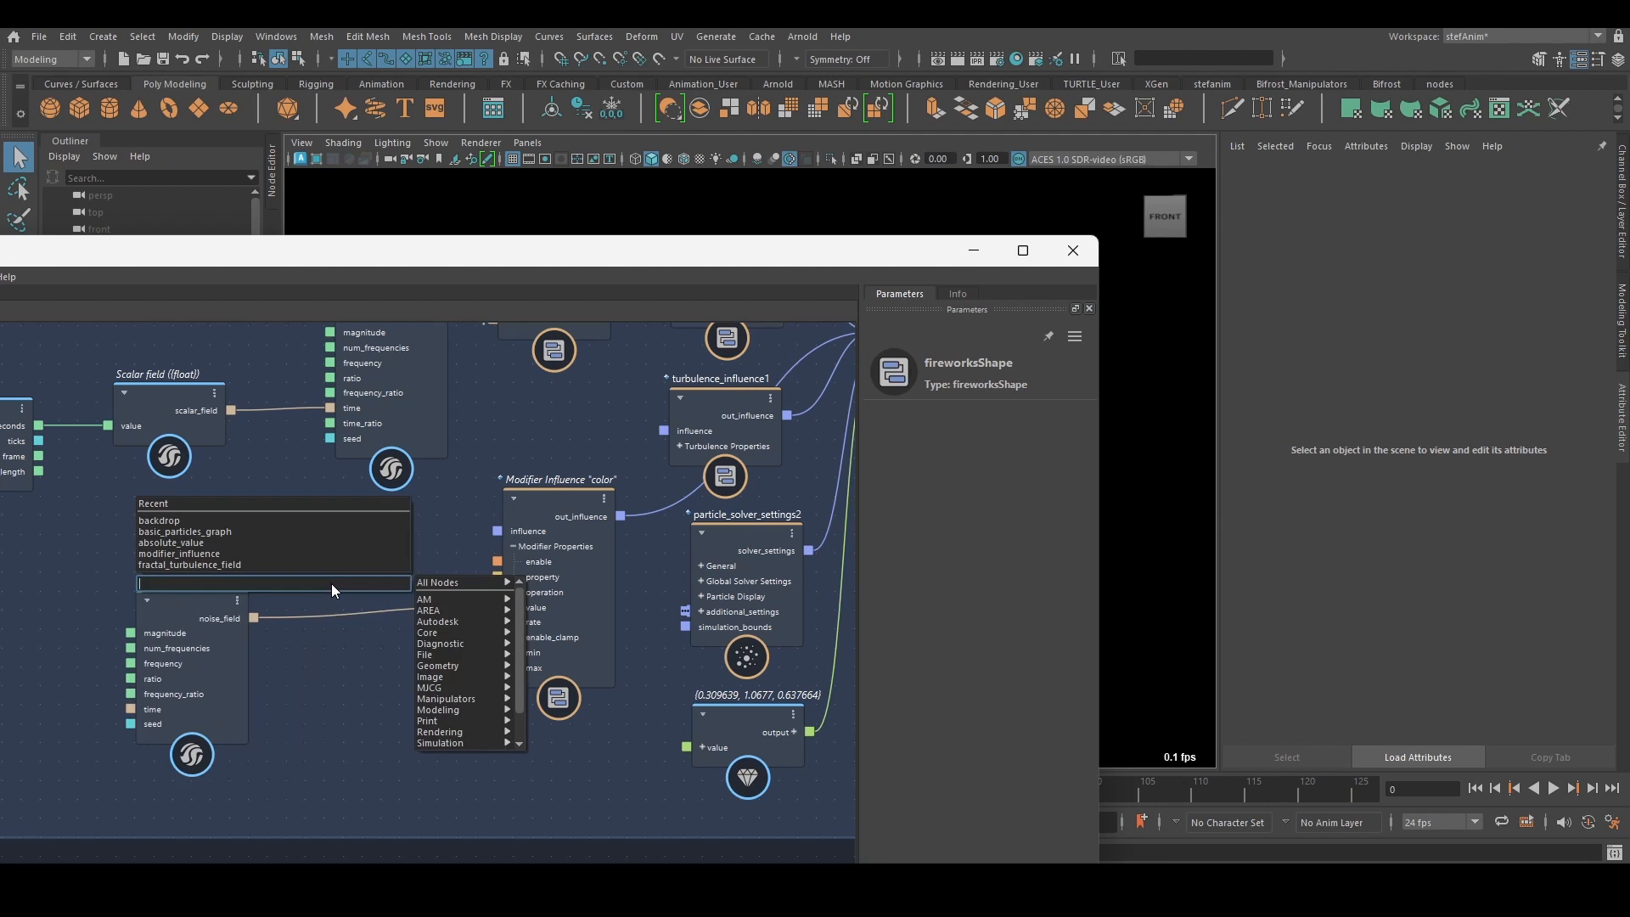
- Insert absolute_value after noise_field and set turbulence Magnitude 7.577, Frequency 0.1024
{"action": "type", "text": "ab"}
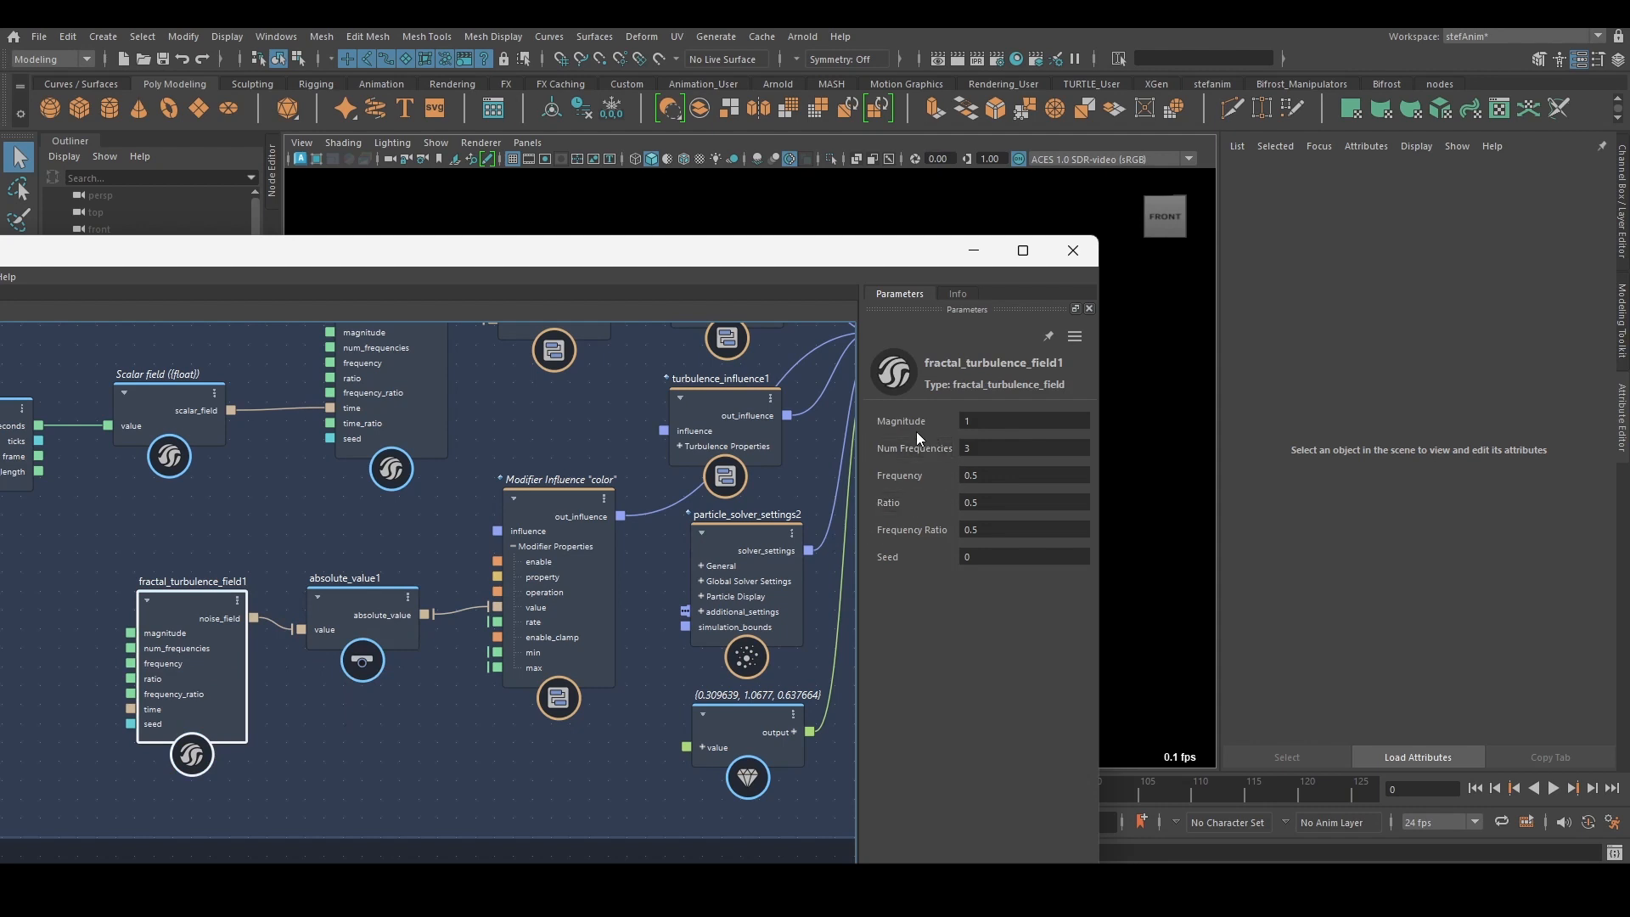
{"action": "left_click_drag", "start_coordinate": [902, 419], "coordinate": [941, 420]}
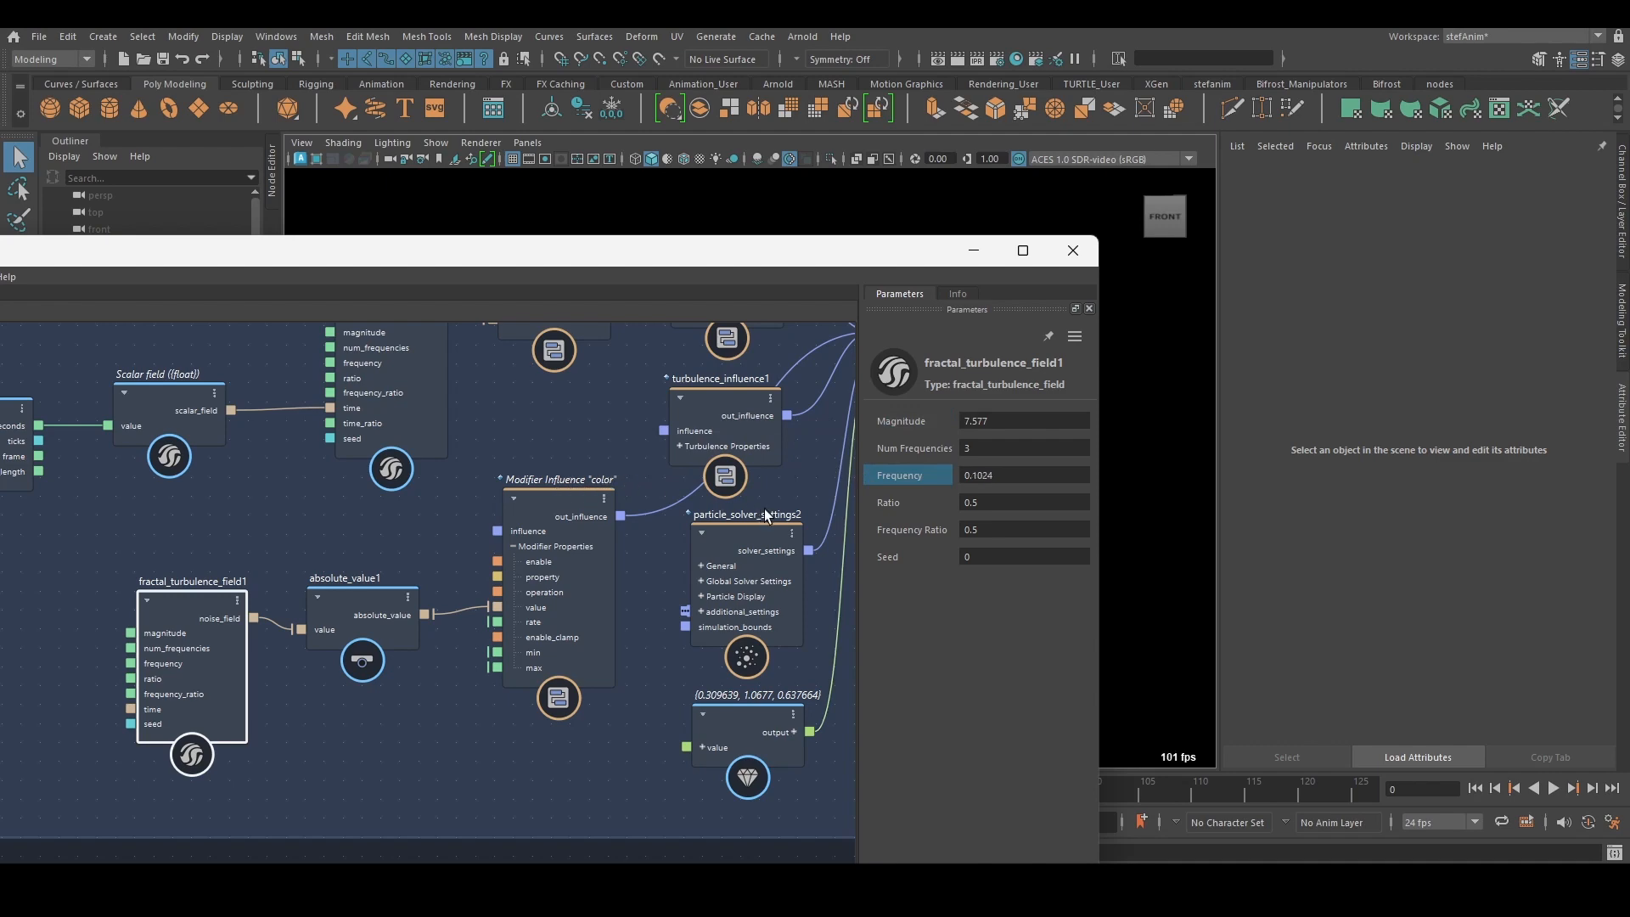
{"action": "left_click", "coordinate": [559, 697]}
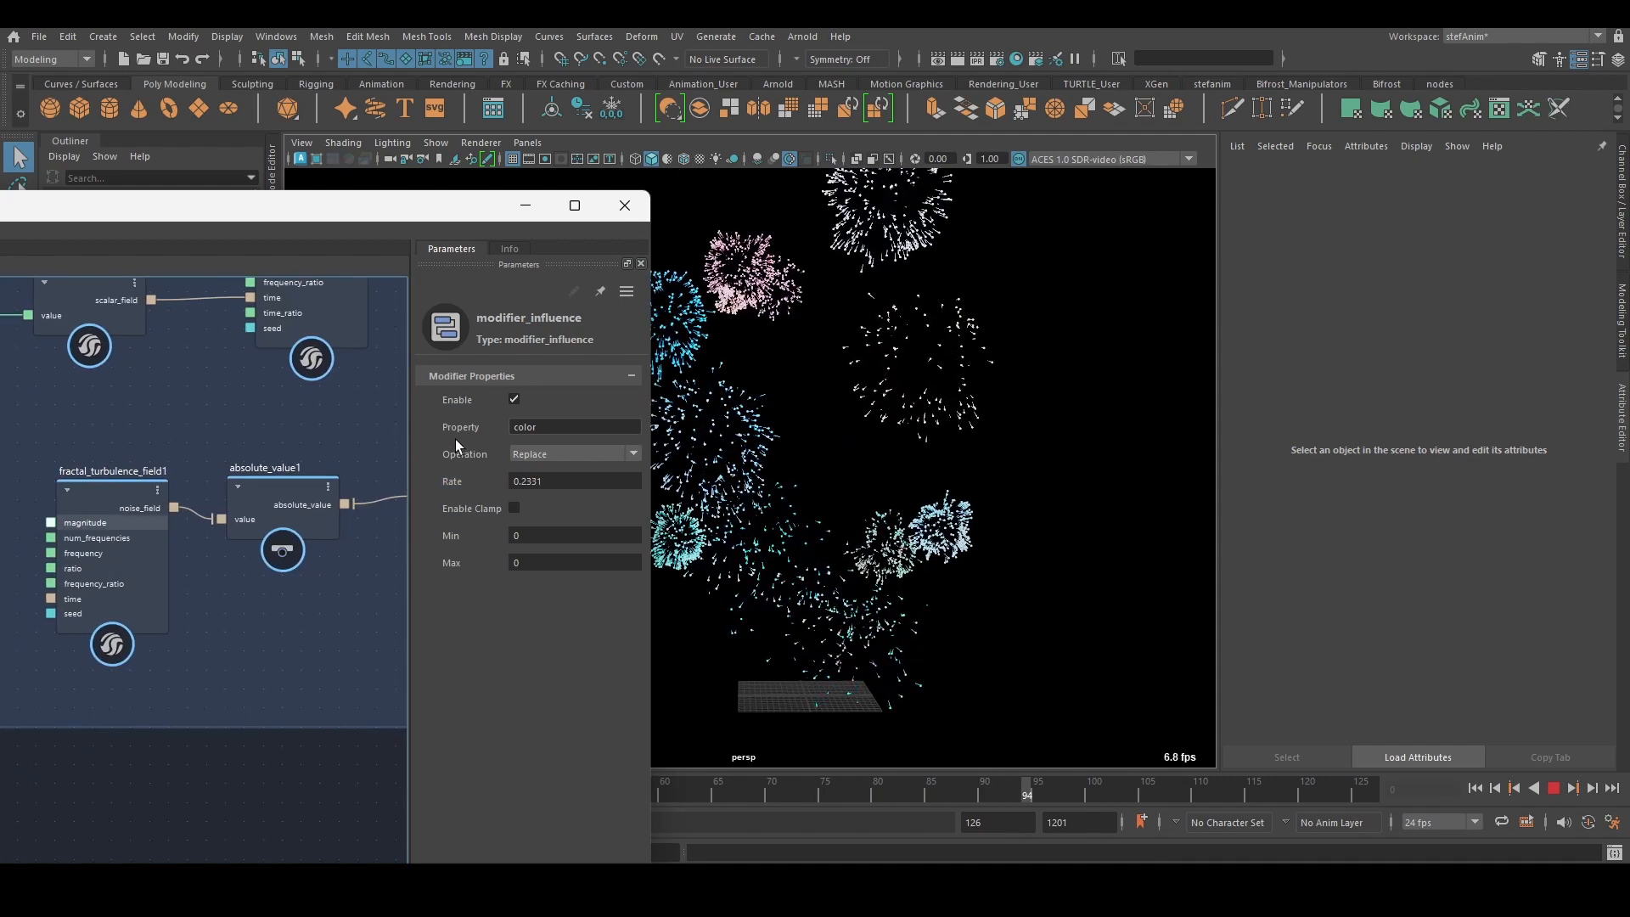
- Set the turbulence field's frequency to 0.053 and seed to 2, then replay the fireworks
{"action": "left_click", "coordinate": [112, 645]}
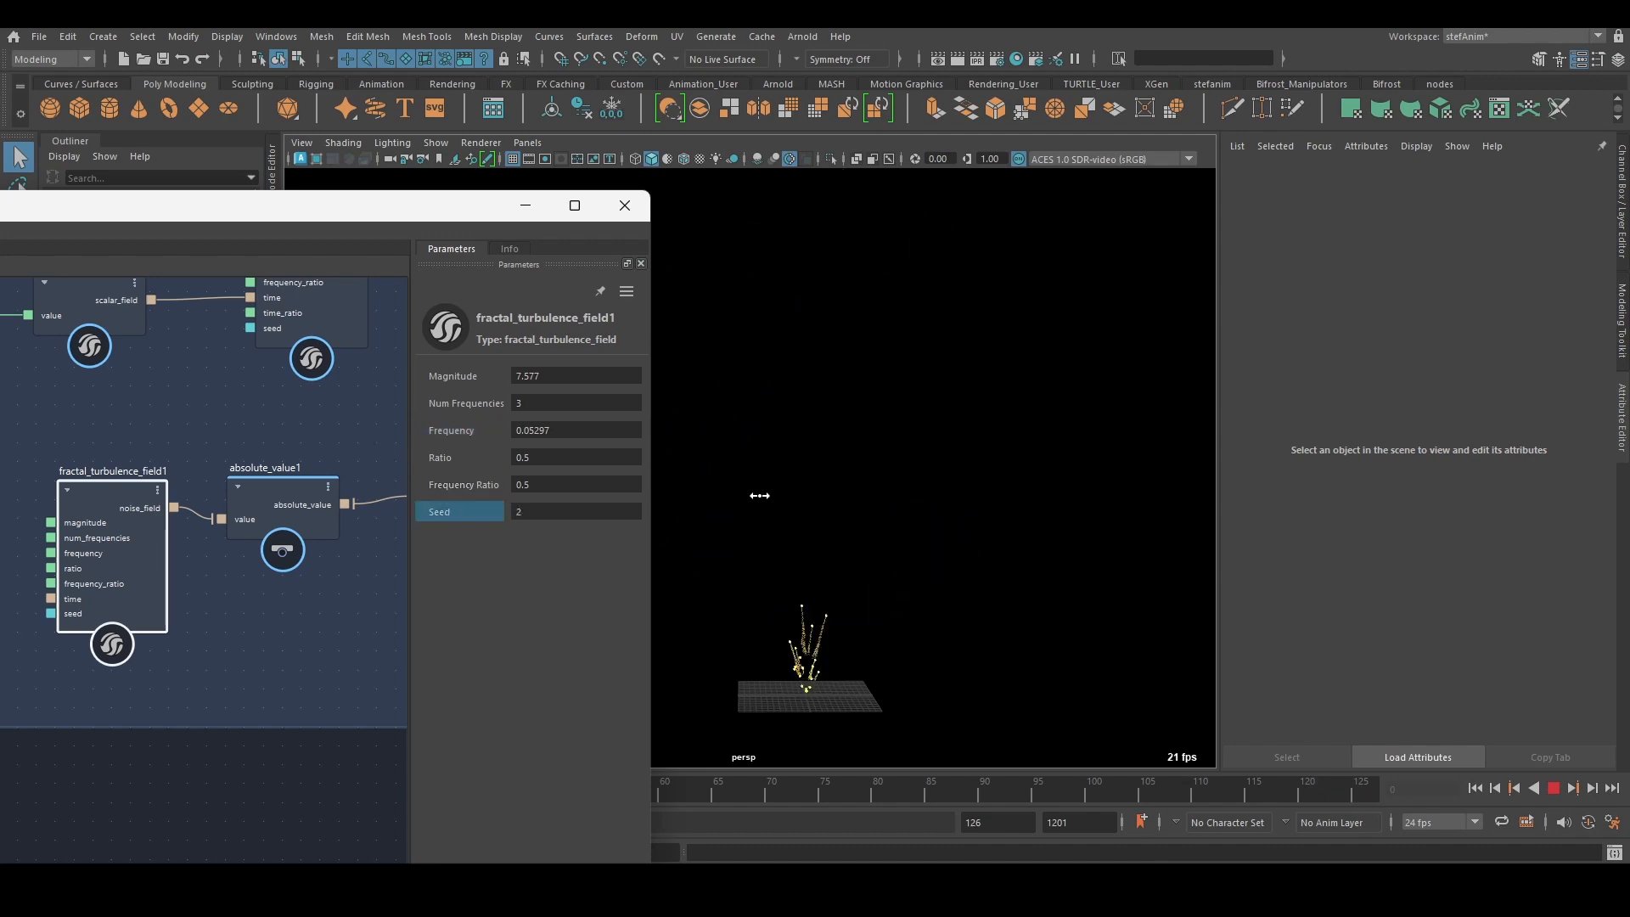
{"action": "type", "text": "27"}
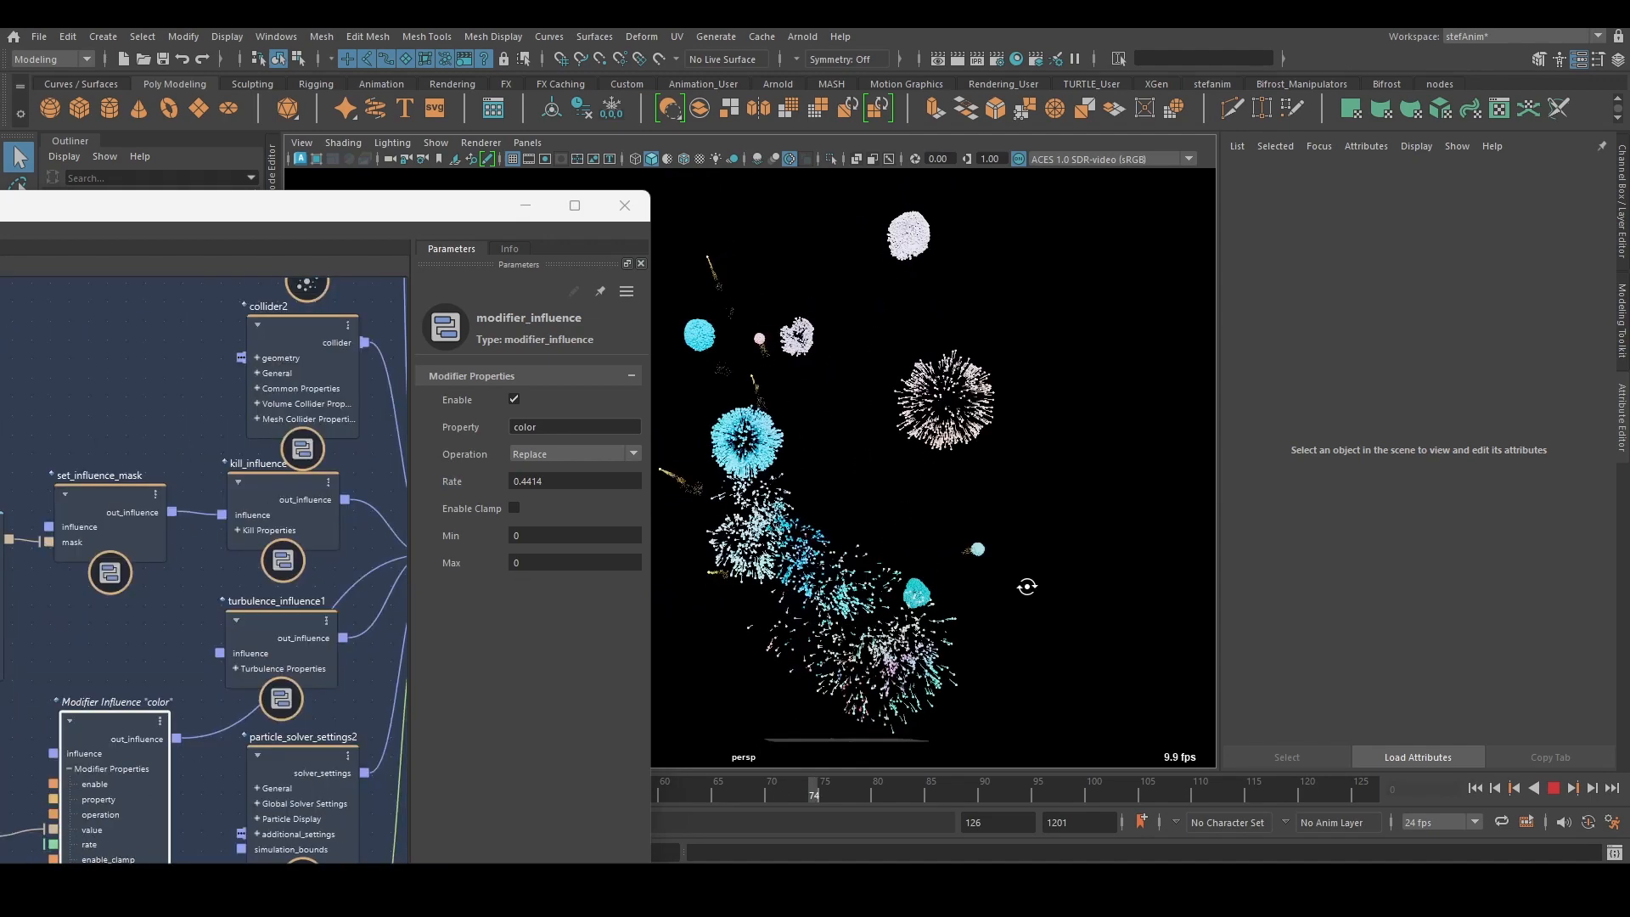
{"action": "left_click", "coordinate": [1552, 786]}
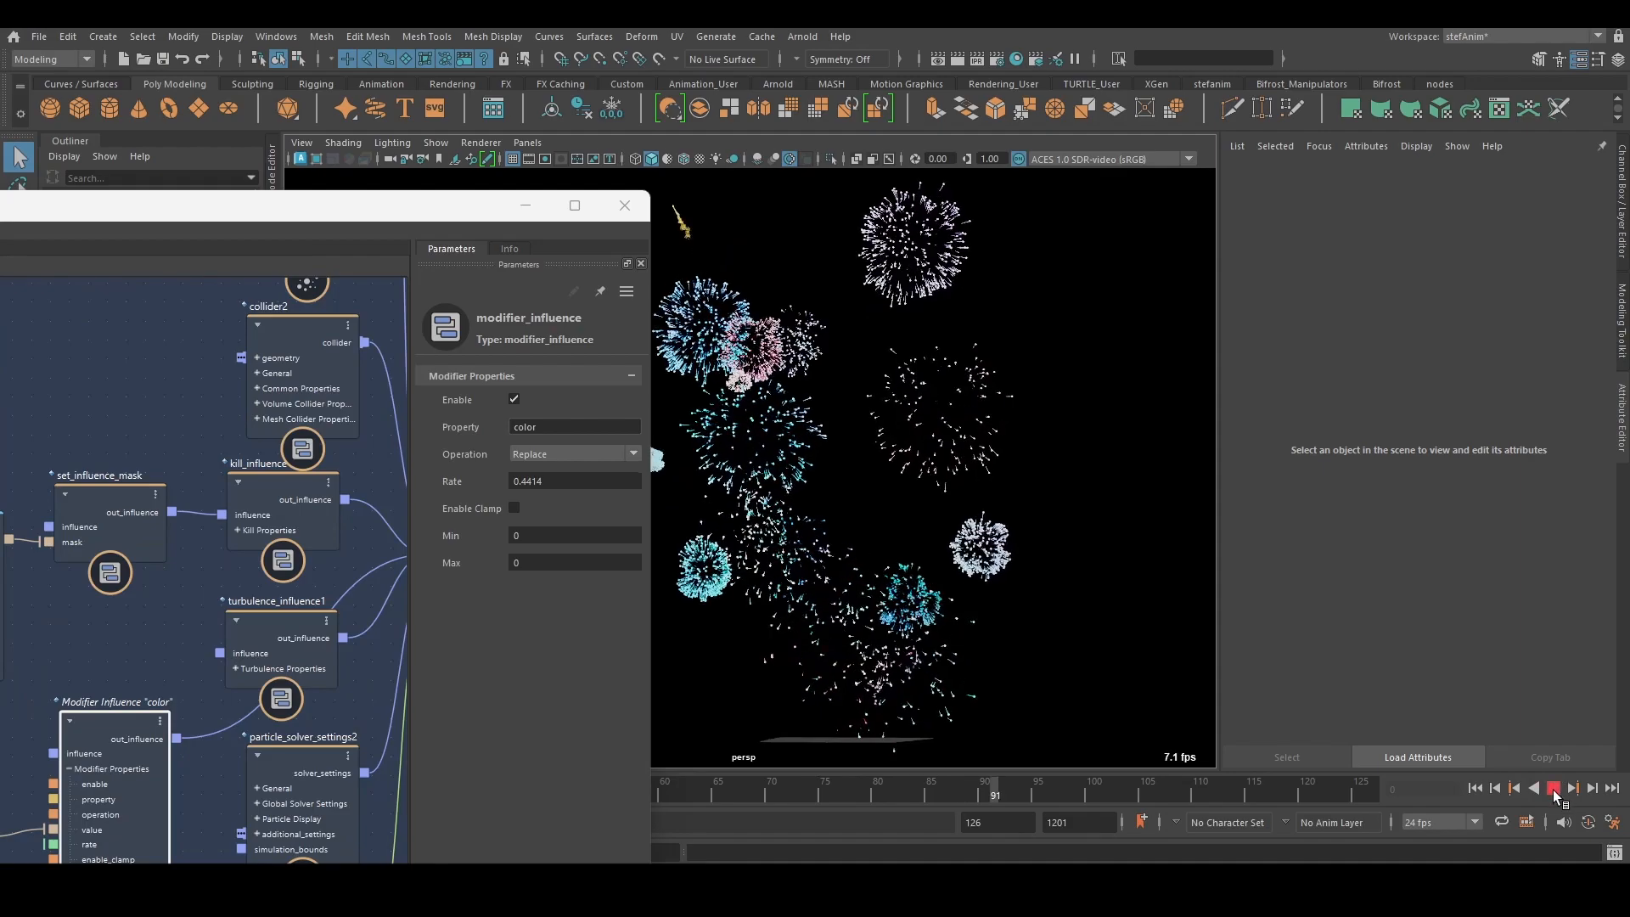